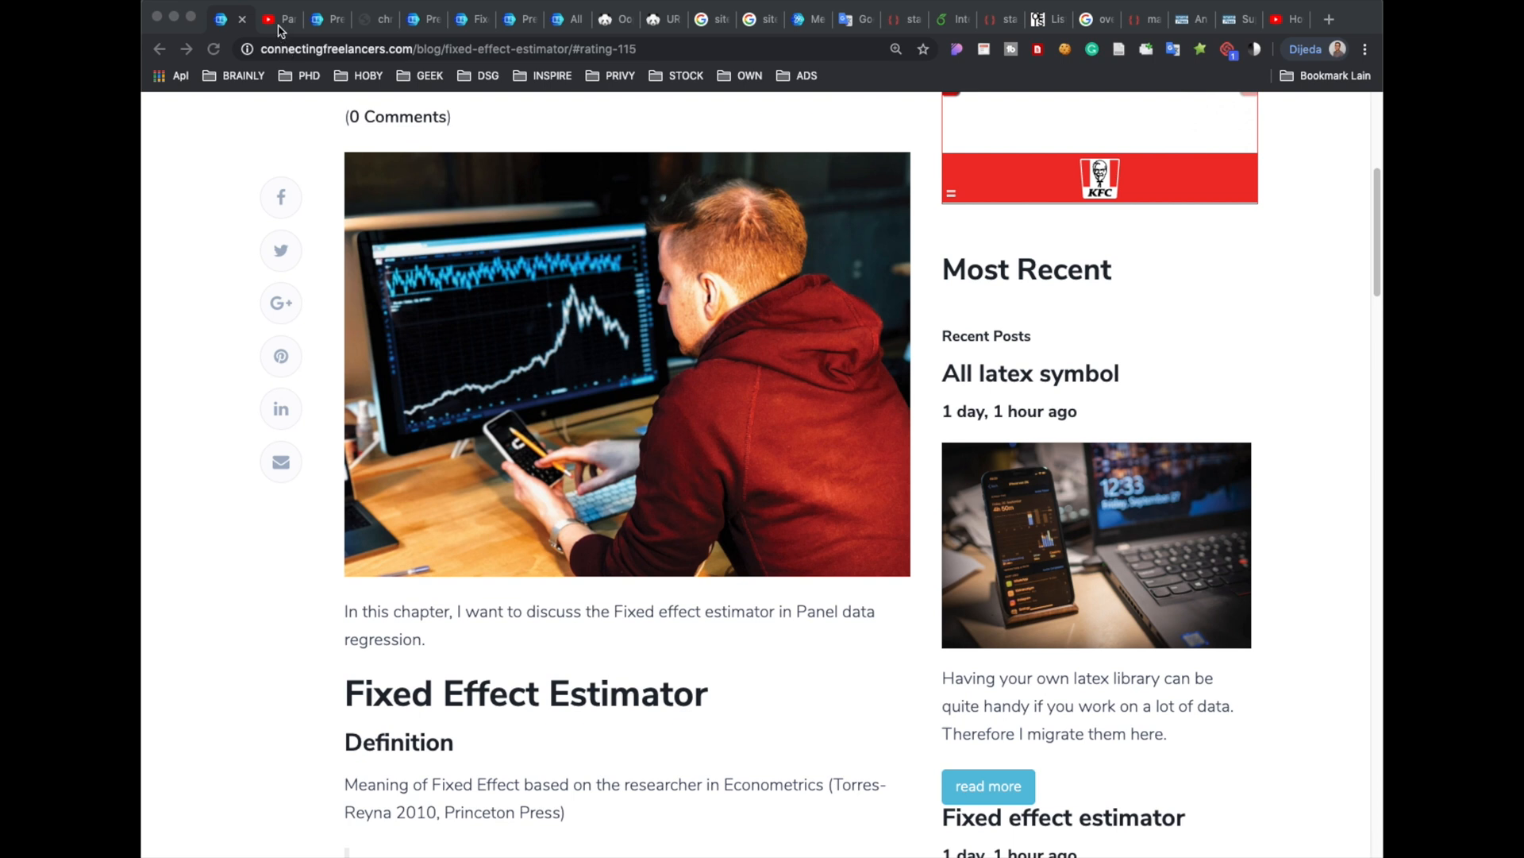
Glance at the panel data regression video, return to the blog post and select its web address
{"action": "left_click", "coordinate": [276, 19]}
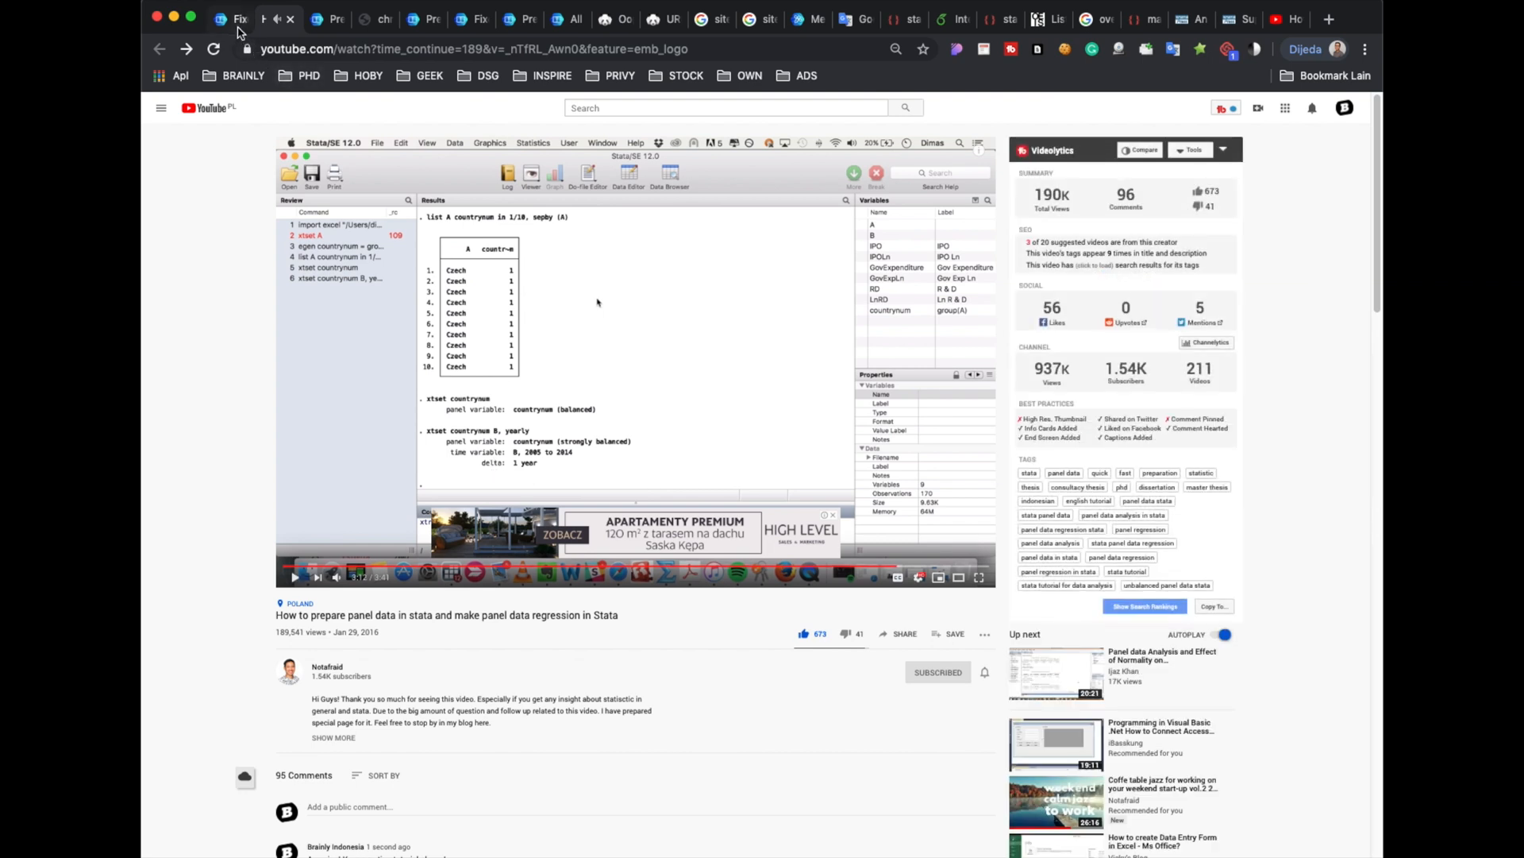
{"action": "left_click", "coordinate": [228, 19]}
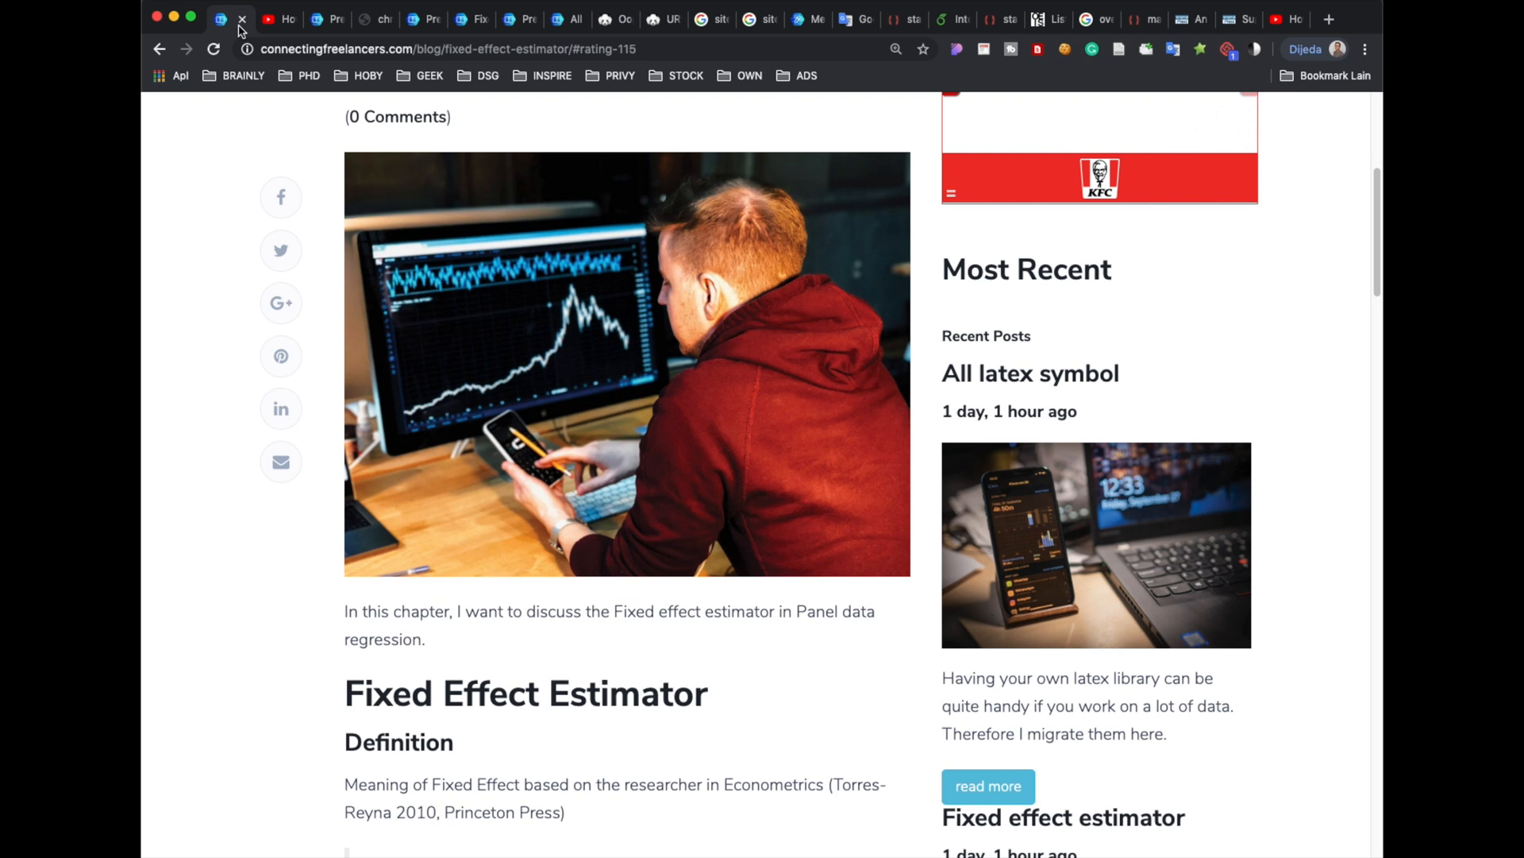
{"action": "mouse_move", "coordinate": [256, 31]}
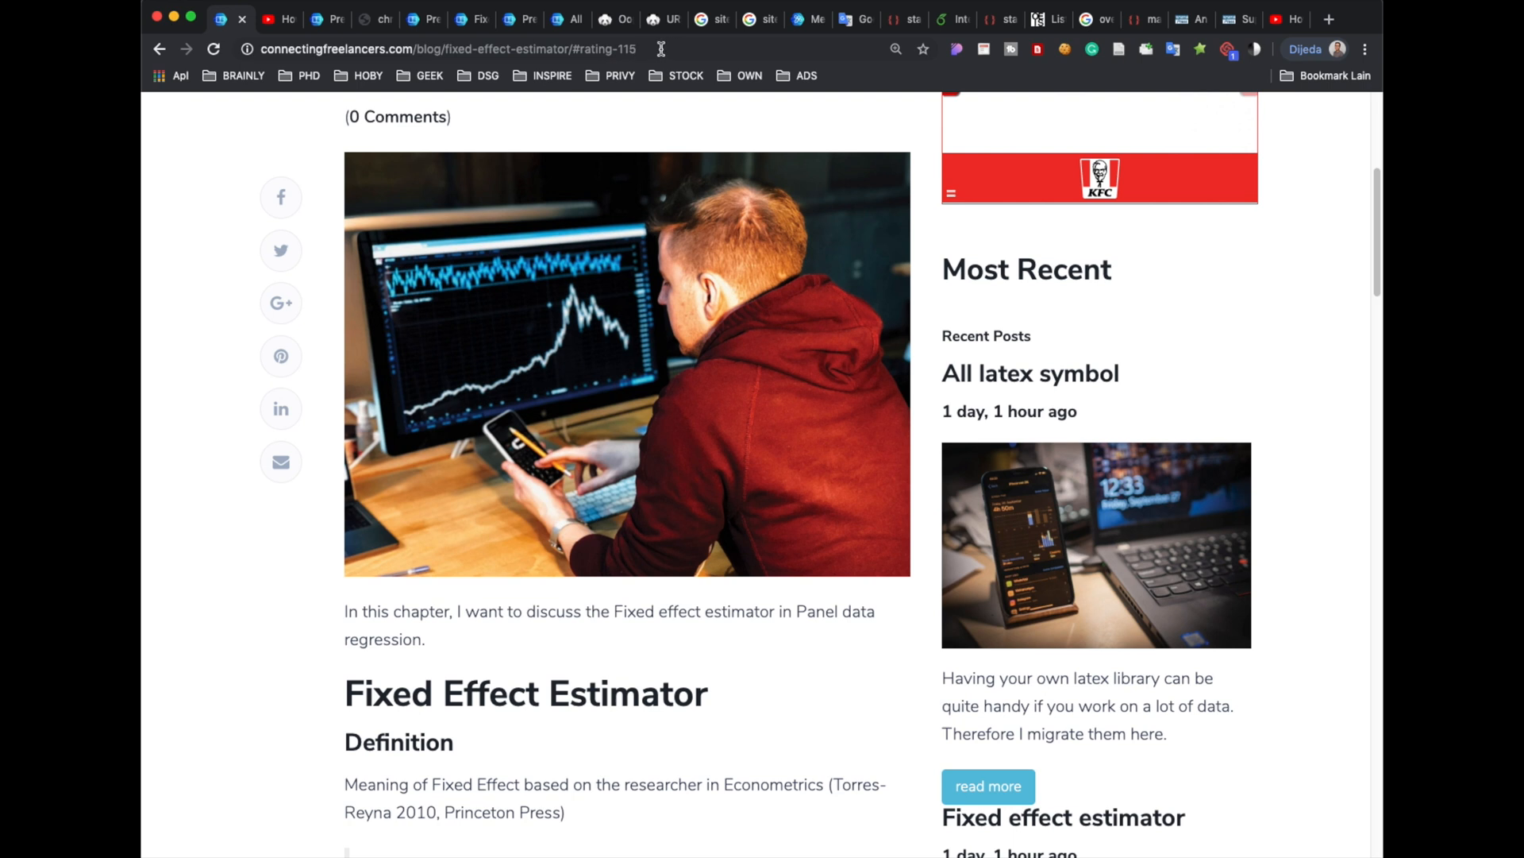
{"action": "left_click", "coordinate": [451, 47]}
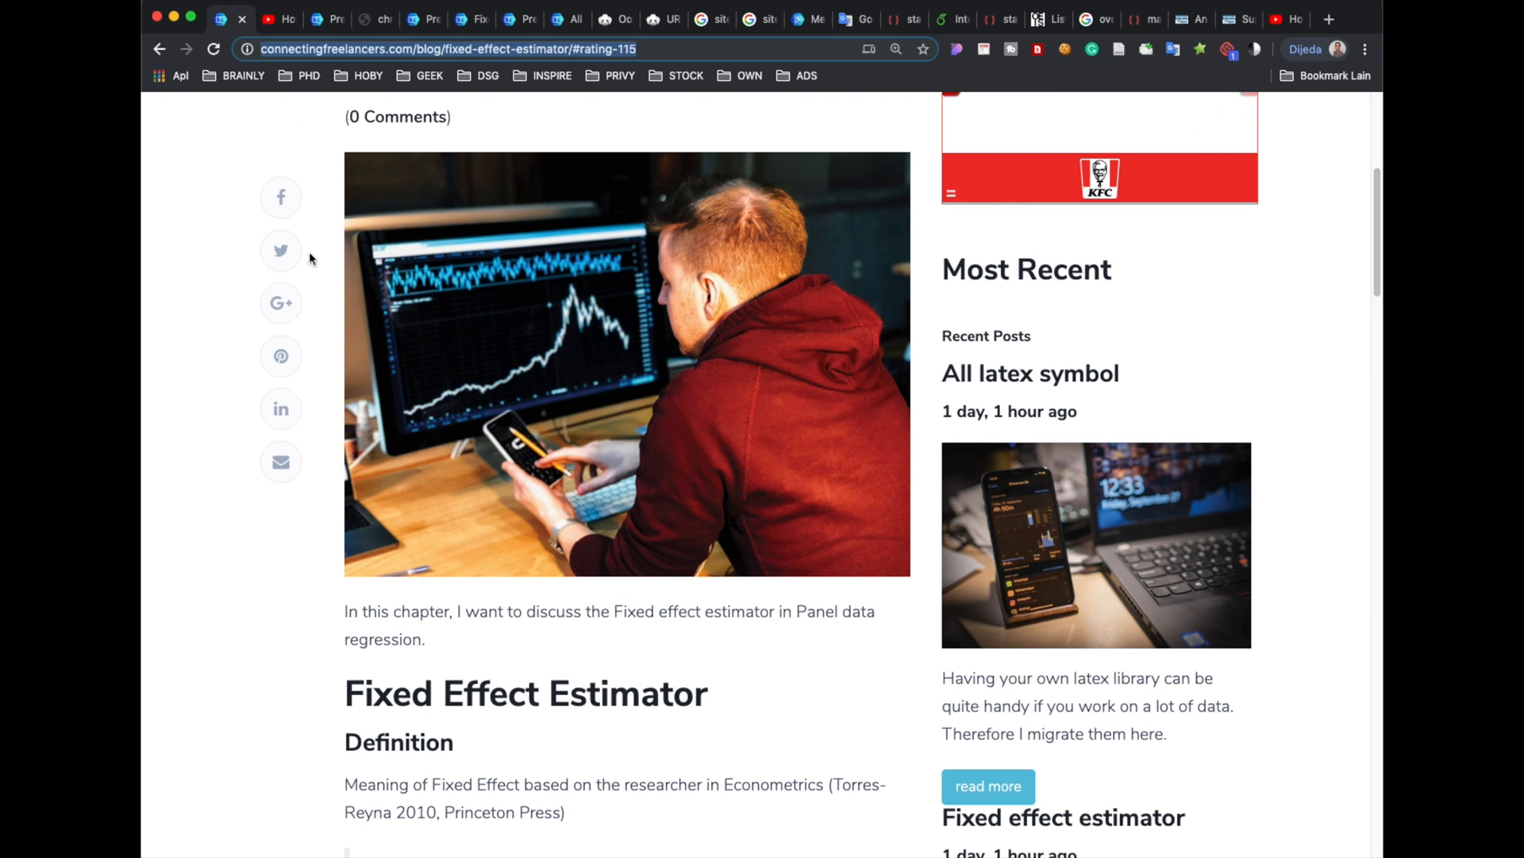
{"action": "mouse_move", "coordinate": [330, 695]}
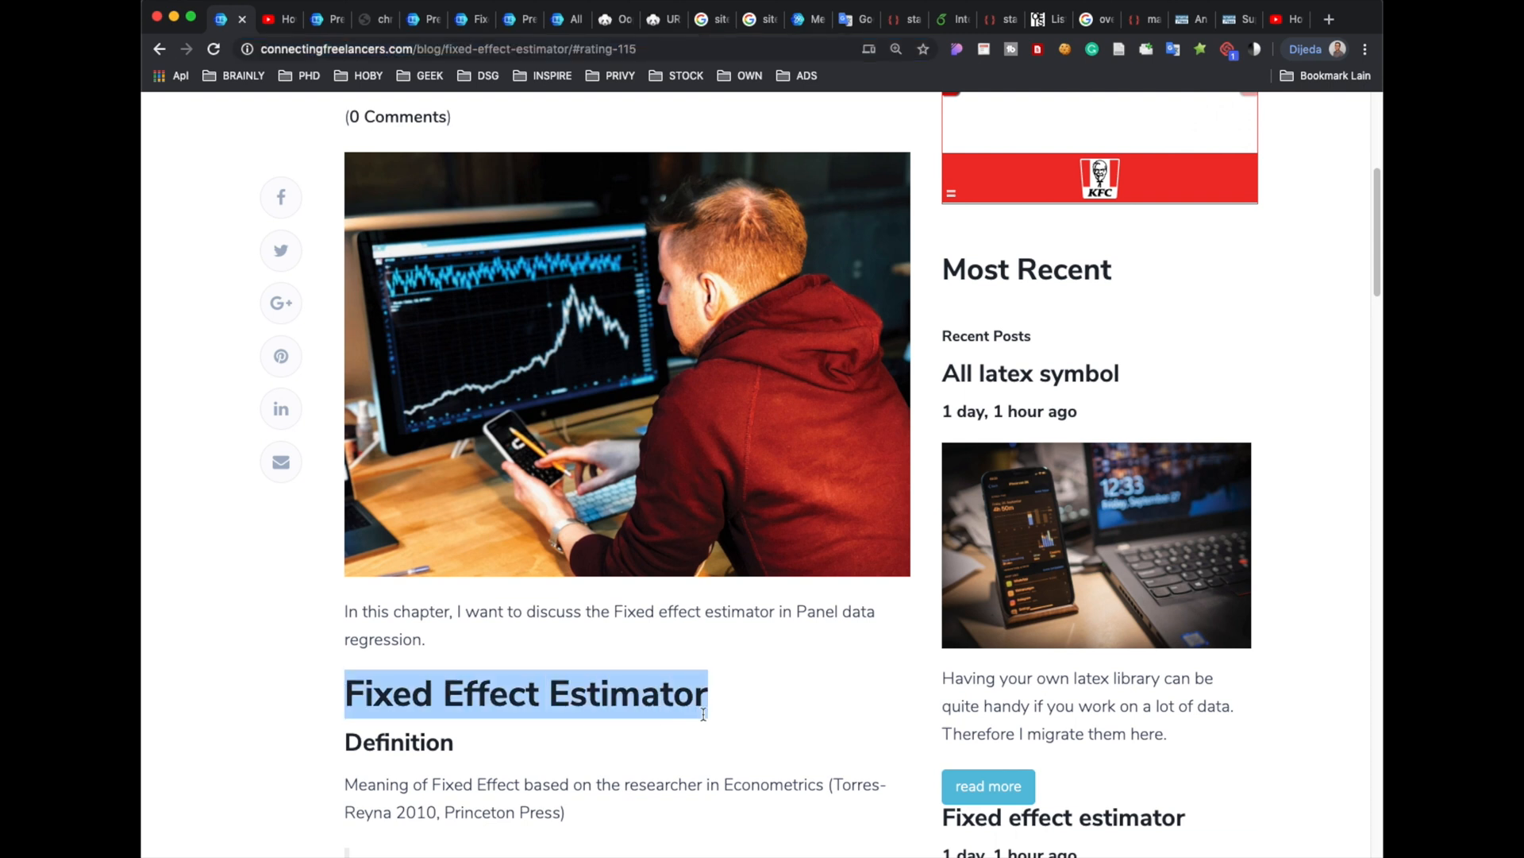
{"action": "mouse_move", "coordinate": [365, 742]}
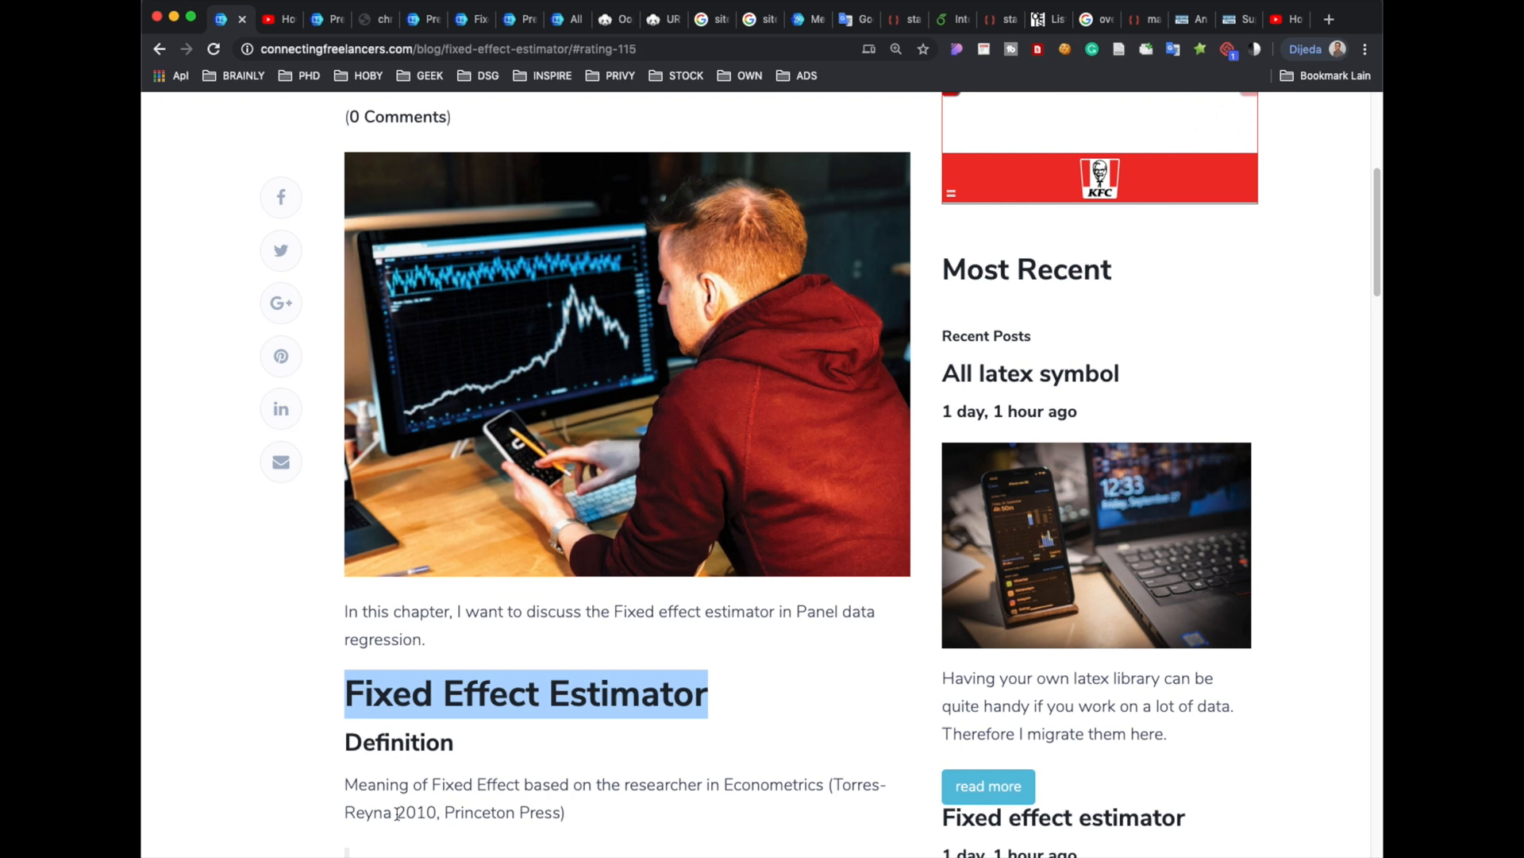
Highlight the first bullet on using fixed effects and read down through the demeaning formulas
{"action": "scroll", "scroll_direction": "down", "scroll_amount": 3}
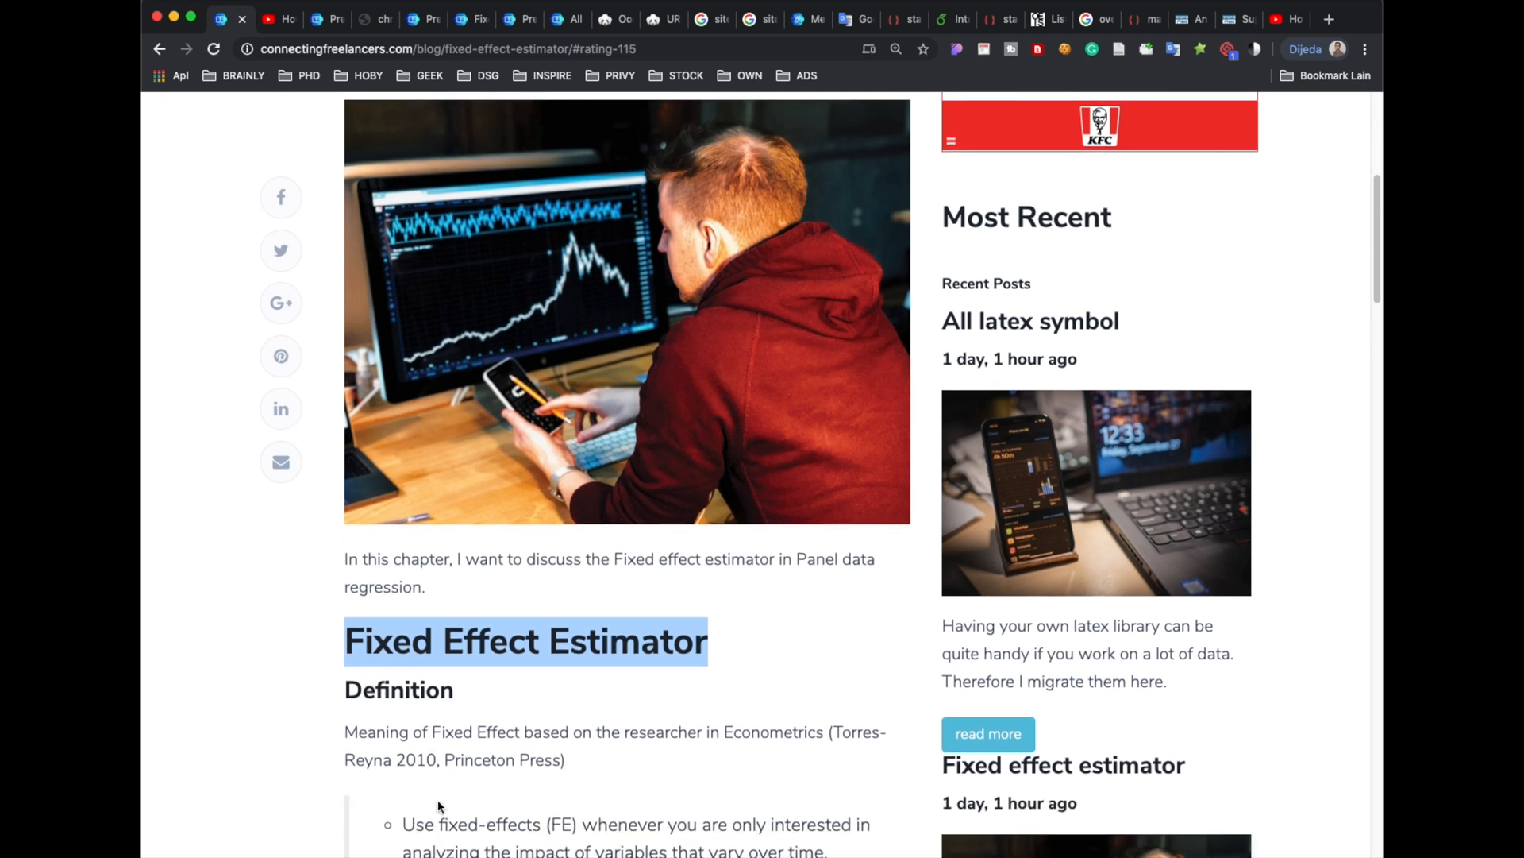
{"action": "scroll", "scroll_direction": "down", "scroll_amount": 3}
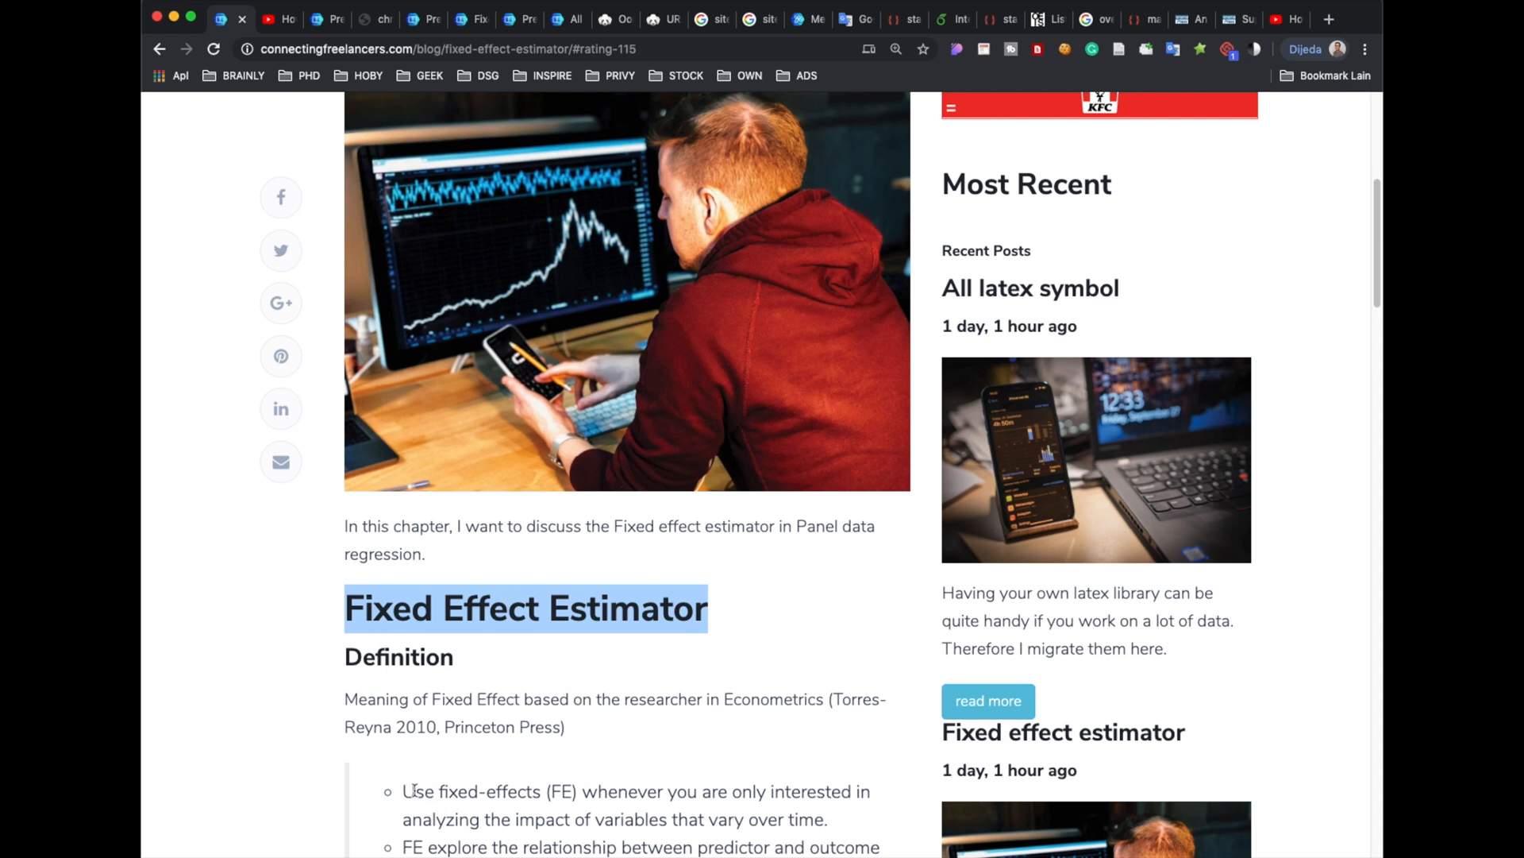
{"action": "mouse_move", "coordinate": [549, 807]}
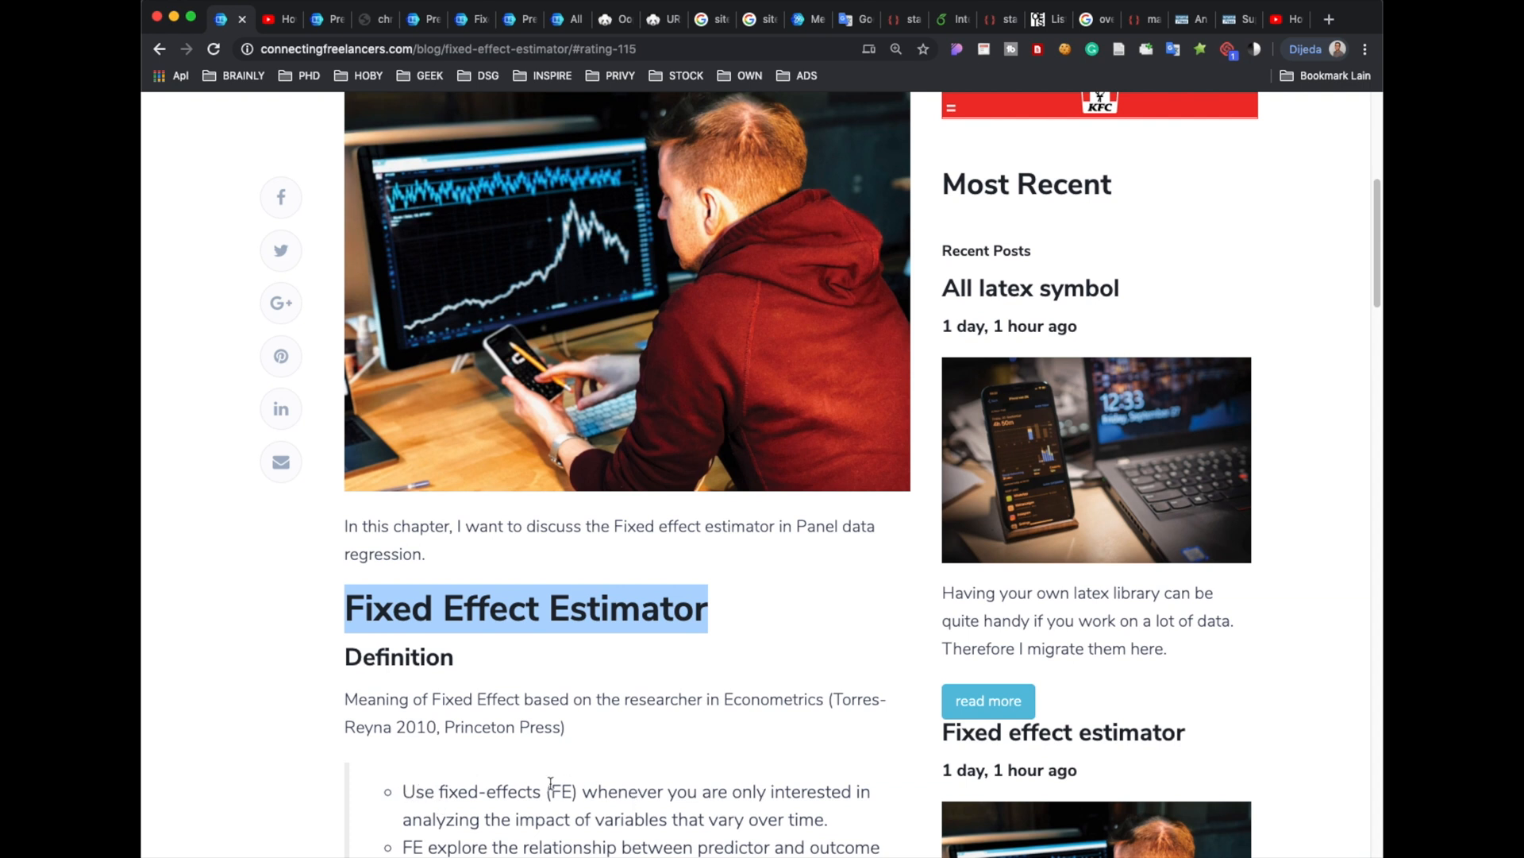
{"action": "left_click_drag", "start_coordinate": [401, 791], "coordinate": [667, 820]}
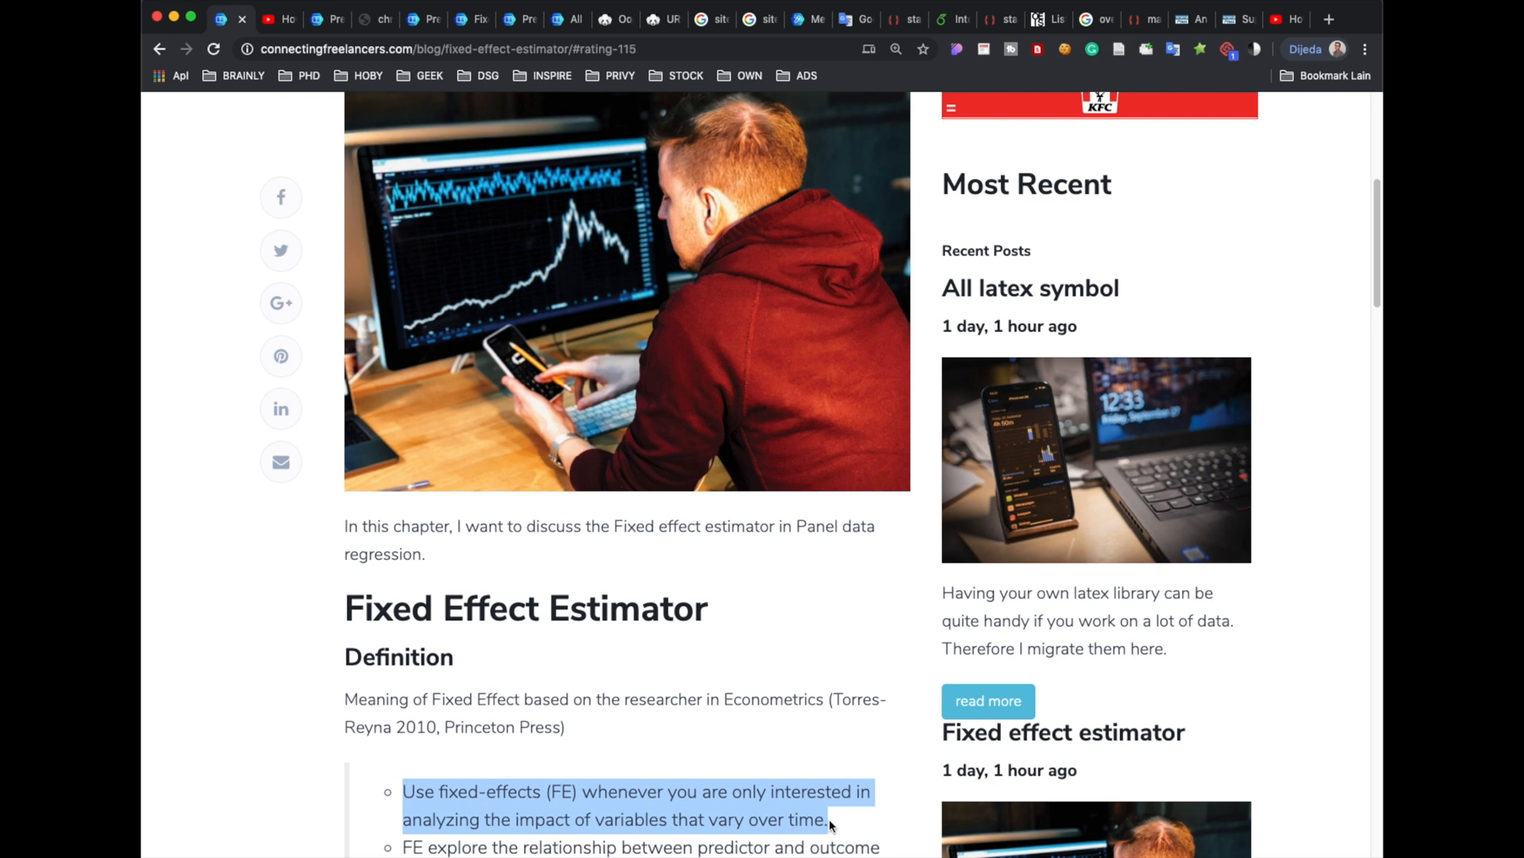
{"action": "scroll", "scroll_direction": "down", "scroll_amount": 3}
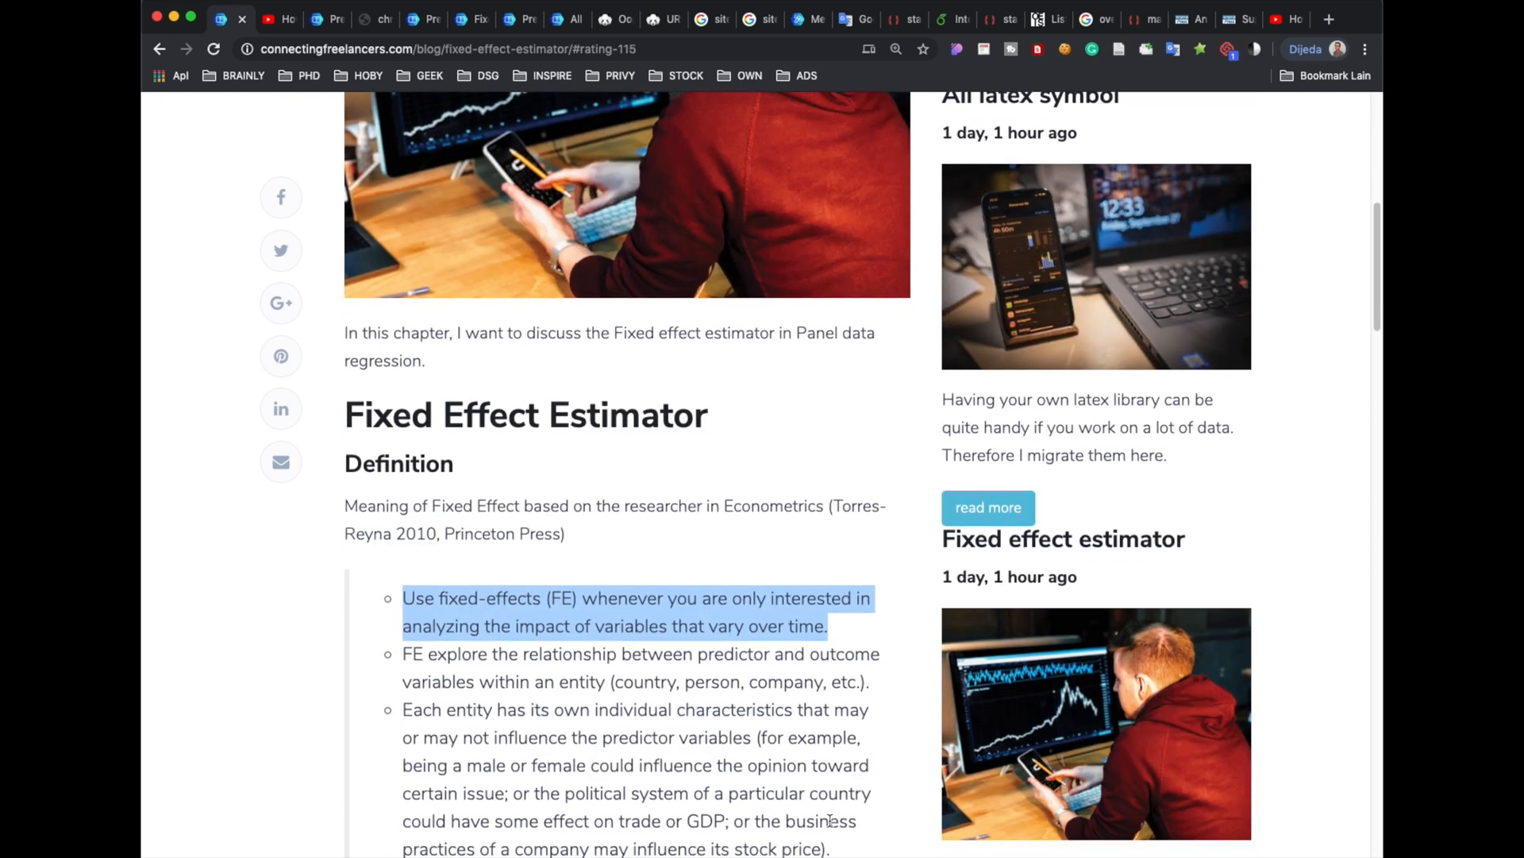
{"action": "scroll", "scroll_direction": "down", "scroll_amount": 3}
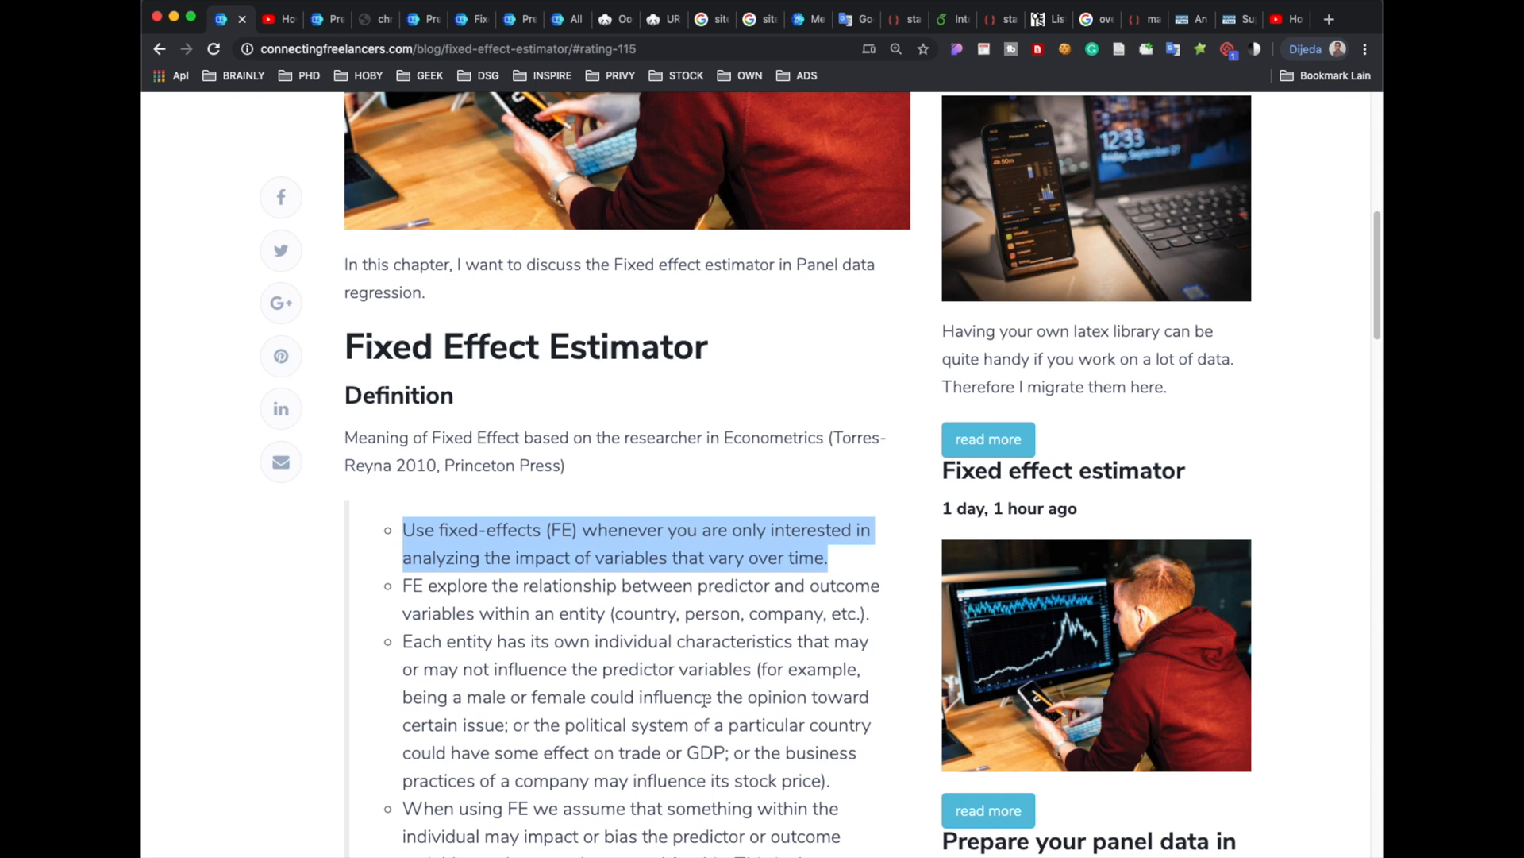
{"action": "scroll", "scroll_direction": "down", "scroll_amount": 3}
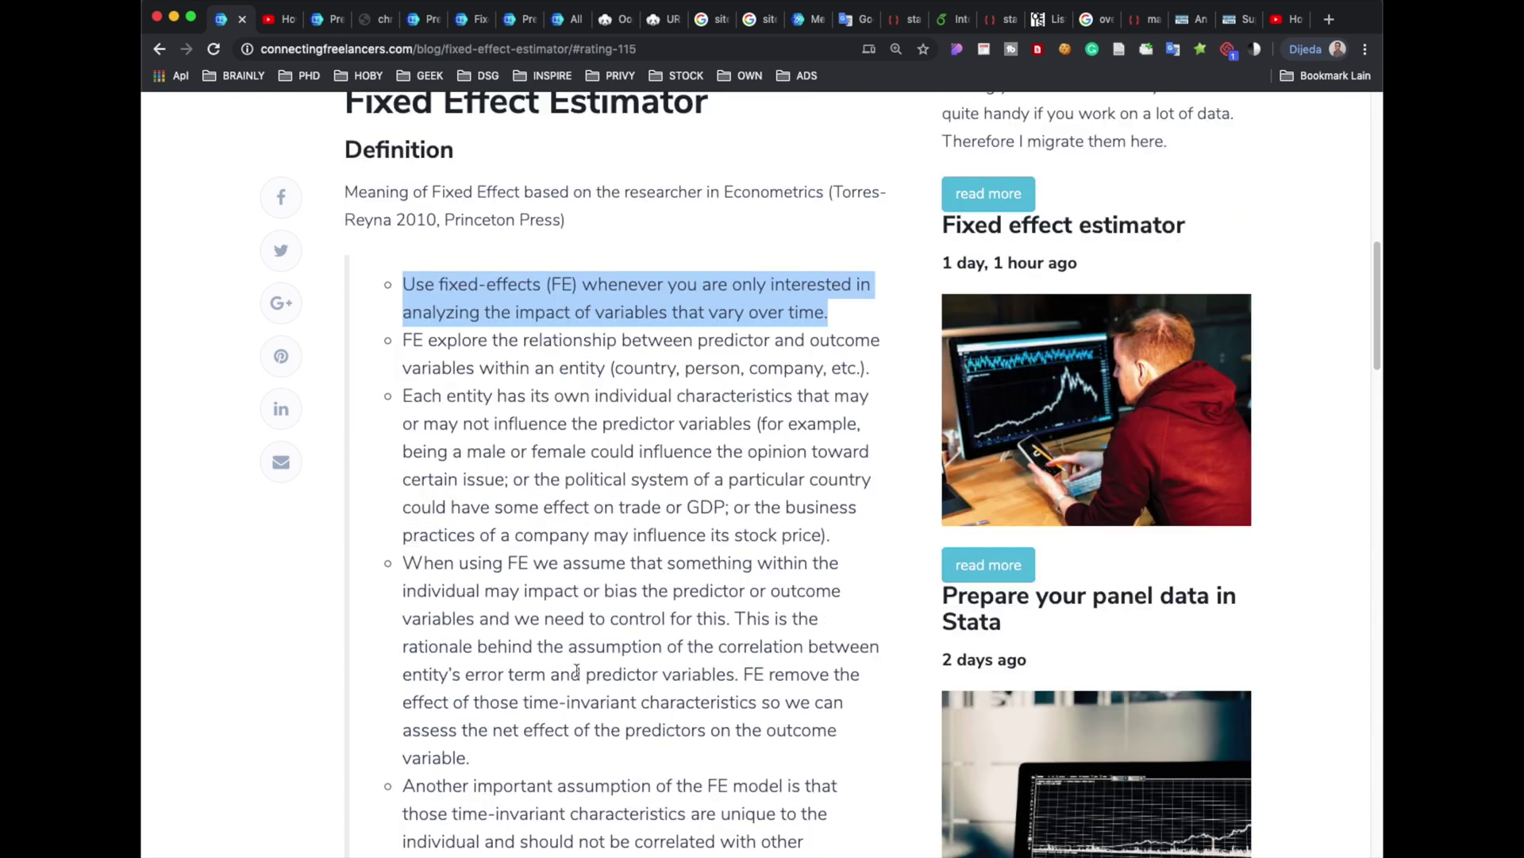
{"action": "scroll", "scroll_direction": "down", "scroll_amount": 3}
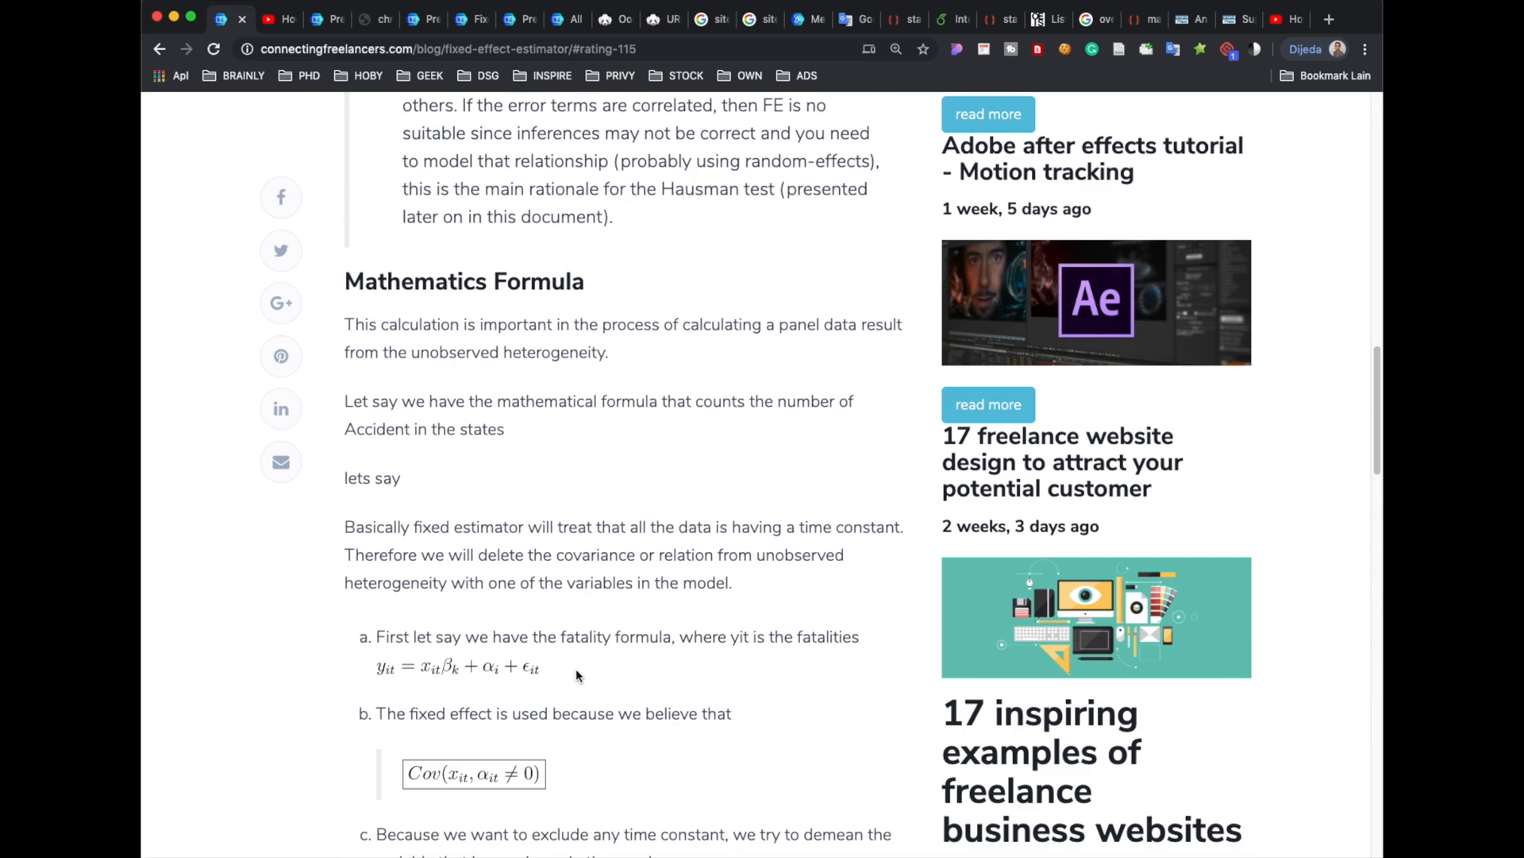
{"action": "mouse_move", "coordinate": [534, 684]}
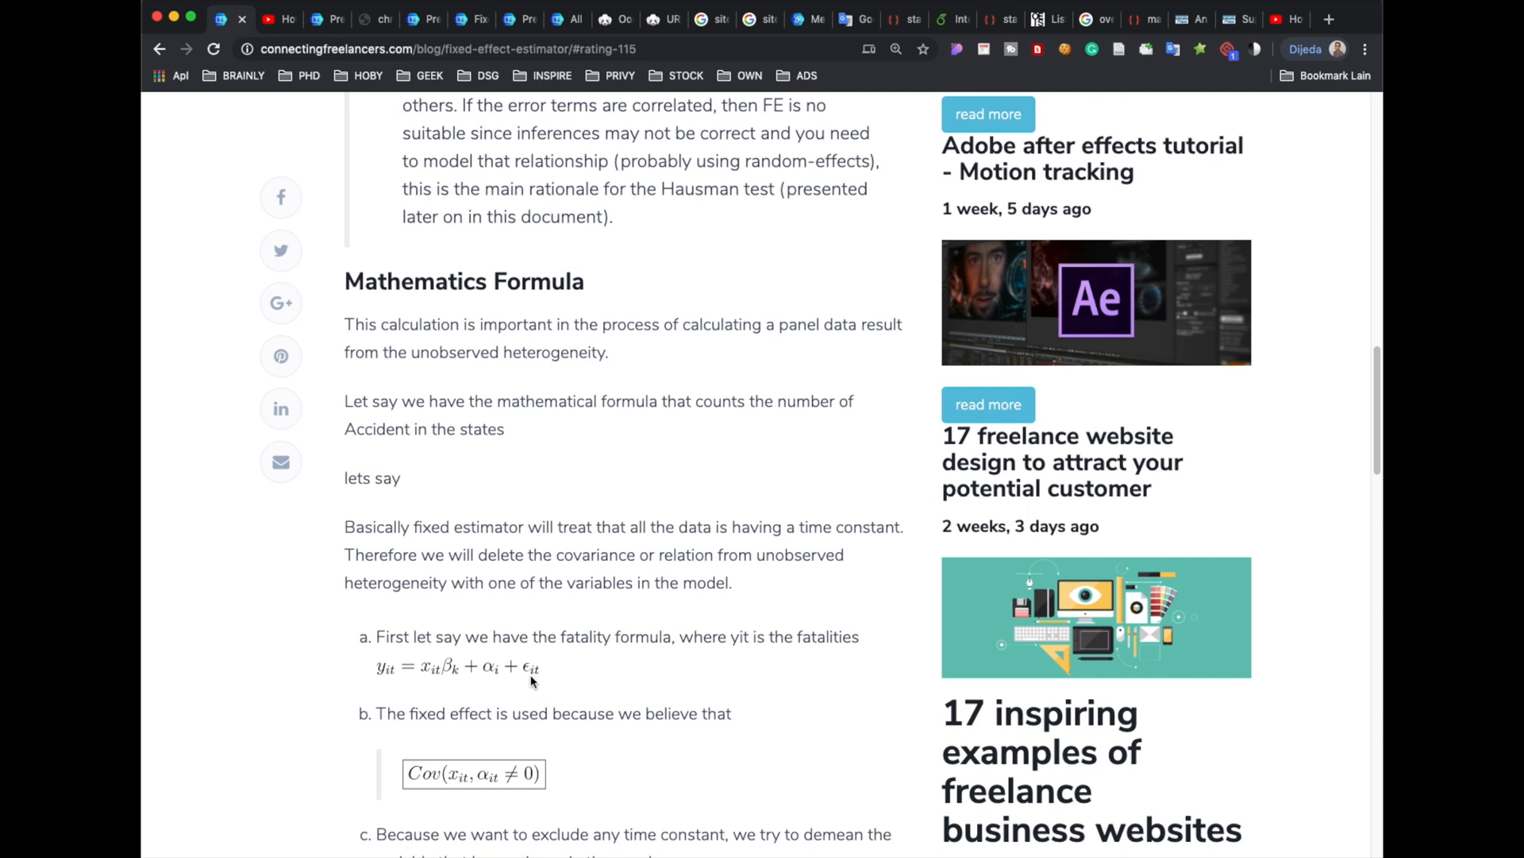
{"action": "mouse_move", "coordinate": [429, 663]}
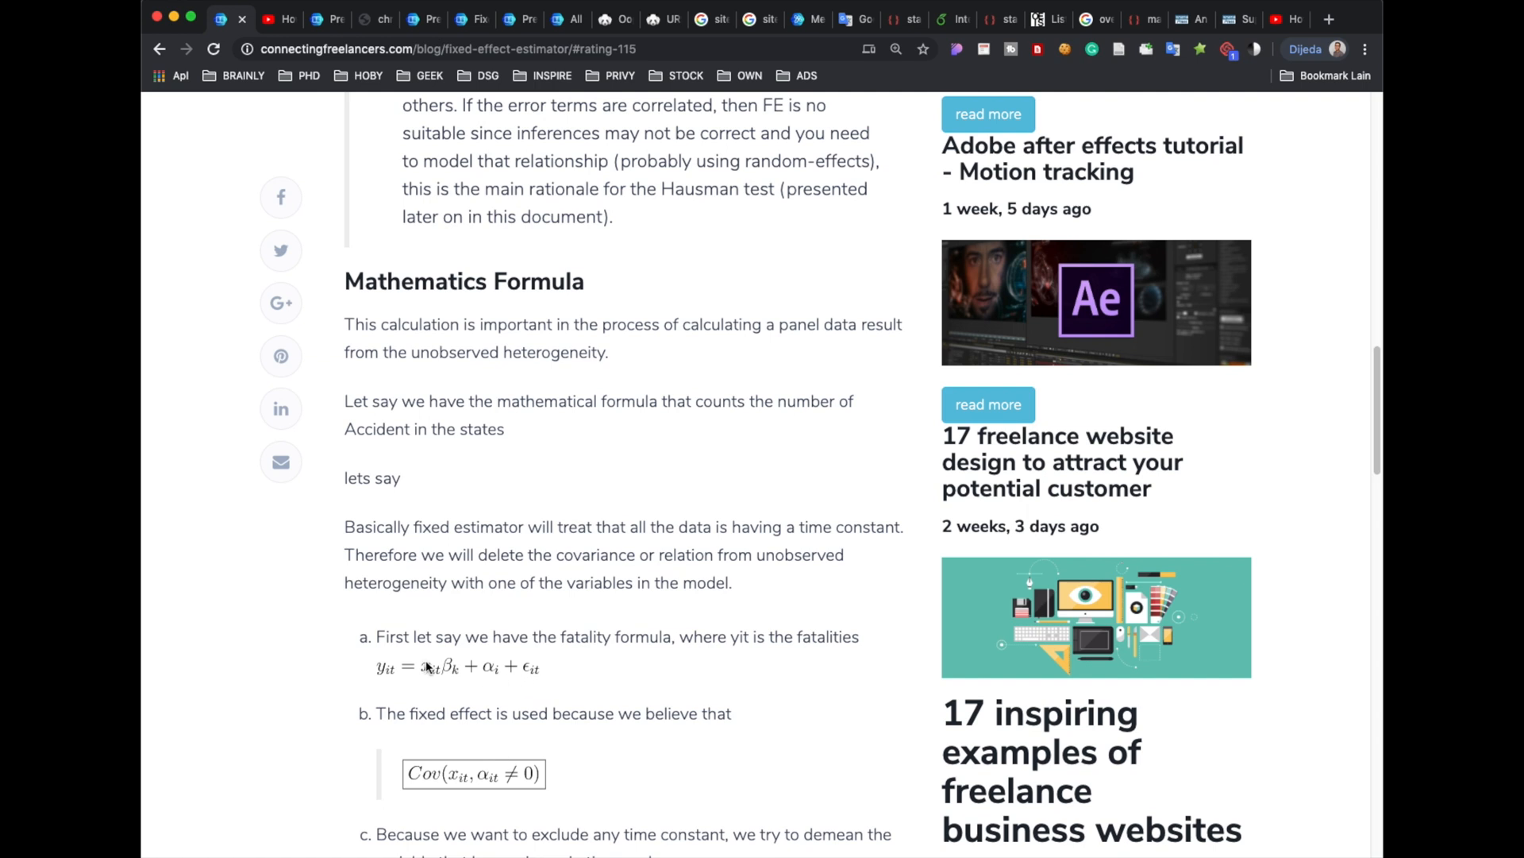
{"action": "mouse_move", "coordinate": [407, 677]}
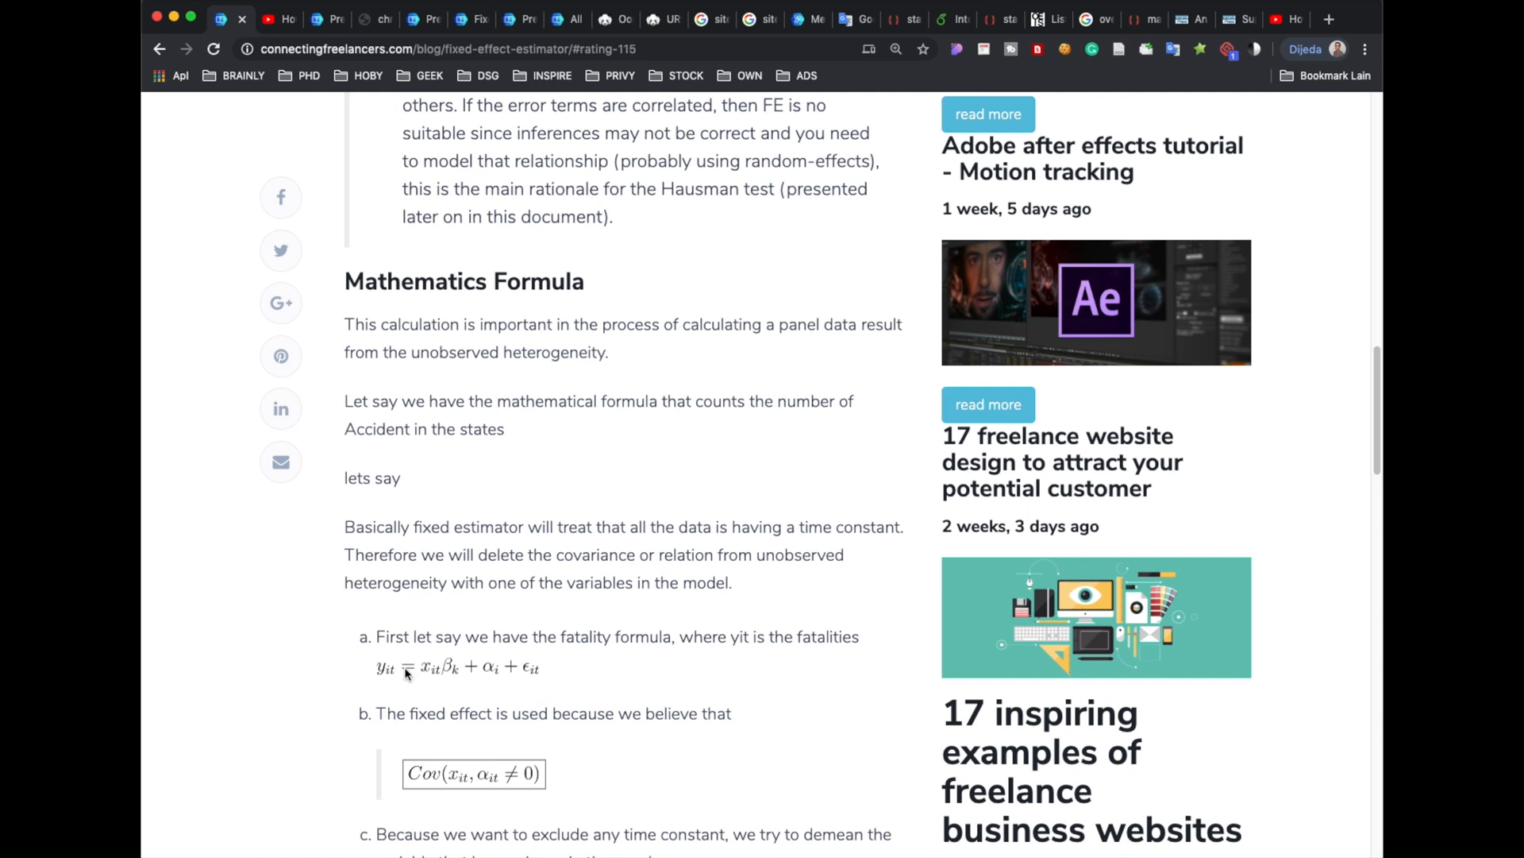
{"action": "mouse_move", "coordinate": [369, 686]}
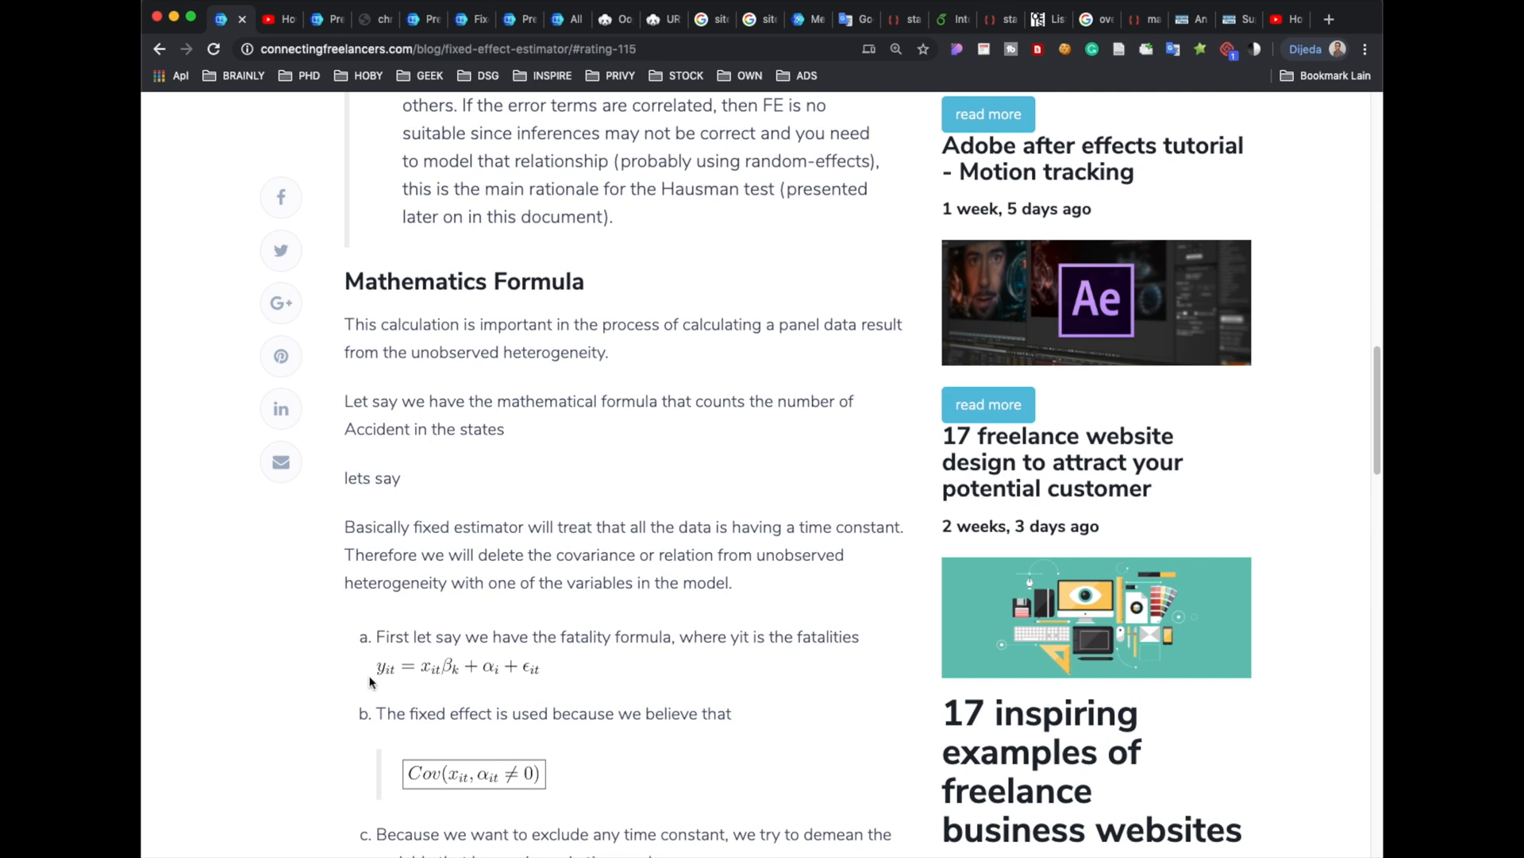
{"action": "mouse_move", "coordinate": [384, 686]}
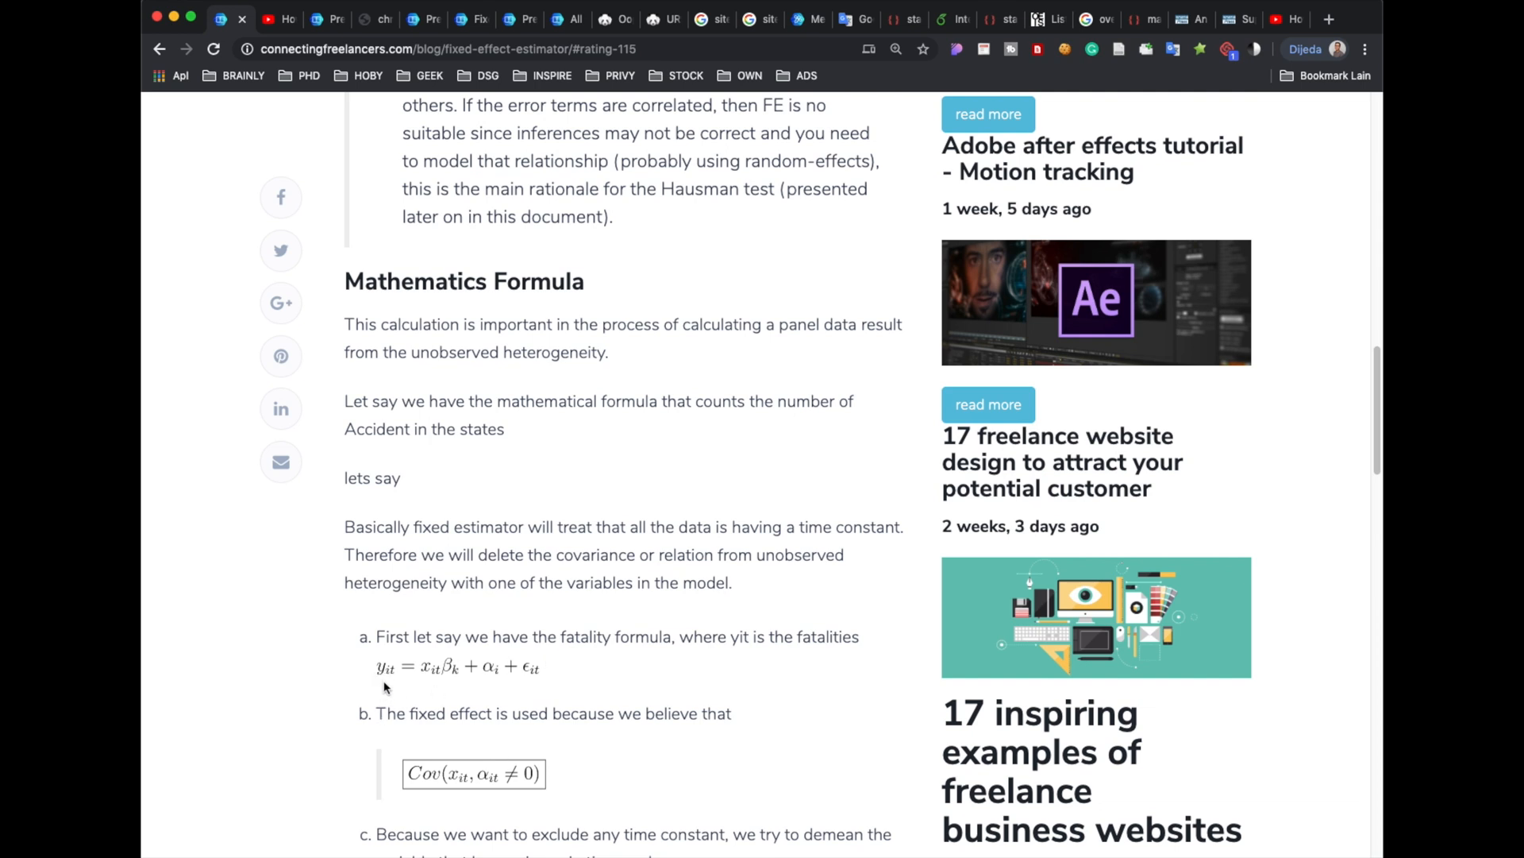
{"action": "mouse_move", "coordinate": [400, 680]}
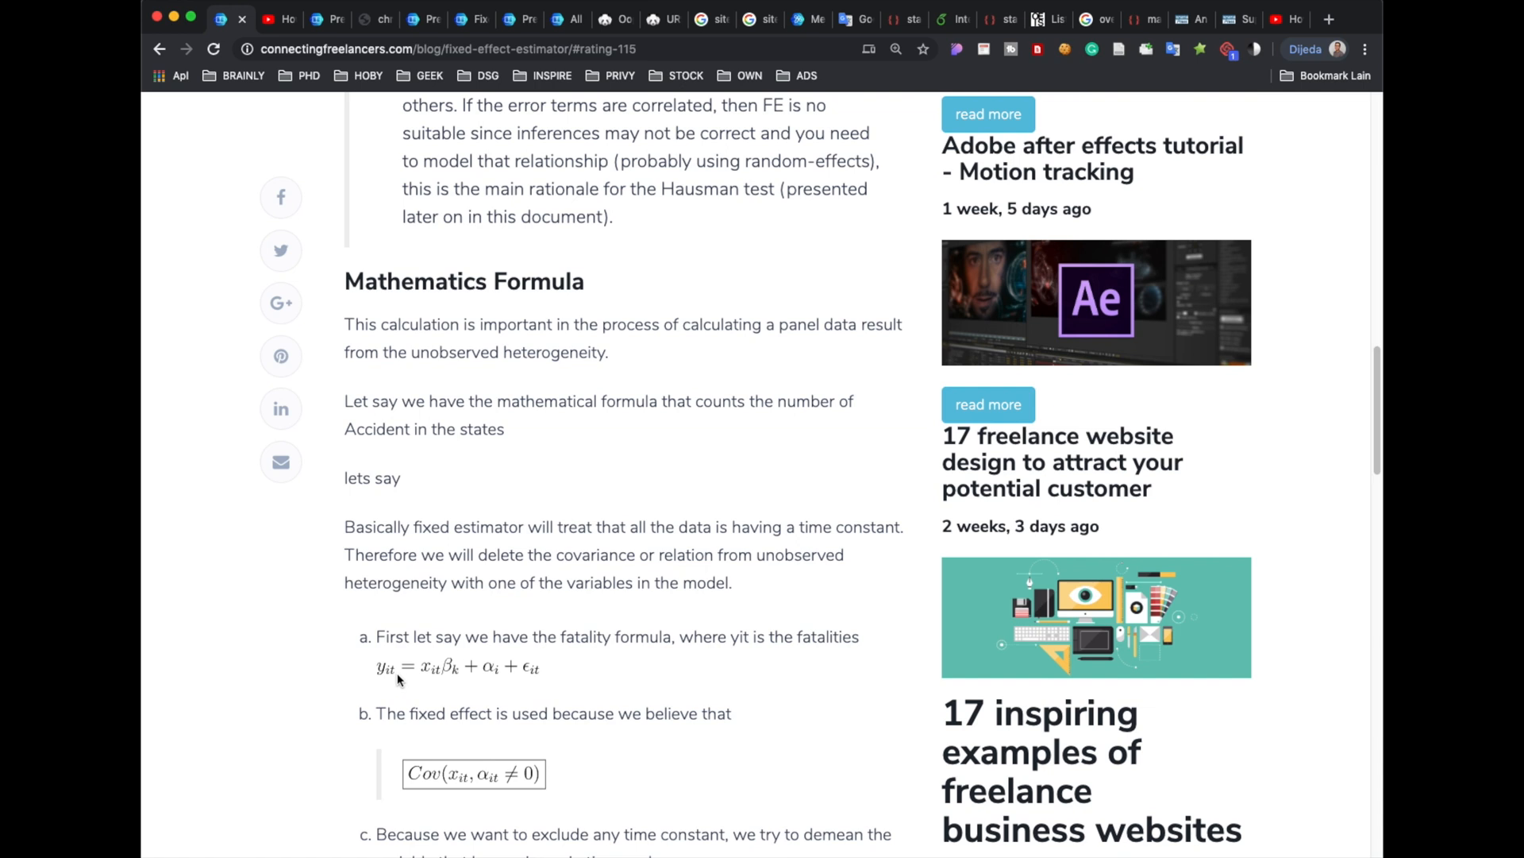
{"action": "mouse_move", "coordinate": [394, 693]}
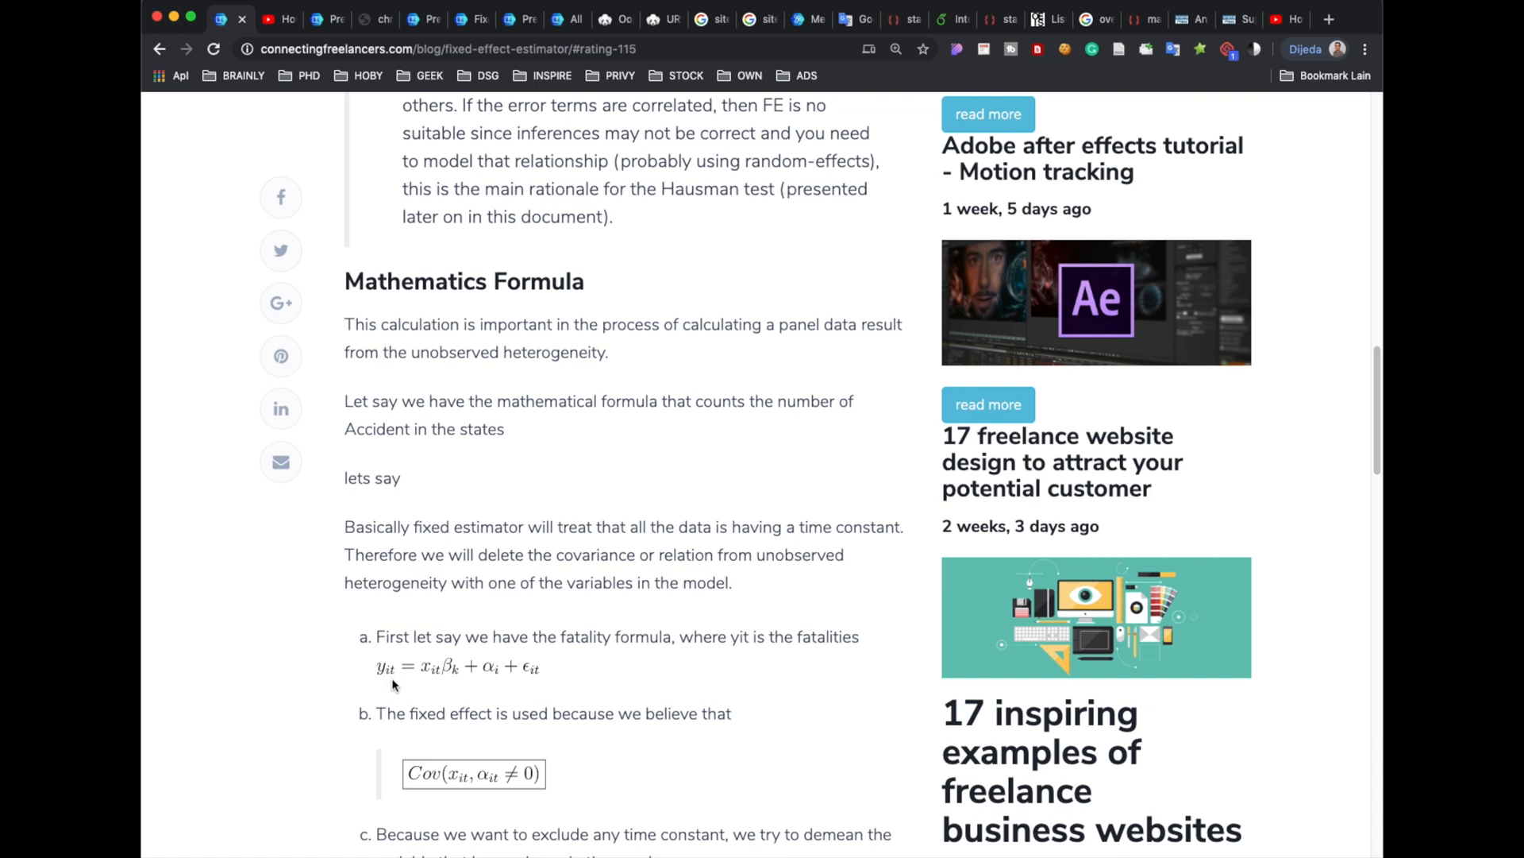
{"action": "mouse_move", "coordinate": [392, 692]}
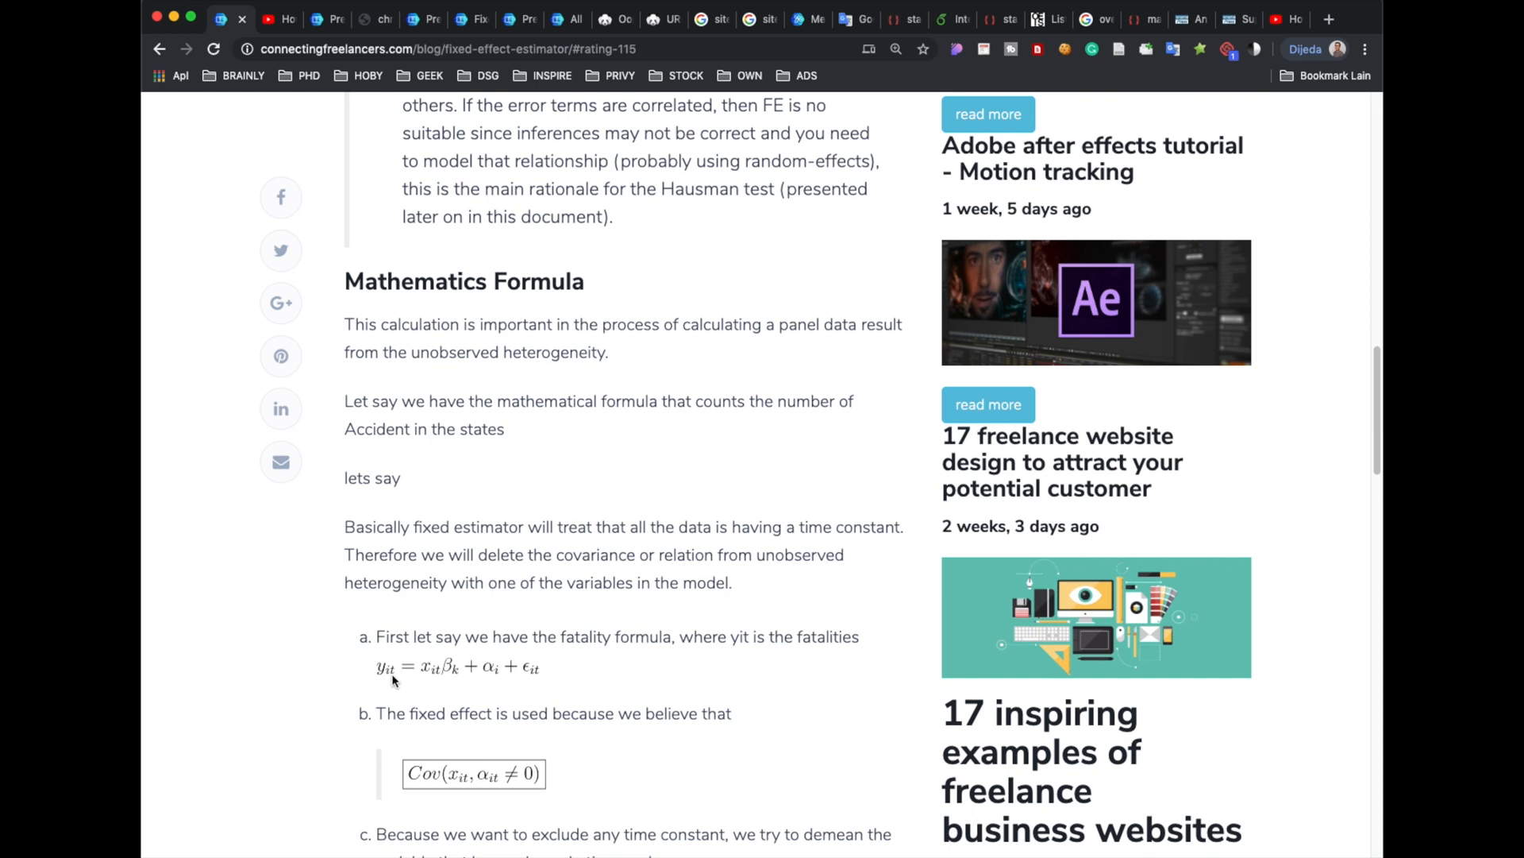
{"action": "mouse_move", "coordinate": [822, 623]}
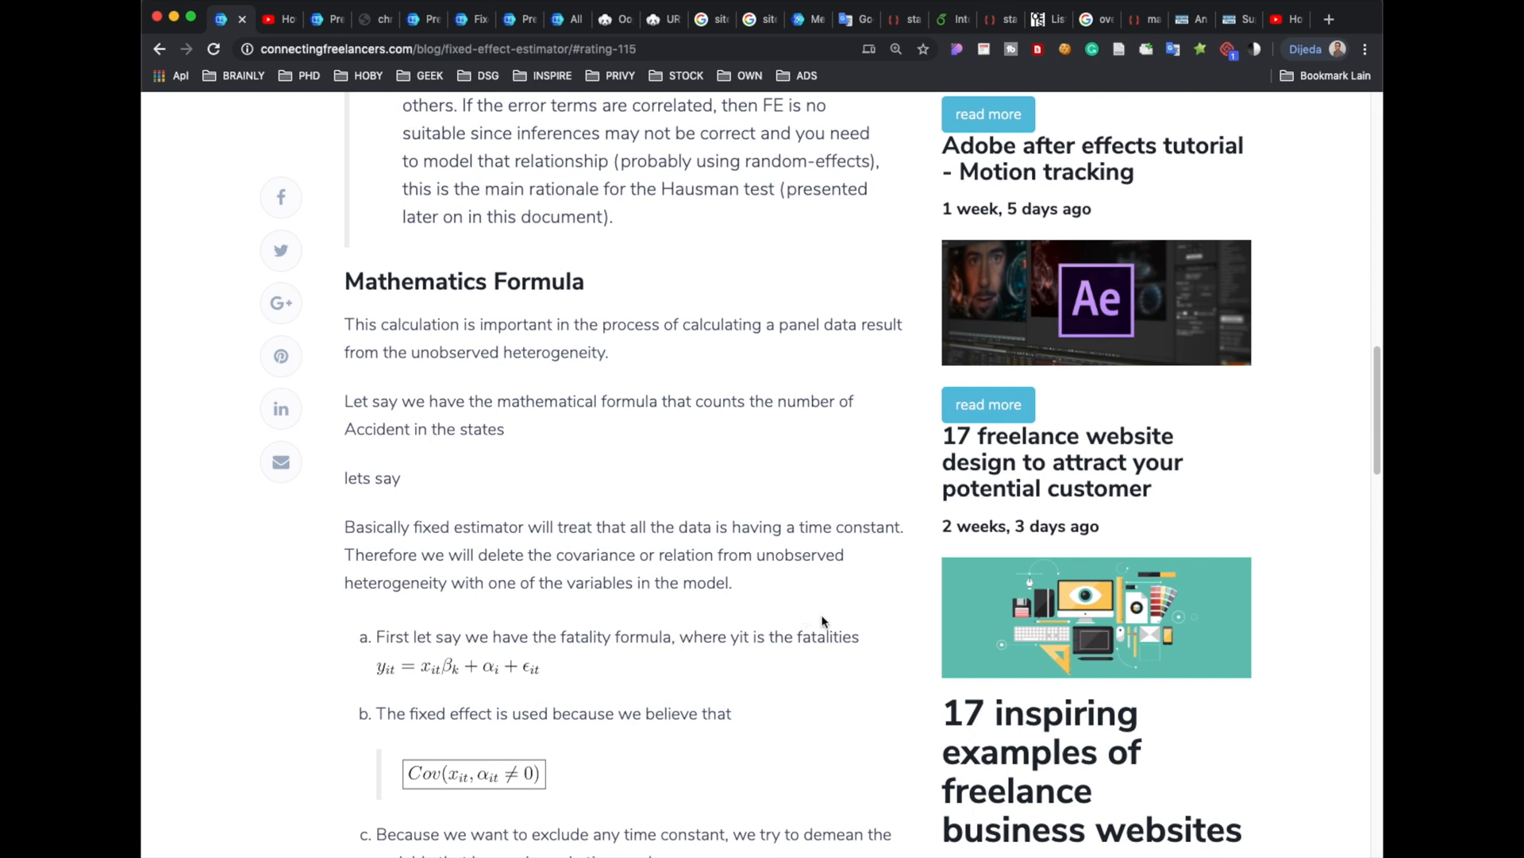
{"action": "mouse_move", "coordinate": [795, 635]}
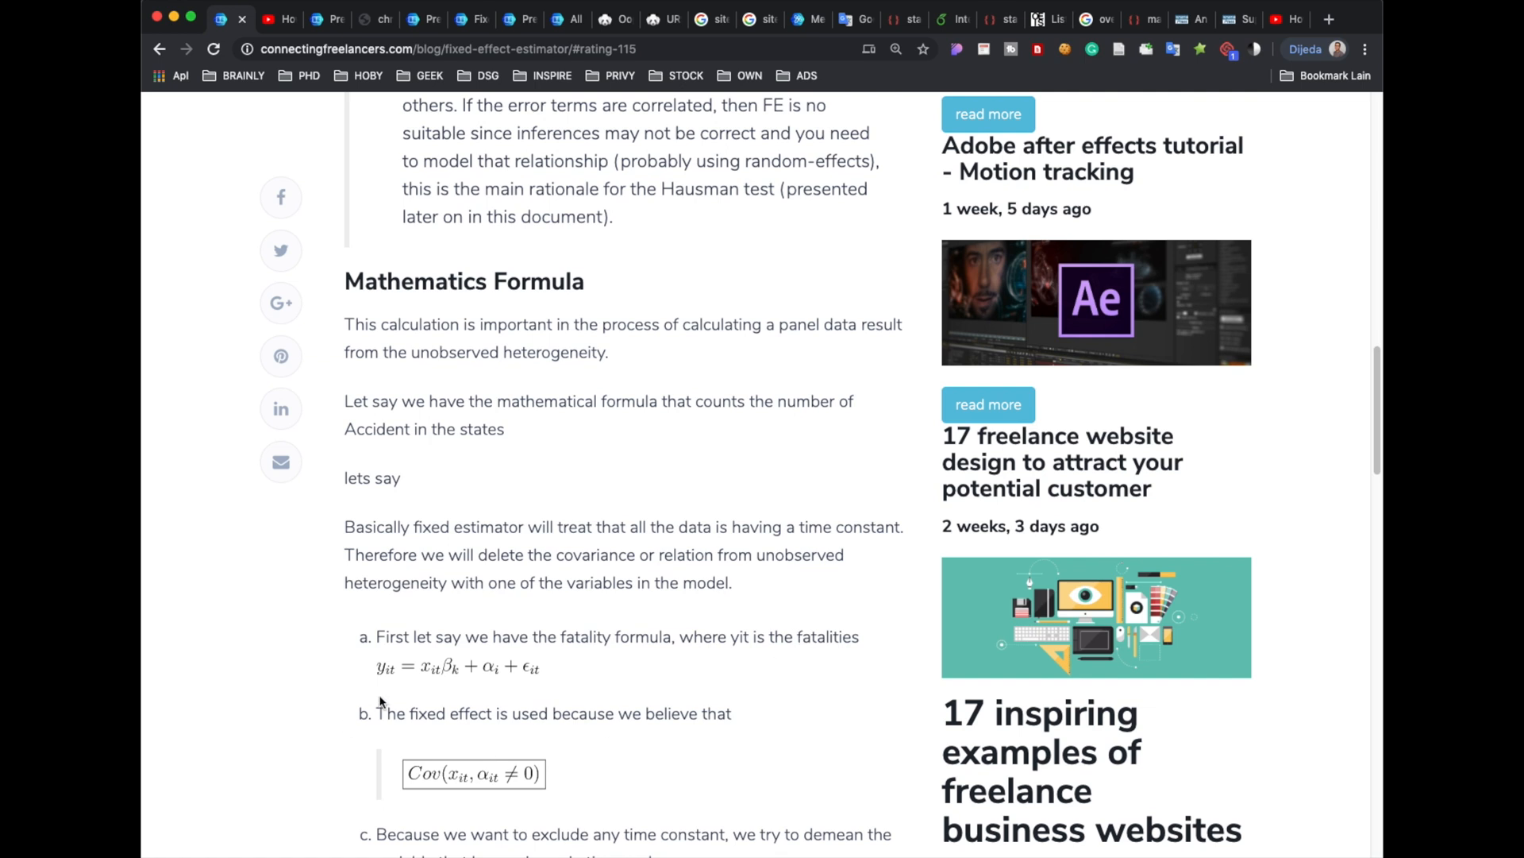
{"action": "mouse_move", "coordinate": [446, 677]}
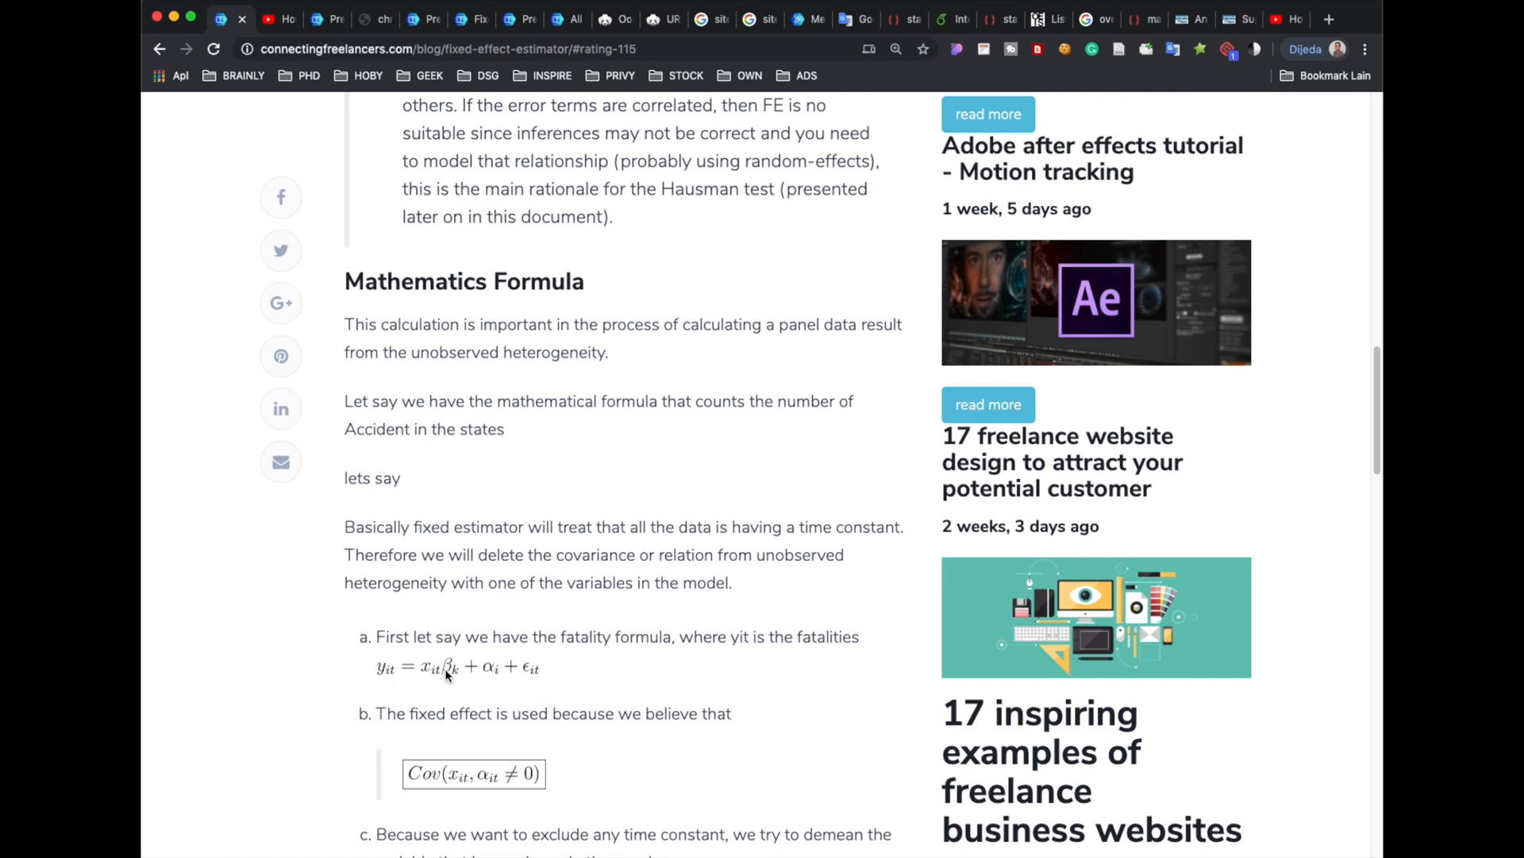
{"action": "mouse_move", "coordinate": [427, 700]}
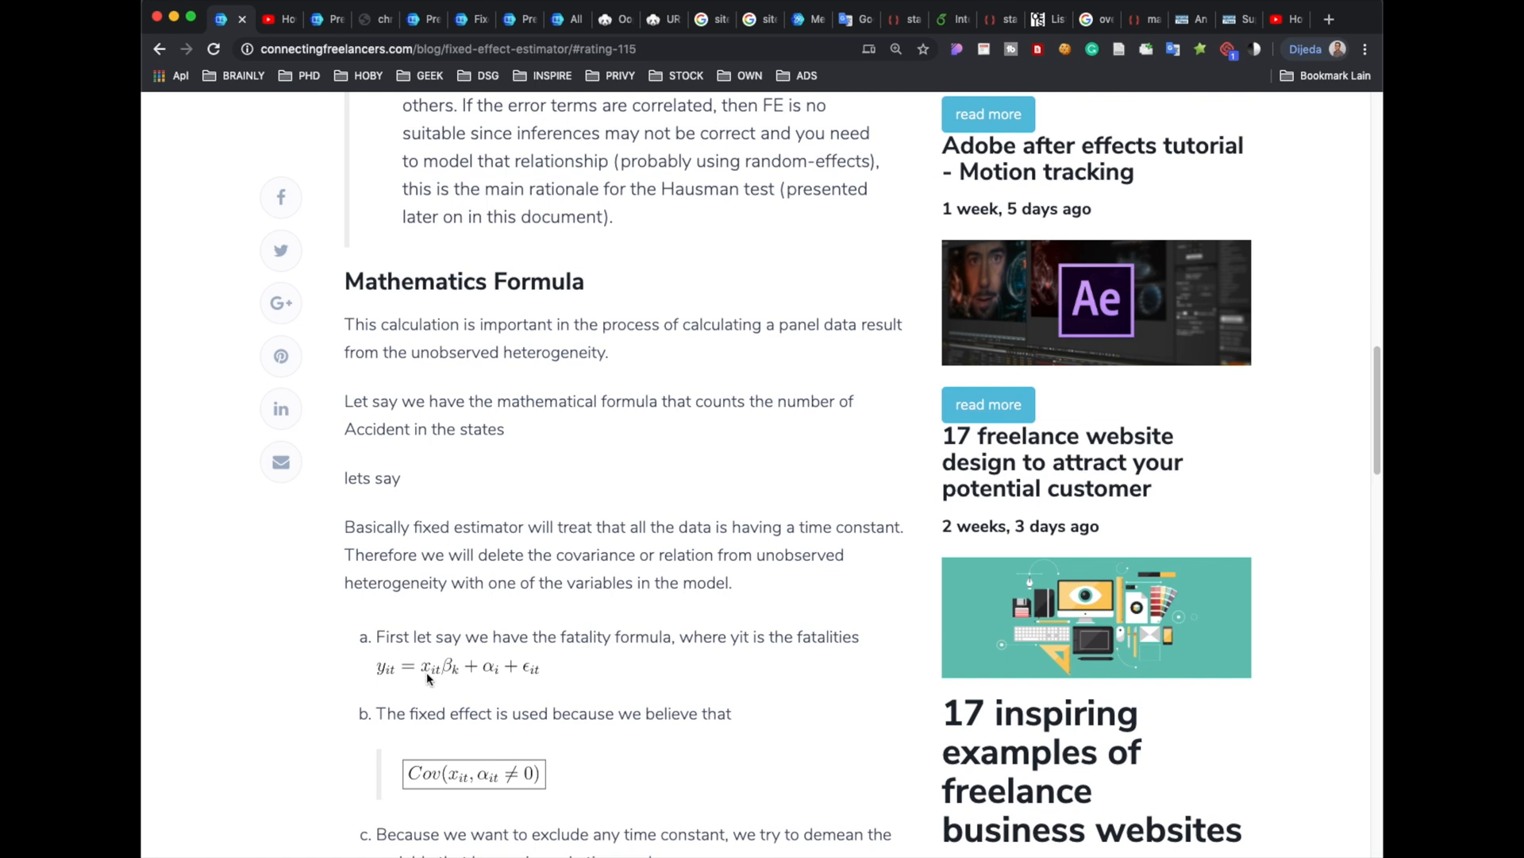
{"action": "mouse_move", "coordinate": [489, 680]}
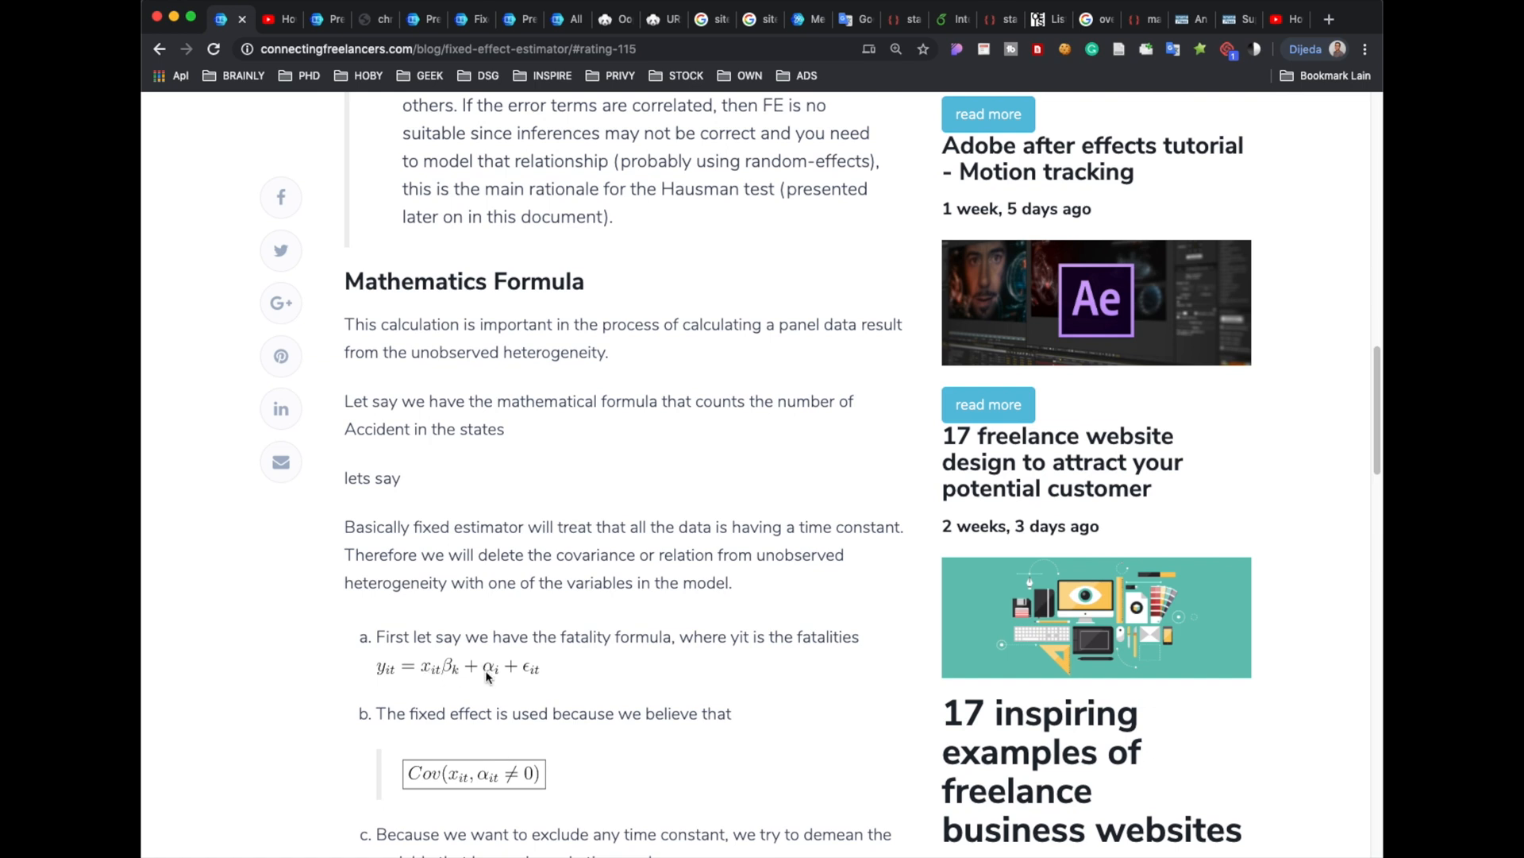
{"action": "mouse_move", "coordinate": [490, 673]}
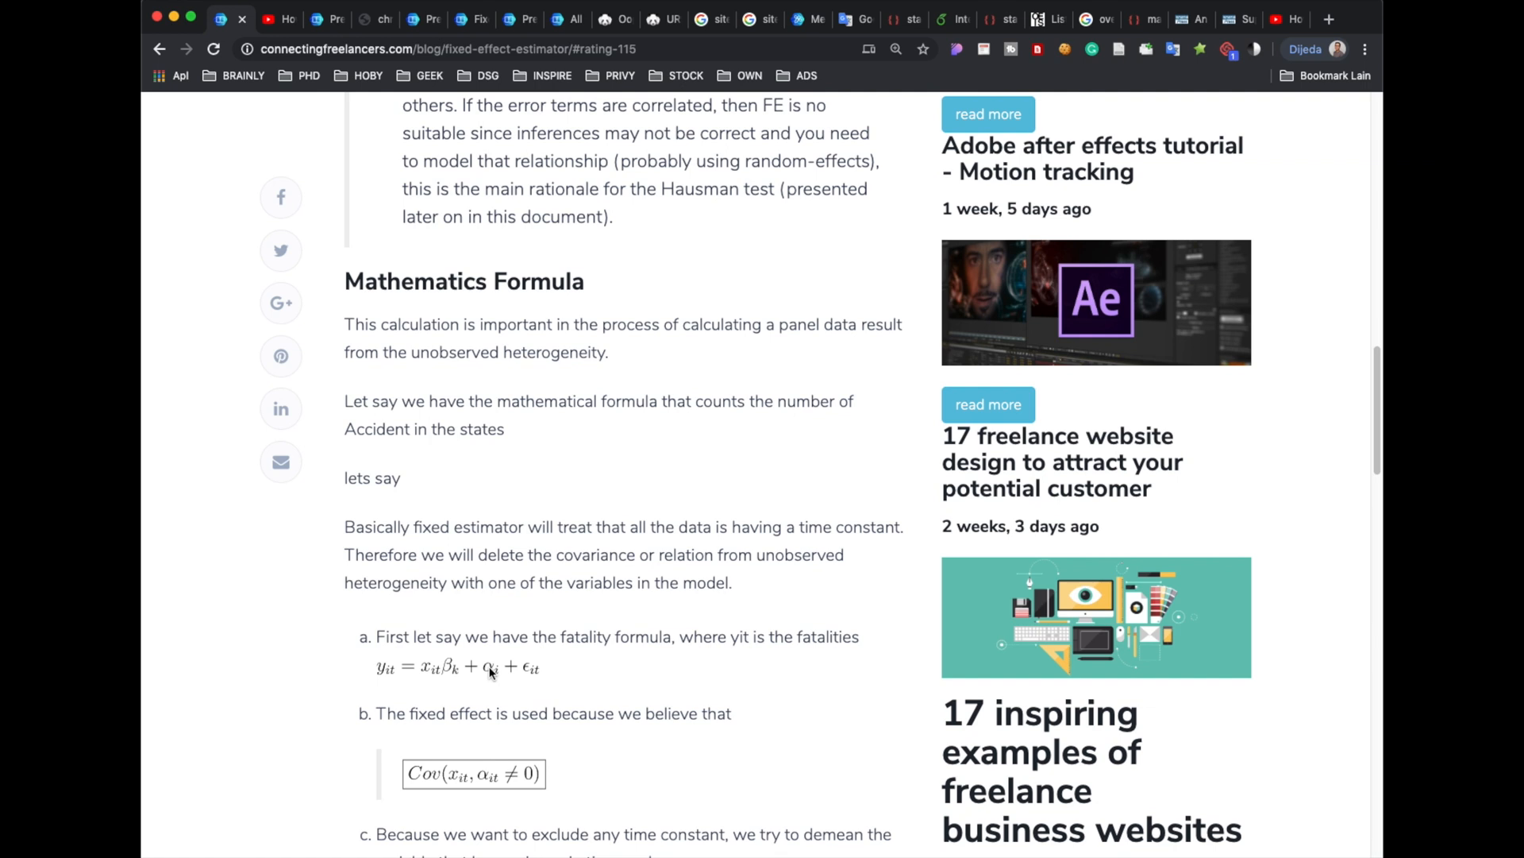
{"action": "mouse_move", "coordinate": [535, 681]}
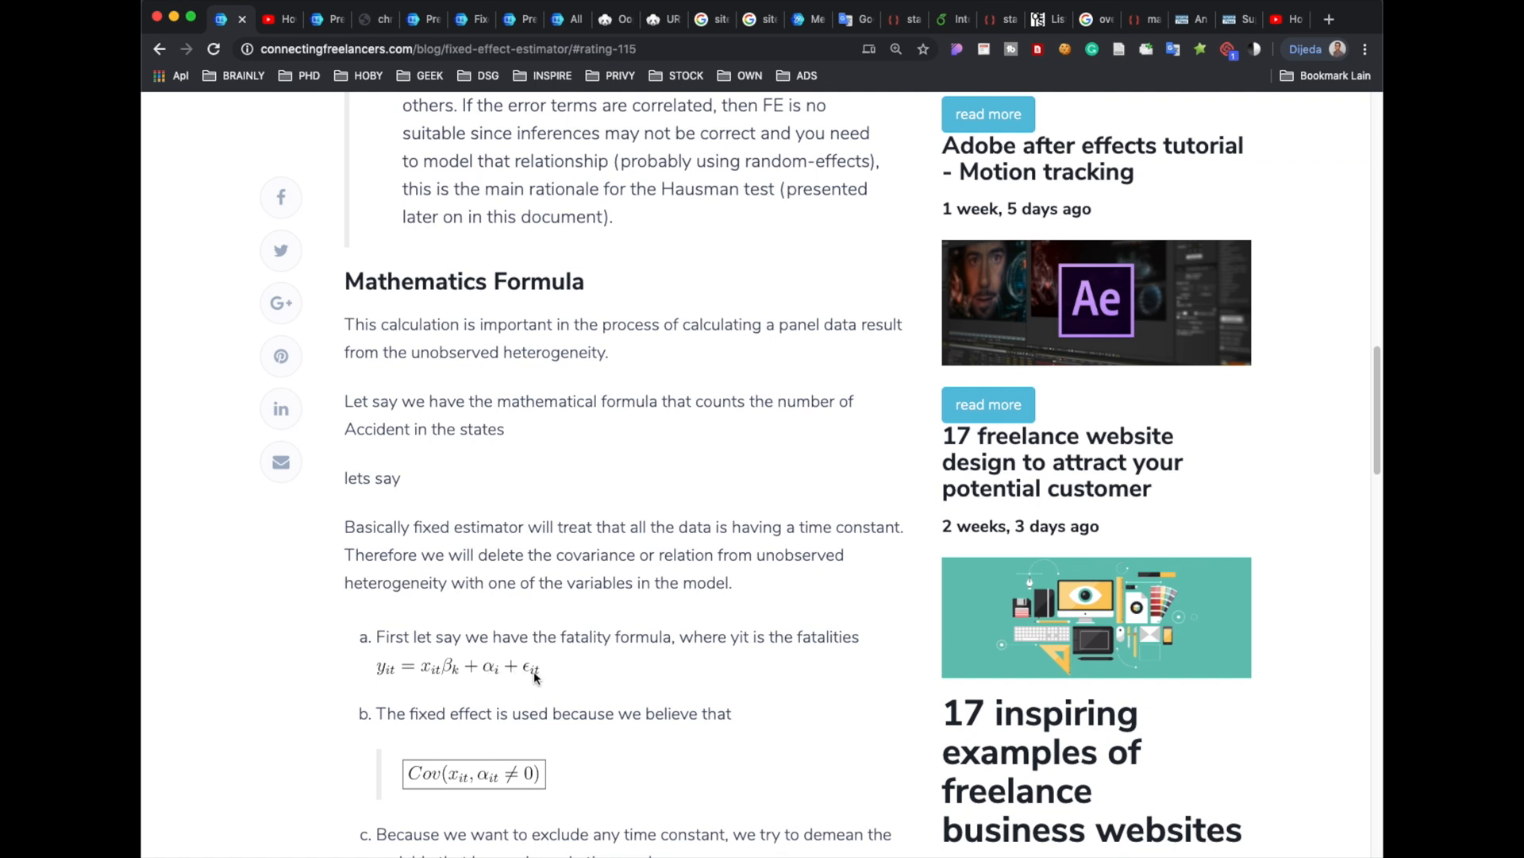
{"action": "mouse_move", "coordinate": [508, 722]}
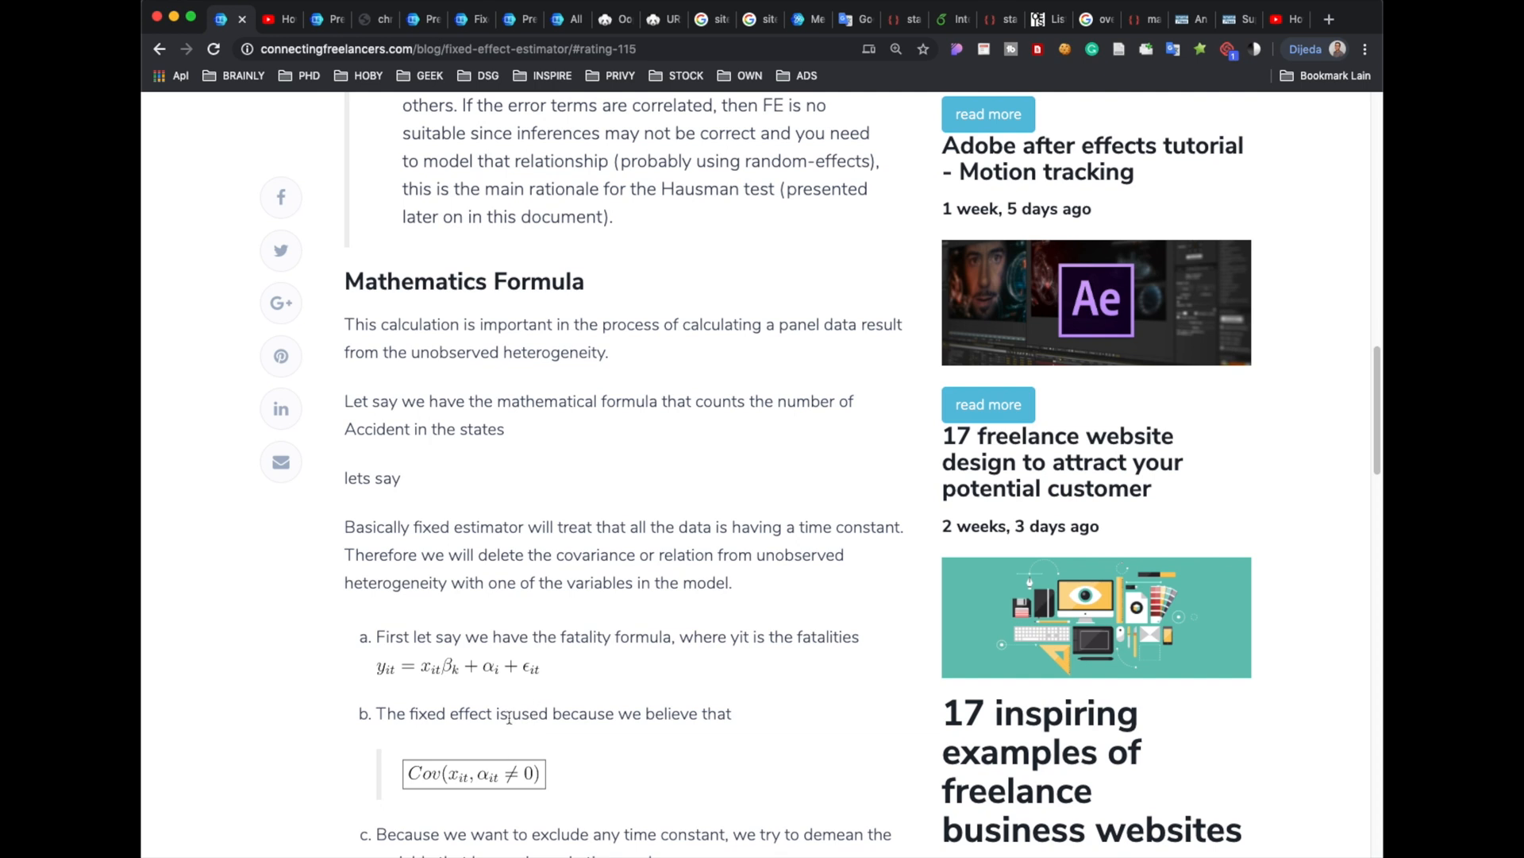
Continue down the article to its 'Stata command' heading and do-file video
{"action": "scroll", "scroll_direction": "down", "scroll_amount": 3}
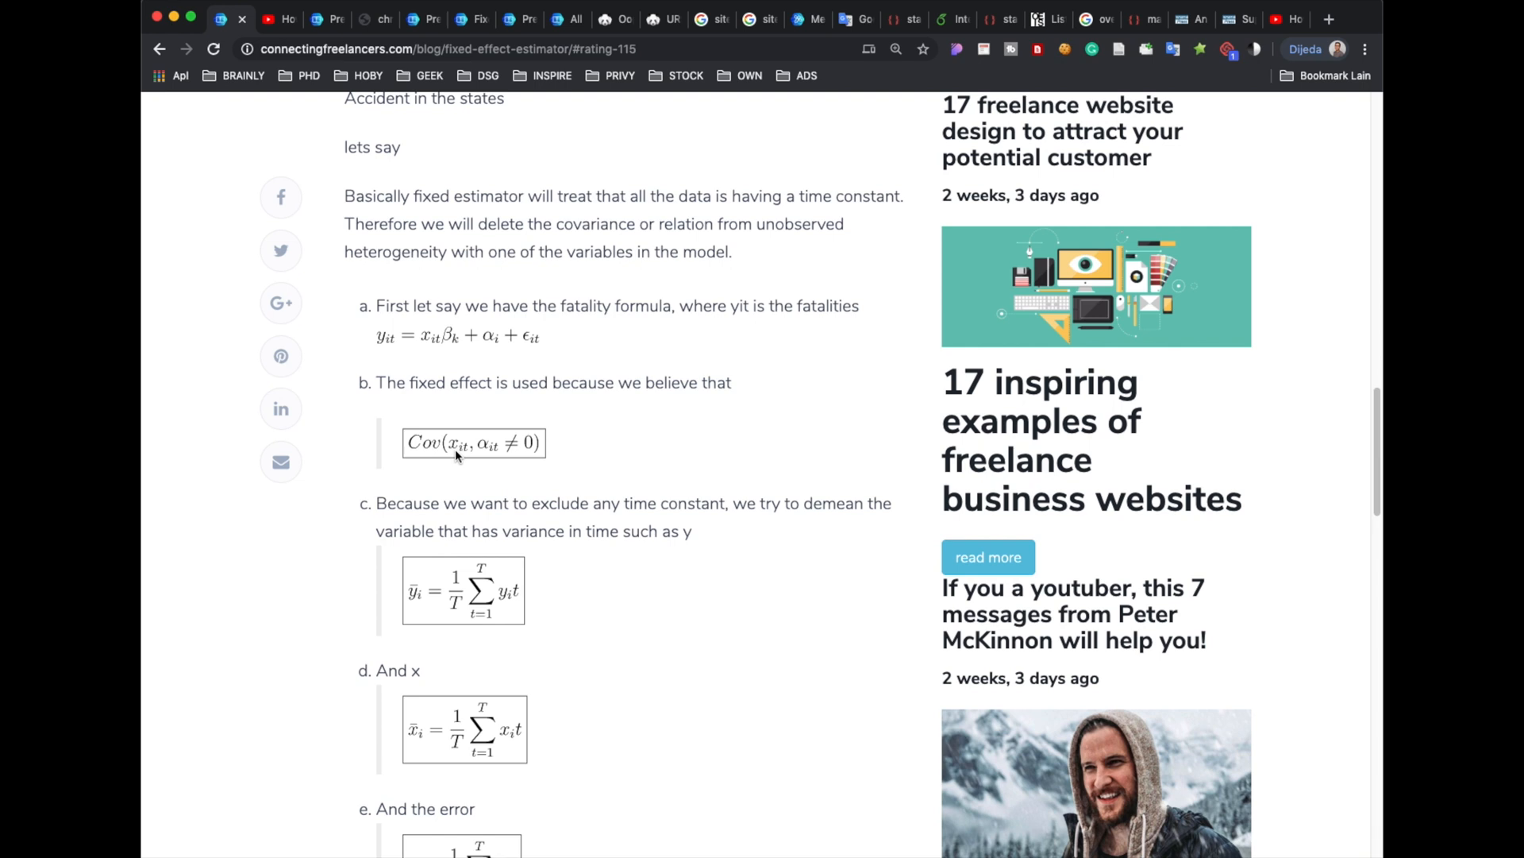
{"action": "mouse_move", "coordinate": [489, 454]}
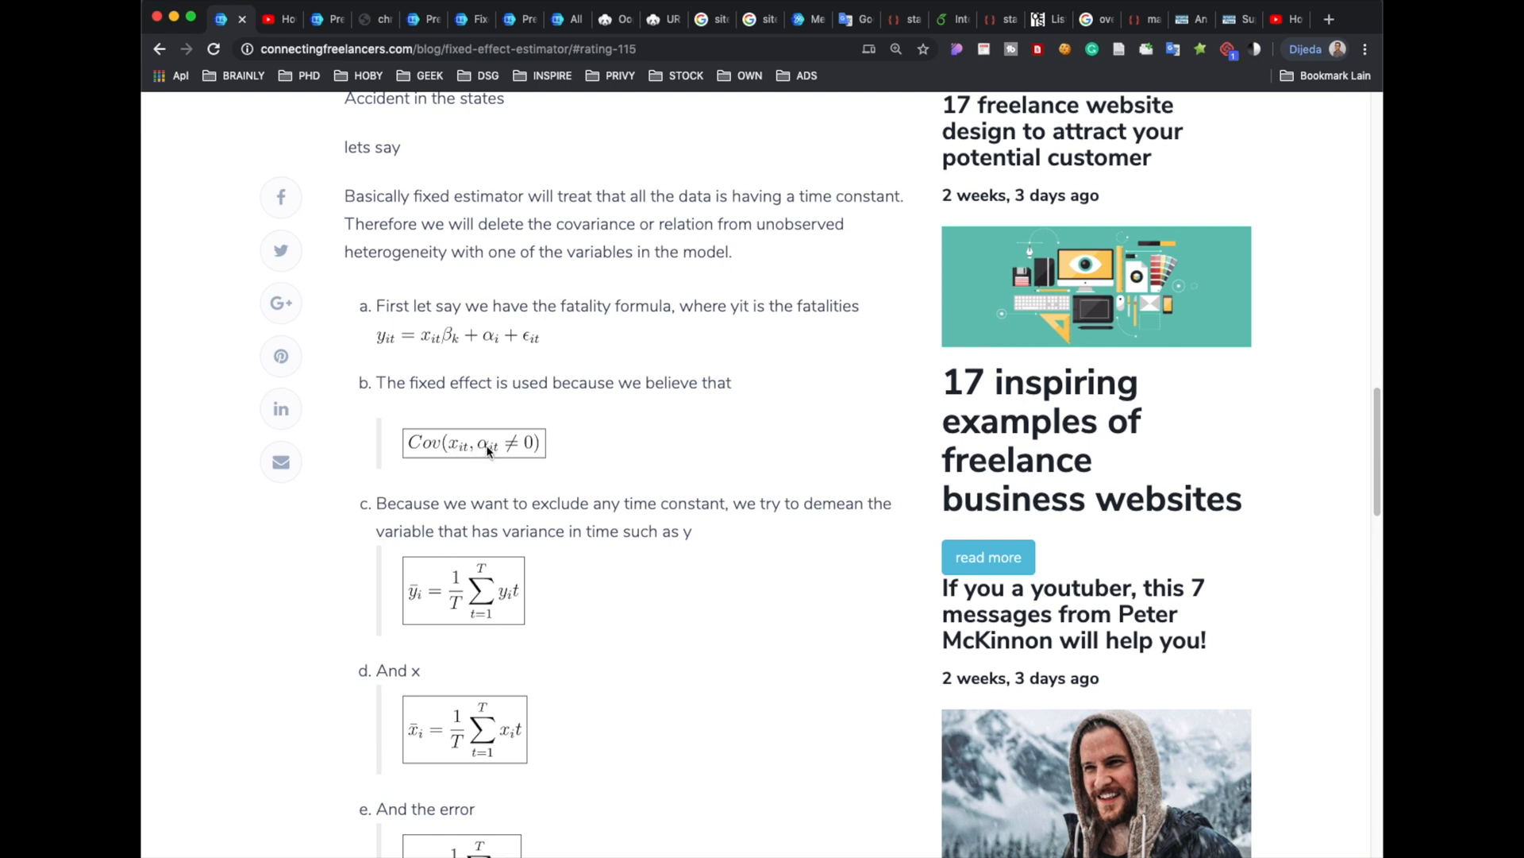
{"action": "mouse_move", "coordinate": [456, 445]}
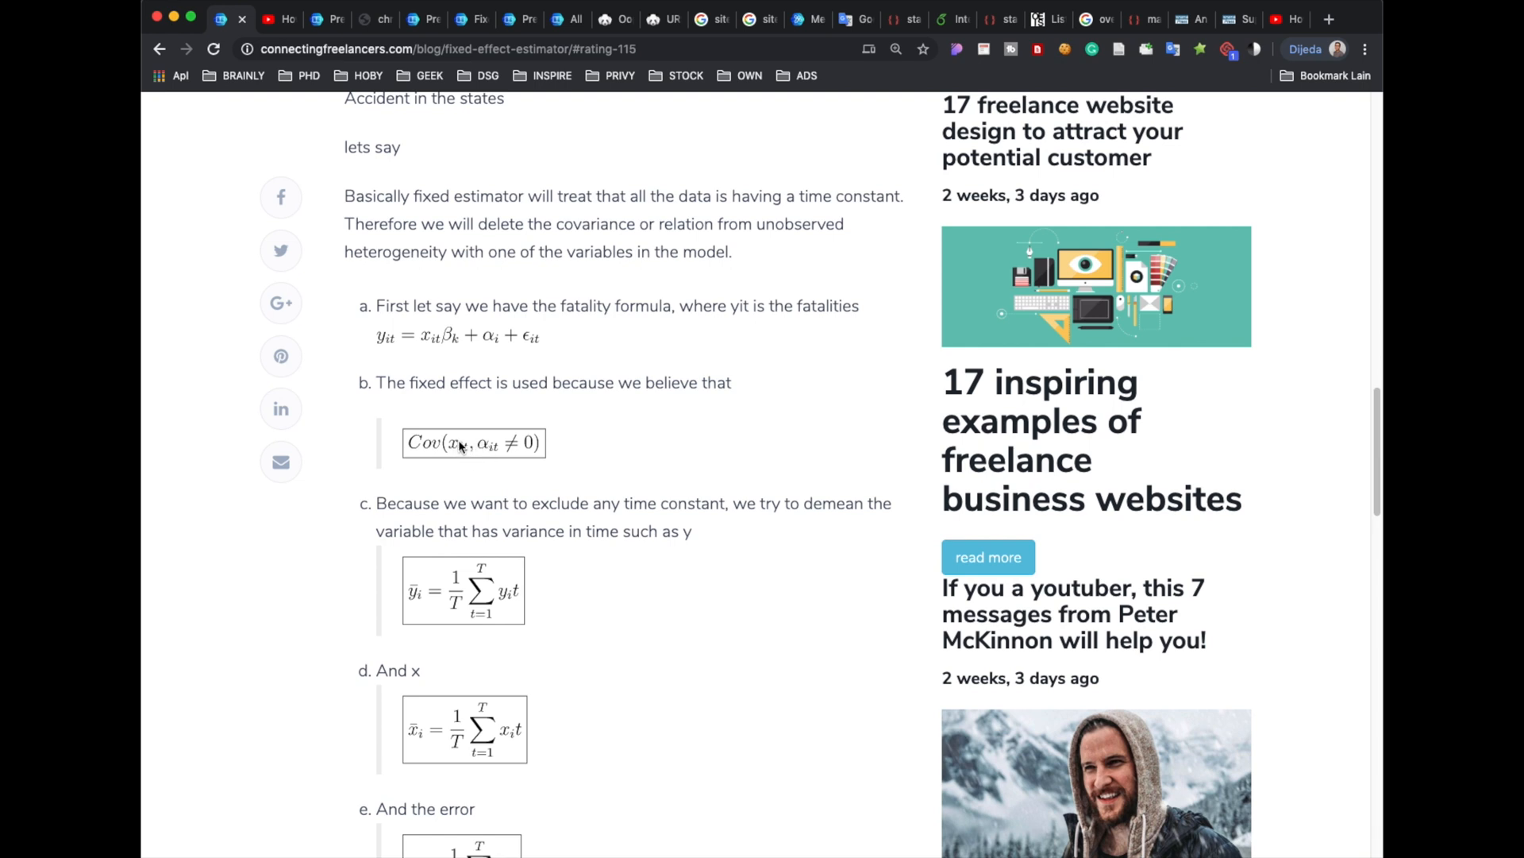
{"action": "mouse_move", "coordinate": [524, 458]}
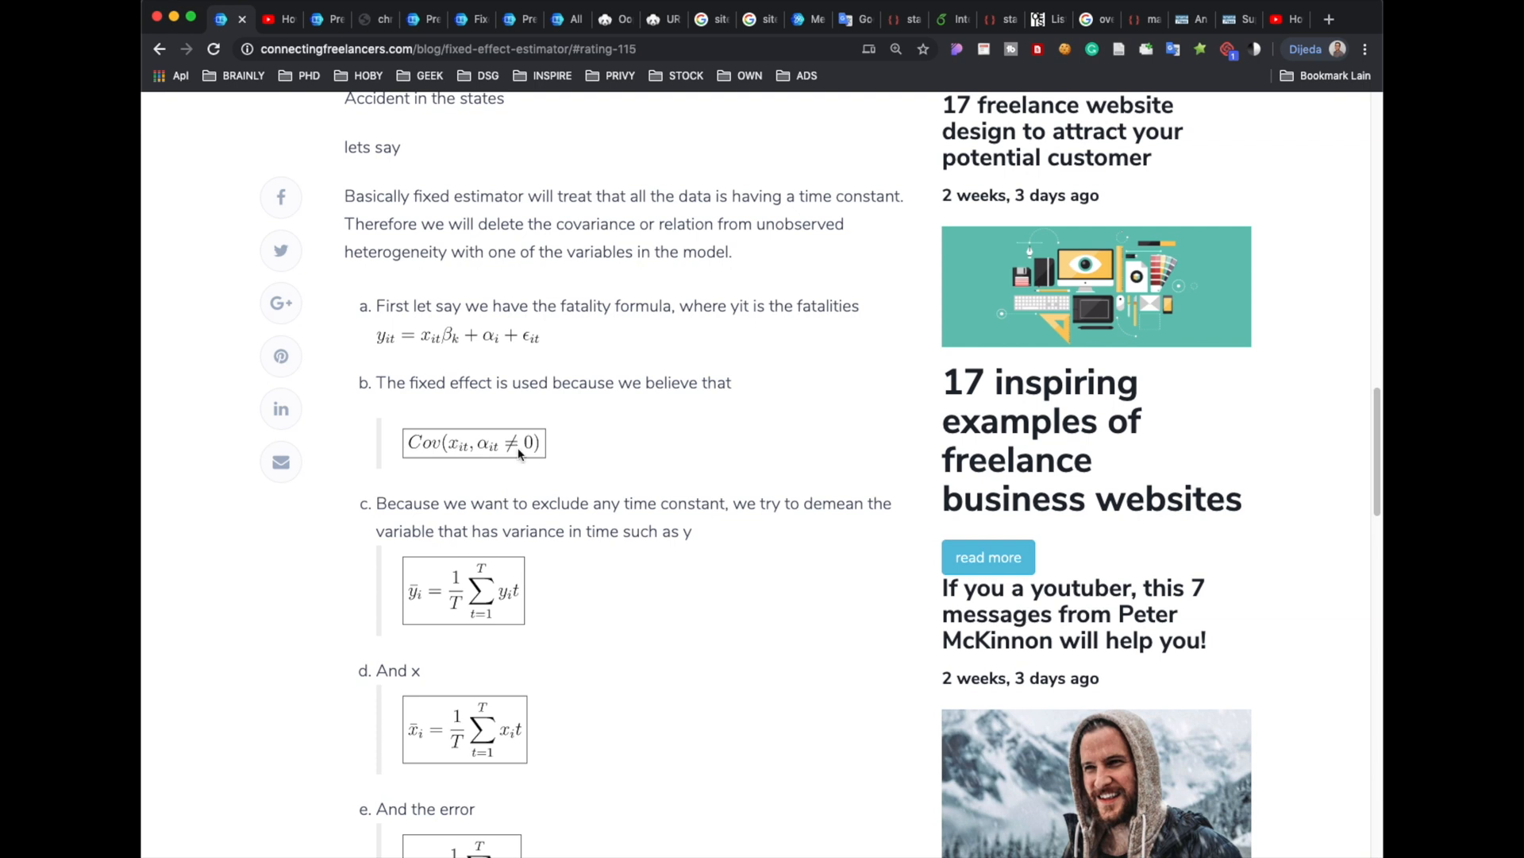
{"action": "mouse_move", "coordinate": [527, 524]}
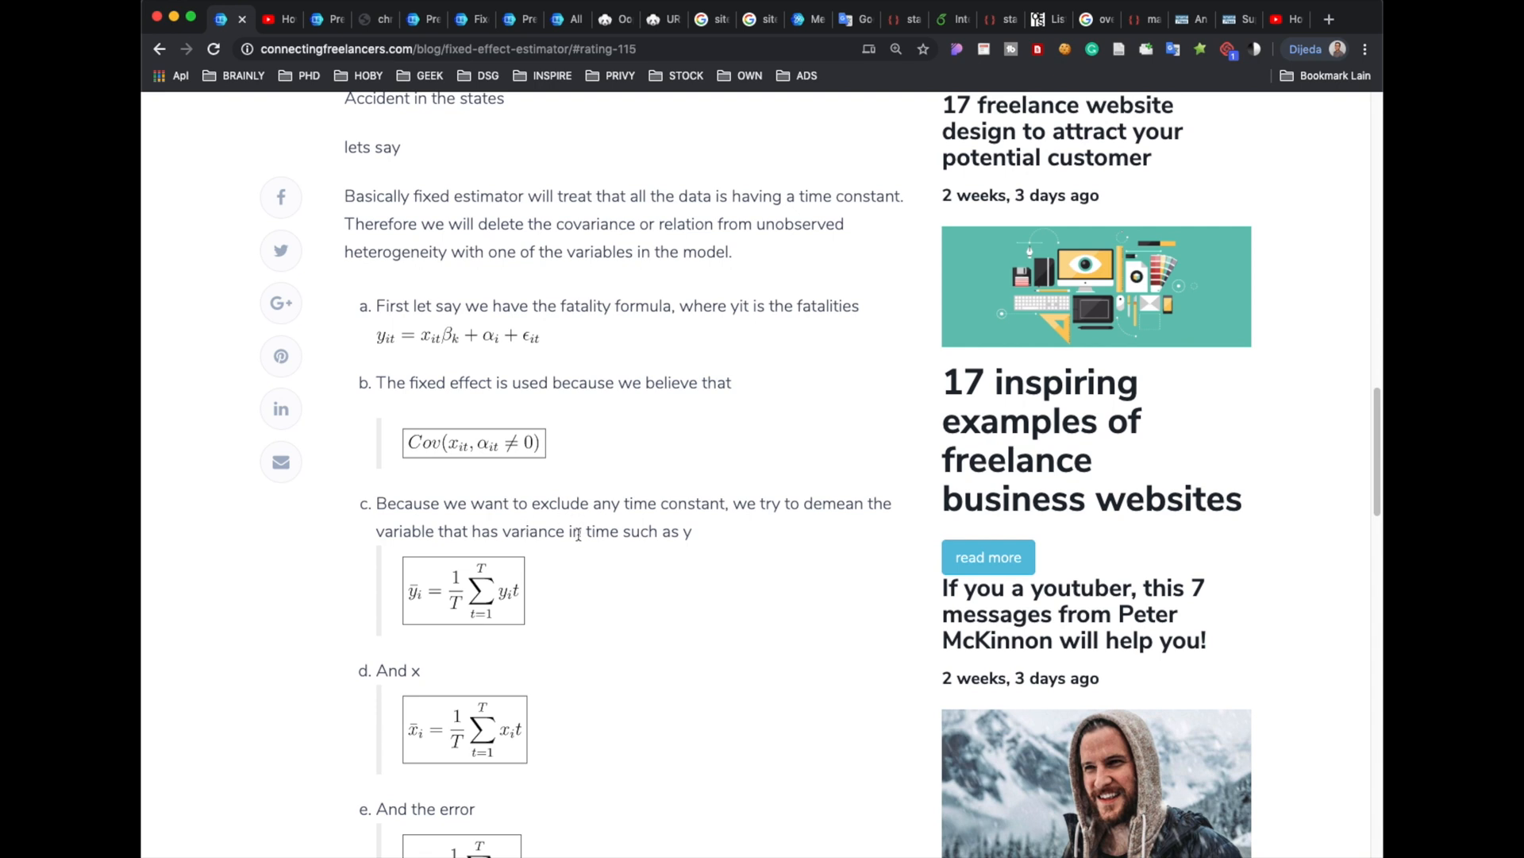
{"action": "mouse_move", "coordinate": [546, 639]}
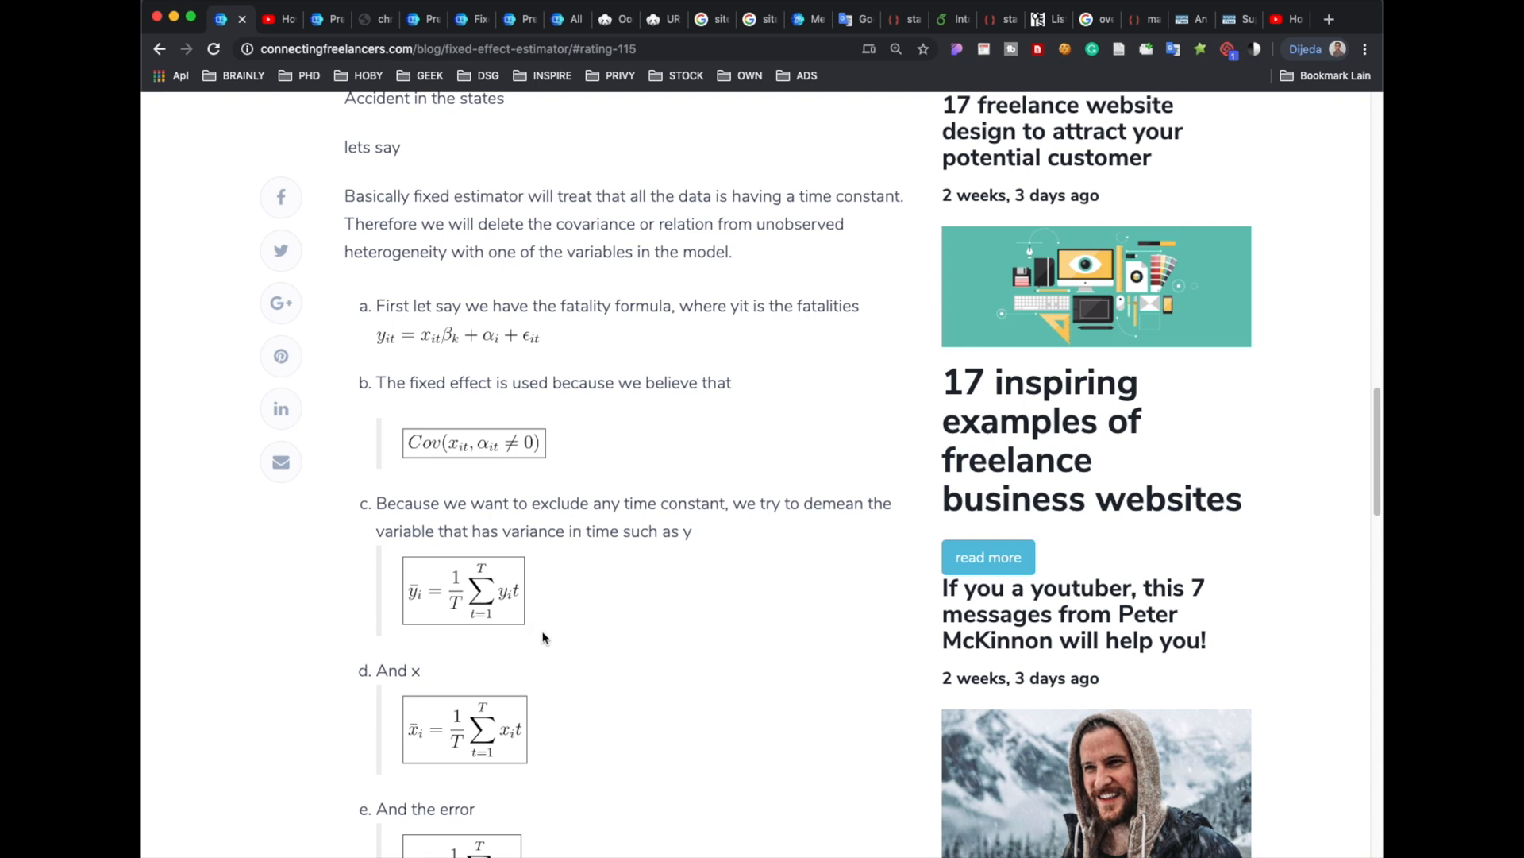
{"action": "mouse_move", "coordinate": [418, 600]}
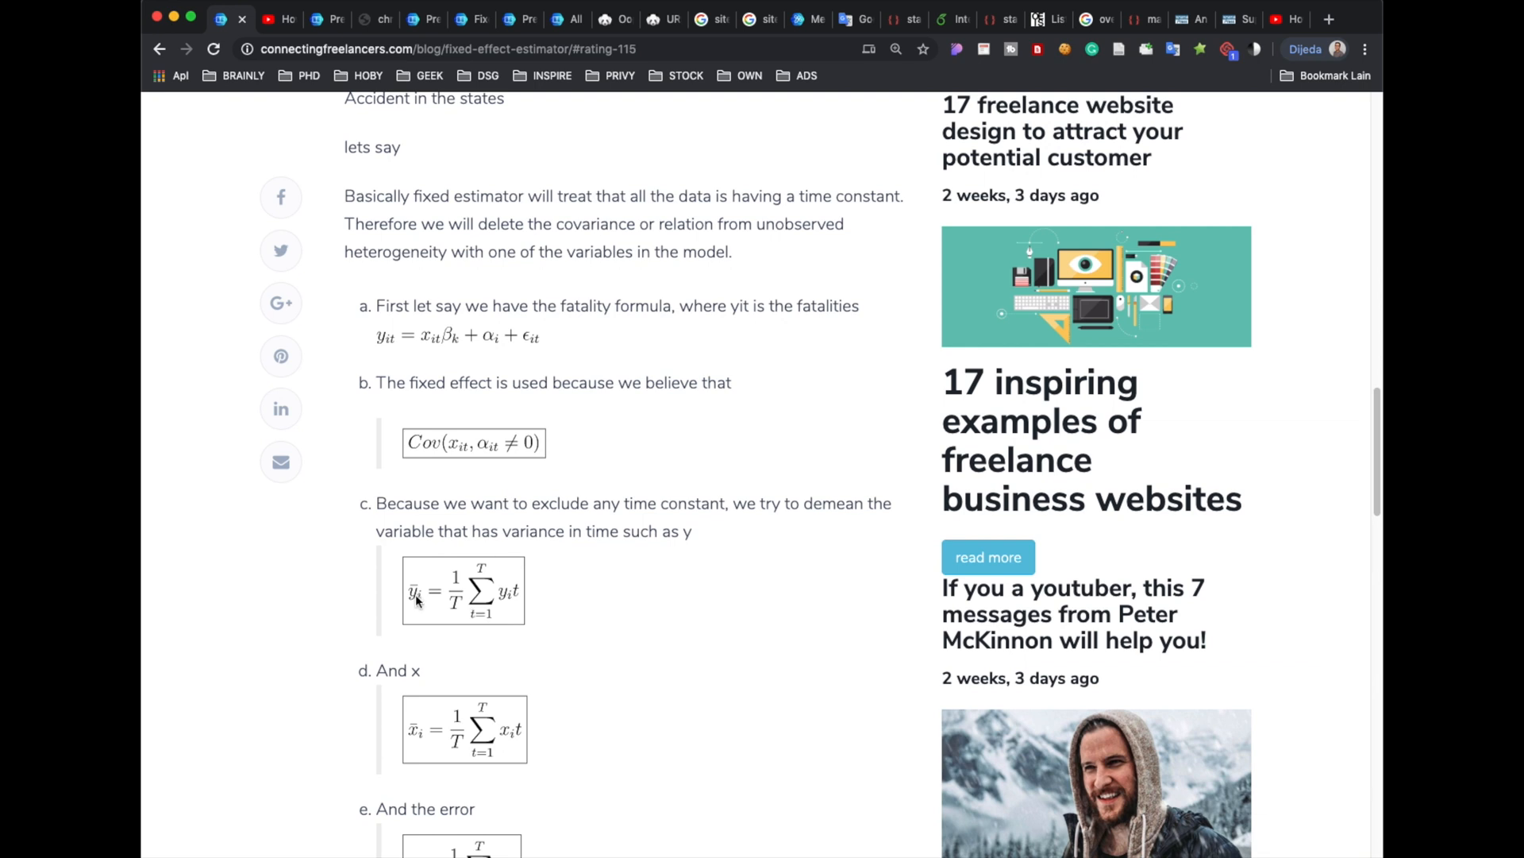
{"action": "scroll", "scroll_direction": "down", "scroll_amount": 3}
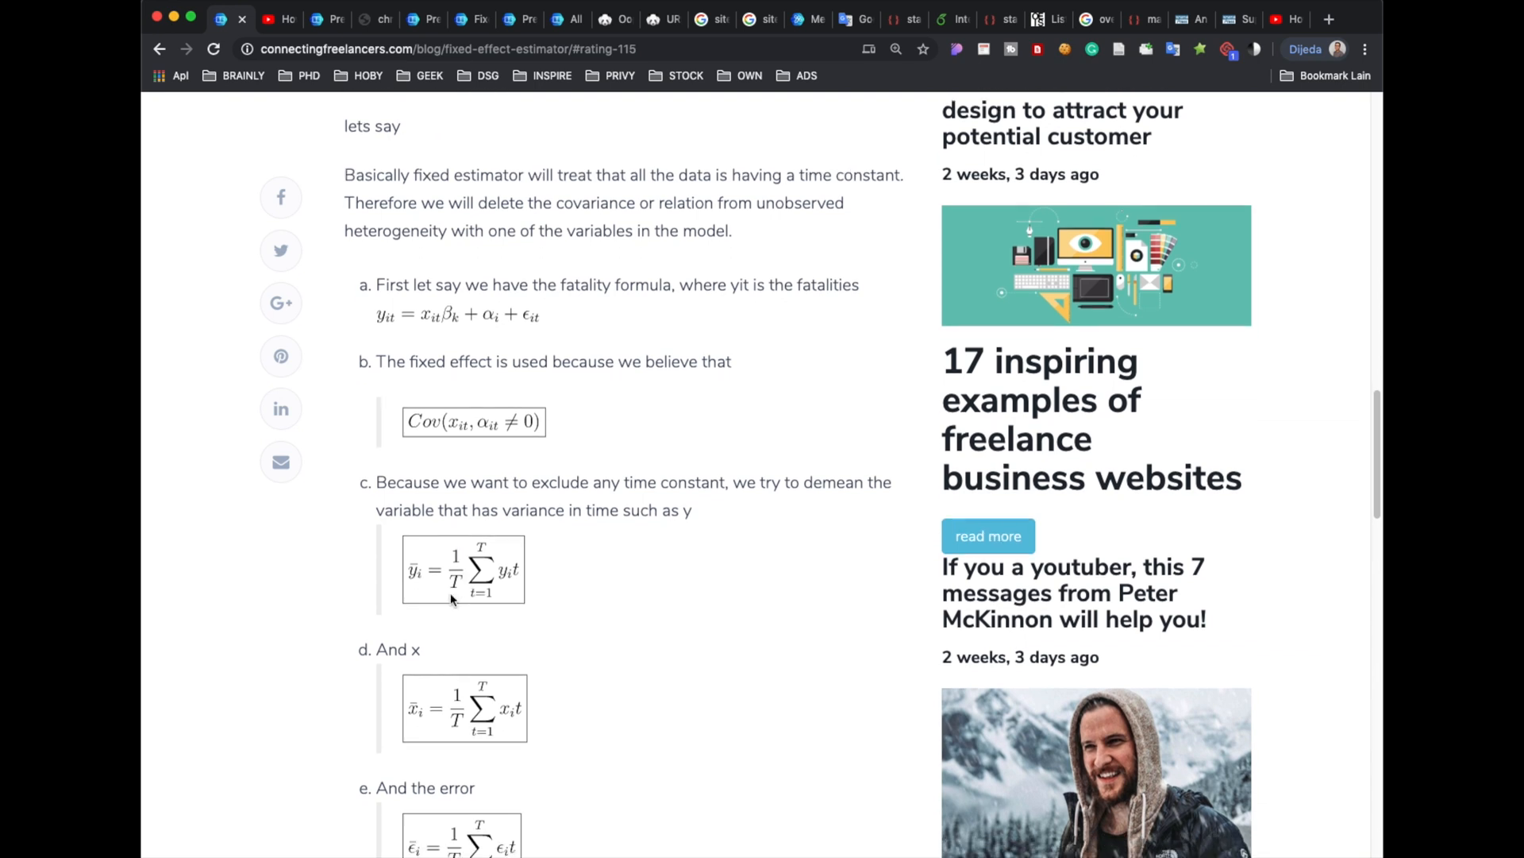
{"action": "mouse_move", "coordinate": [421, 588]}
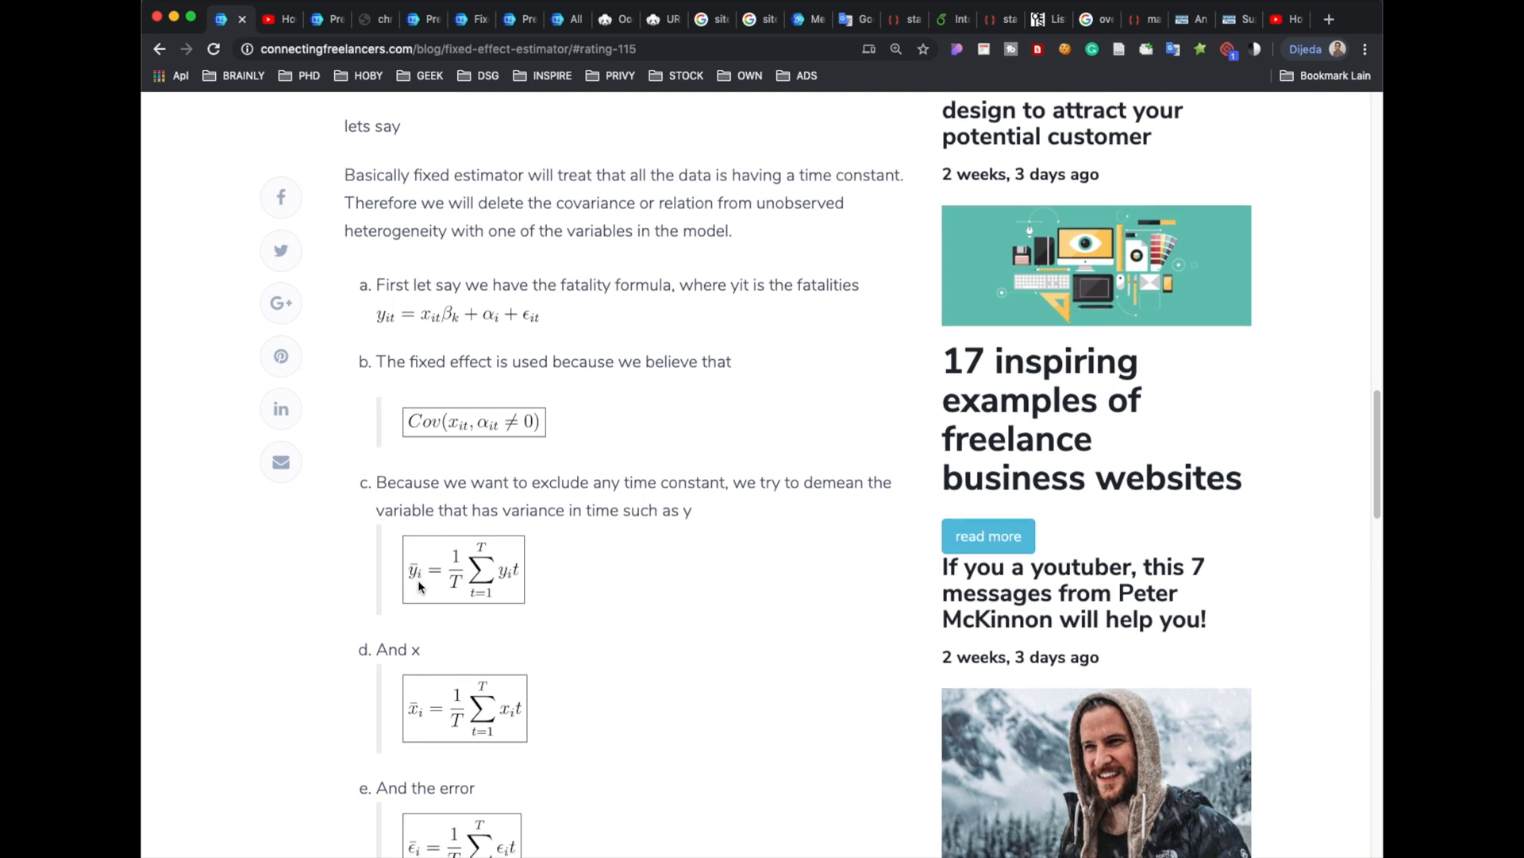
{"action": "mouse_move", "coordinate": [308, 574]}
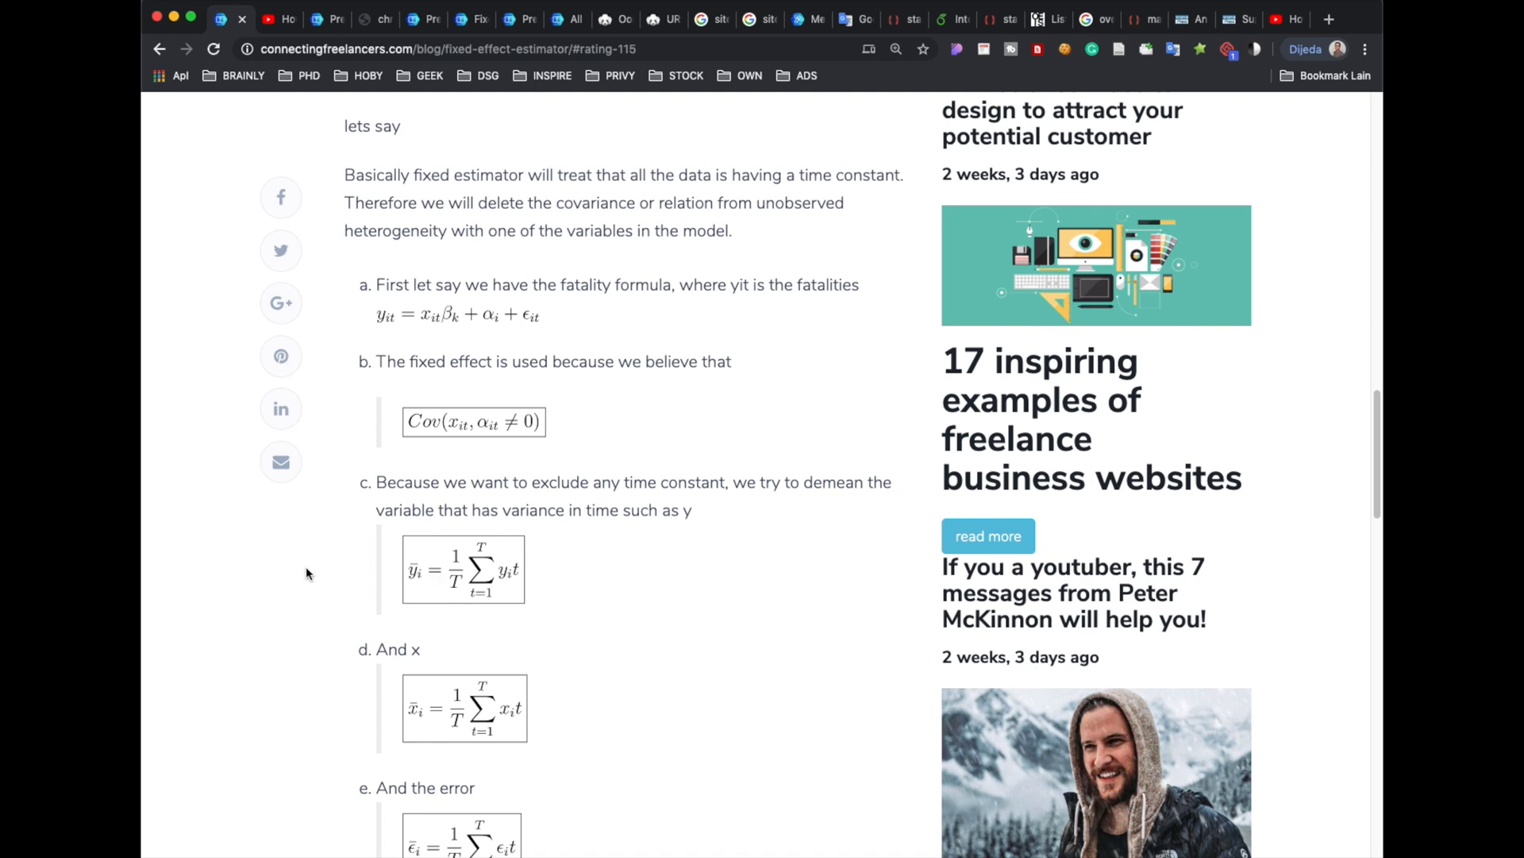
{"action": "mouse_move", "coordinate": [430, 594]}
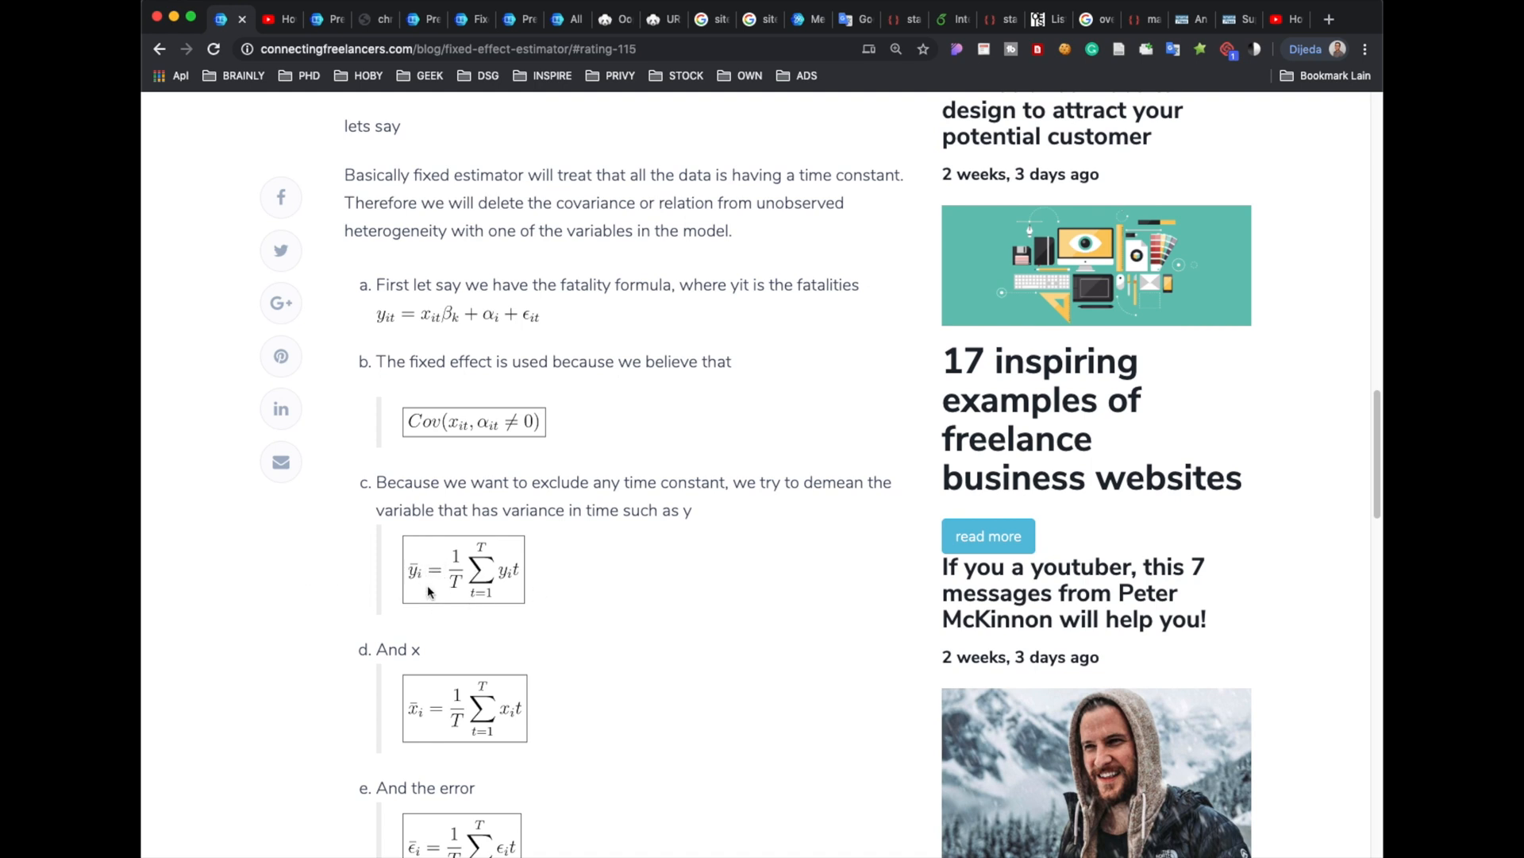
{"action": "mouse_move", "coordinate": [424, 733]}
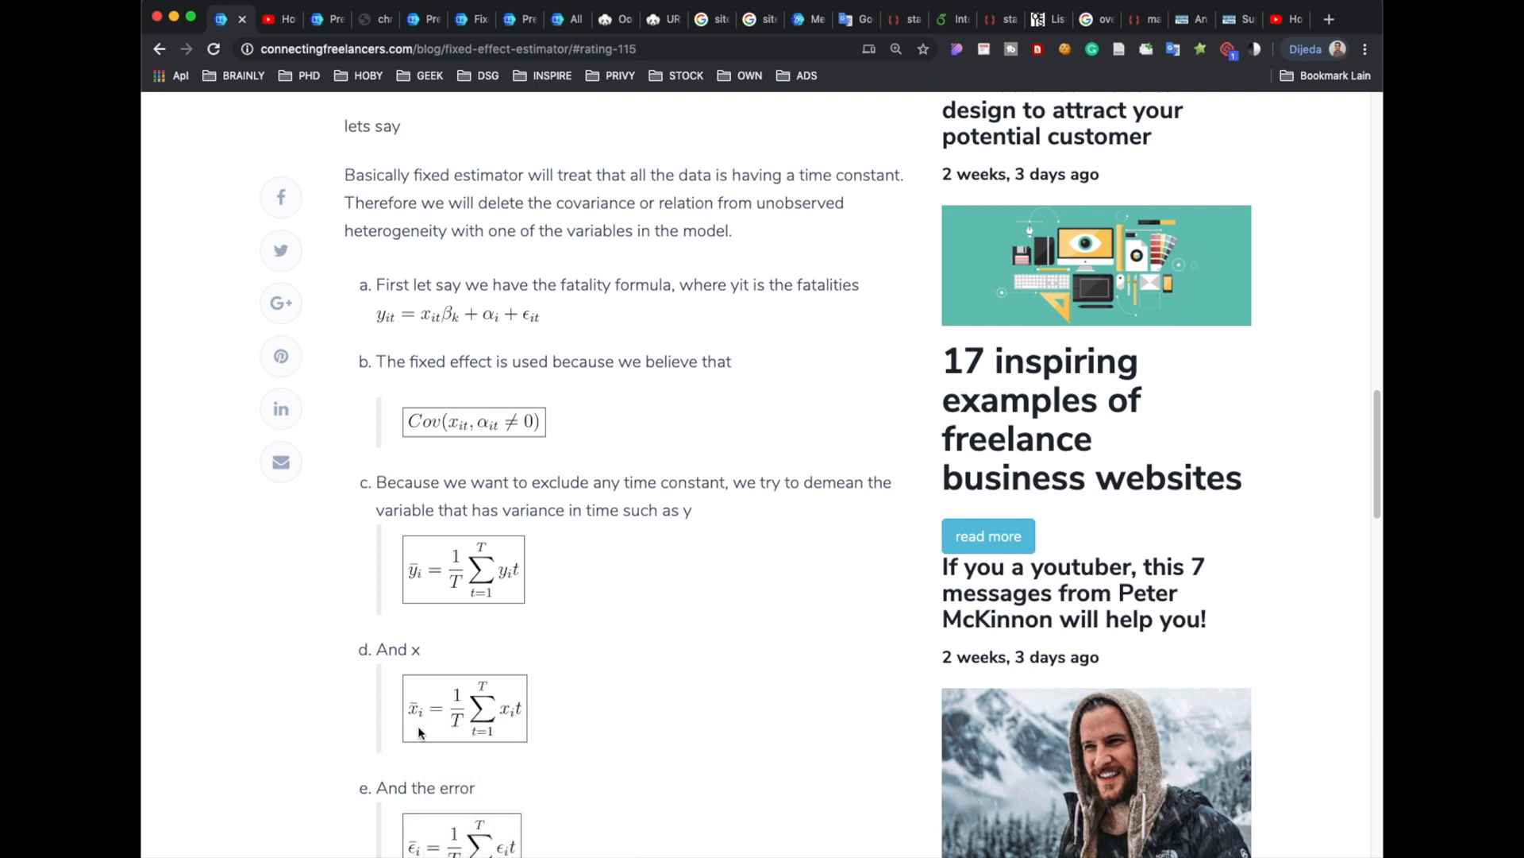
{"action": "mouse_move", "coordinate": [435, 714]}
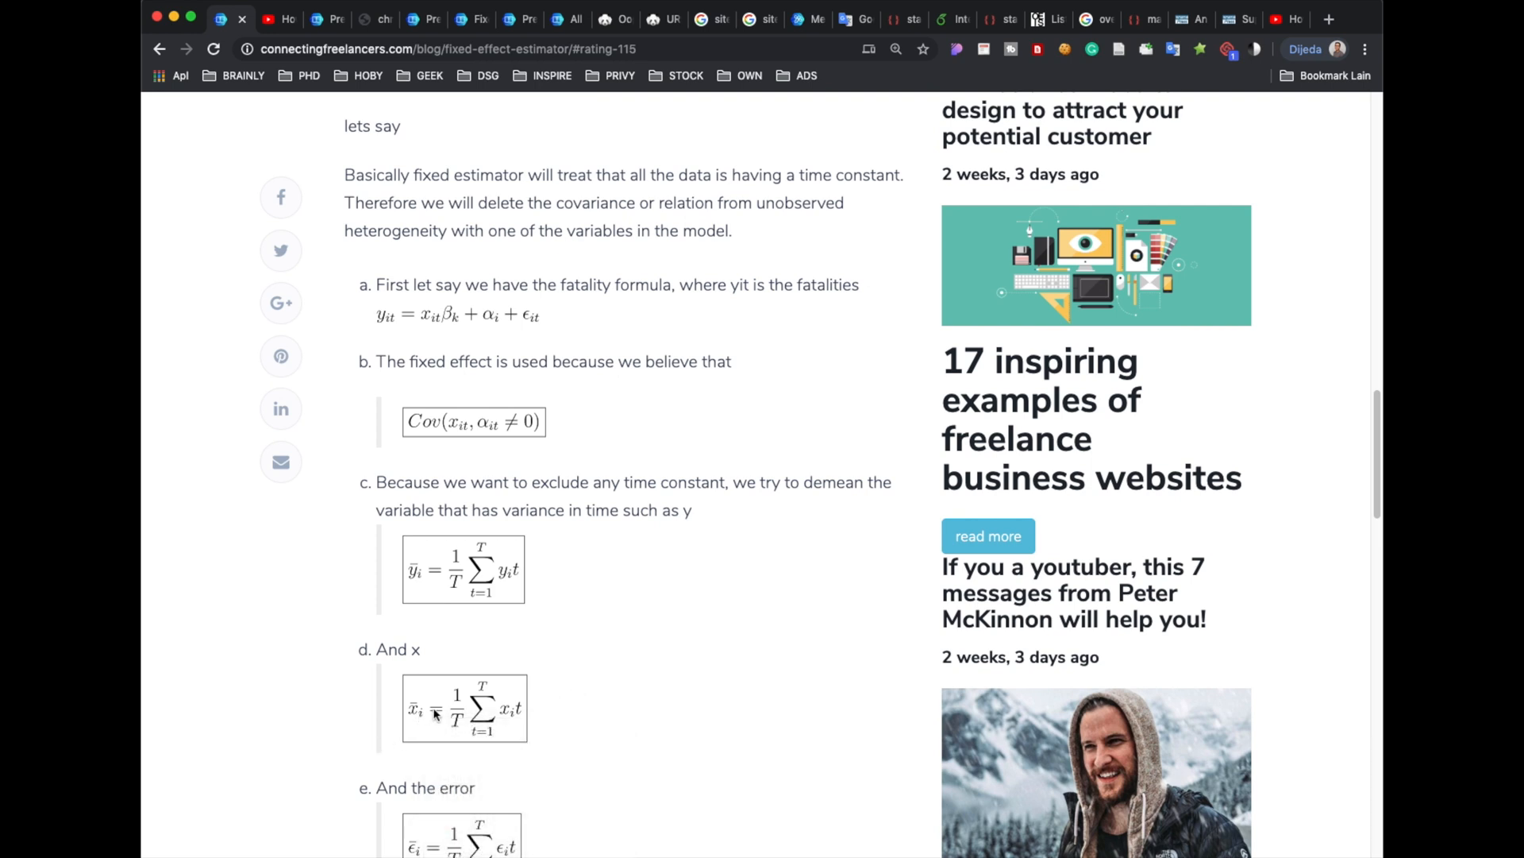
{"action": "scroll", "scroll_direction": "down", "scroll_amount": 3}
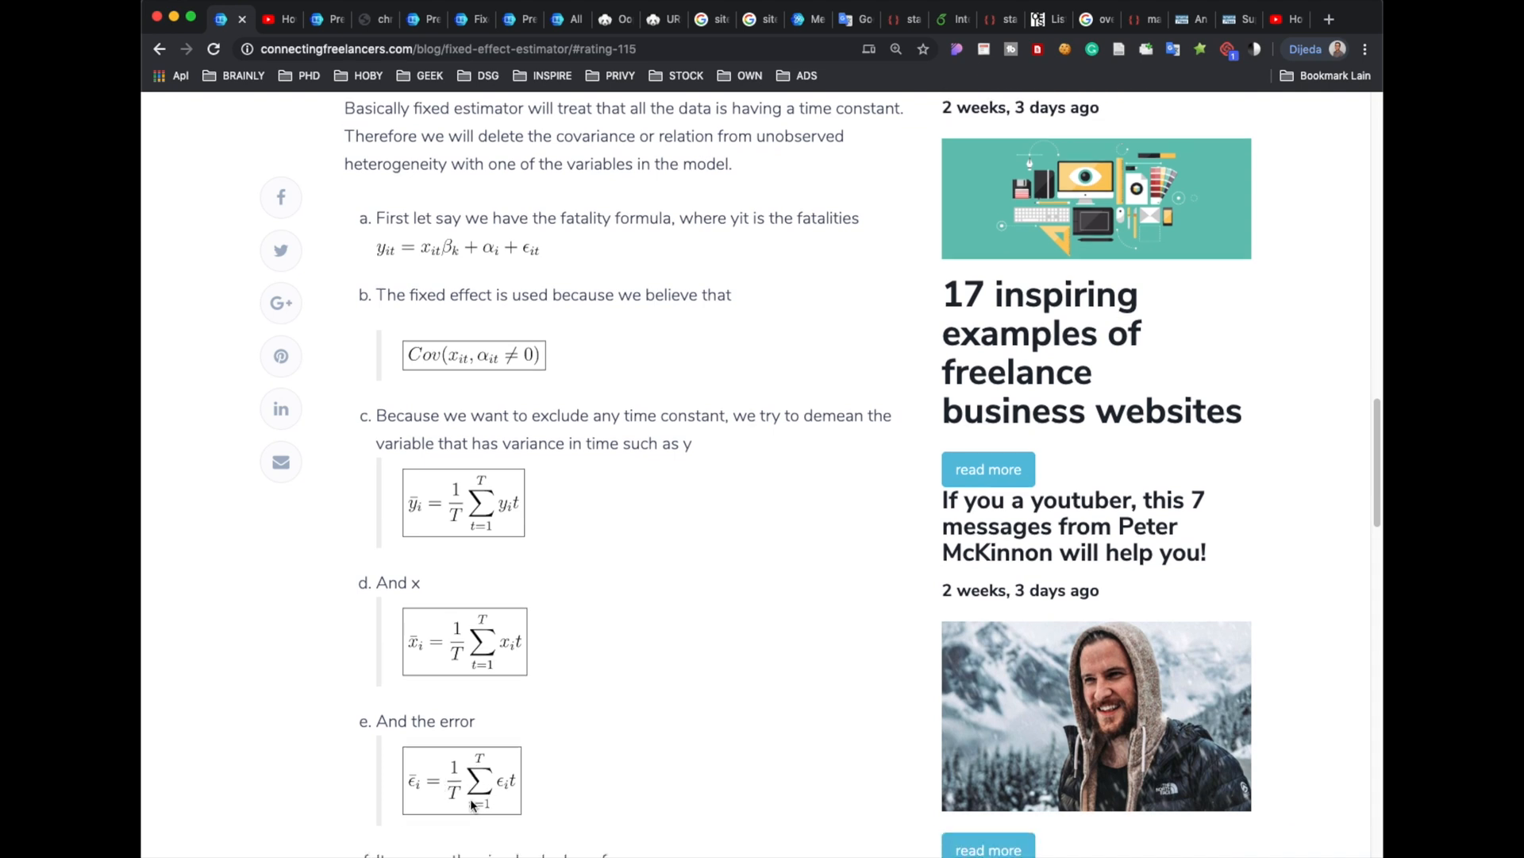
{"action": "scroll", "scroll_direction": "down", "scroll_amount": 3}
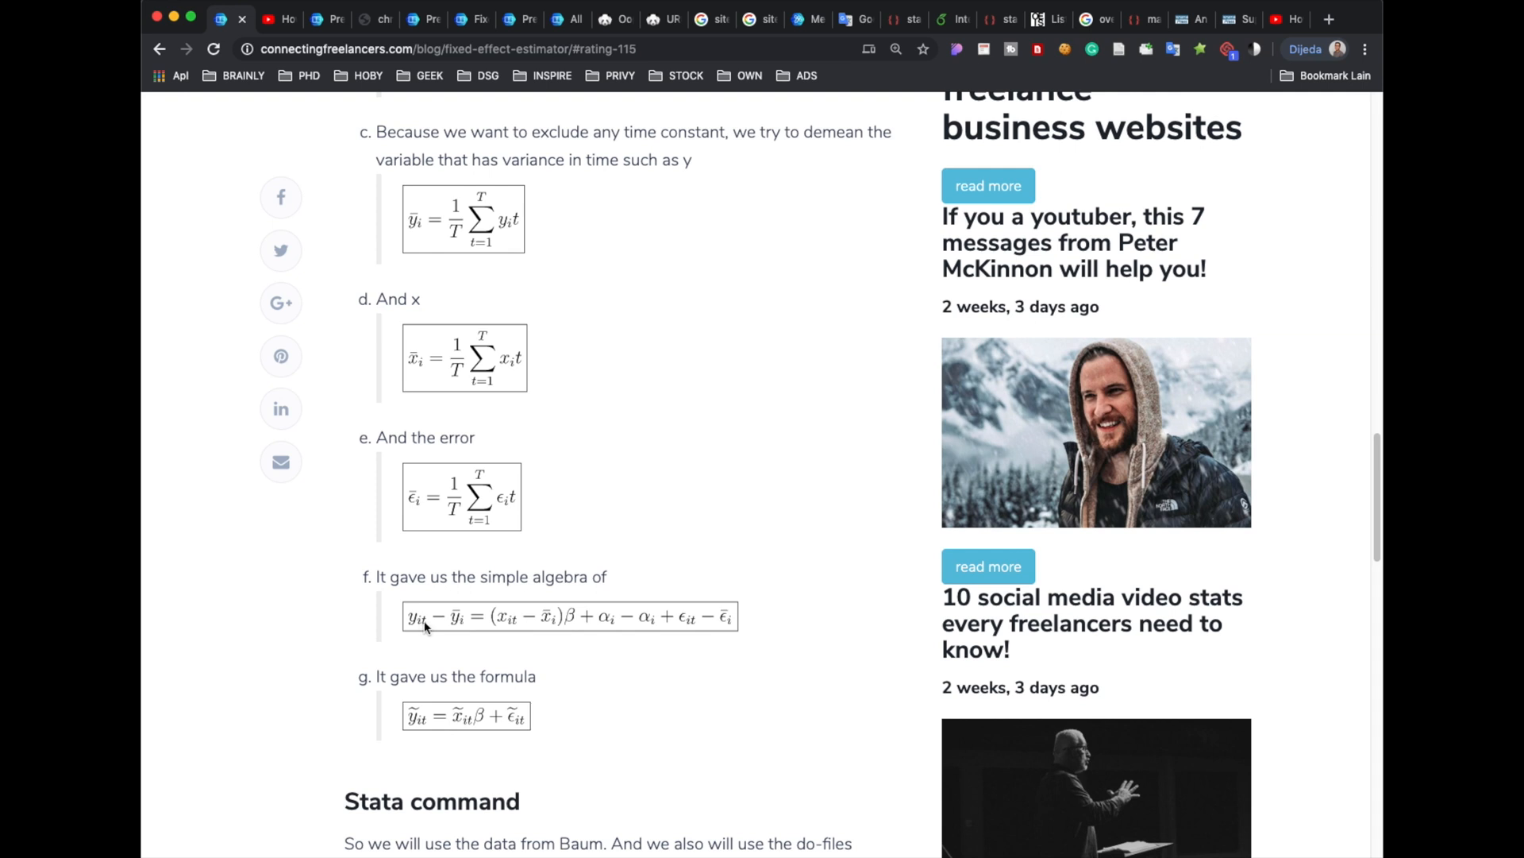
{"action": "mouse_move", "coordinate": [516, 610]}
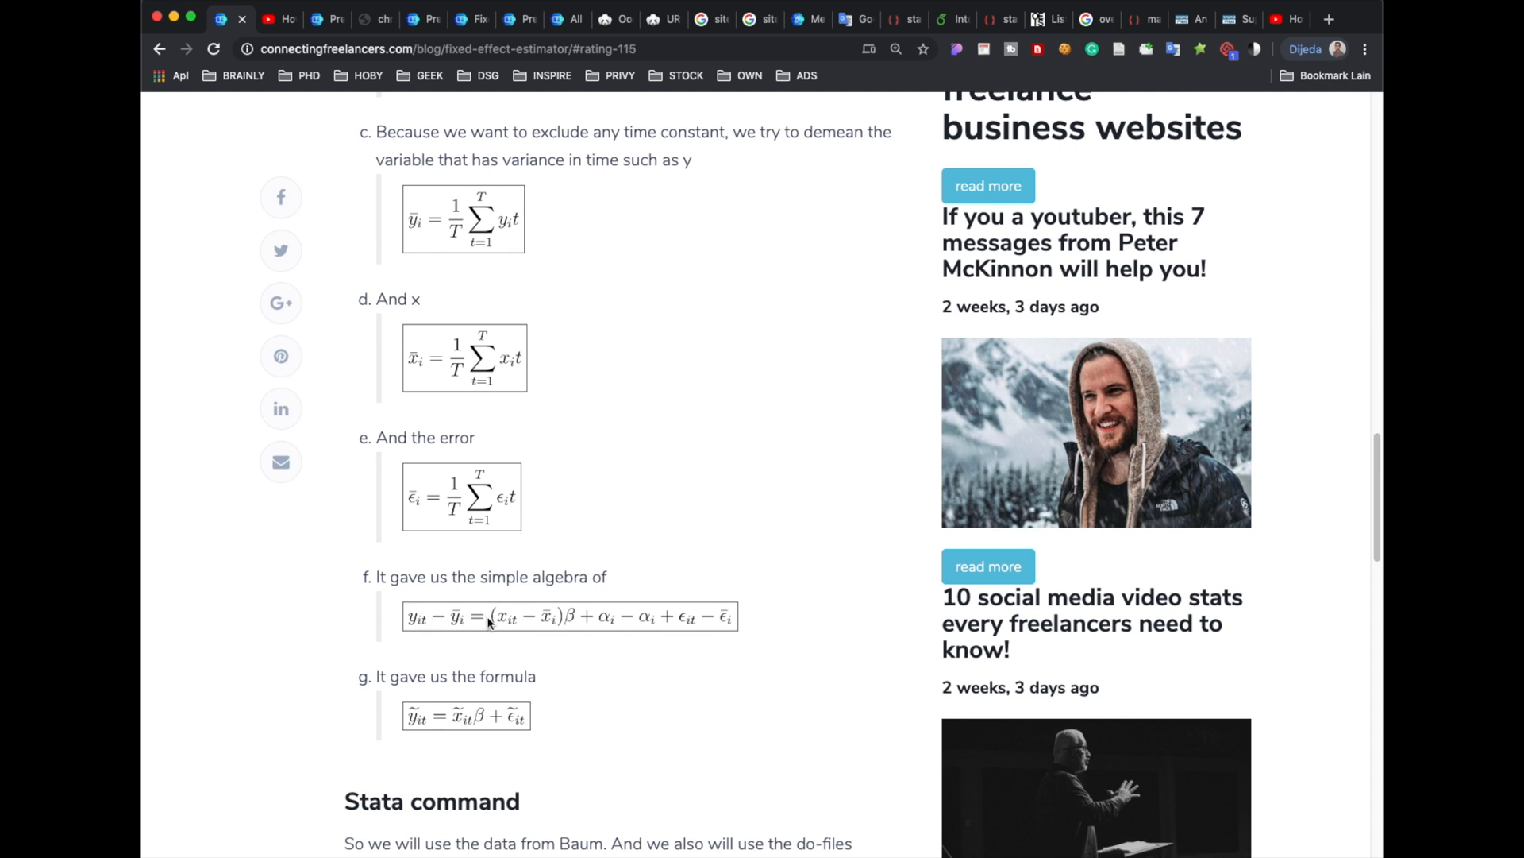
{"action": "mouse_move", "coordinate": [490, 651]}
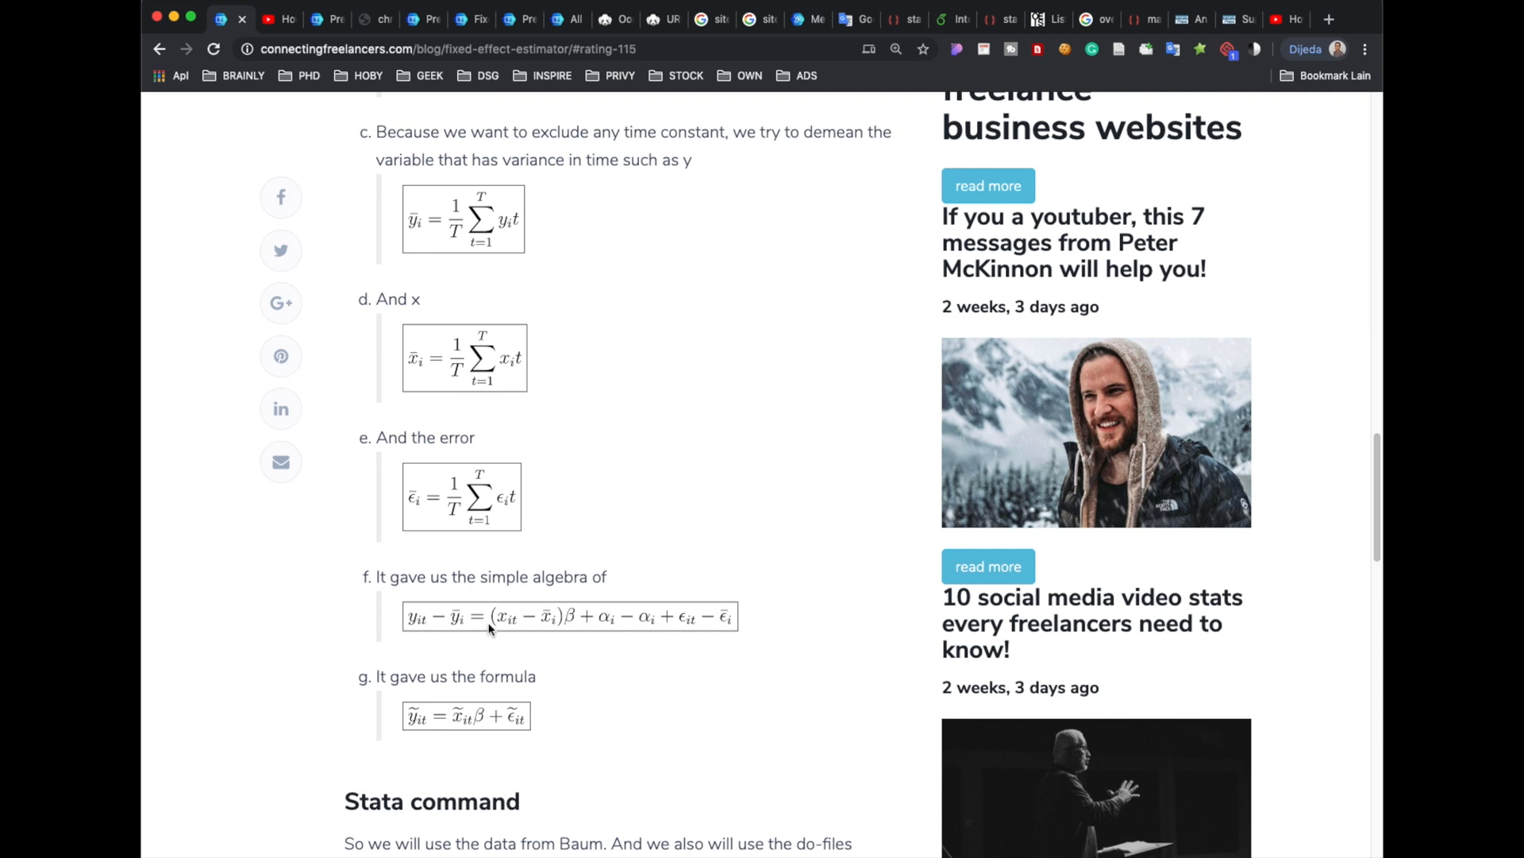
{"action": "mouse_move", "coordinate": [448, 637]}
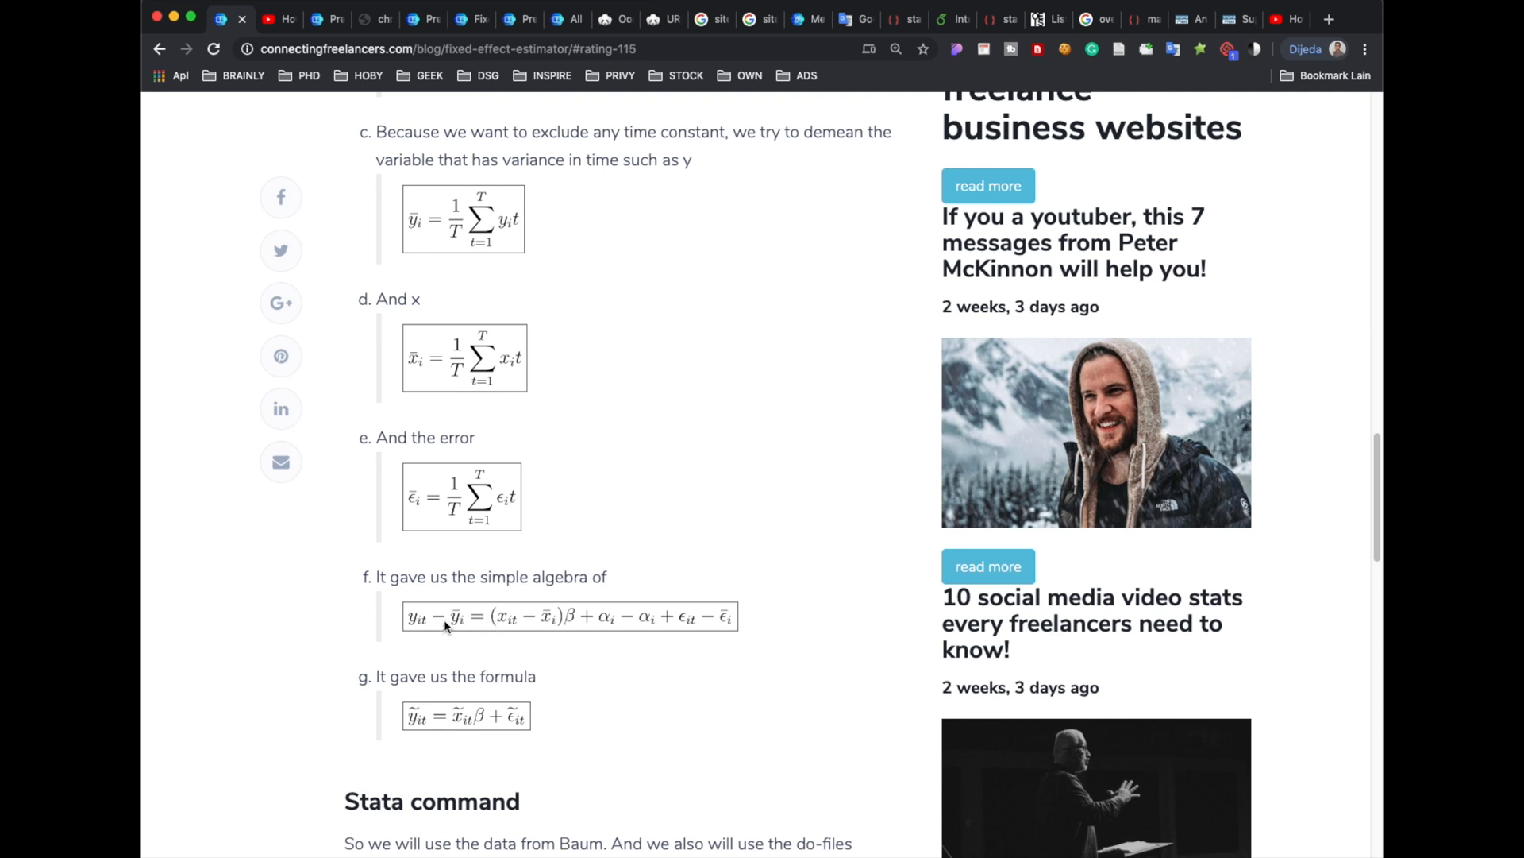
{"action": "mouse_move", "coordinate": [511, 630]}
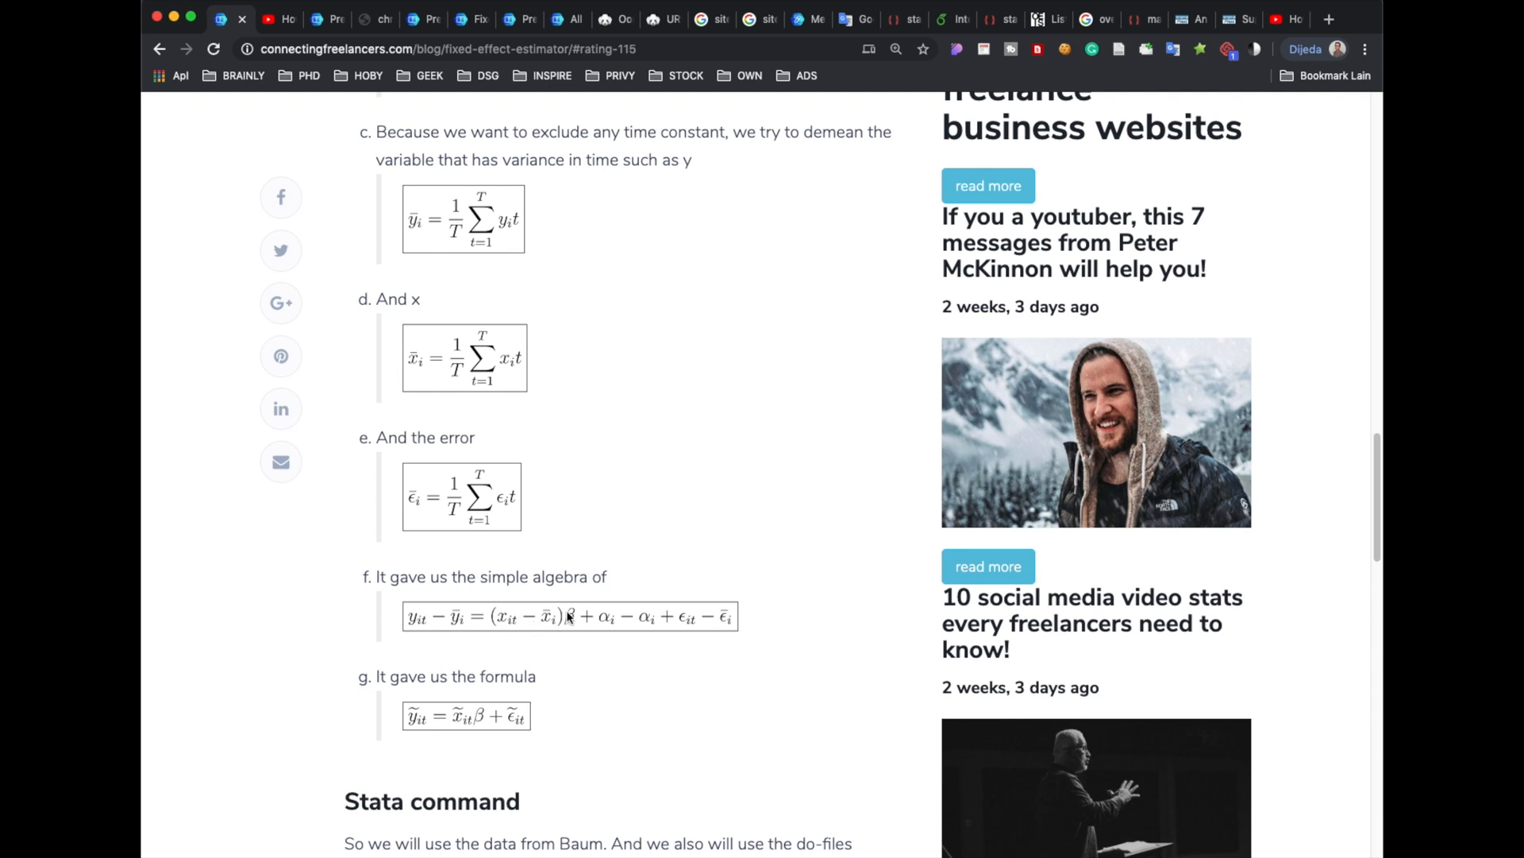
{"action": "mouse_move", "coordinate": [622, 632]}
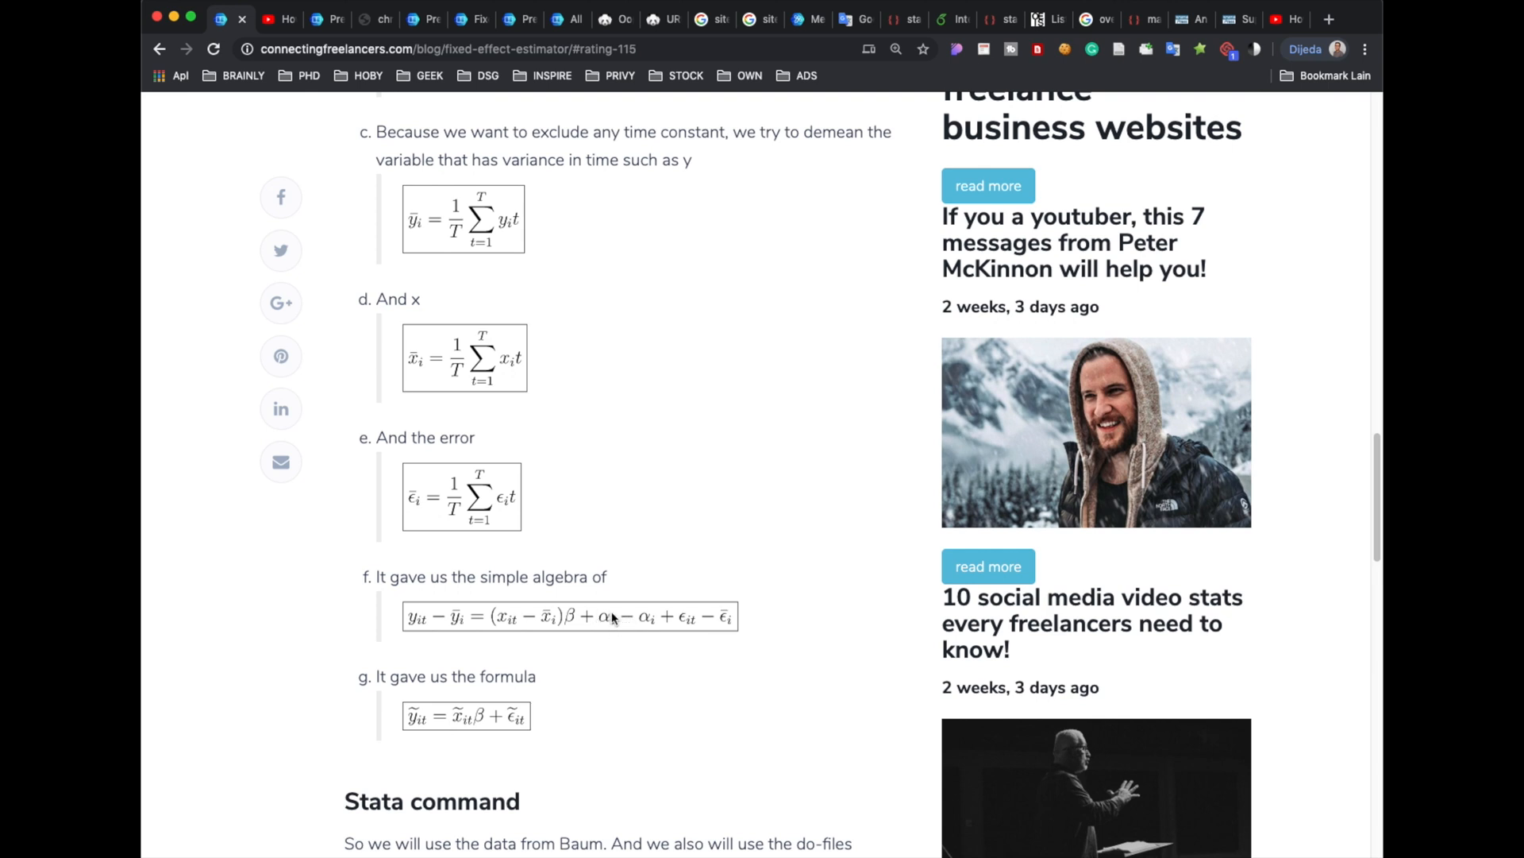
{"action": "mouse_move", "coordinate": [629, 654]}
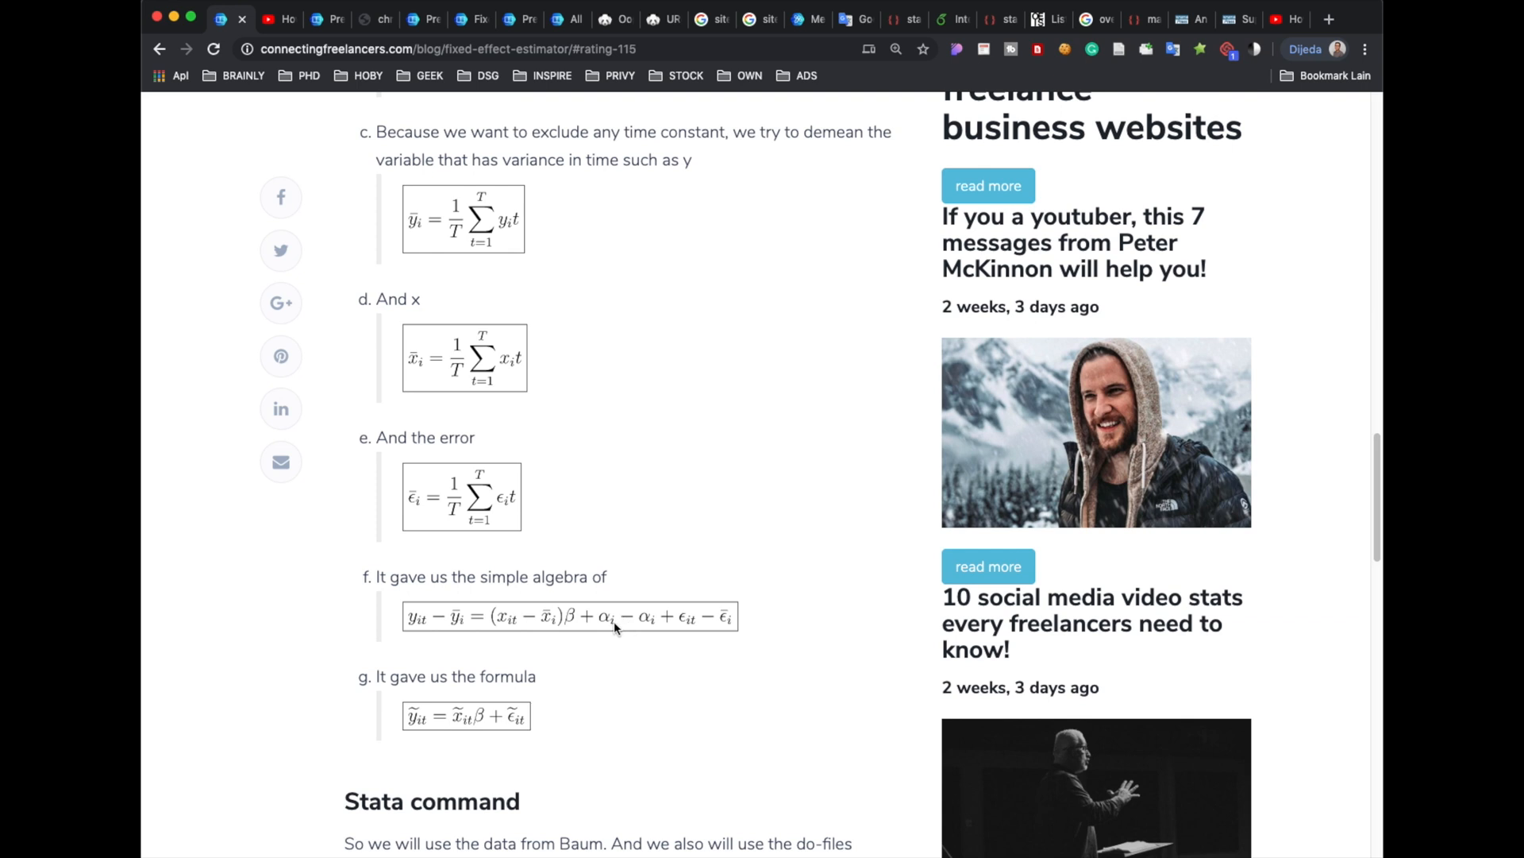
{"action": "mouse_move", "coordinate": [727, 618]}
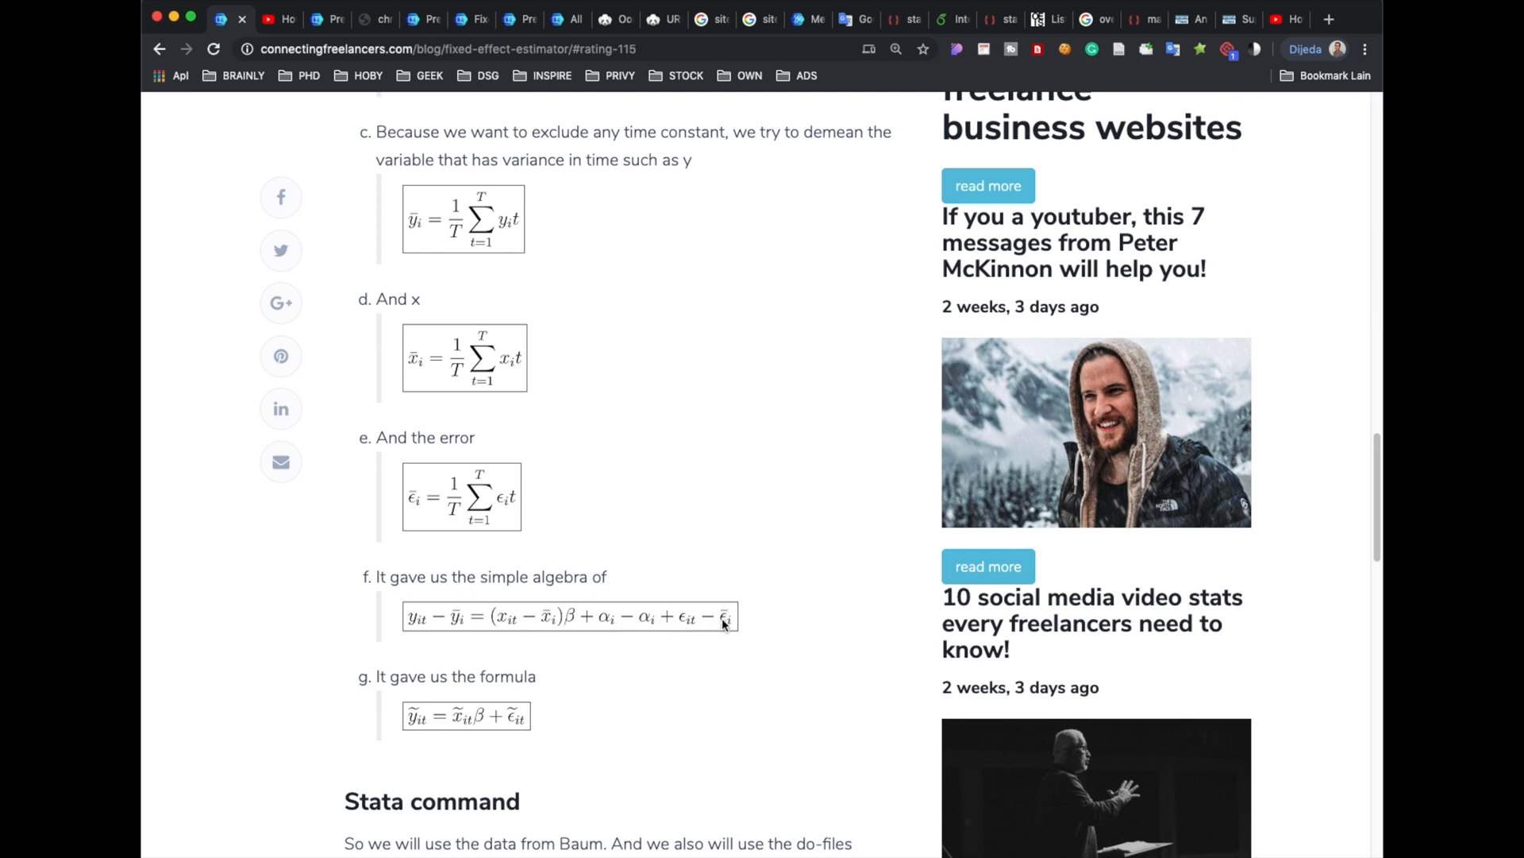
{"action": "mouse_move", "coordinate": [697, 640]}
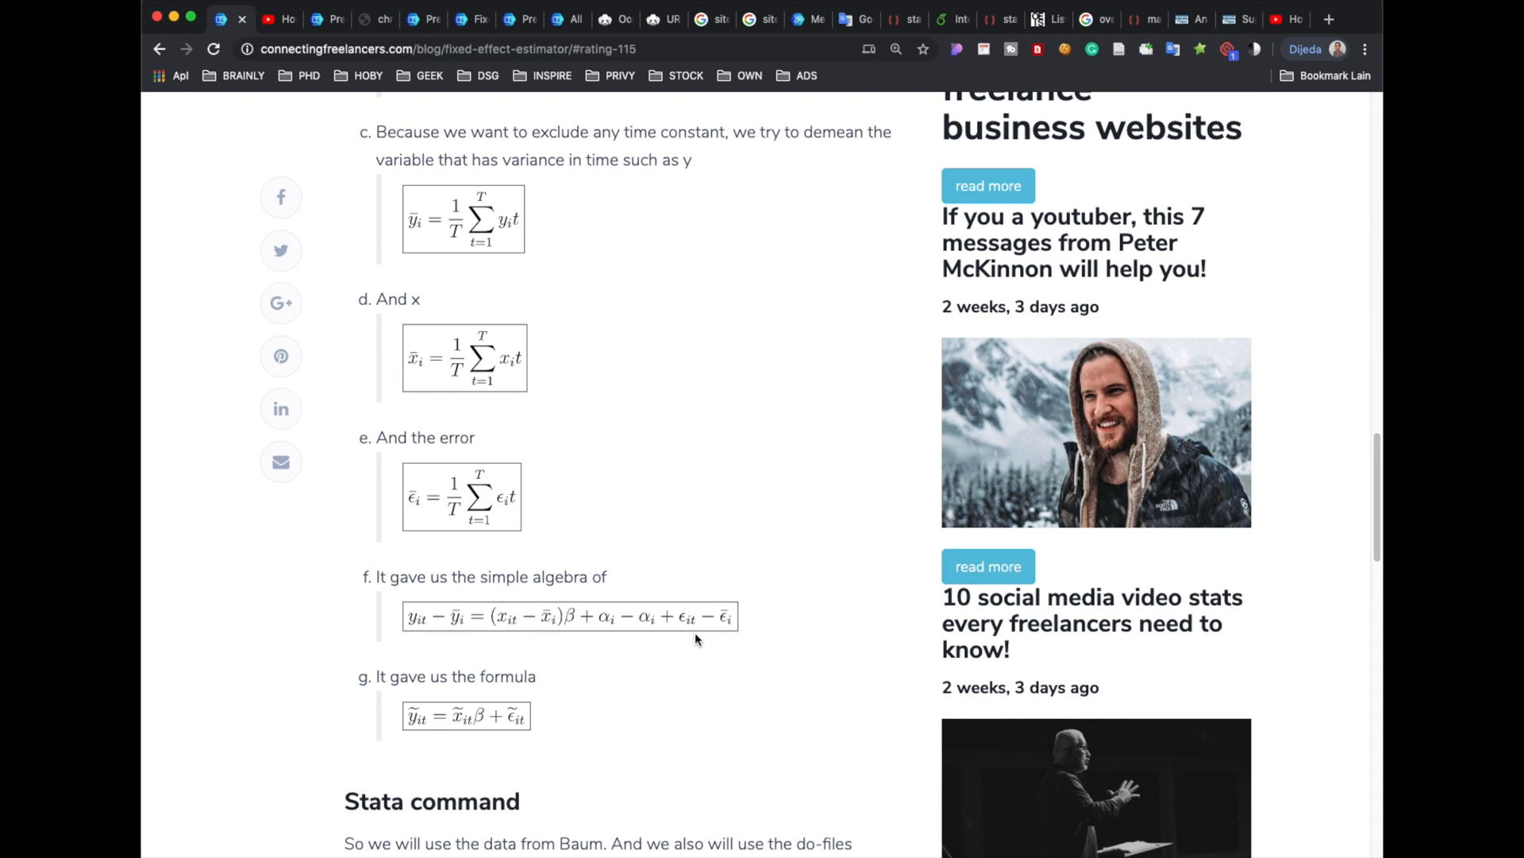
{"action": "mouse_move", "coordinate": [686, 641]}
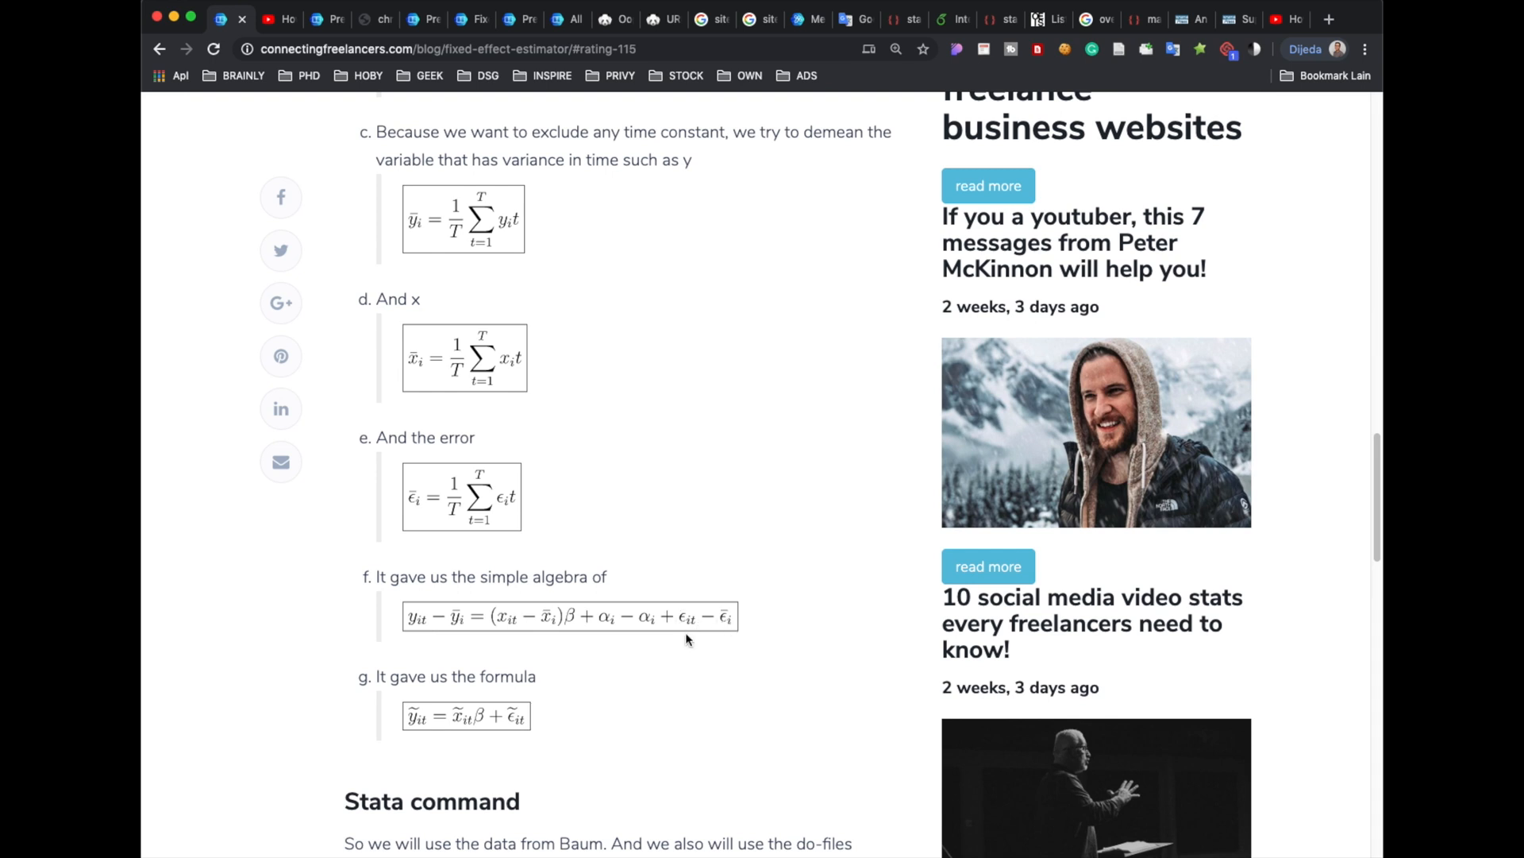
{"action": "mouse_move", "coordinate": [433, 735]}
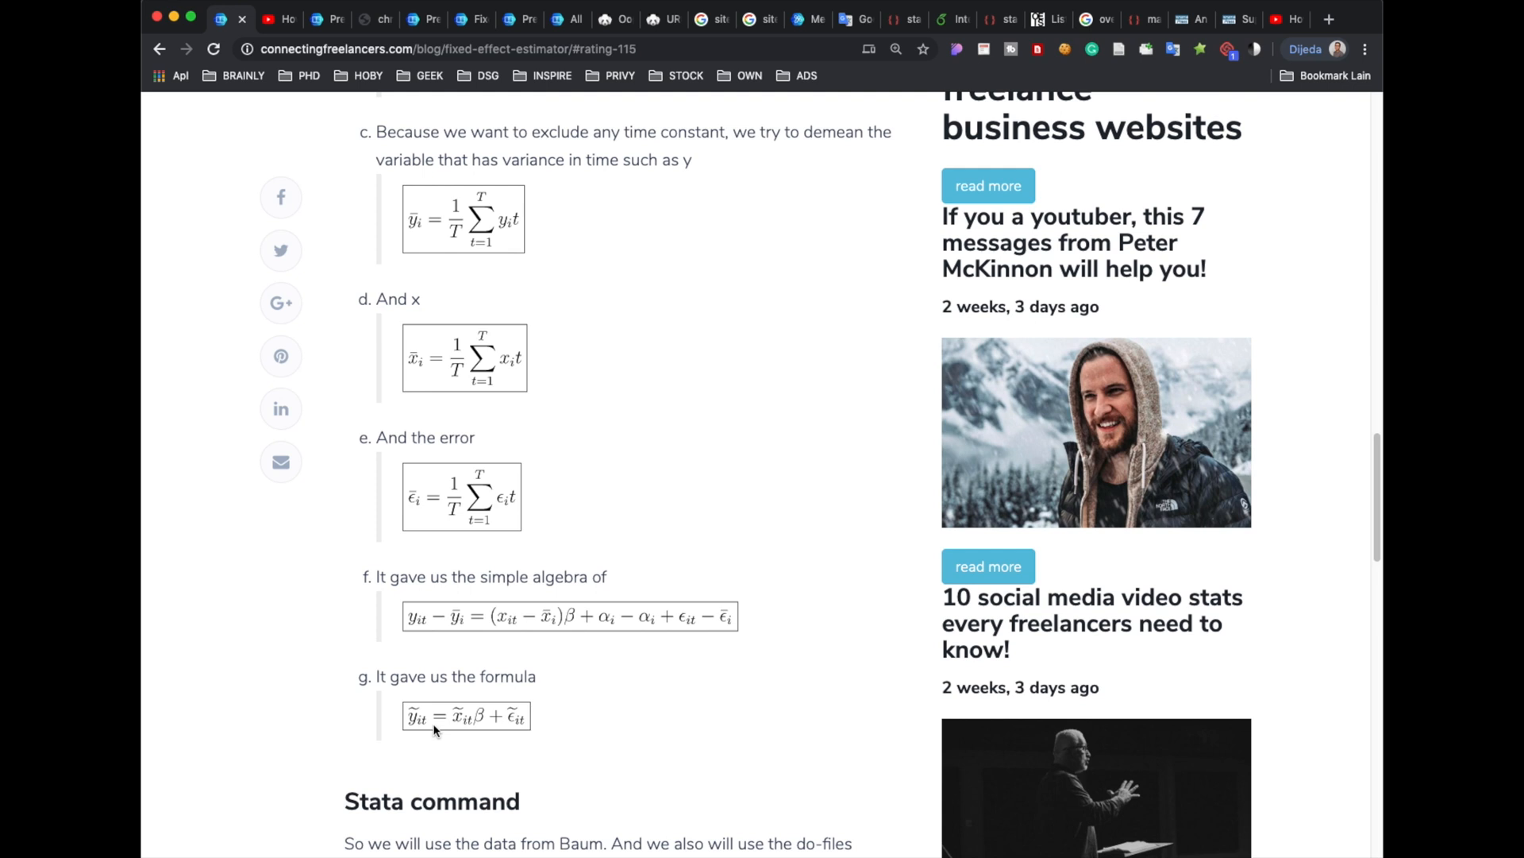
{"action": "scroll", "scroll_direction": "down", "scroll_amount": 3}
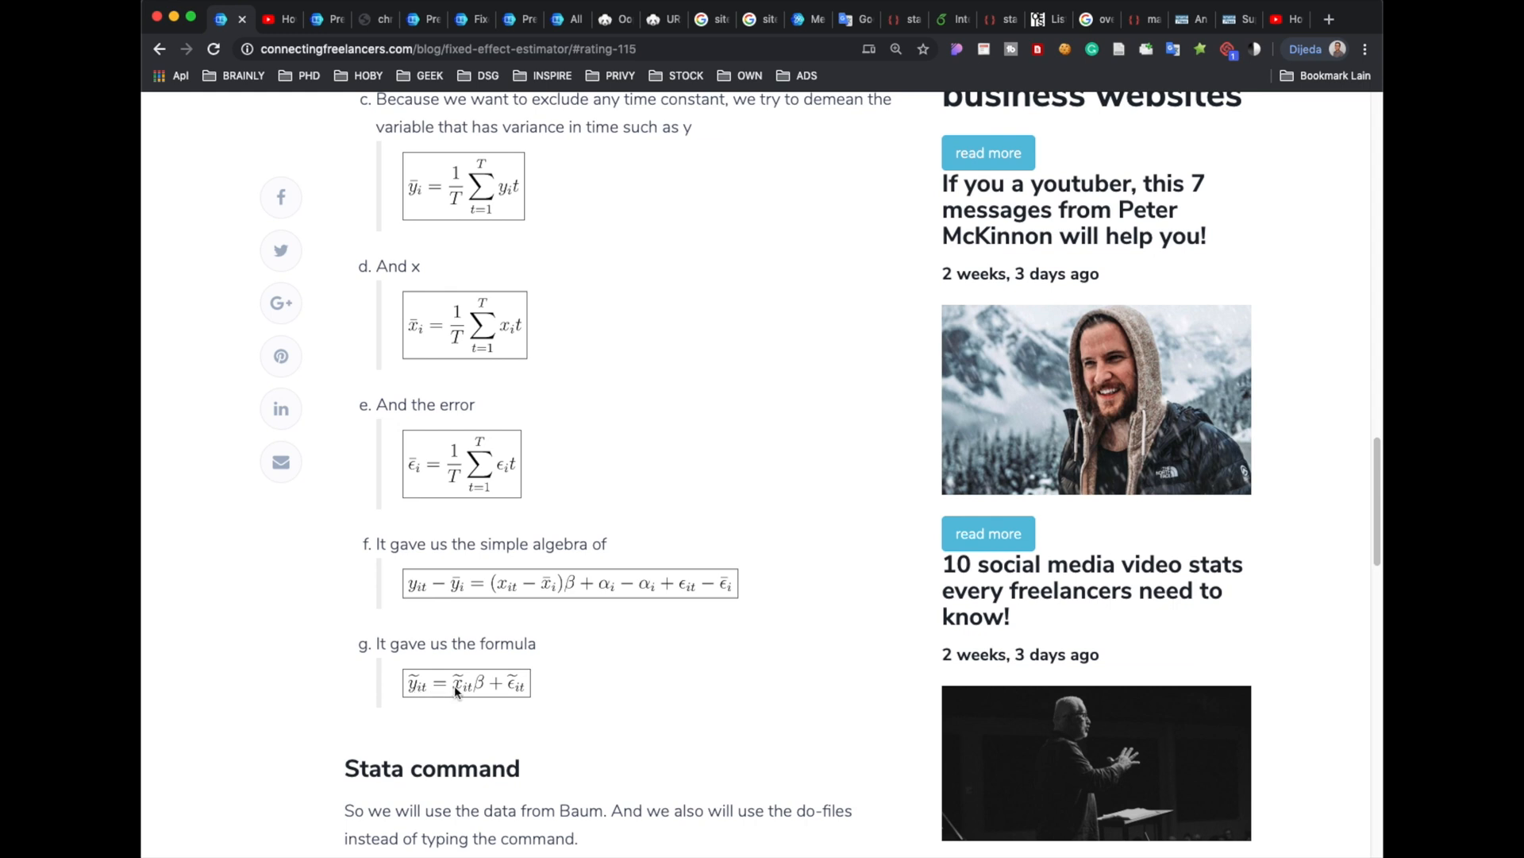
{"action": "mouse_move", "coordinate": [468, 702]}
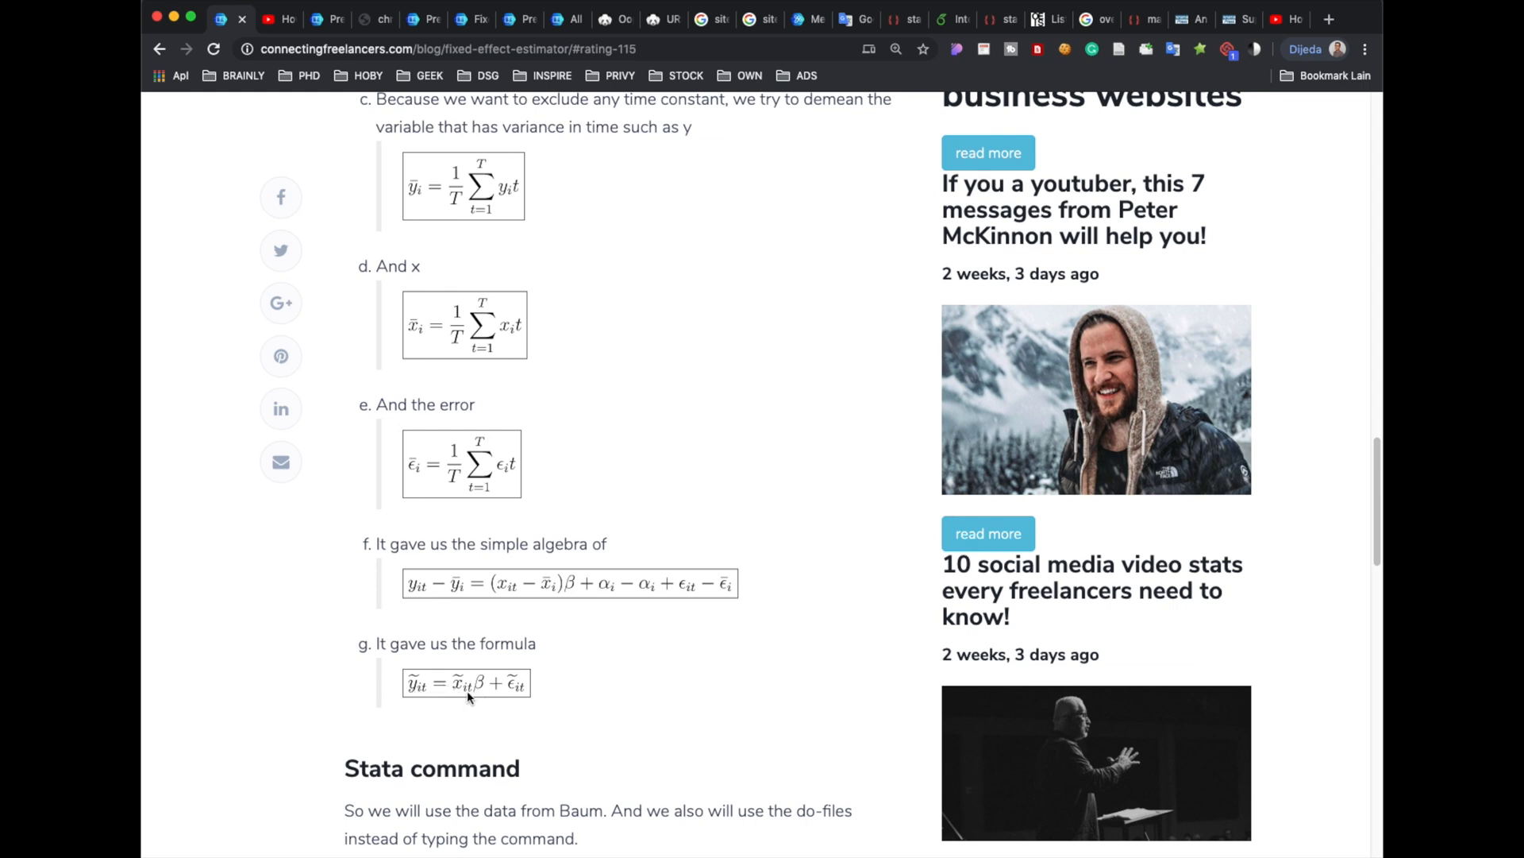
{"action": "mouse_move", "coordinate": [516, 696]}
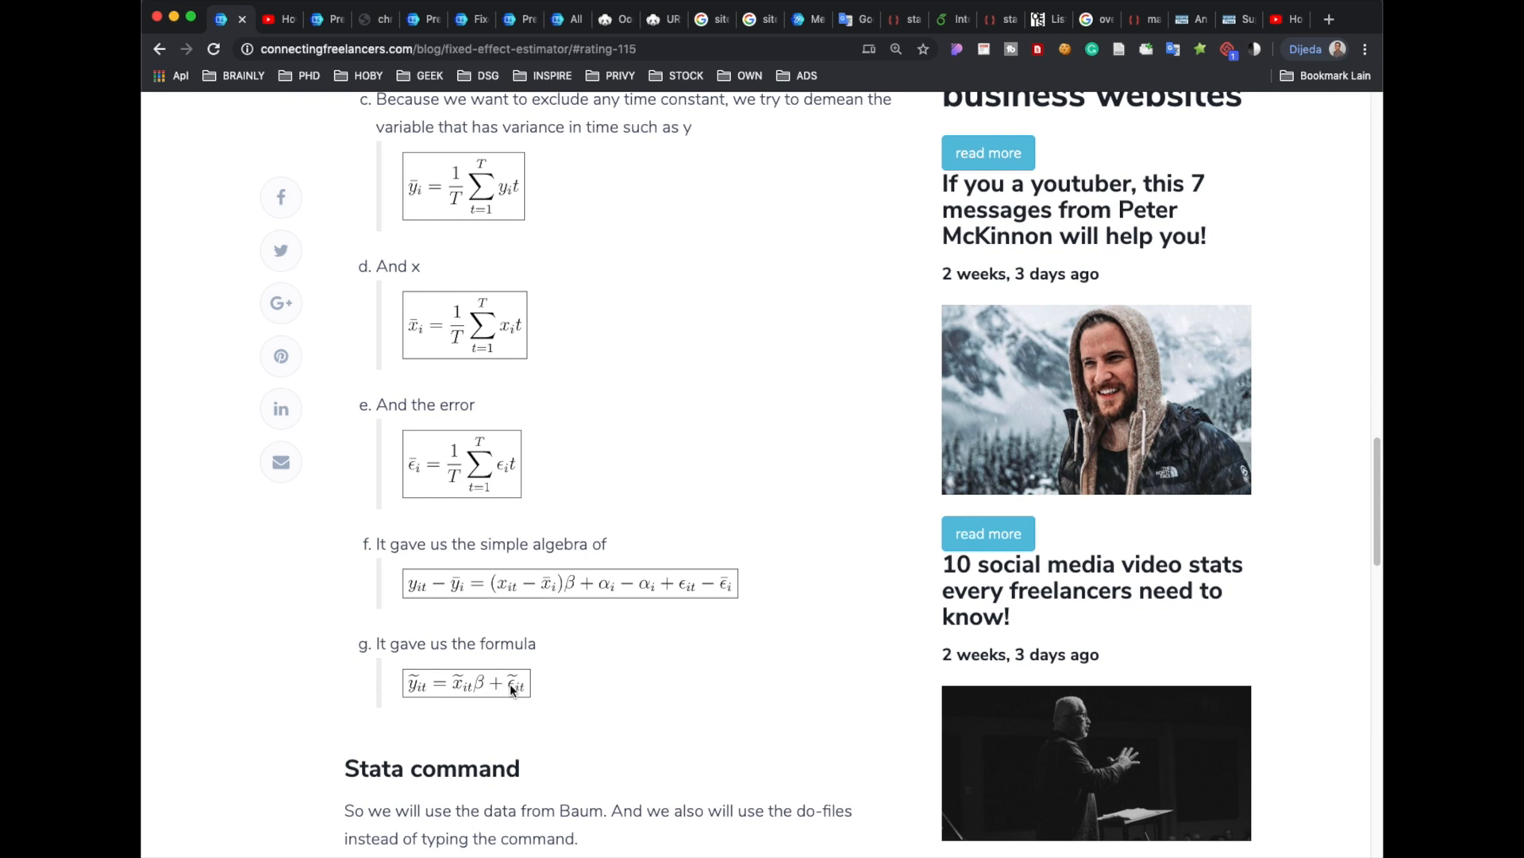
{"action": "scroll", "scroll_direction": "down", "scroll_amount": 3}
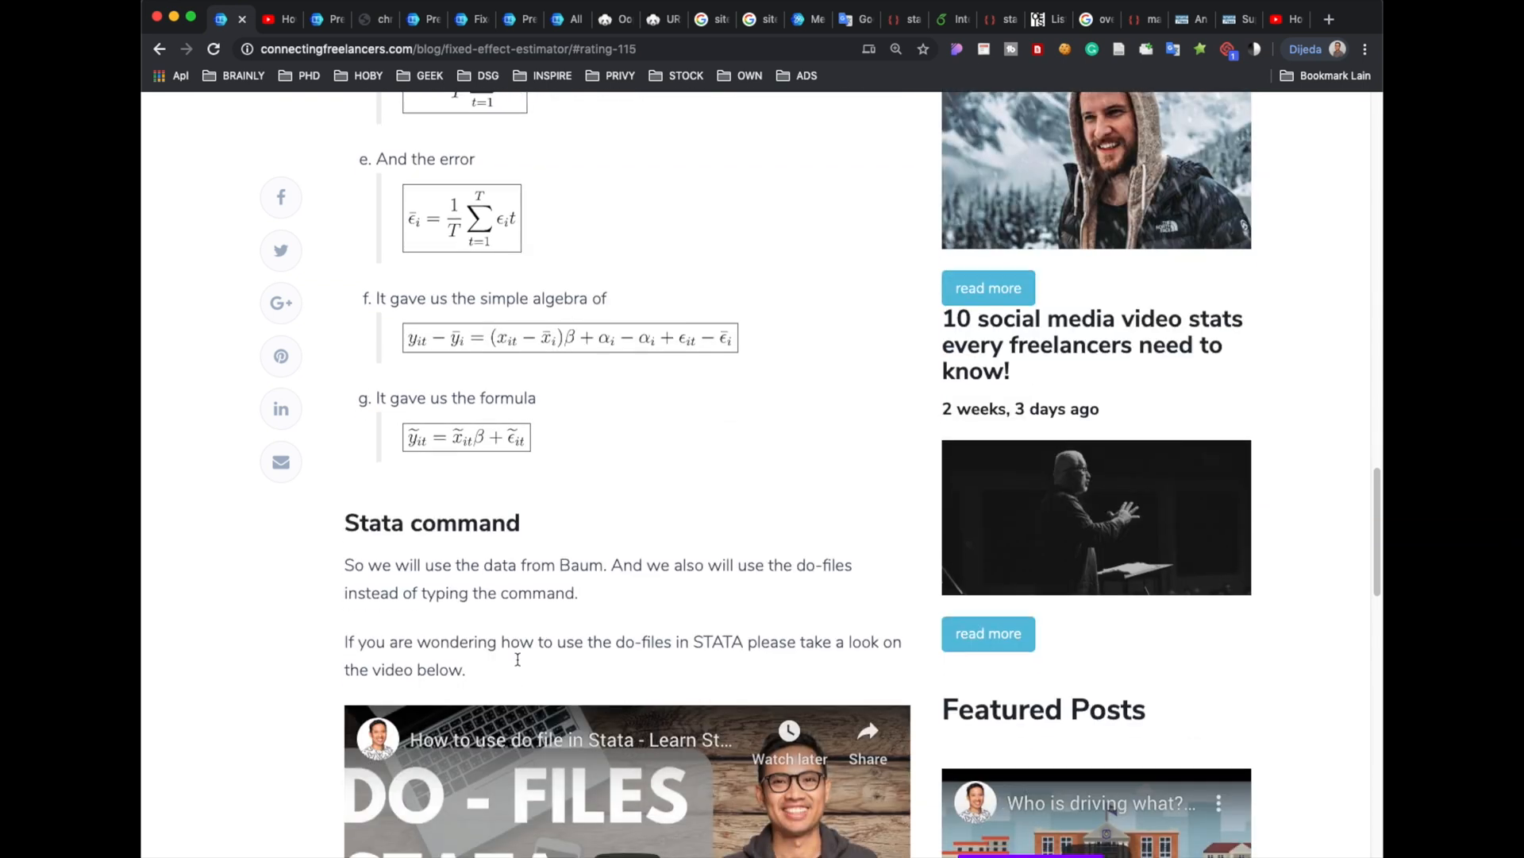
Reach 'One way Fixed effect estimator' and follow the stata-press.com/data/imeus.html data link
{"action": "scroll", "scroll_direction": "down", "scroll_amount": 3}
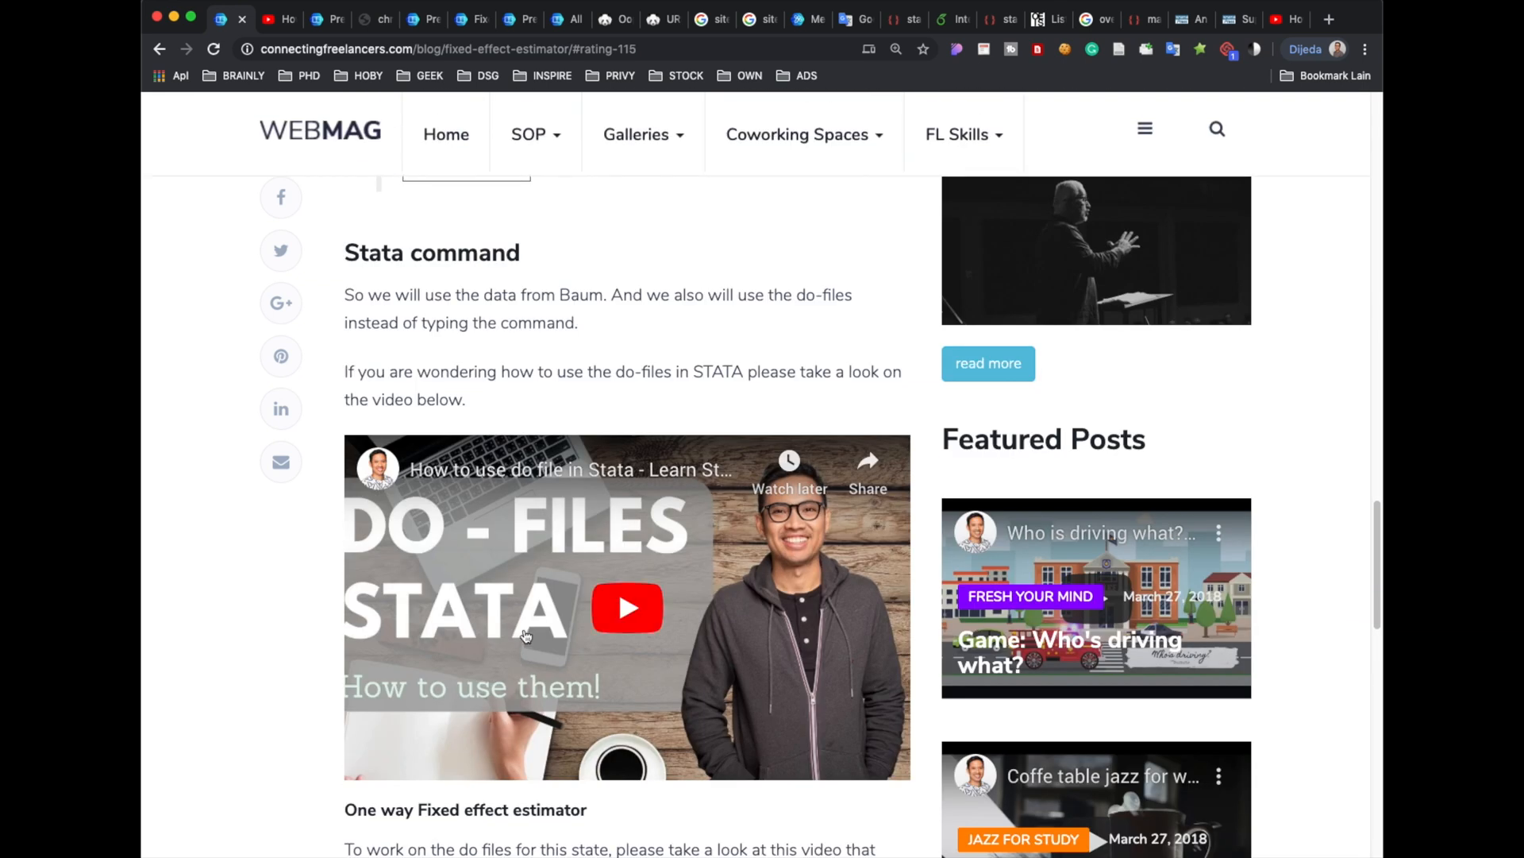
{"action": "mouse_move", "coordinate": [605, 561]}
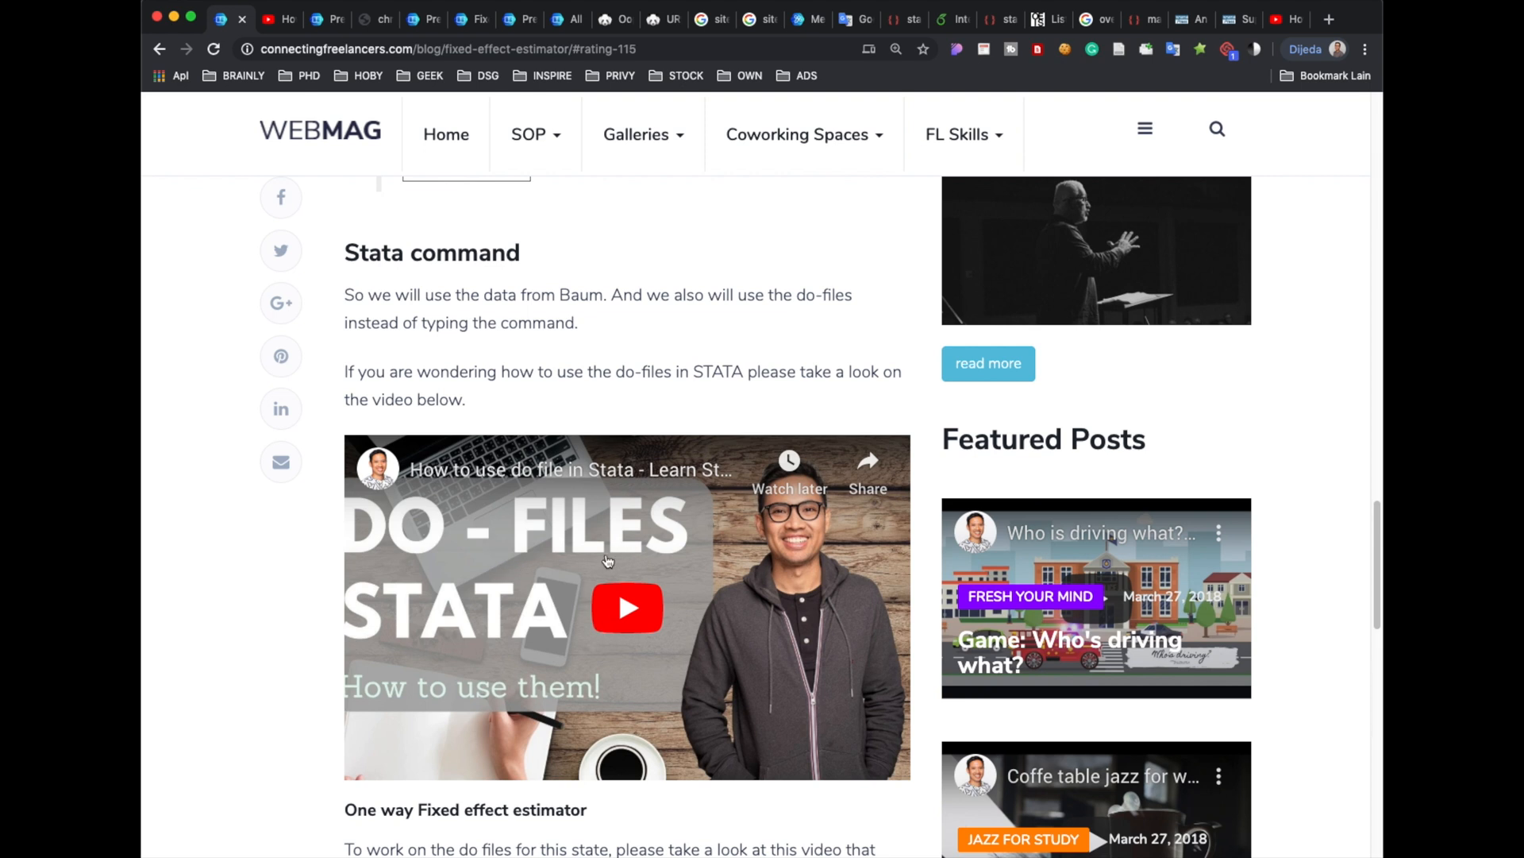
{"action": "scroll", "scroll_direction": "down", "scroll_amount": 3}
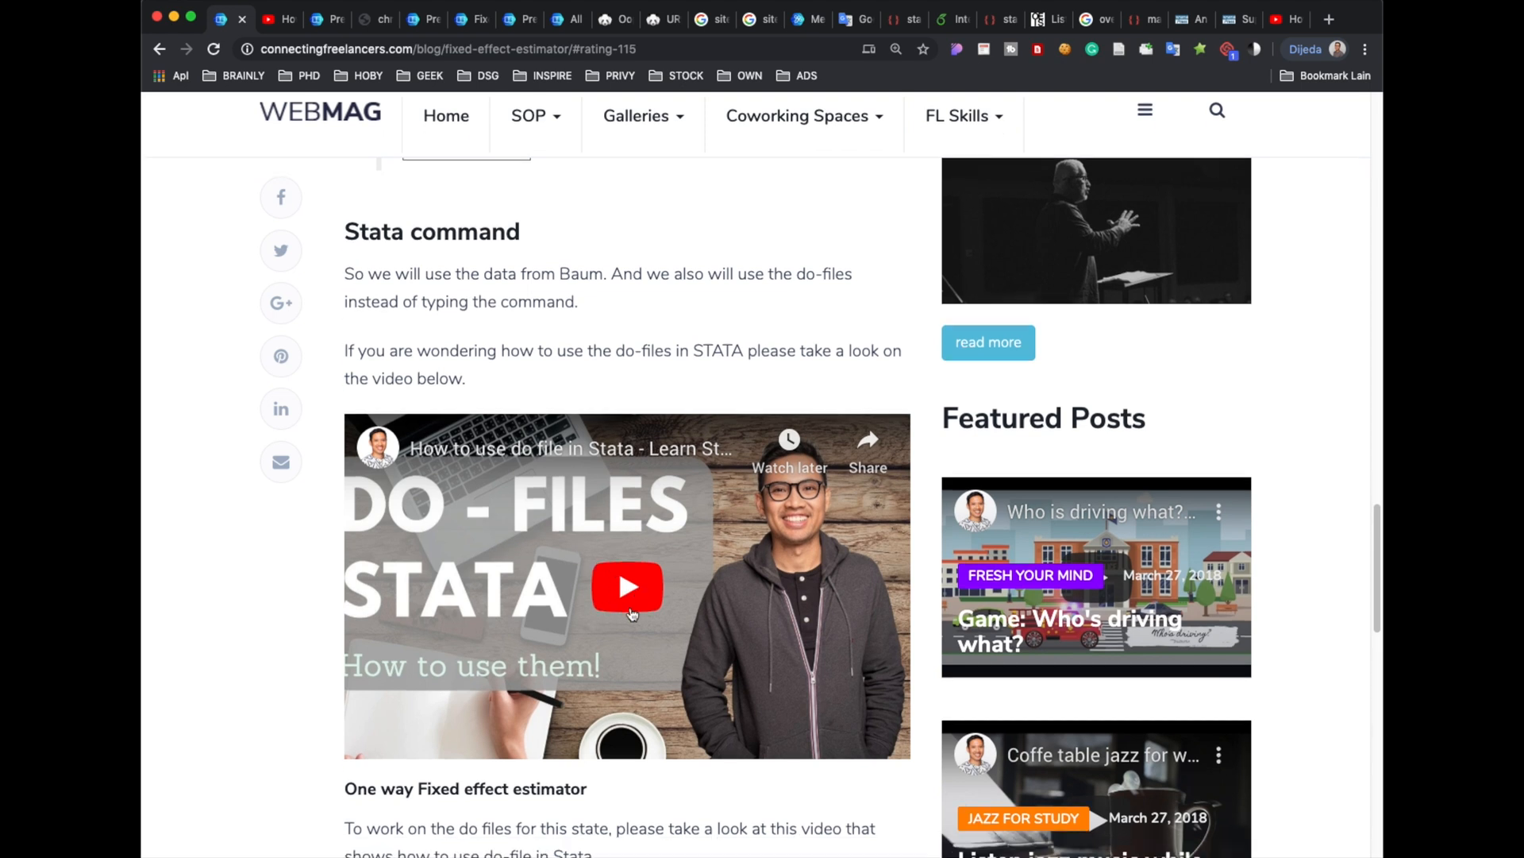
{"action": "scroll", "scroll_direction": "down", "scroll_amount": 3}
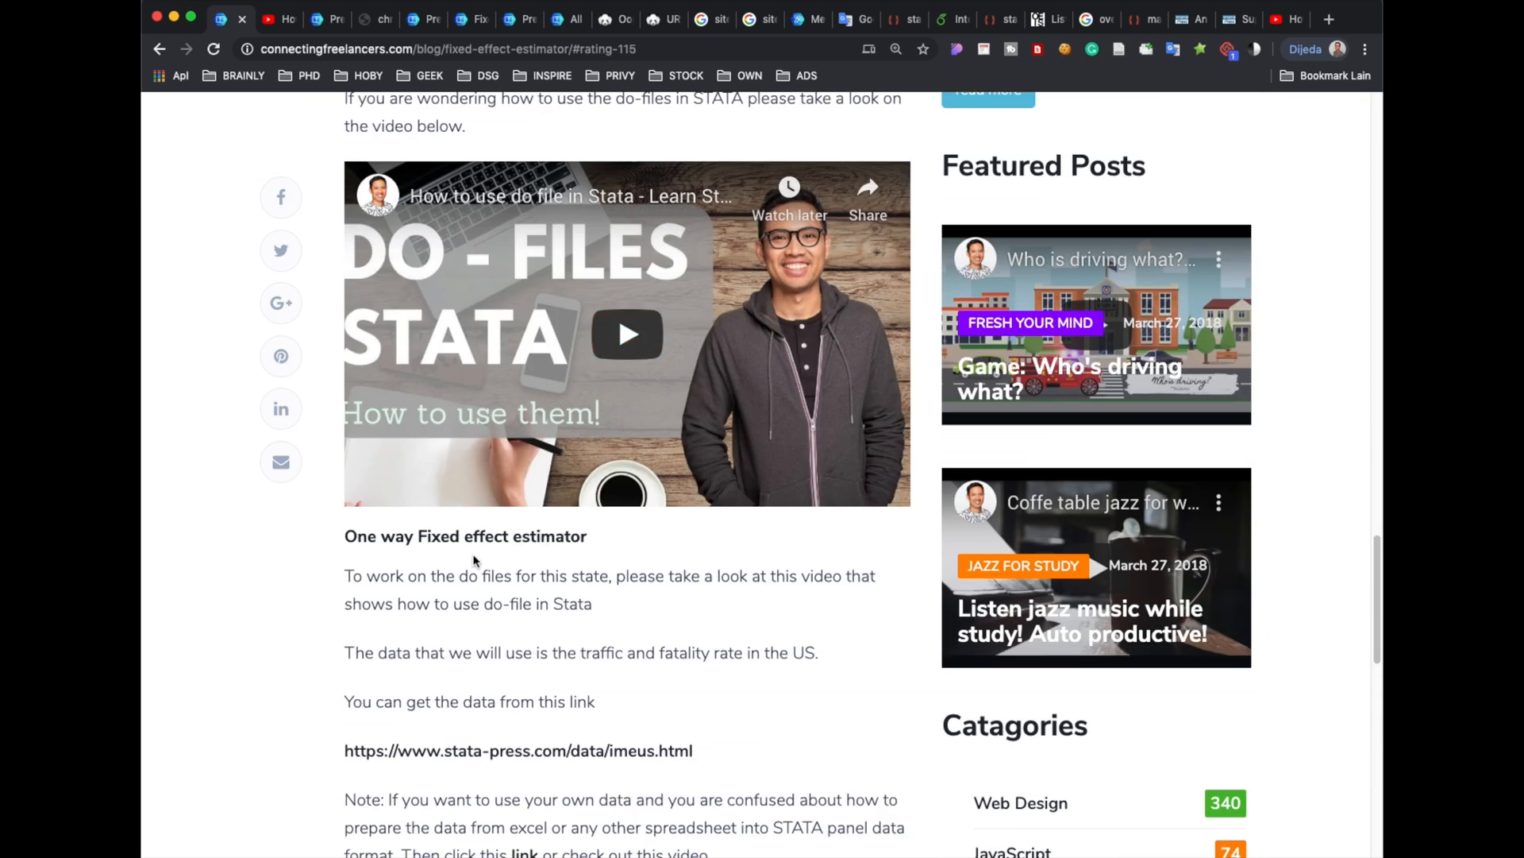
{"action": "scroll", "scroll_direction": "down", "scroll_amount": 3}
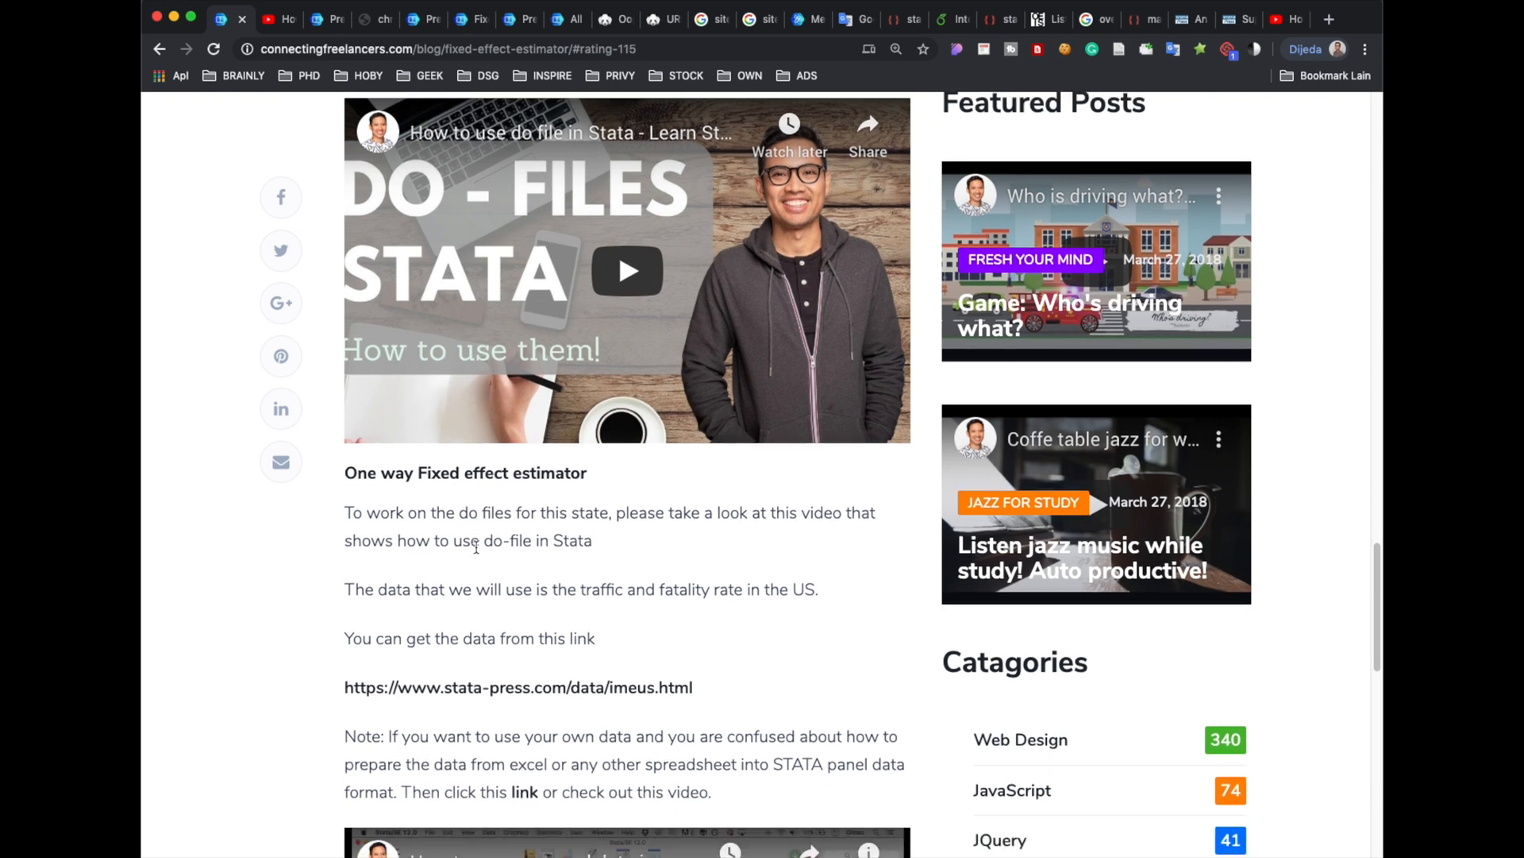
{"action": "scroll", "scroll_direction": "down", "scroll_amount": 3}
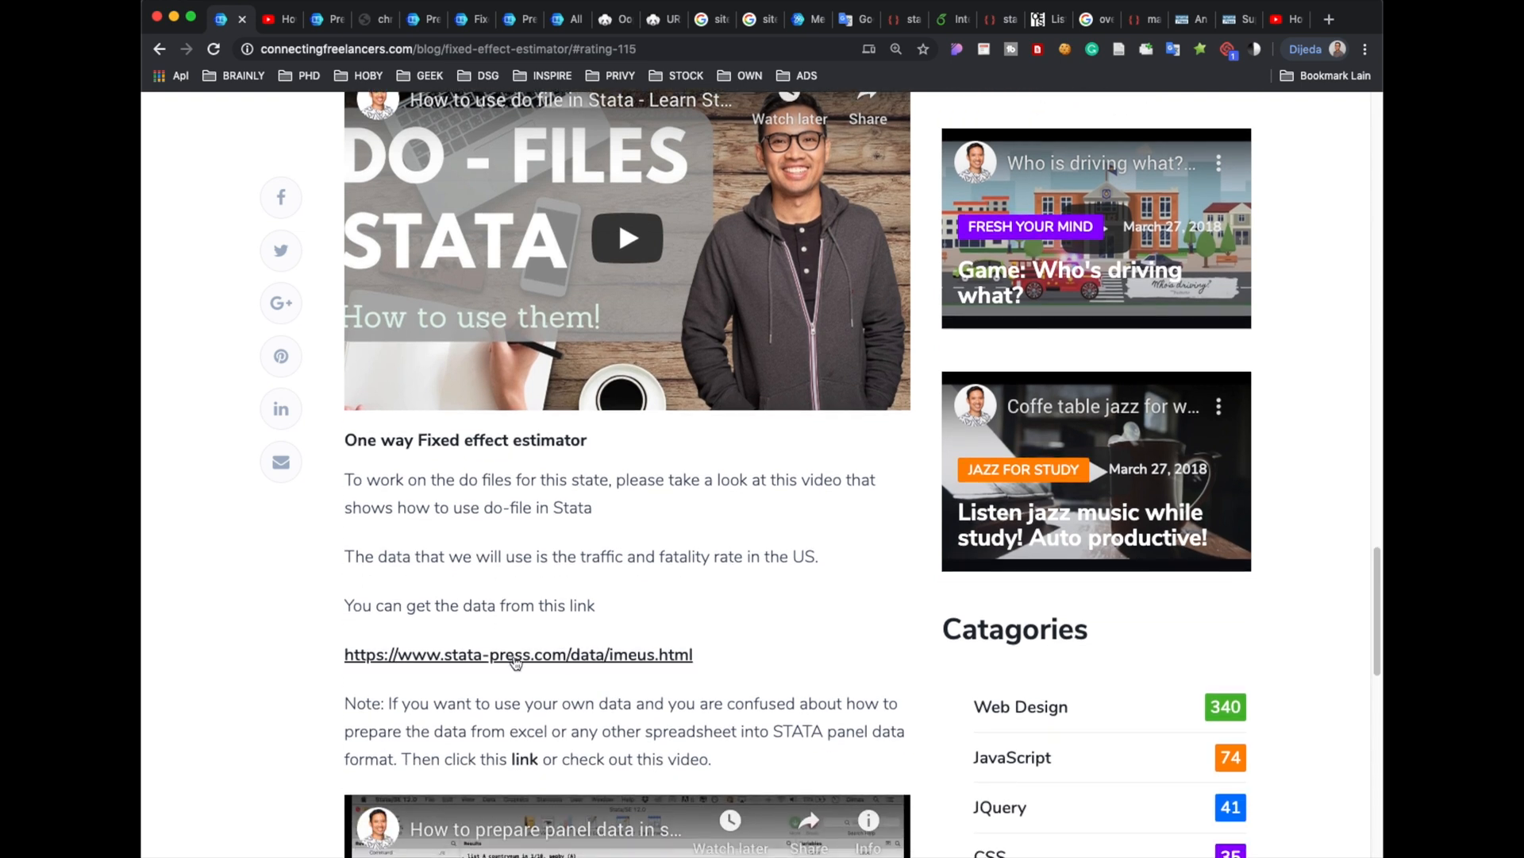
{"action": "left_click", "coordinate": [513, 654]}
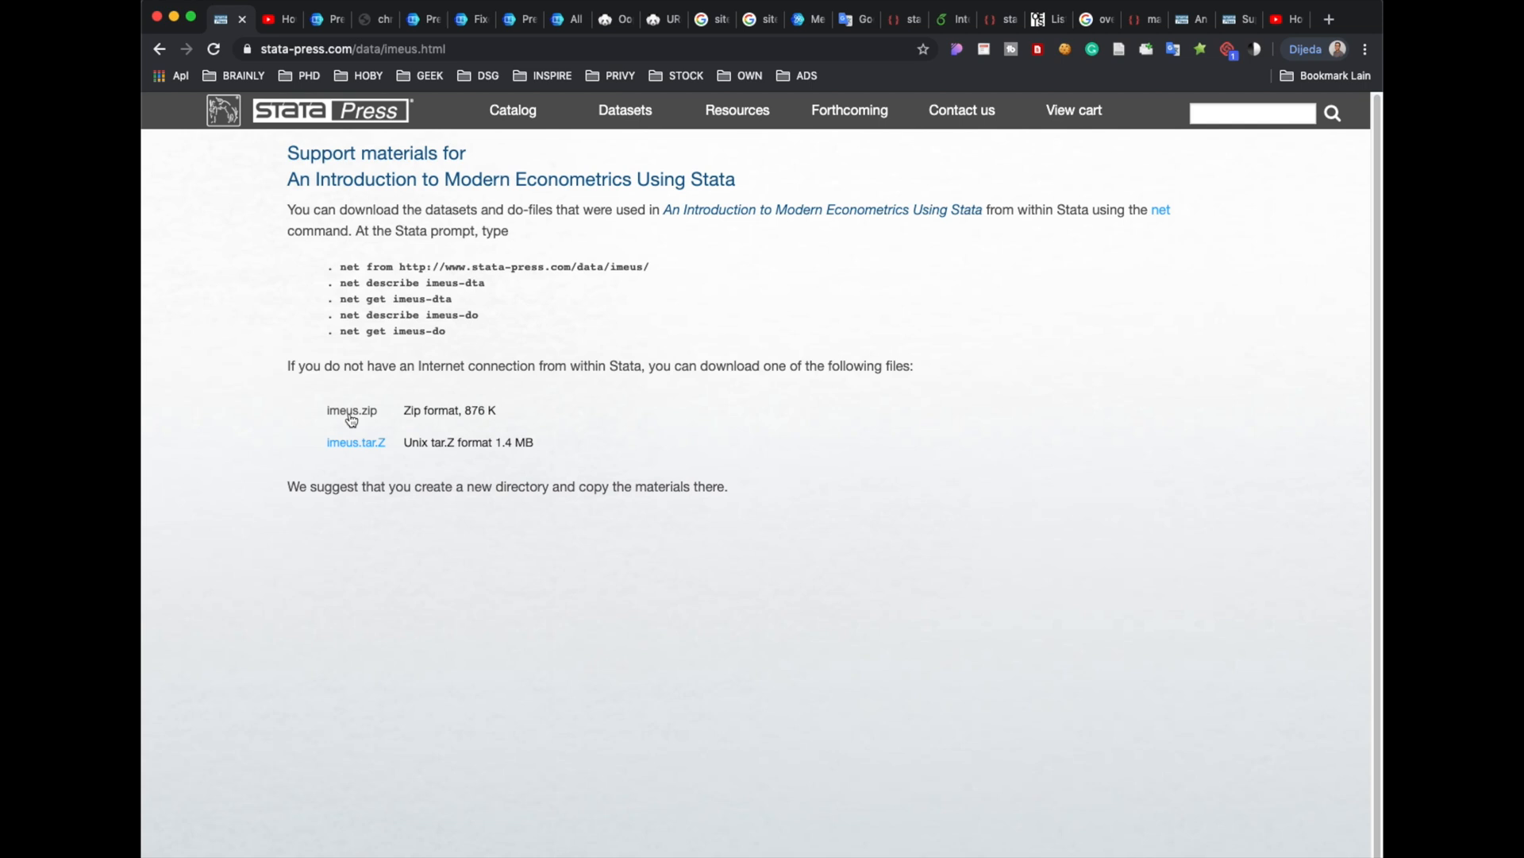
{"action": "mouse_move", "coordinate": [352, 416]}
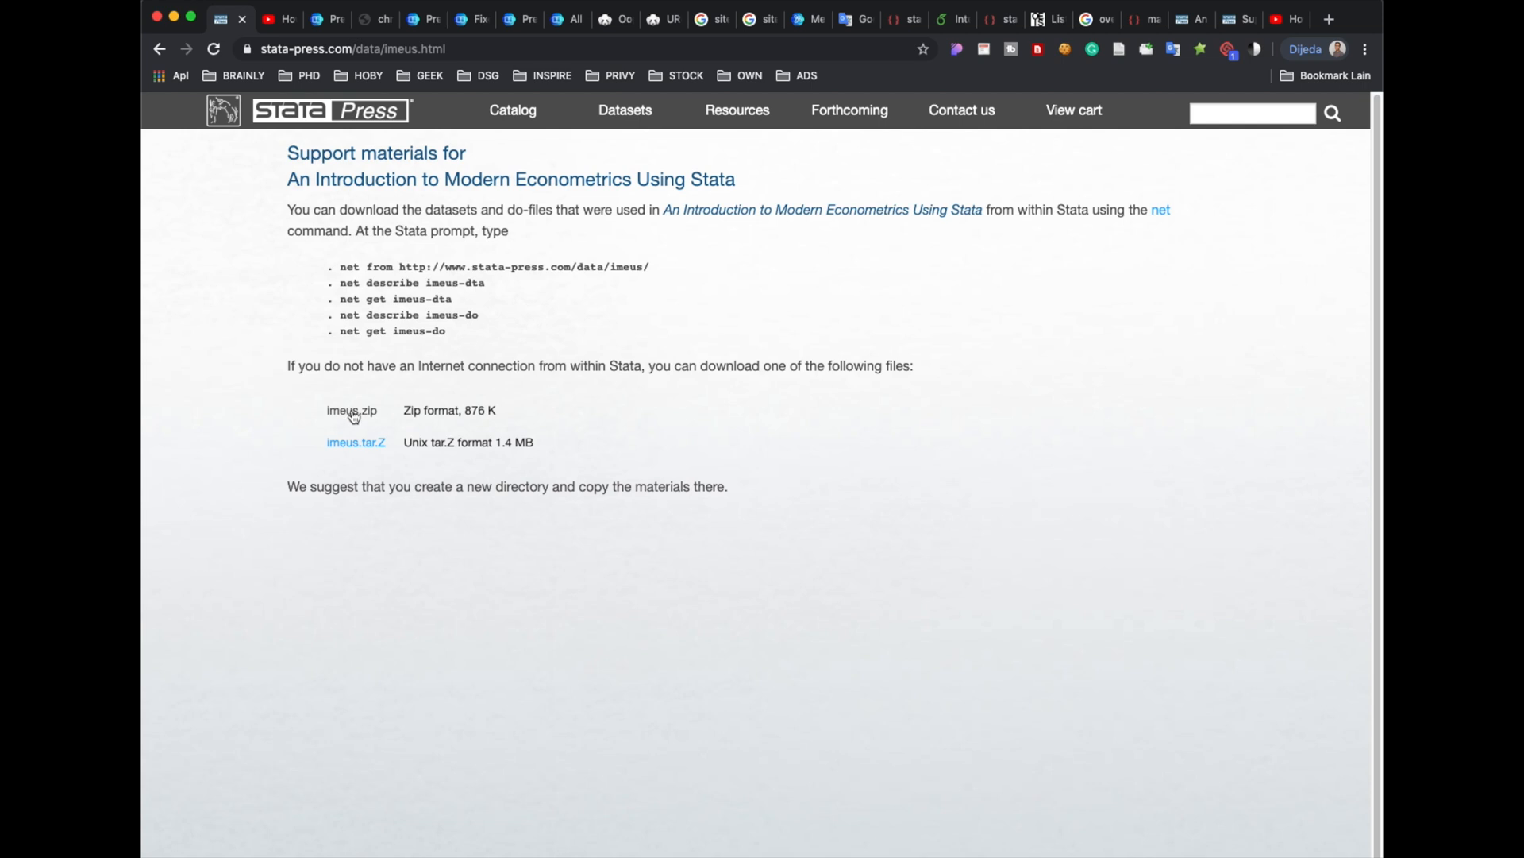
{"action": "mouse_move", "coordinate": [195, 16]}
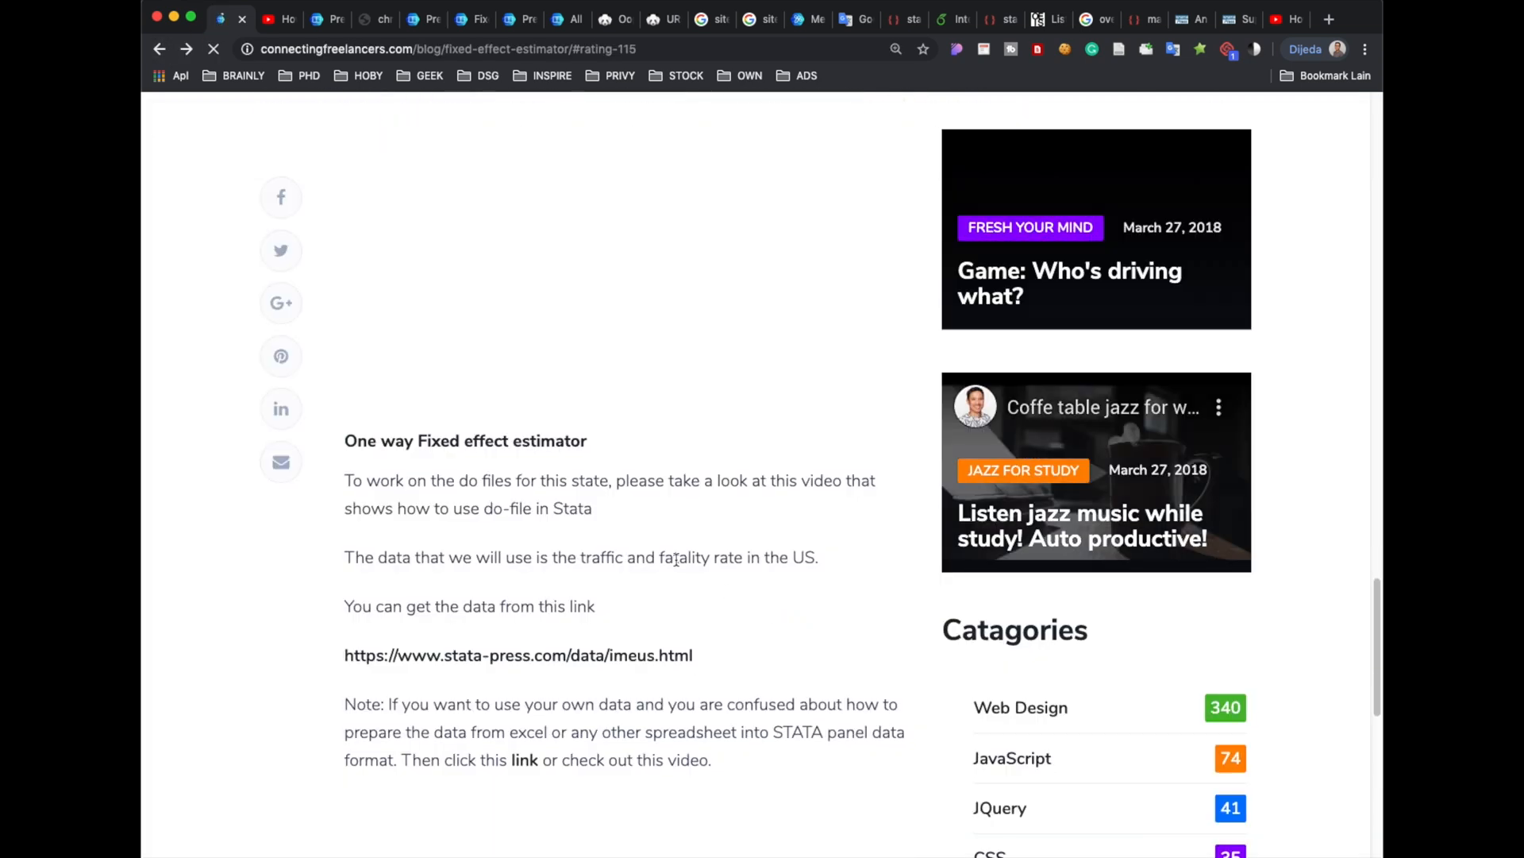
Reach the code box 'xtreg fatal beertax spircons unrate perincK, fe' and highlight the command
{"action": "scroll", "scroll_direction": "down", "scroll_amount": 3}
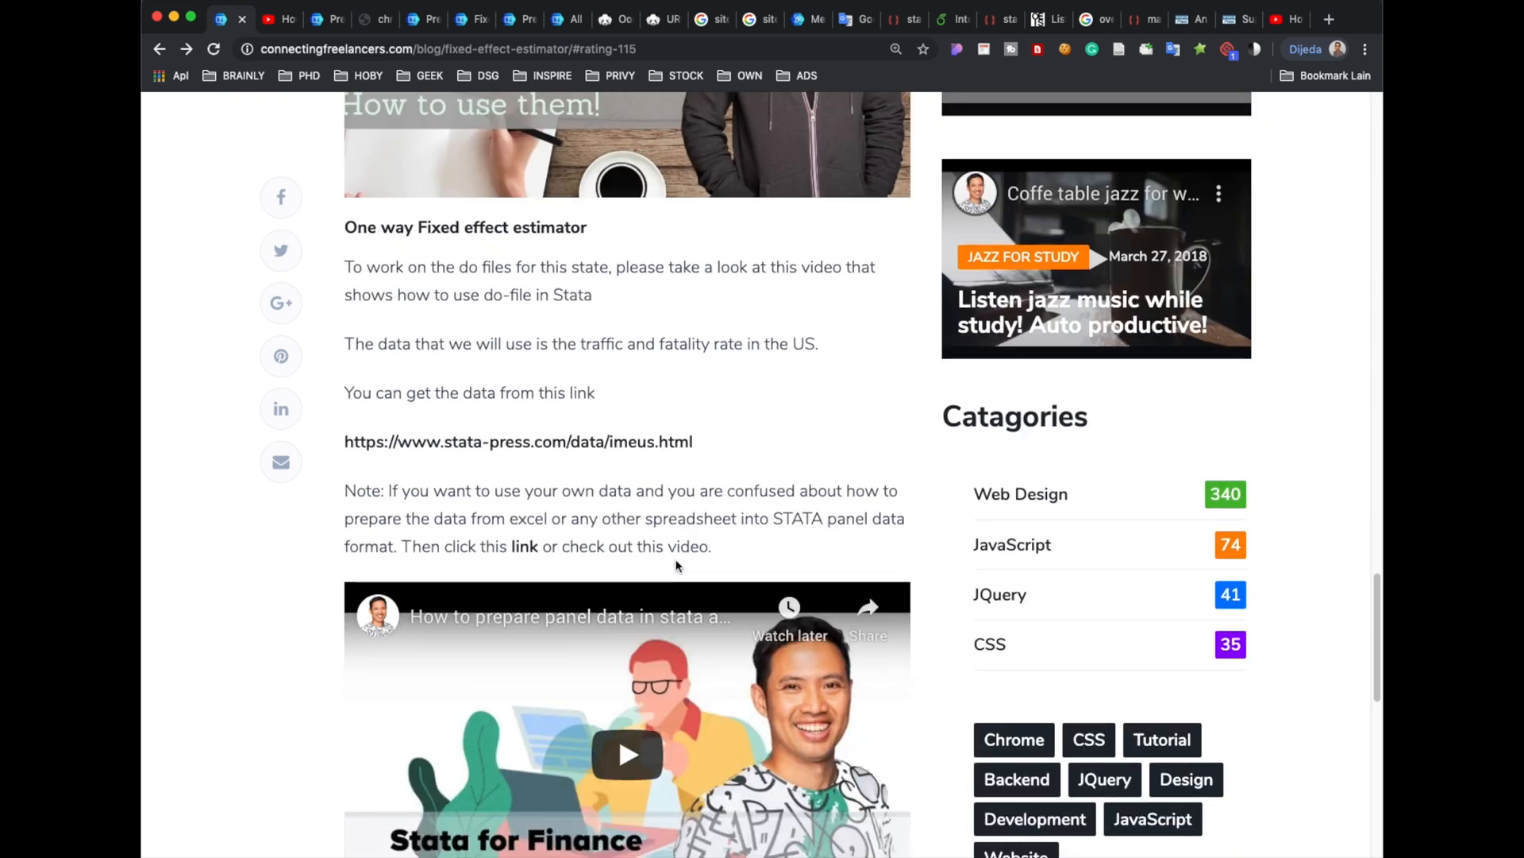
{"action": "scroll", "scroll_direction": "down", "scroll_amount": 3}
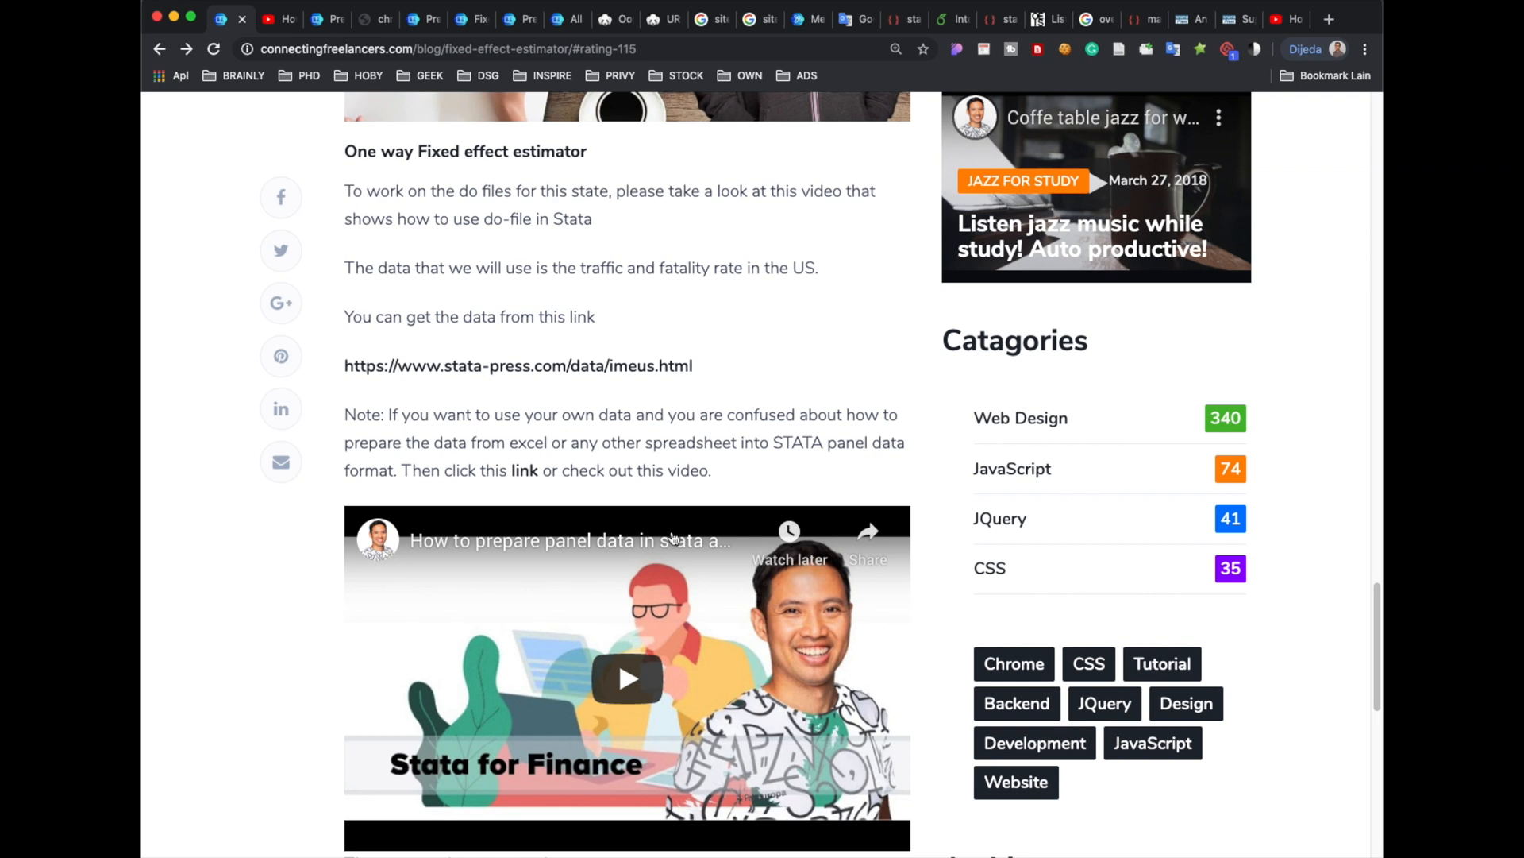
{"action": "scroll", "scroll_direction": "down", "scroll_amount": 3}
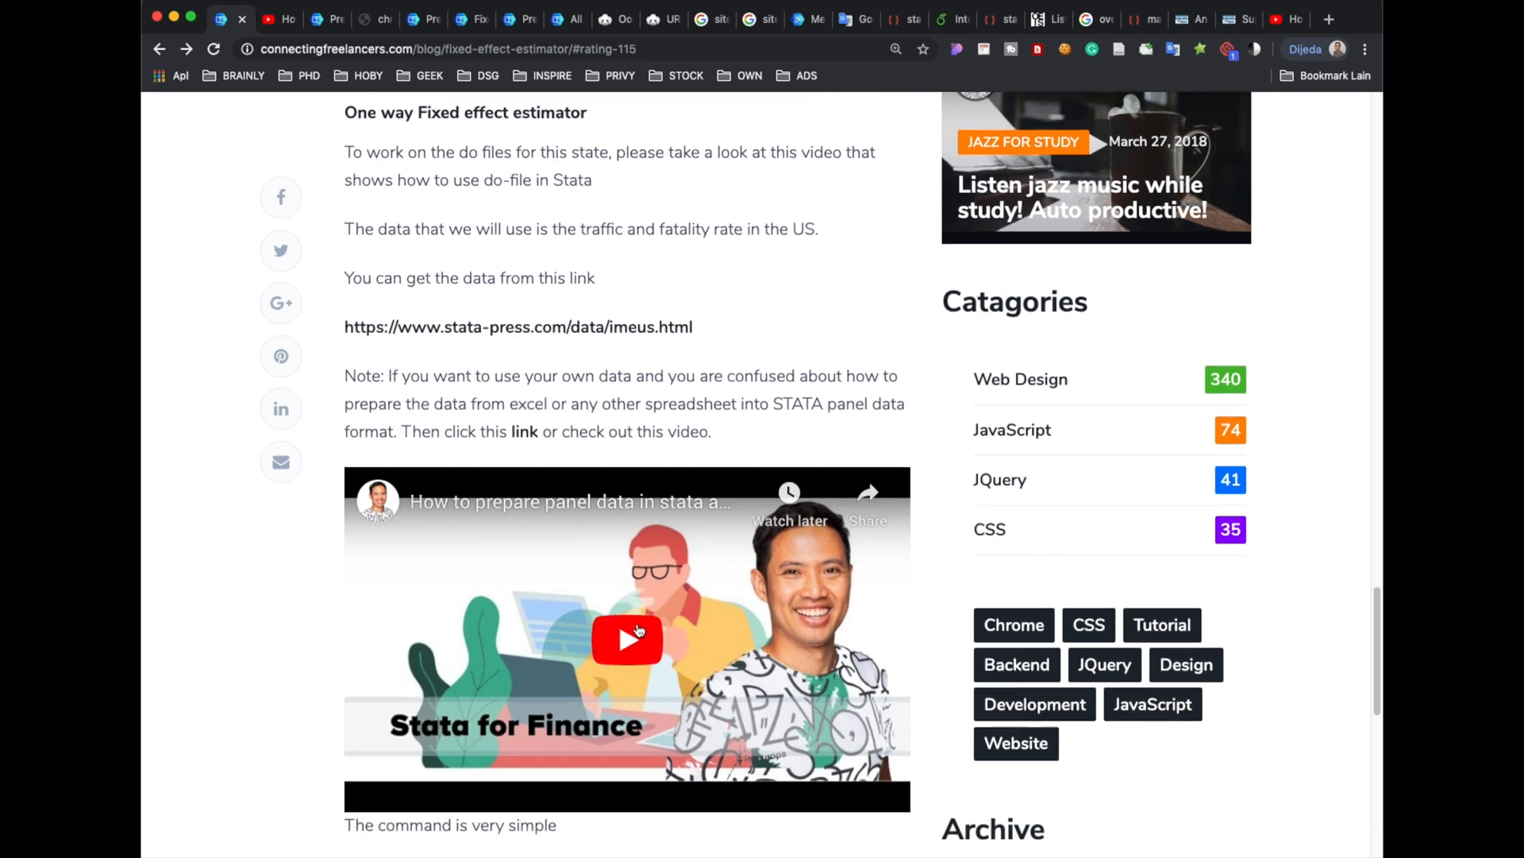
{"action": "scroll", "scroll_direction": "down", "scroll_amount": 3}
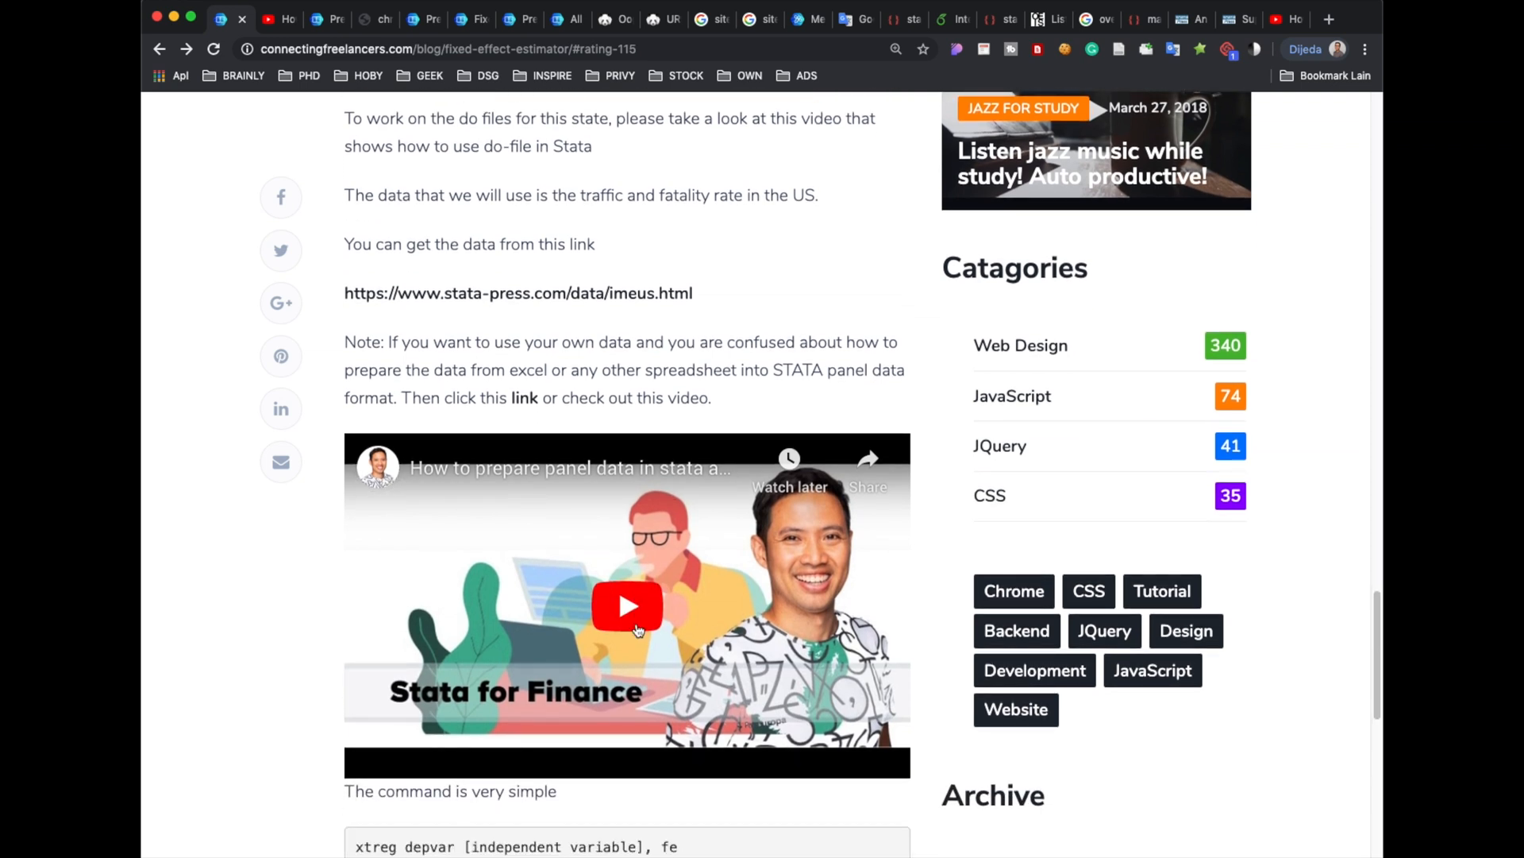
{"action": "scroll", "scroll_direction": "down", "scroll_amount": 3}
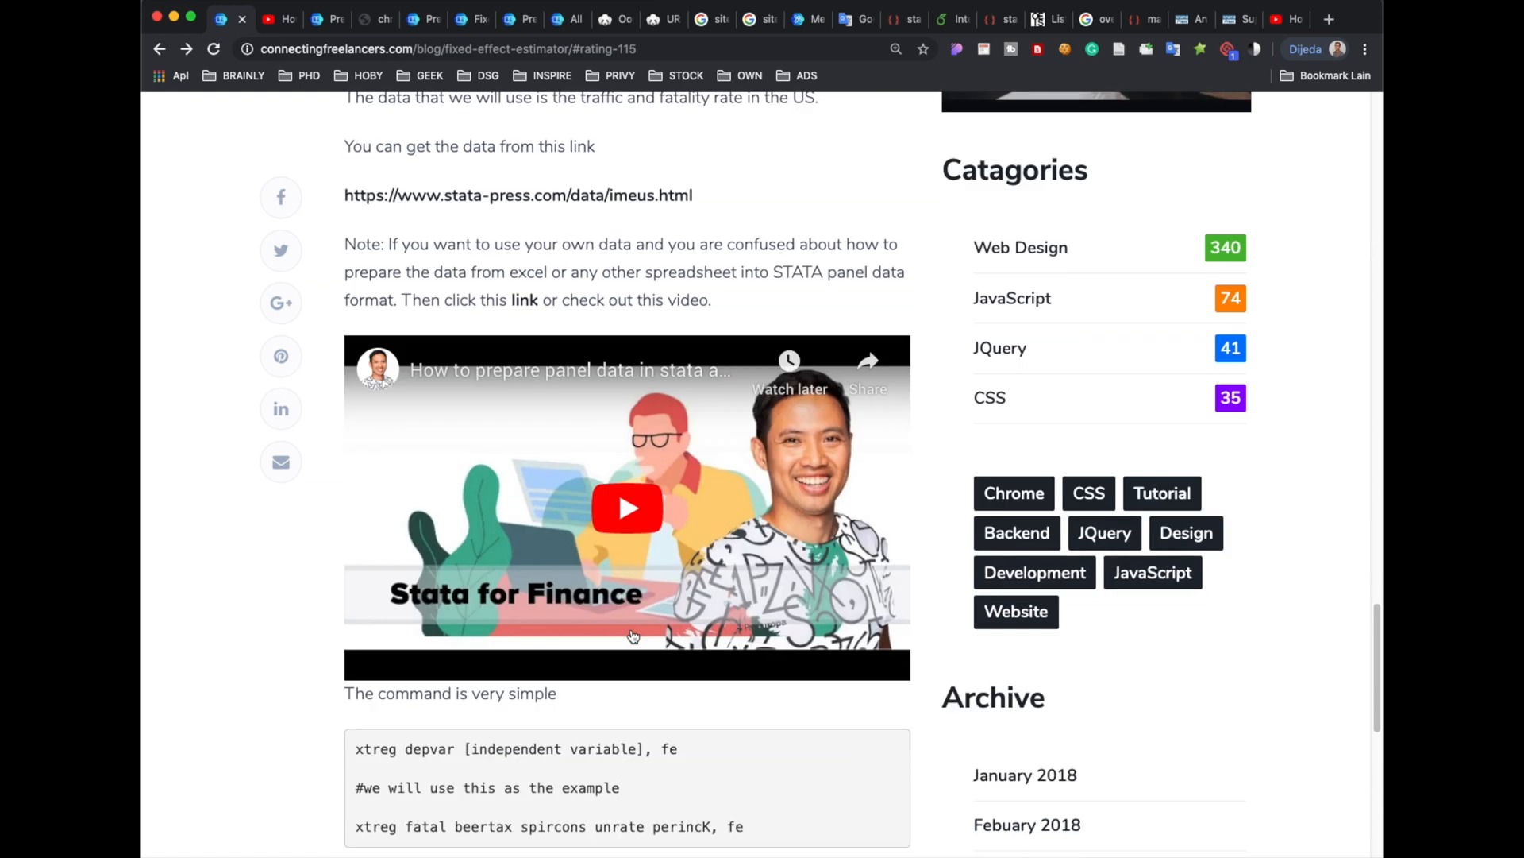
{"action": "scroll", "scroll_direction": "down", "scroll_amount": 3}
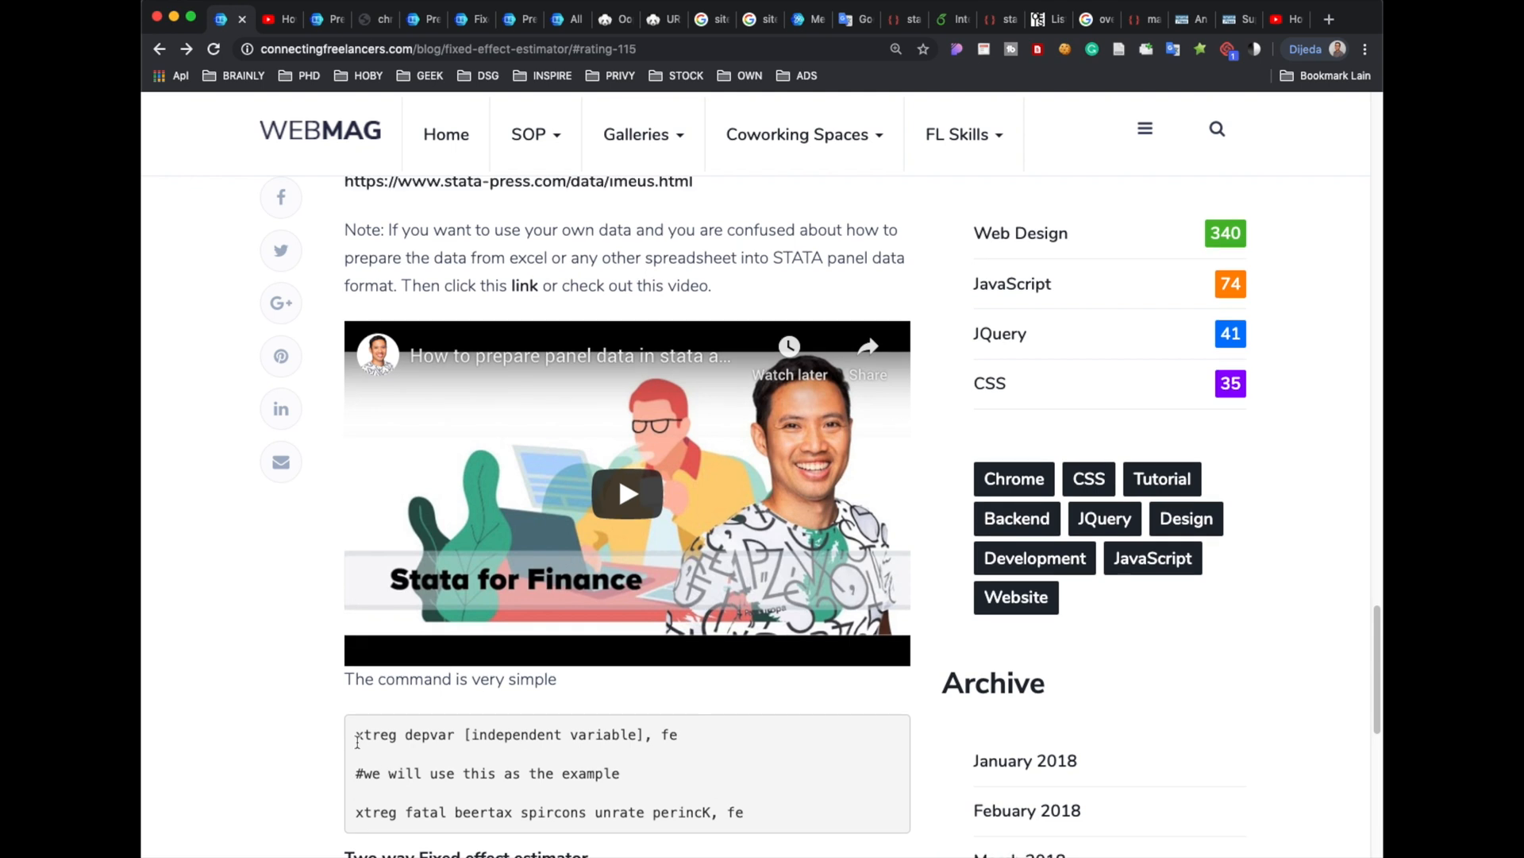
{"action": "left_click_drag", "start_coordinate": [355, 733], "coordinate": [678, 734]}
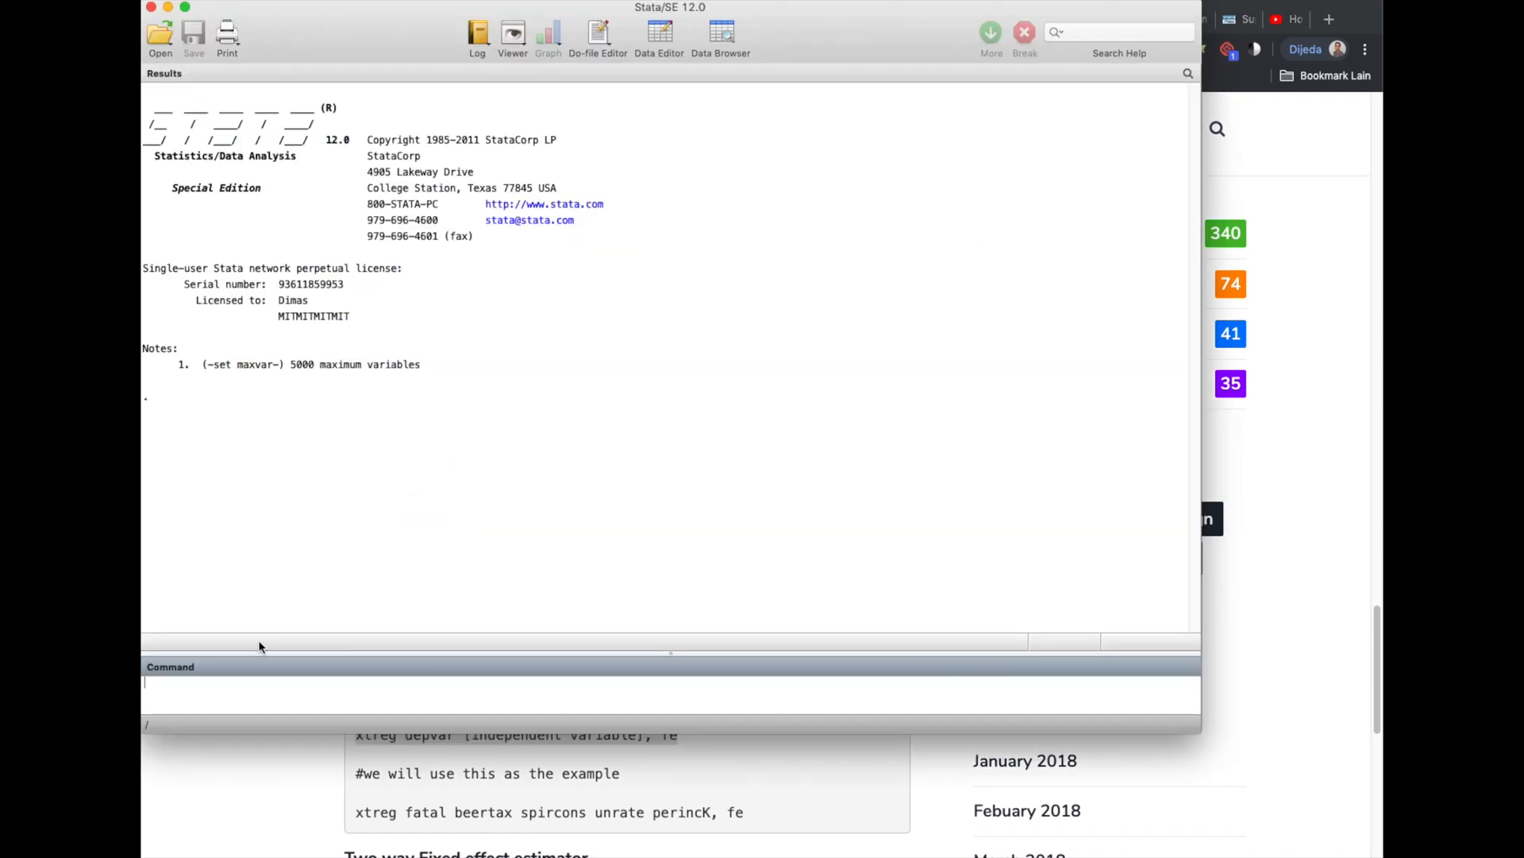
{"action": "mouse_move", "coordinate": [673, 278]}
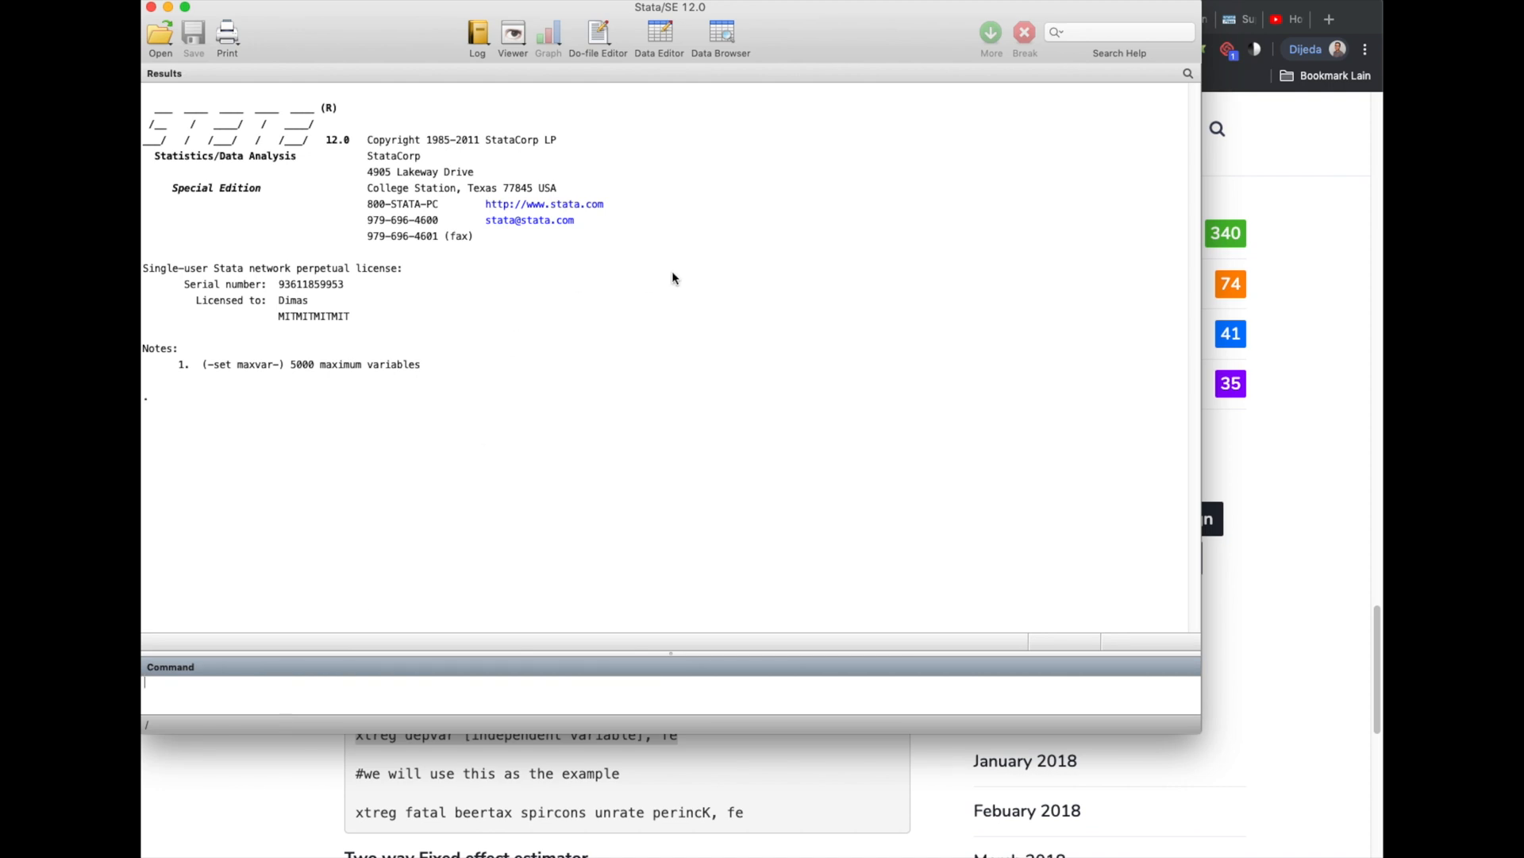
{"action": "mouse_move", "coordinate": [666, 38]}
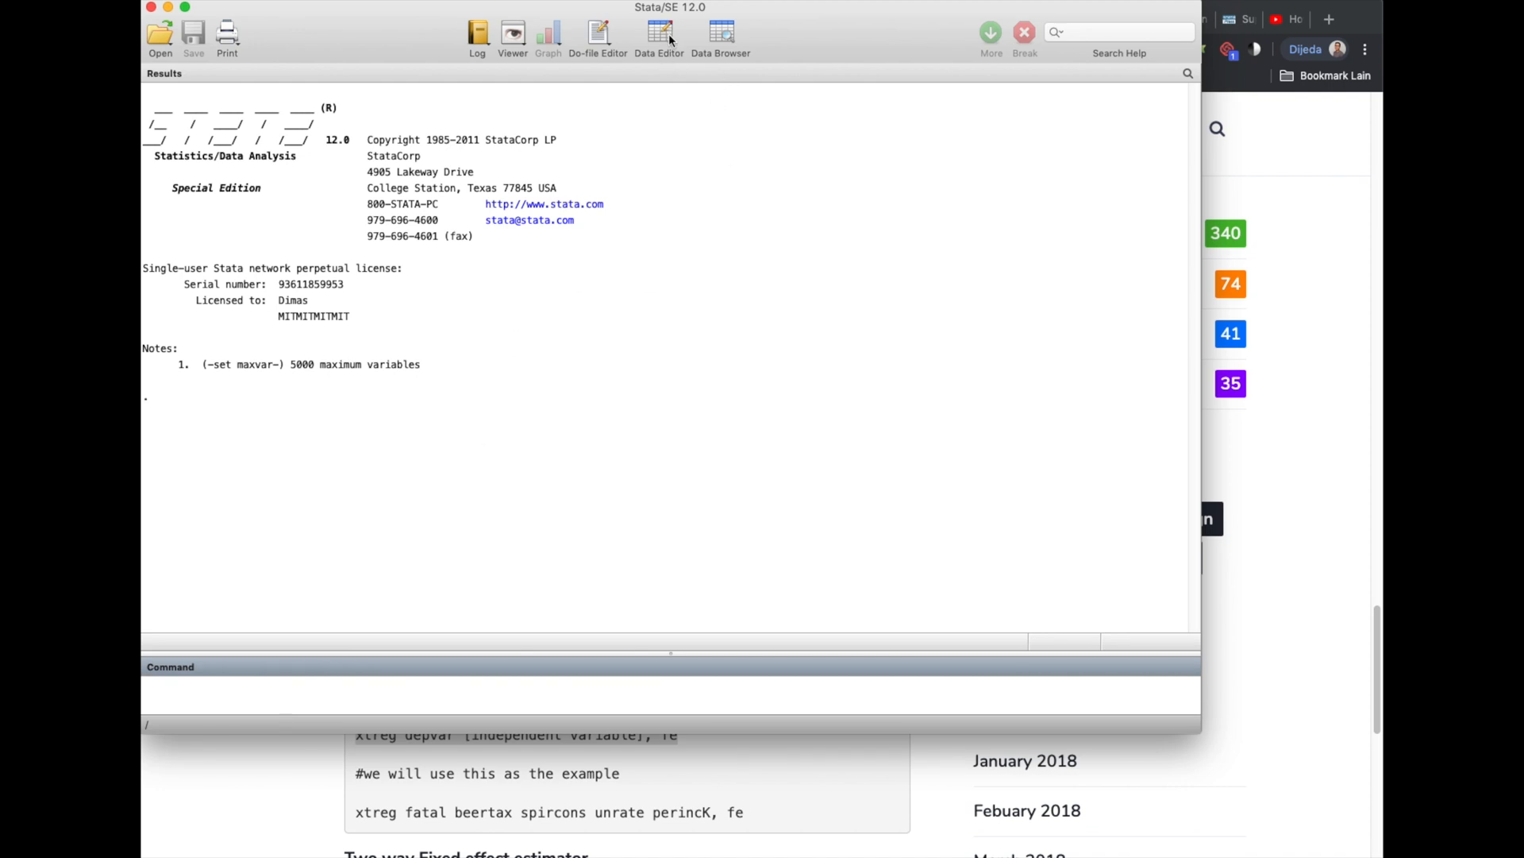
{"action": "mouse_move", "coordinate": [664, 35]}
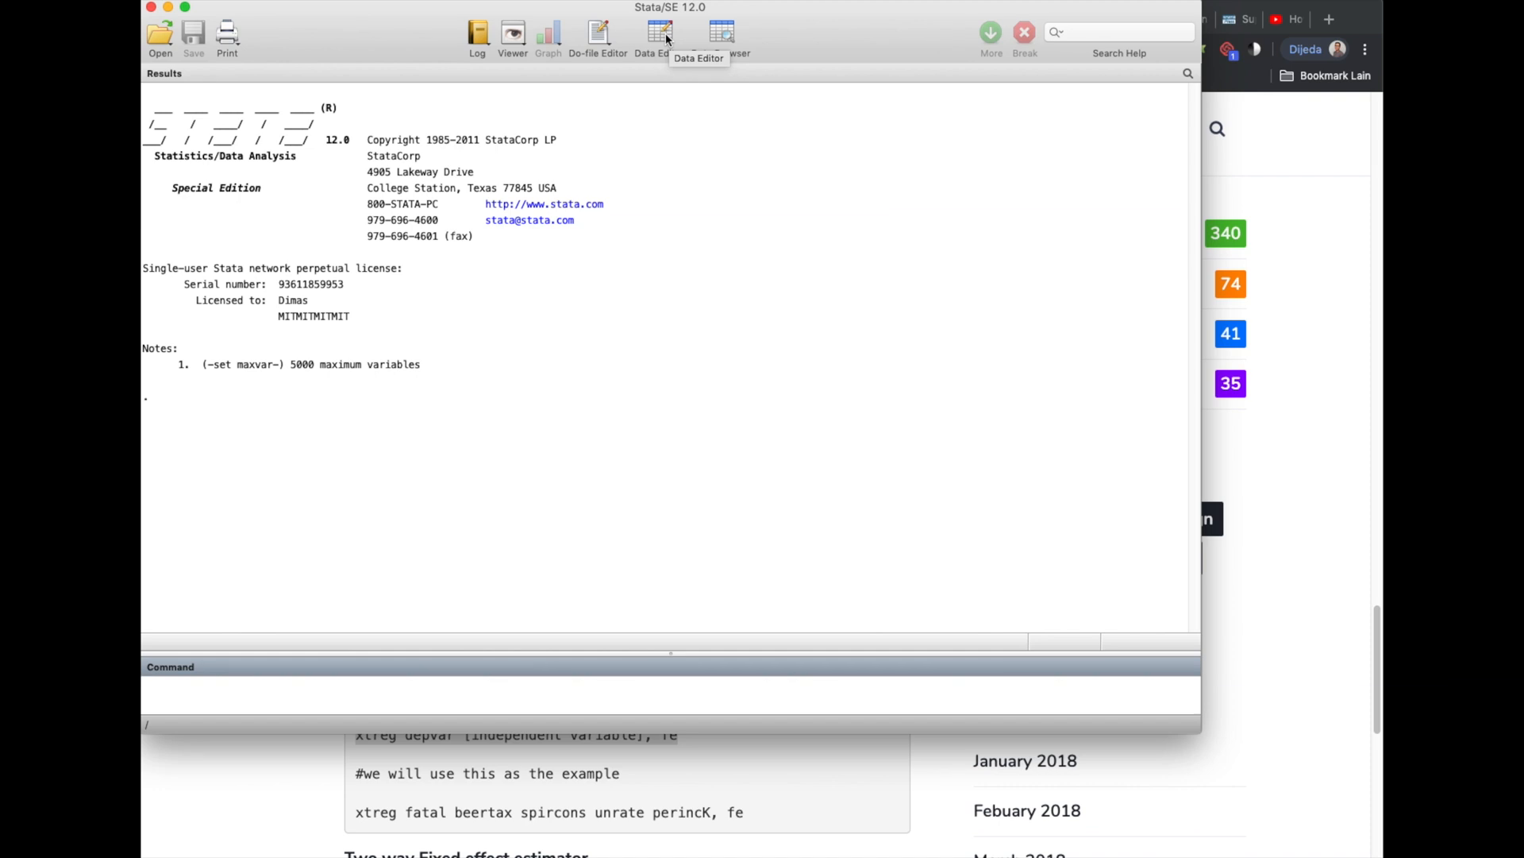
Start Stata's Data Editor from the toolbar to load a dataset
{"action": "left_click", "coordinate": [659, 33]}
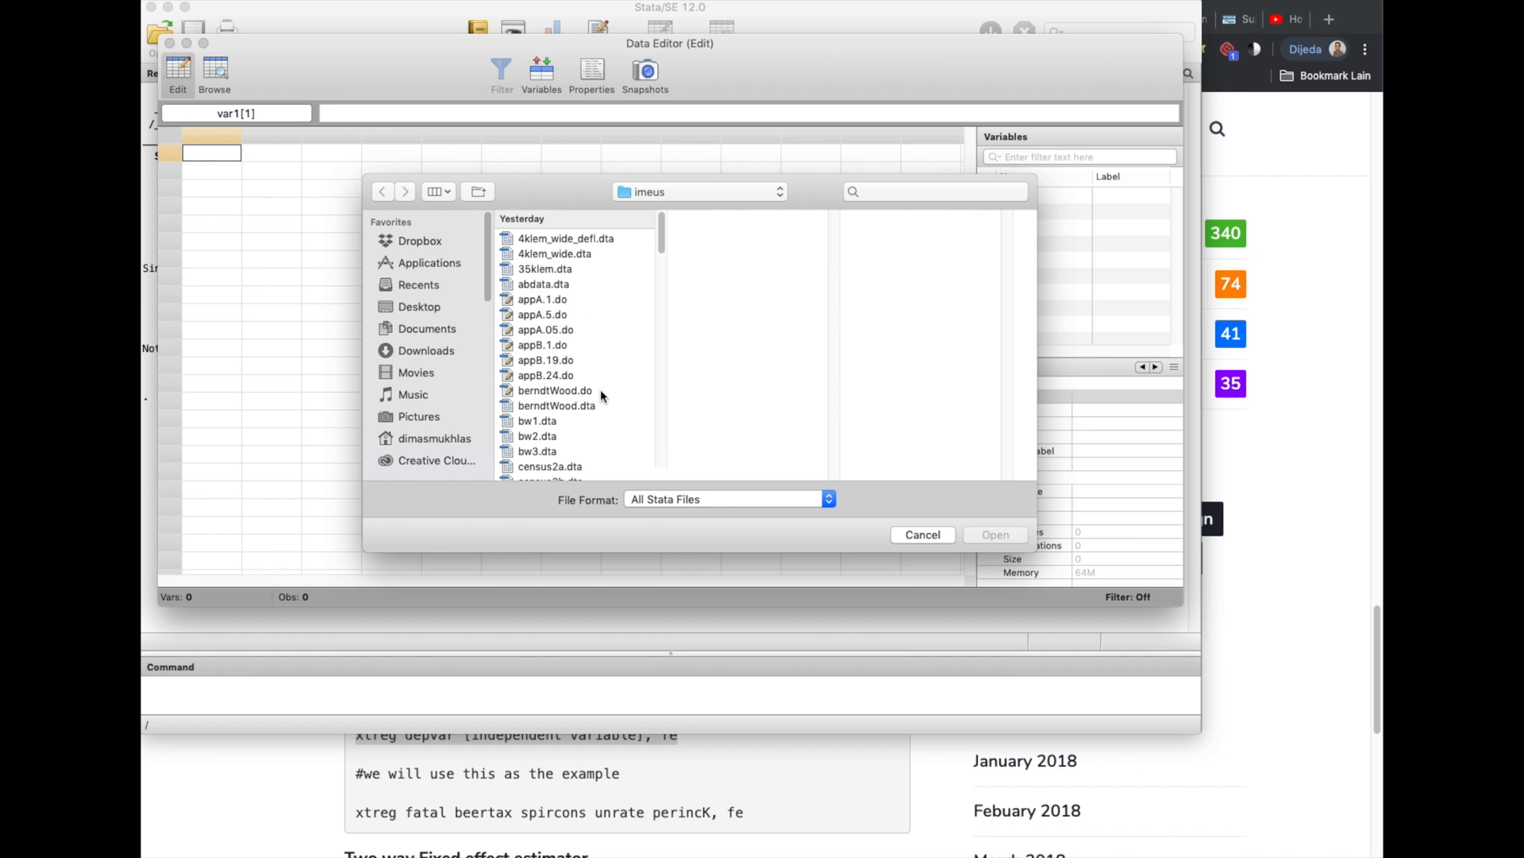
Load traffic.dta from the imeus folder, giving 64 variables and 336 state-year observations
{"action": "scroll", "scroll_direction": "down", "scroll_amount": 3}
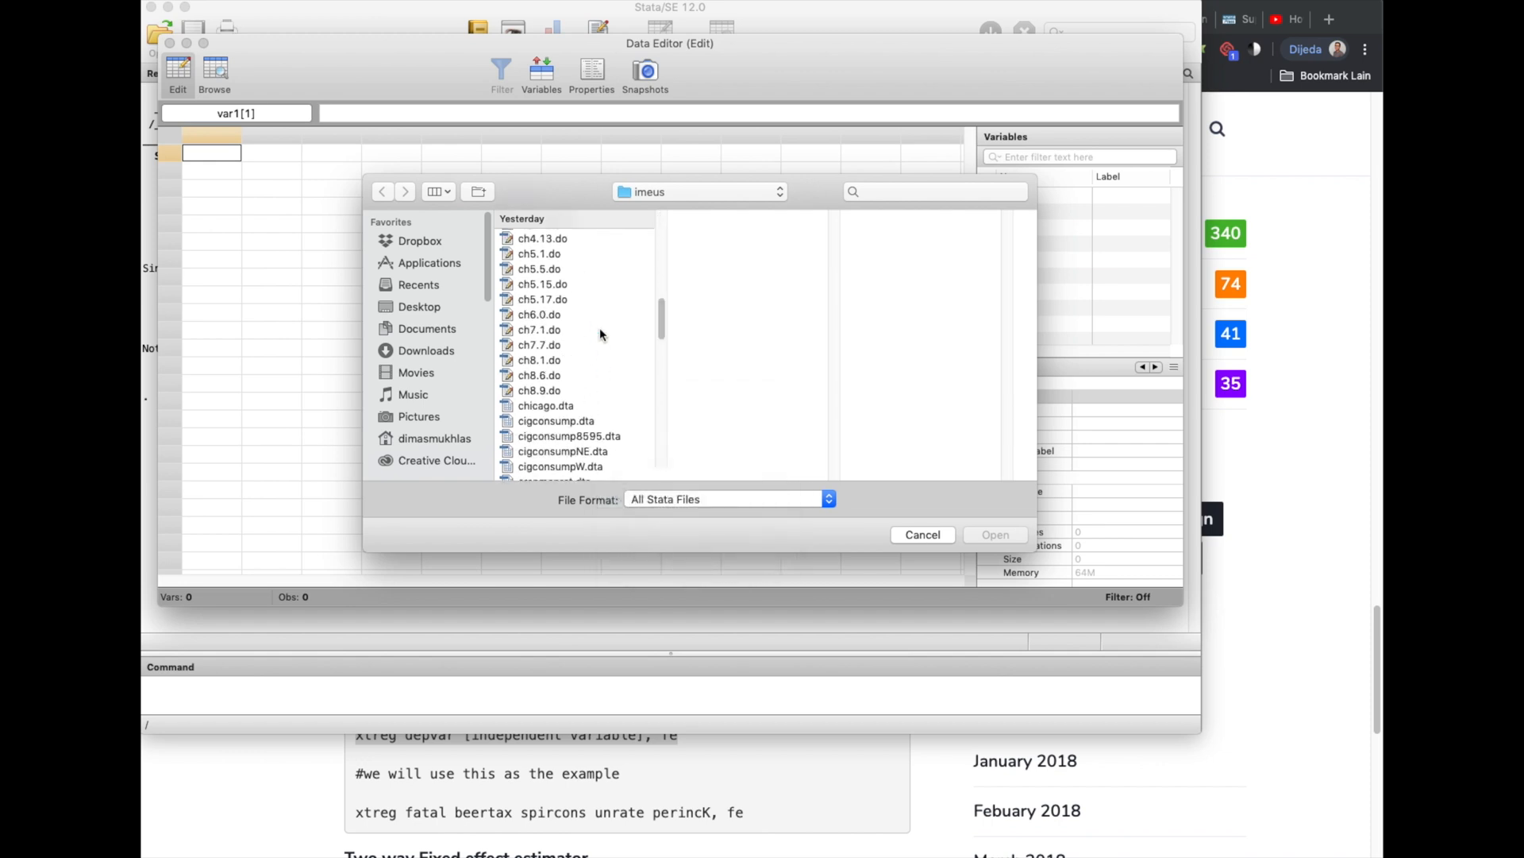
{"action": "scroll", "scroll_direction": "down", "scroll_amount": 3}
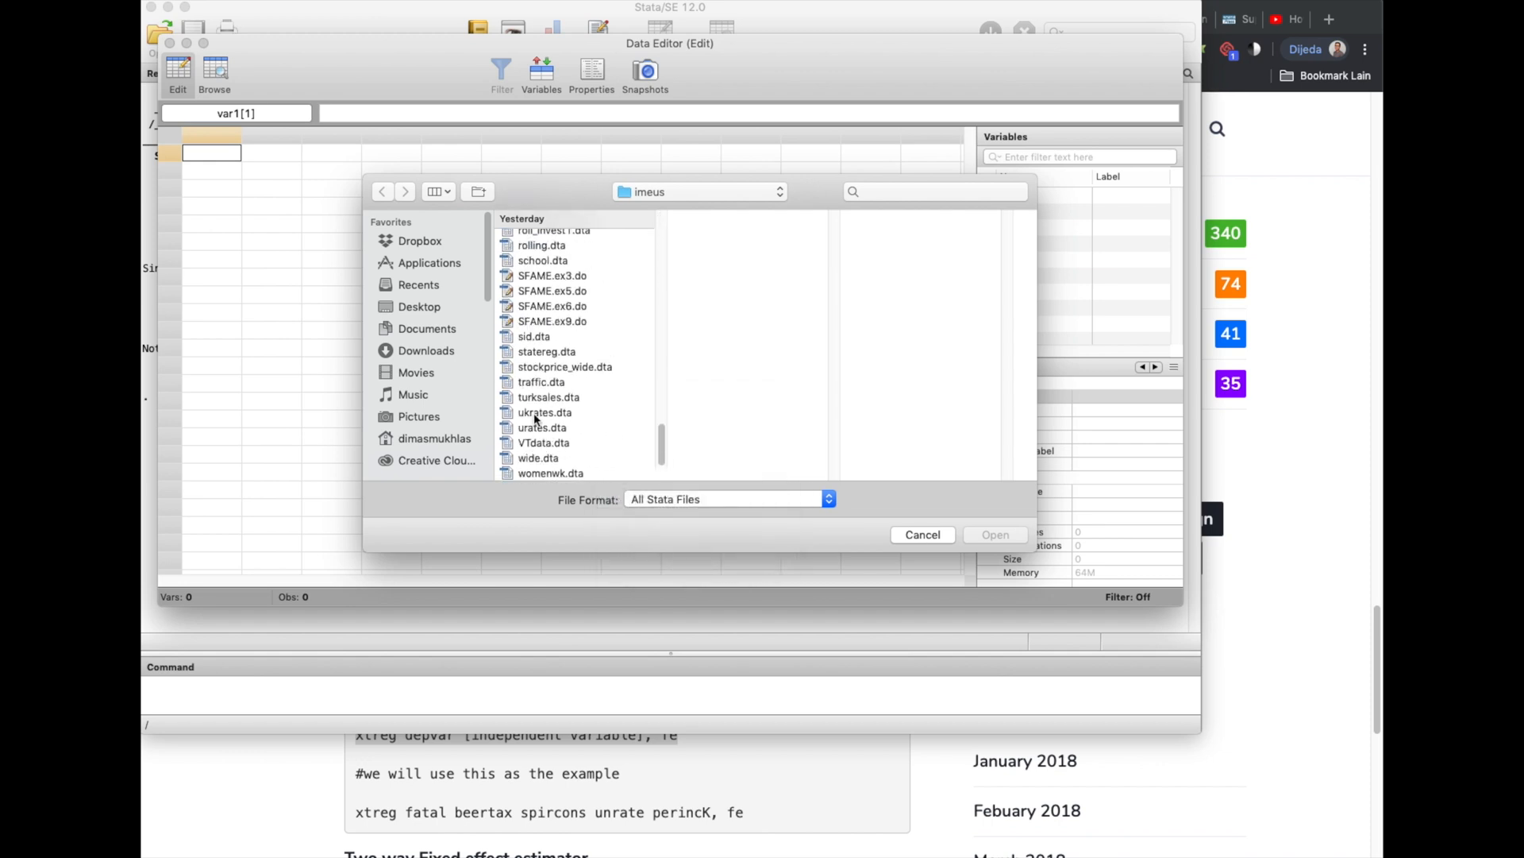
{"action": "left_click", "coordinate": [541, 381]}
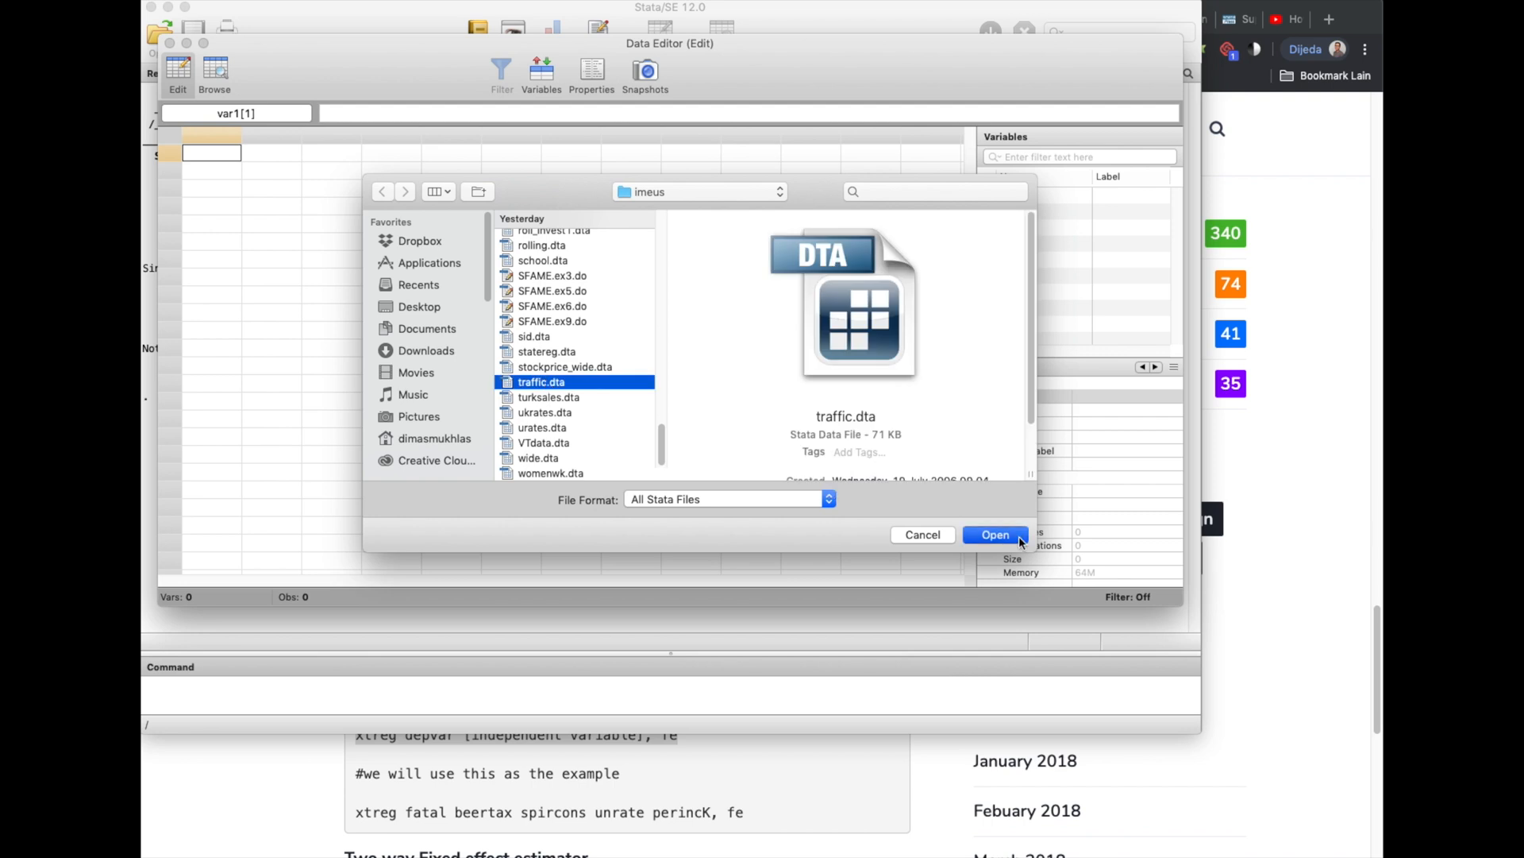
{"action": "left_click", "coordinate": [996, 533]}
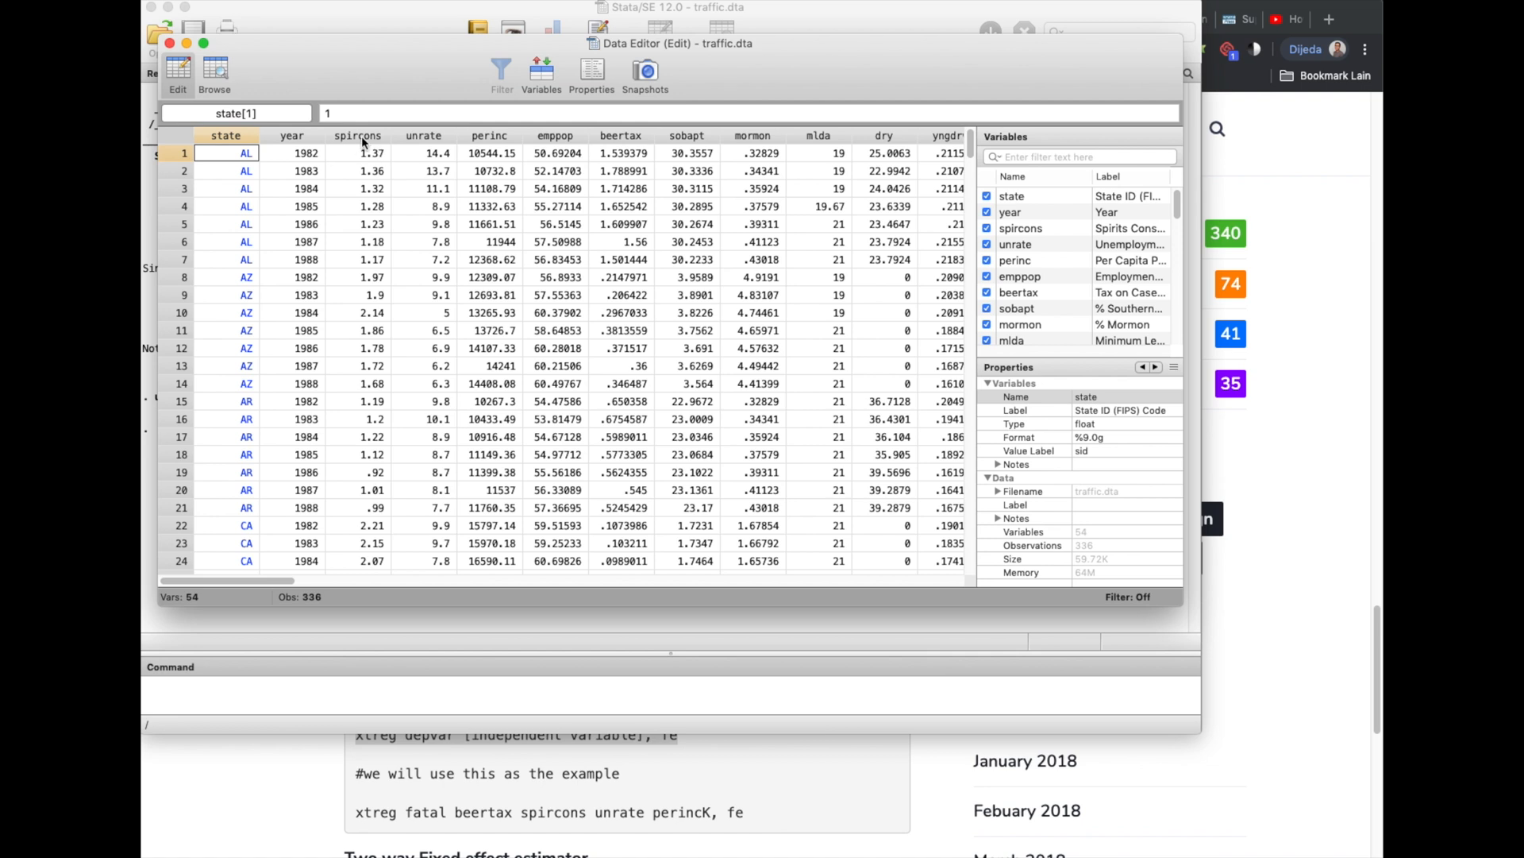
{"action": "mouse_move", "coordinate": [486, 140]}
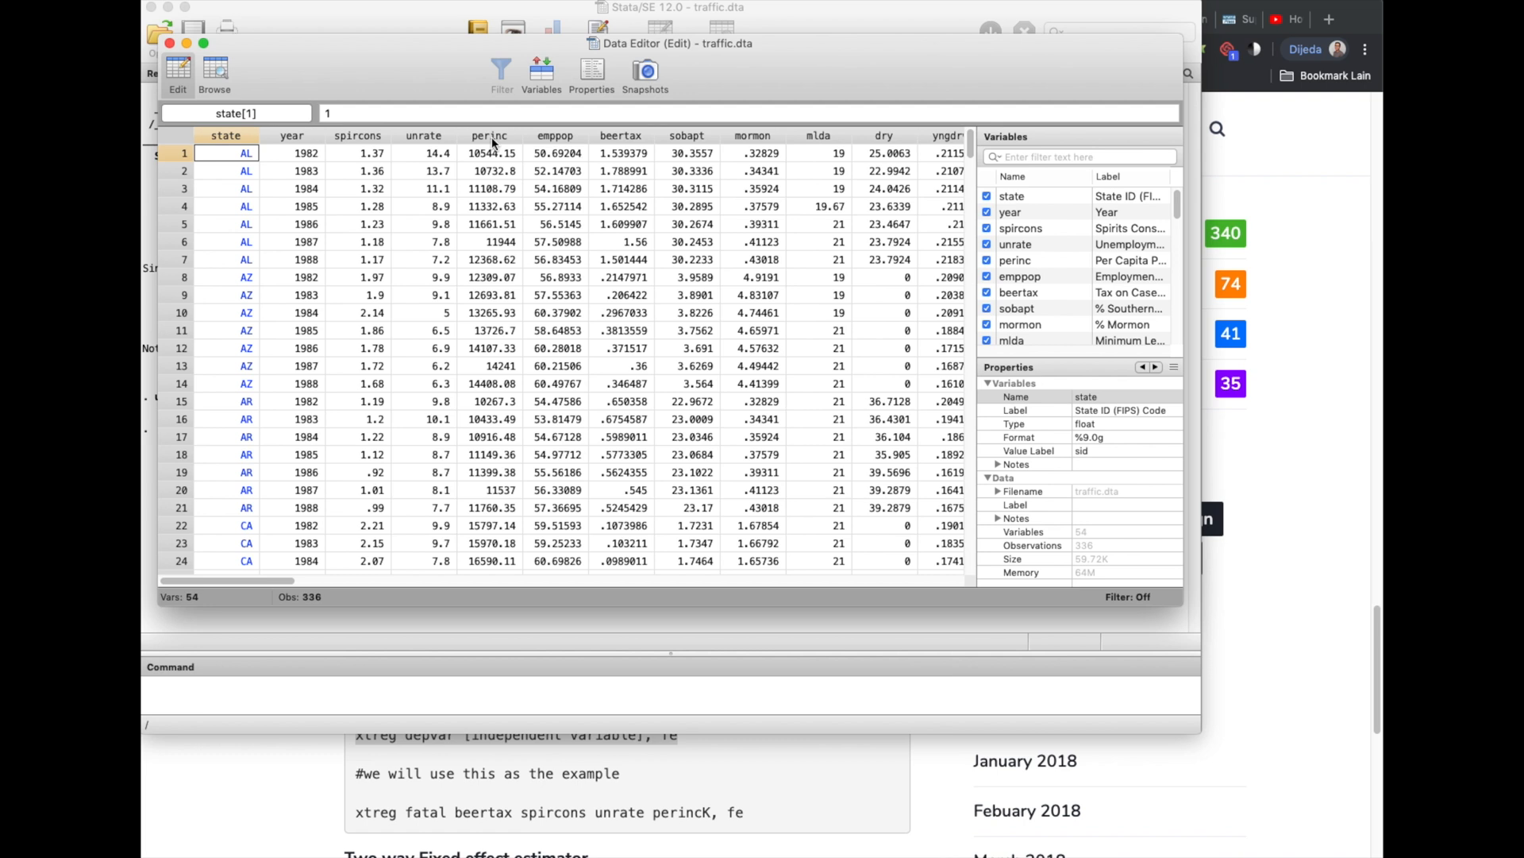
{"action": "mouse_move", "coordinate": [536, 156]}
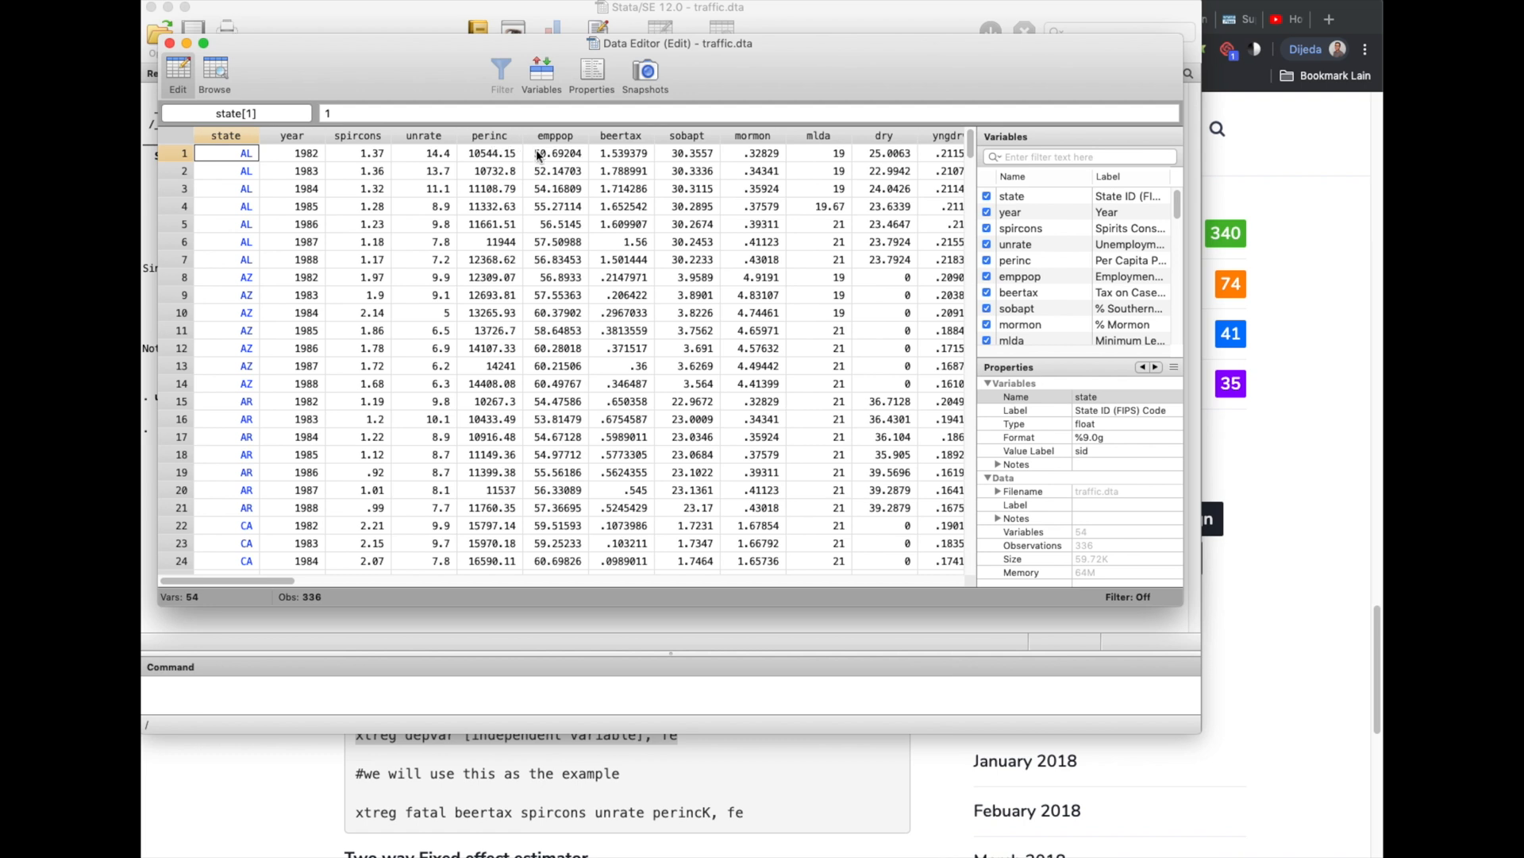
{"action": "mouse_move", "coordinate": [629, 142]}
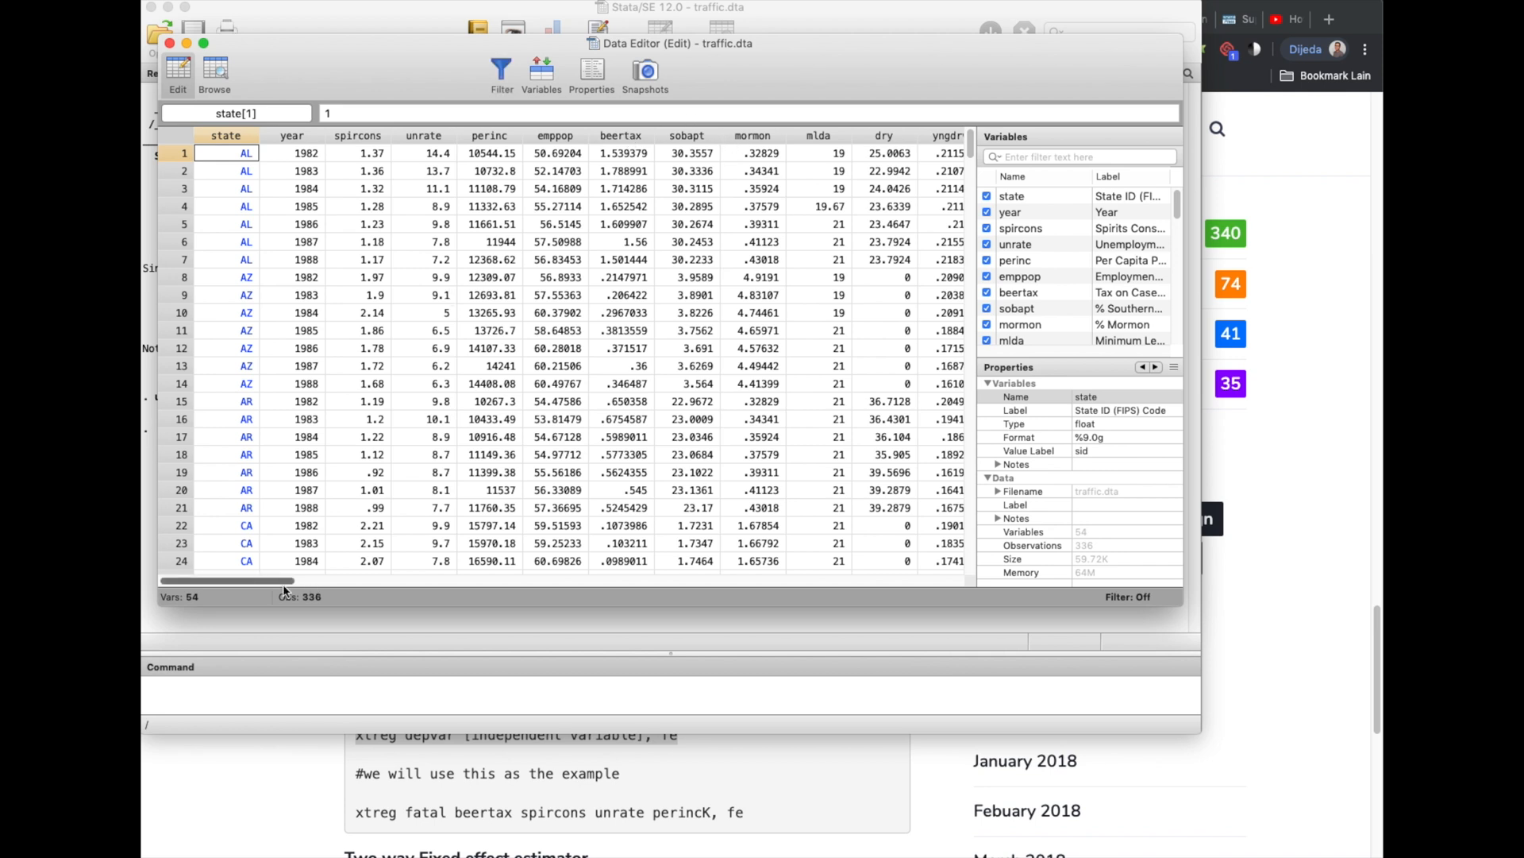
{"action": "left_click_drag", "start_coordinate": [224, 582], "coordinate": [344, 581]}
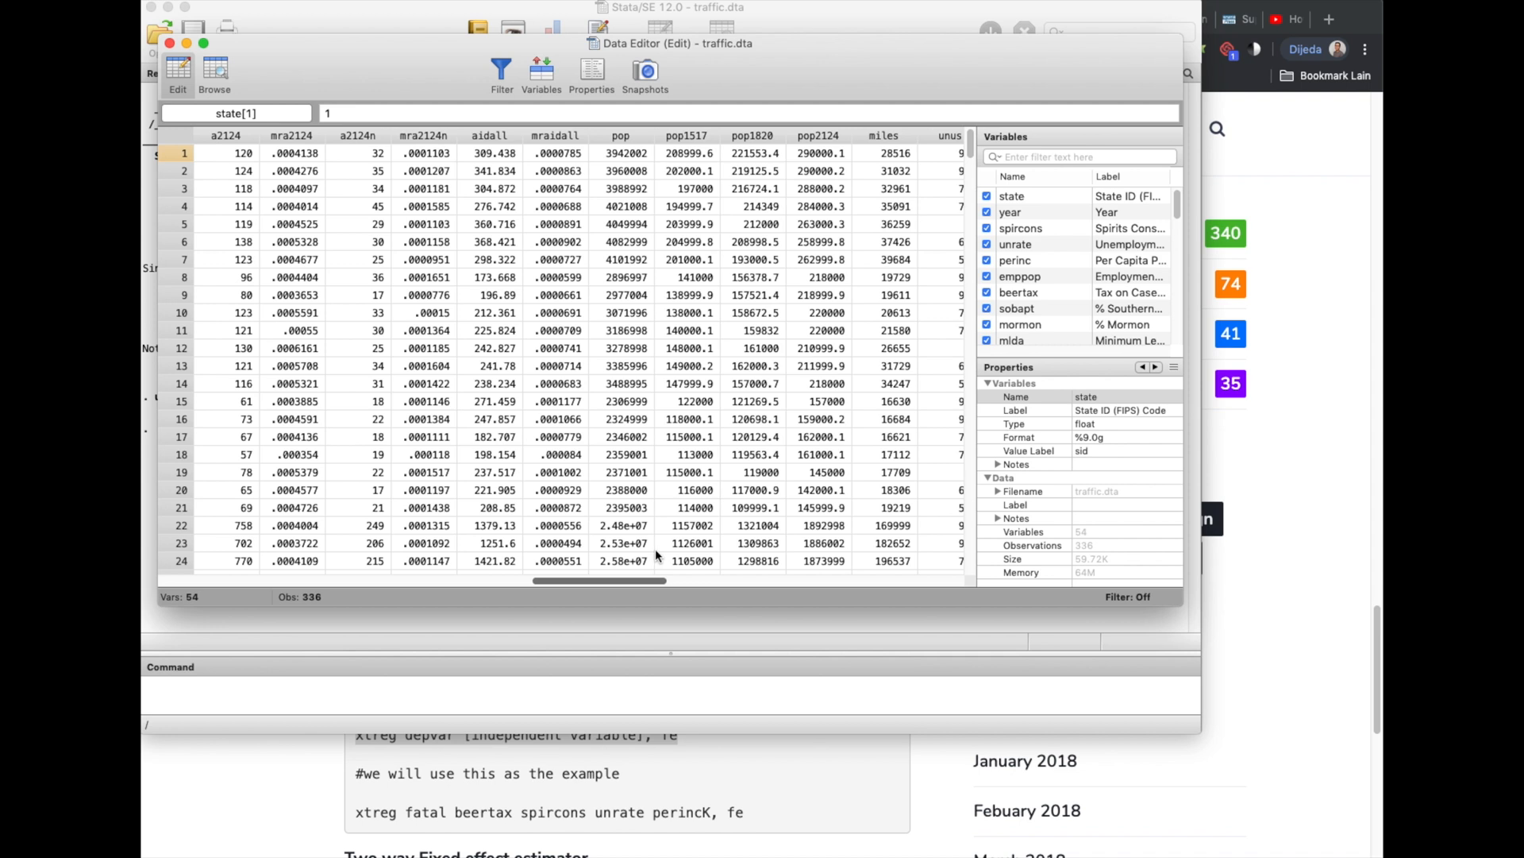
{"action": "scroll", "scroll_direction": "right", "scroll_amount": 3}
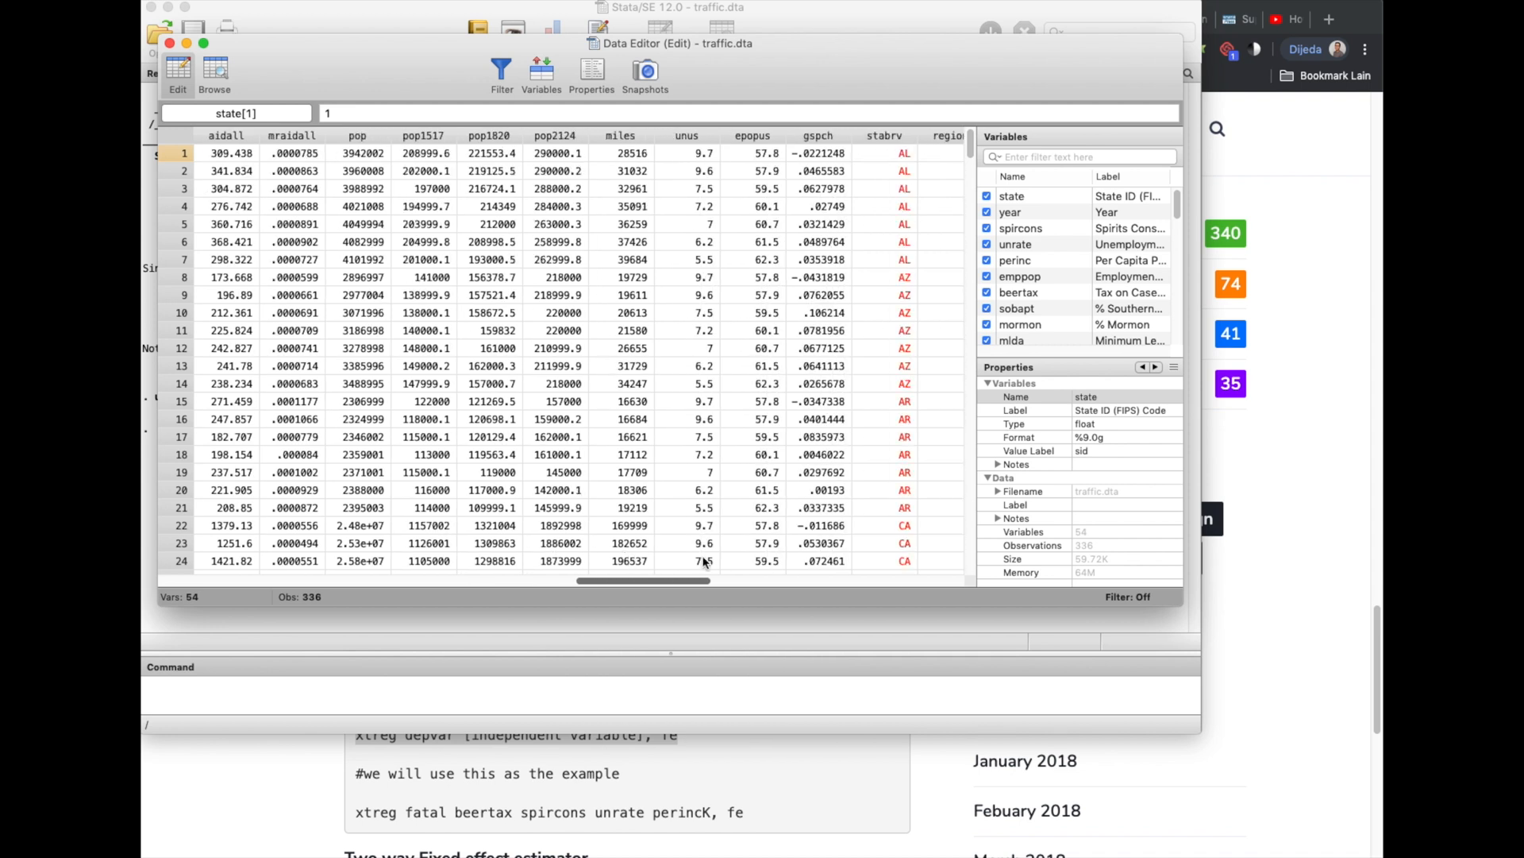
{"action": "scroll", "scroll_direction": "right", "scroll_amount": 3}
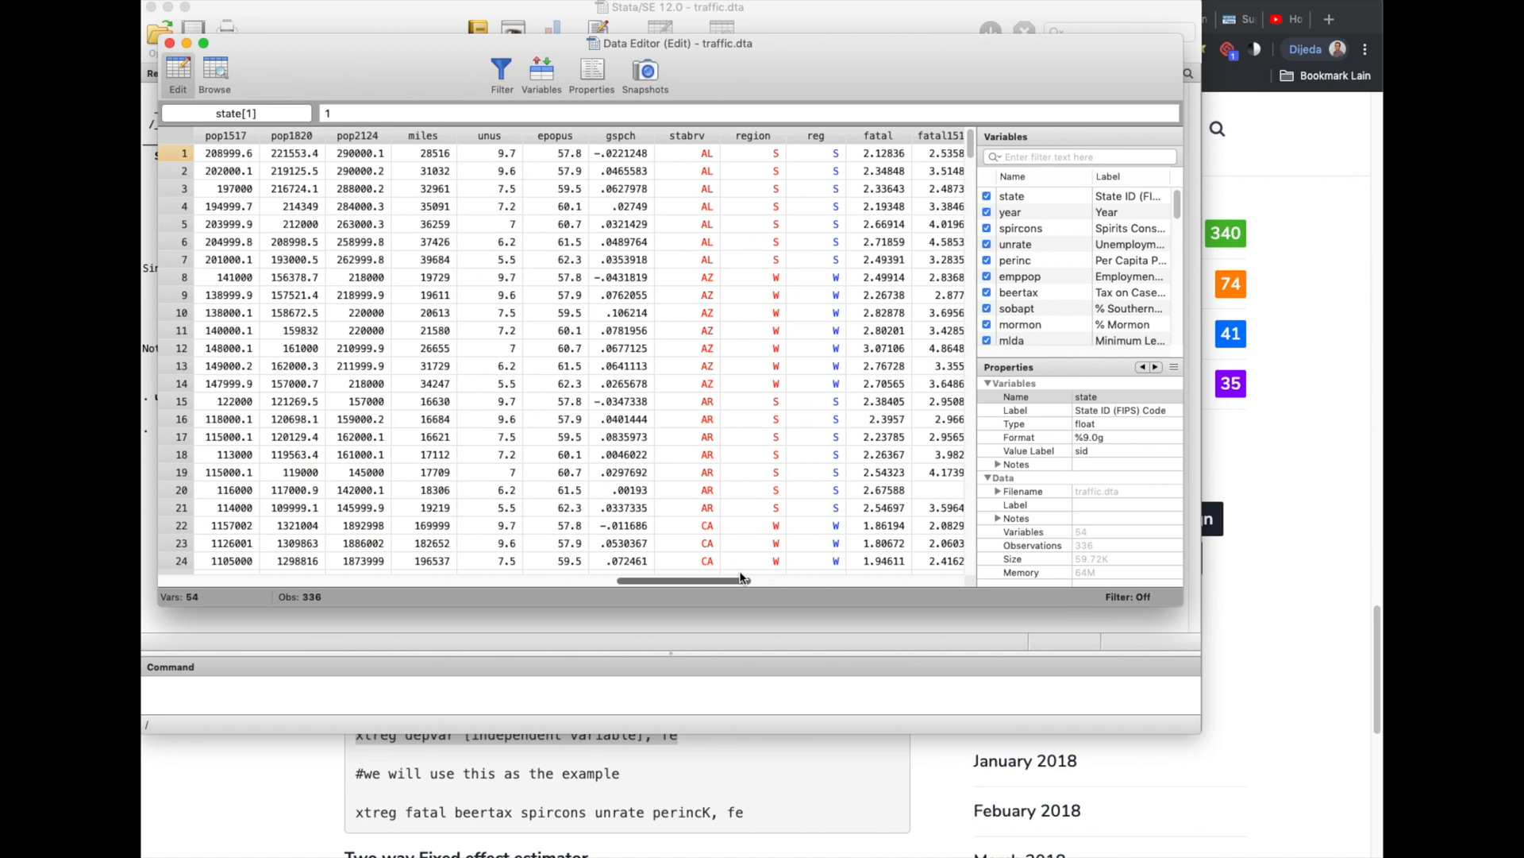
{"action": "left_click_drag", "start_coordinate": [690, 581], "coordinate": [759, 581]}
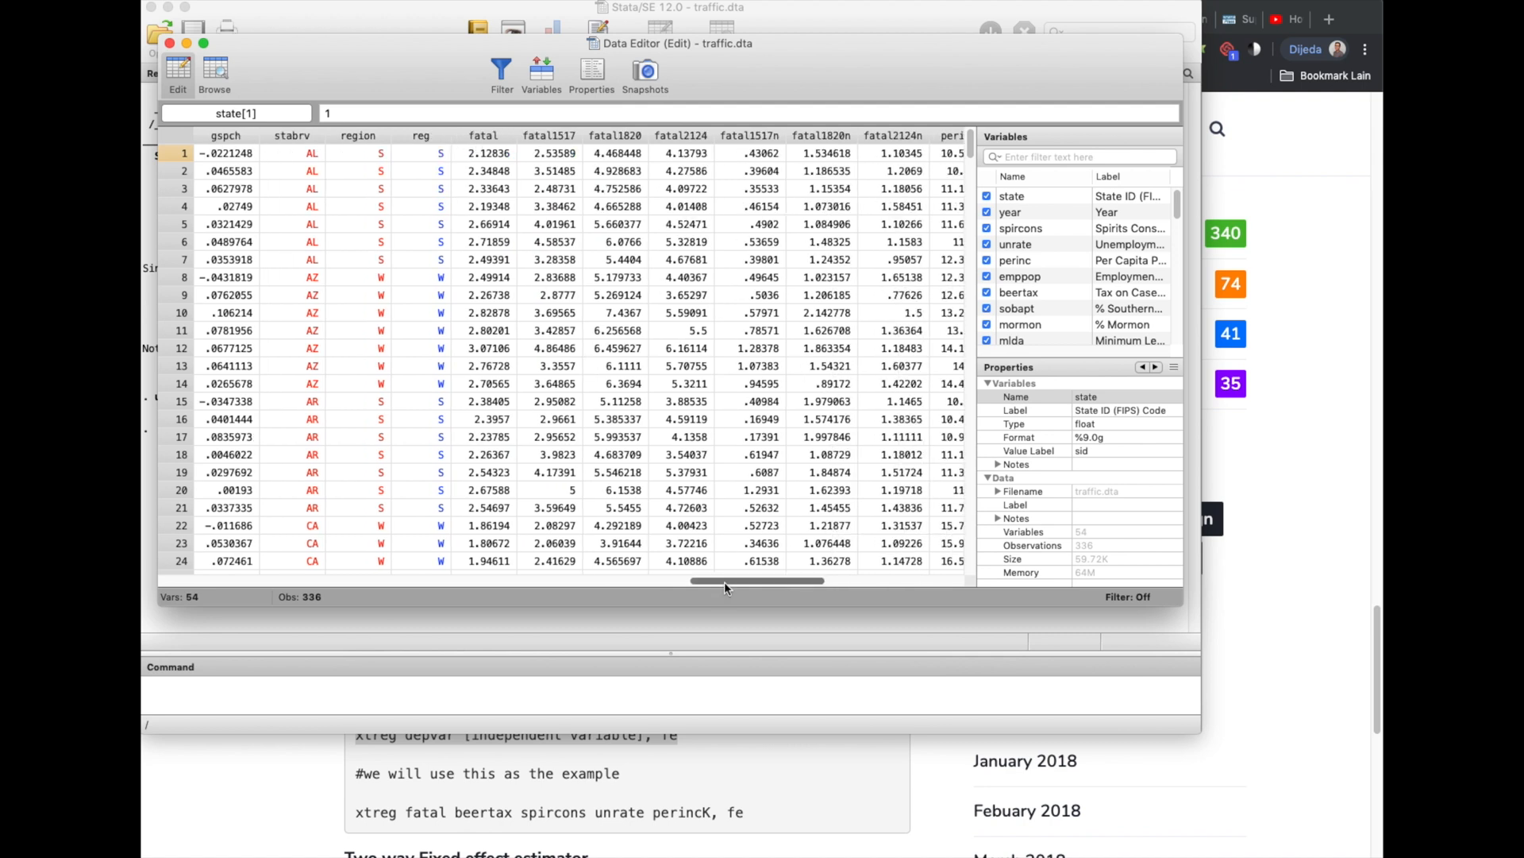
{"action": "left_click_drag", "start_coordinate": [759, 581], "coordinate": [370, 581]}
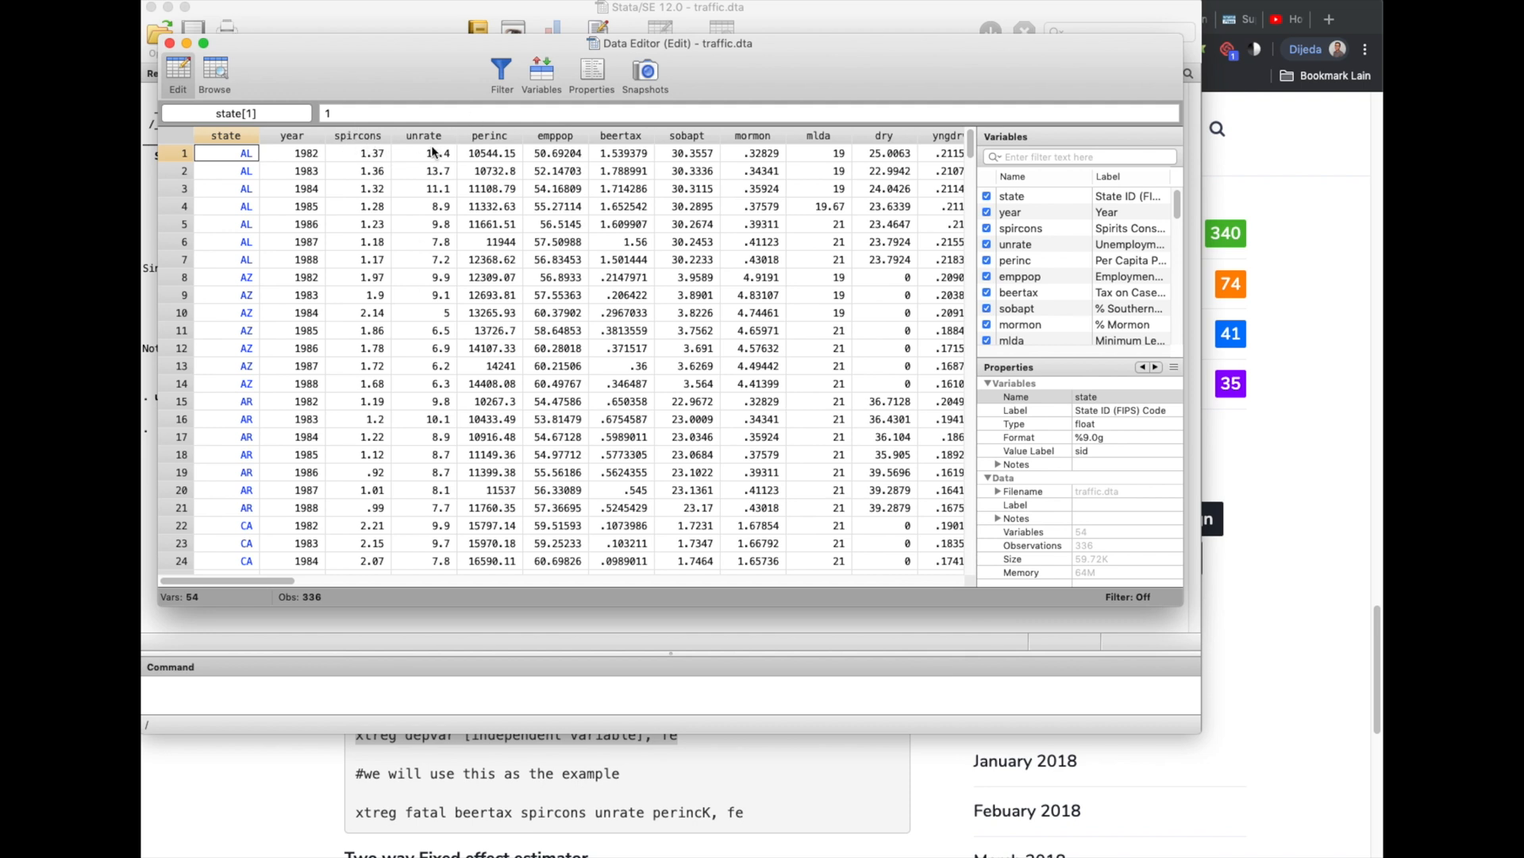
{"action": "mouse_move", "coordinate": [699, 508]}
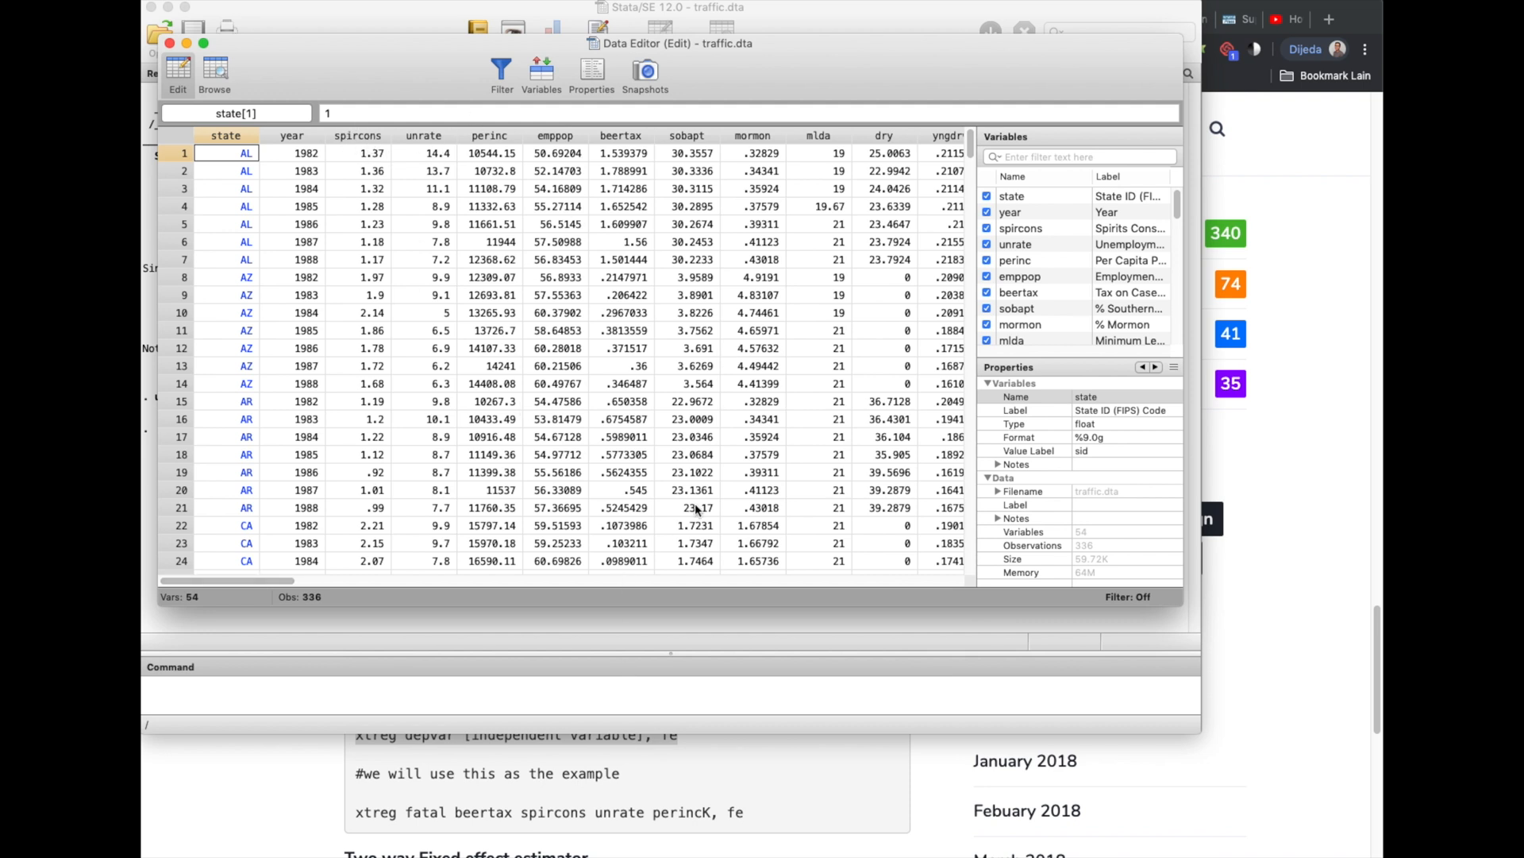
{"action": "mouse_move", "coordinate": [603, 709]}
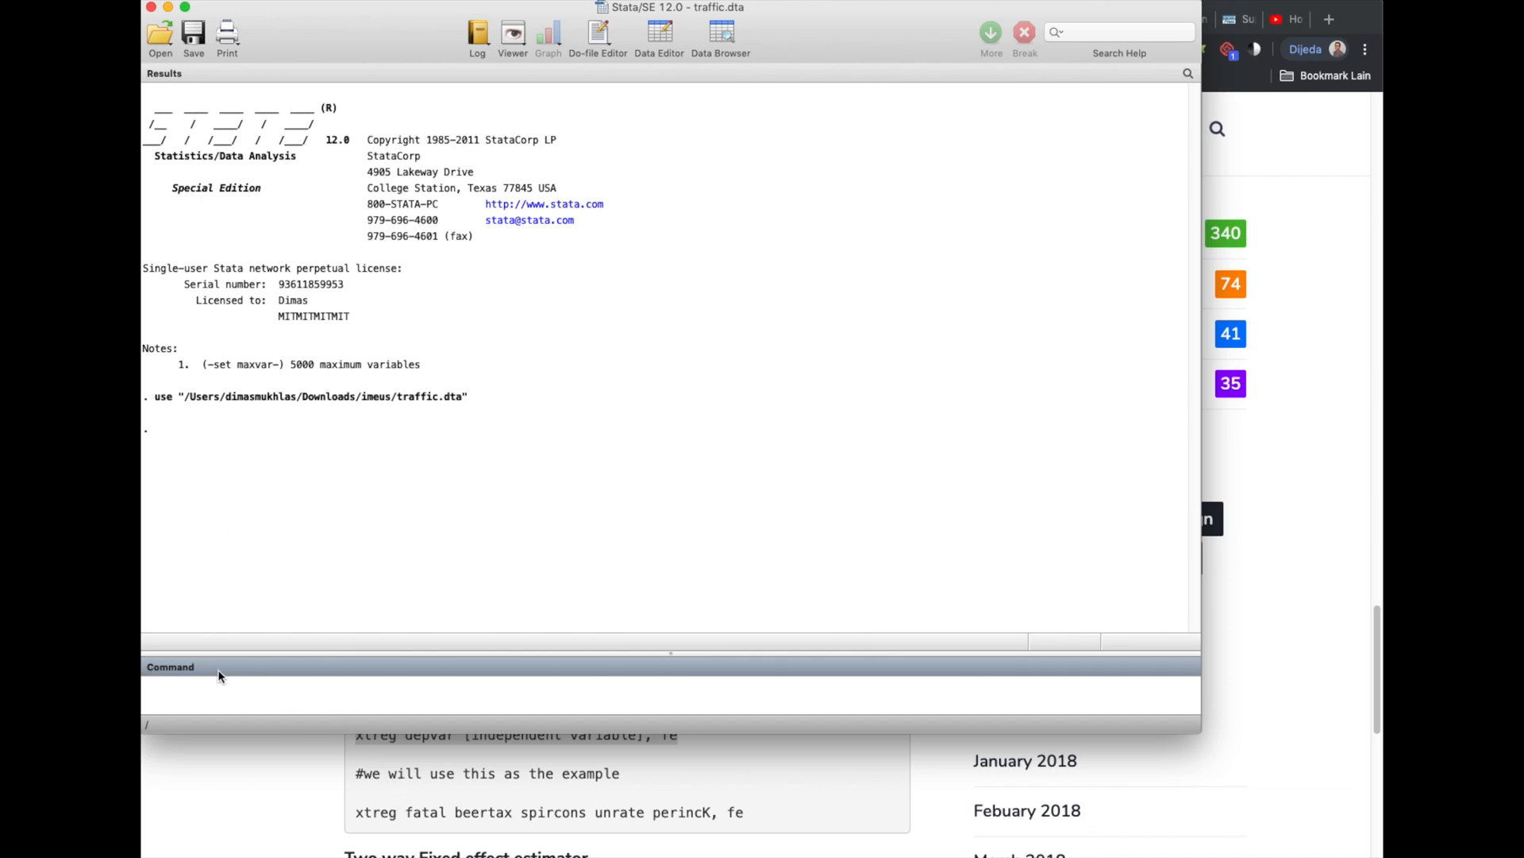
Enter 'xtreg fatal beertax spricons unrate perincK, fe', which errors on the misspelt spirits variable
{"action": "type", "text": "xt"}
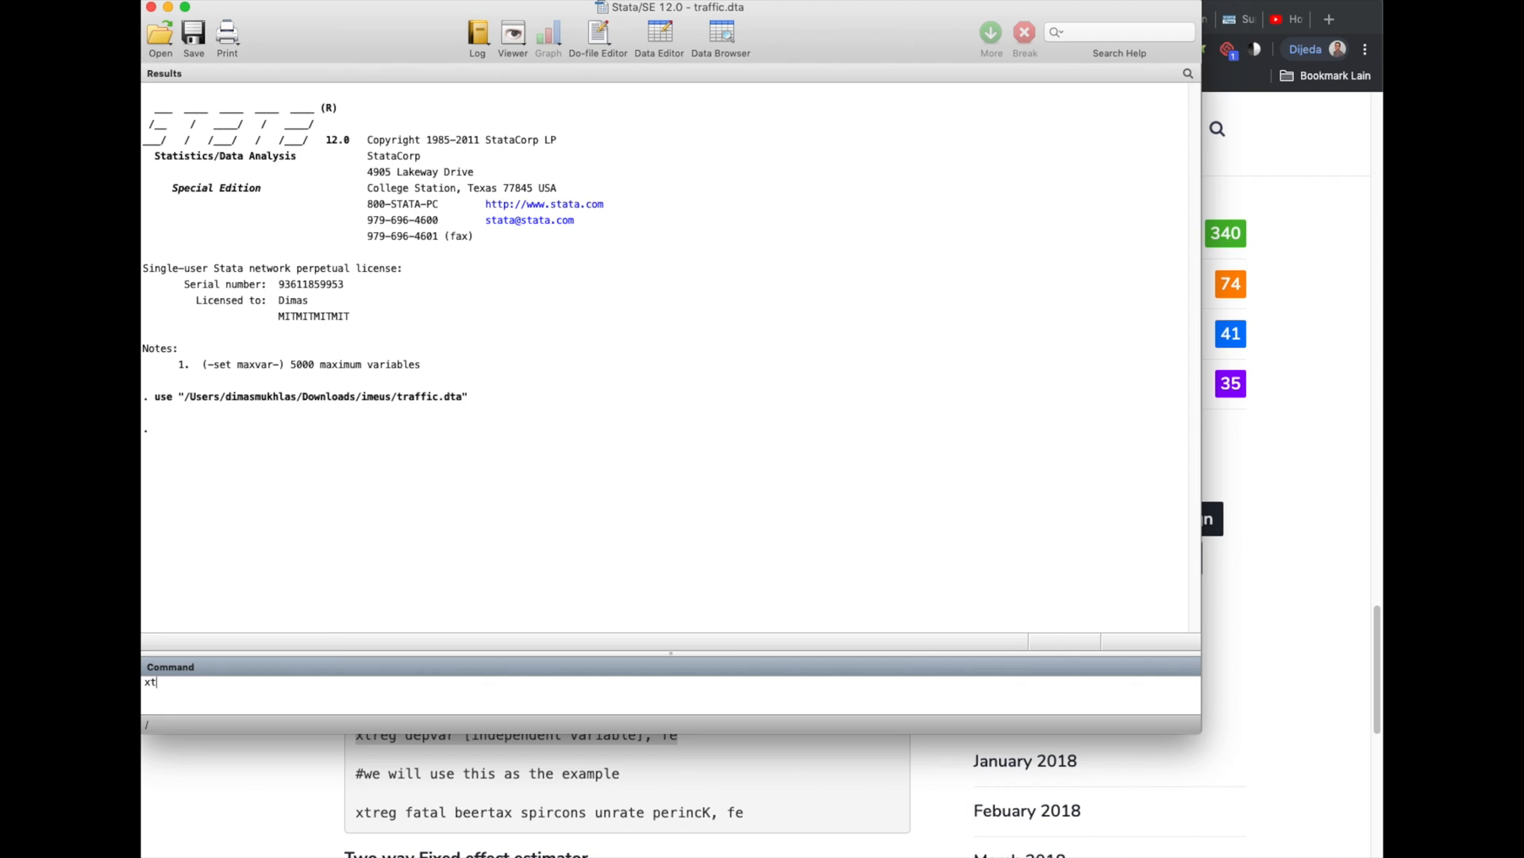
{"action": "type", "text": "reg"}
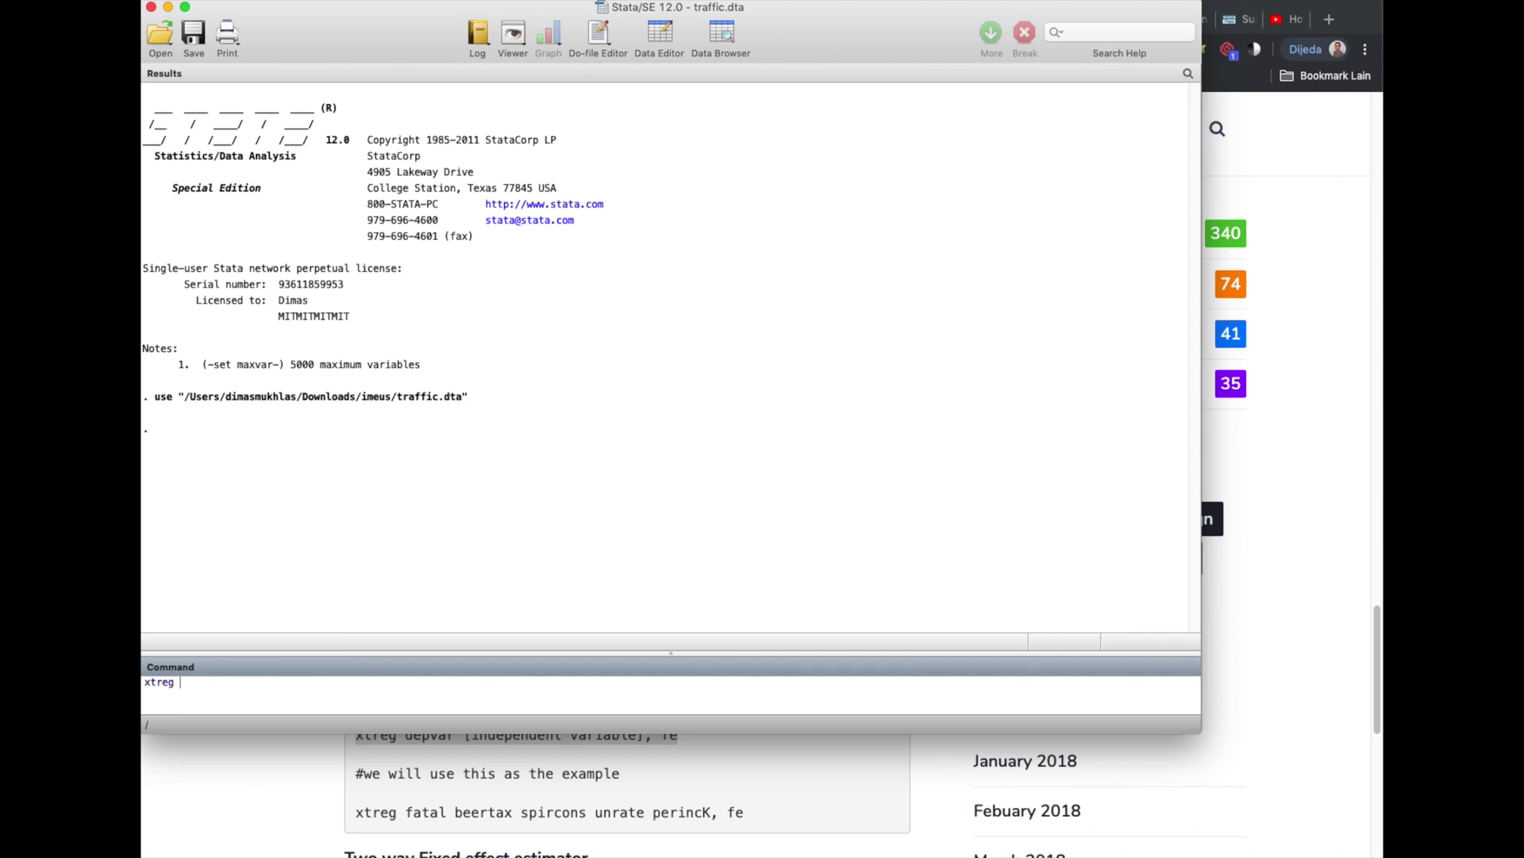
{"action": "type", "text": "fatal"}
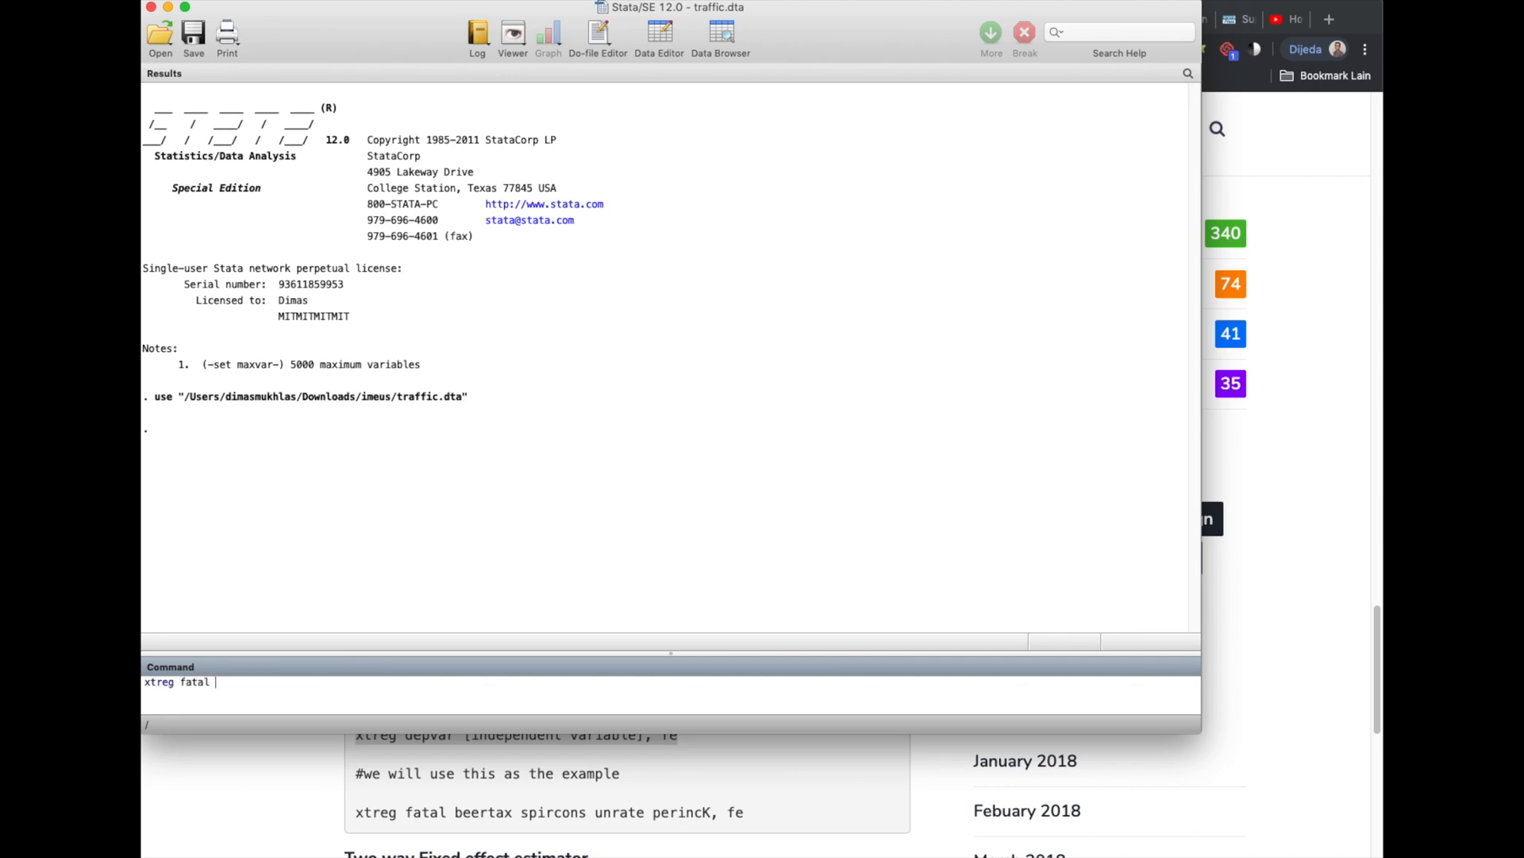
{"action": "type", "text": "beertax"}
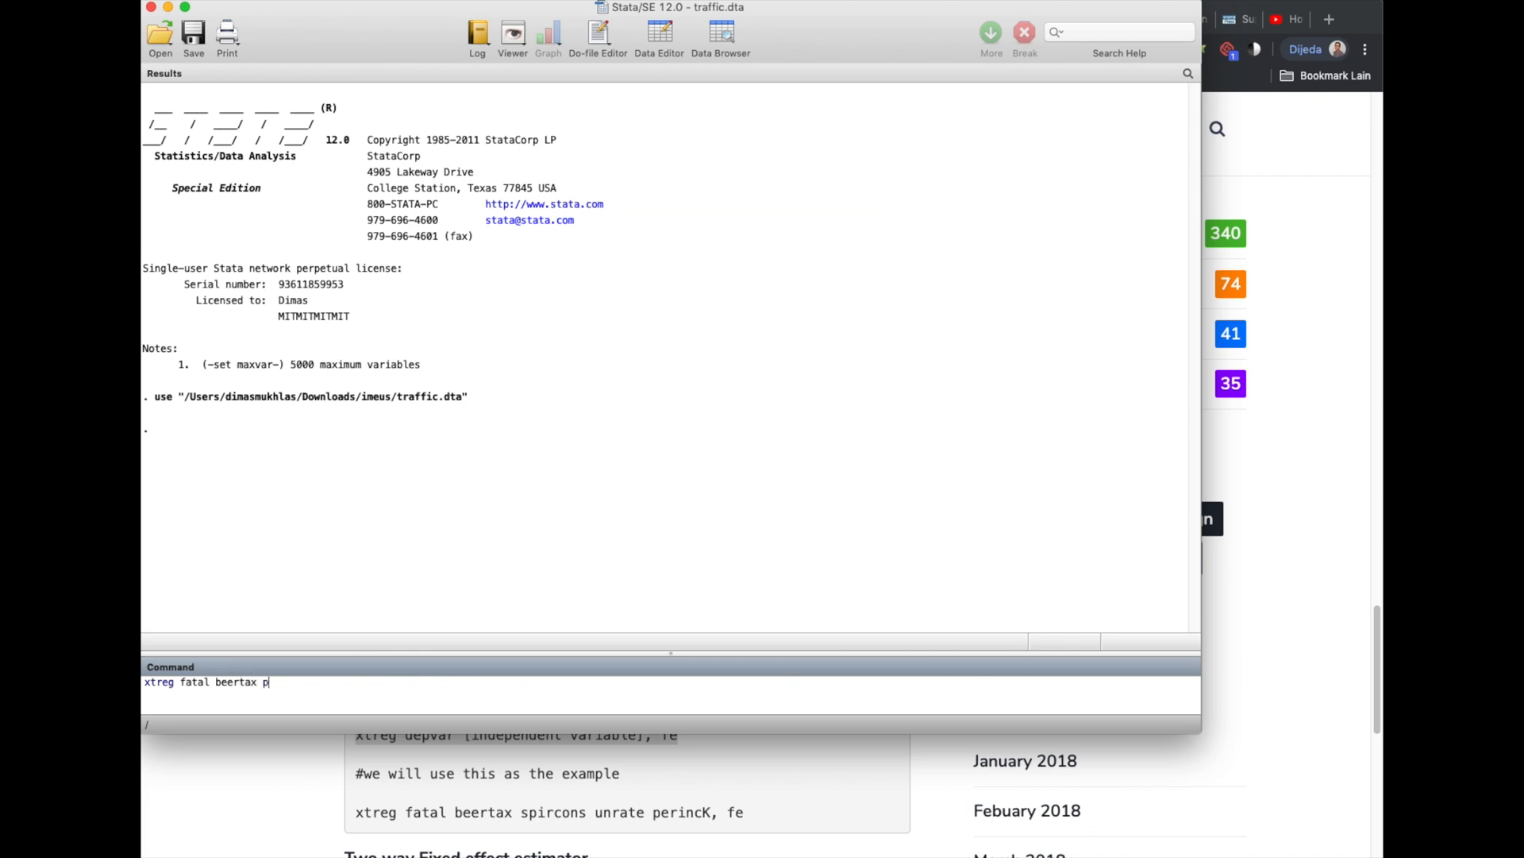
{"action": "type", "text": "pri"}
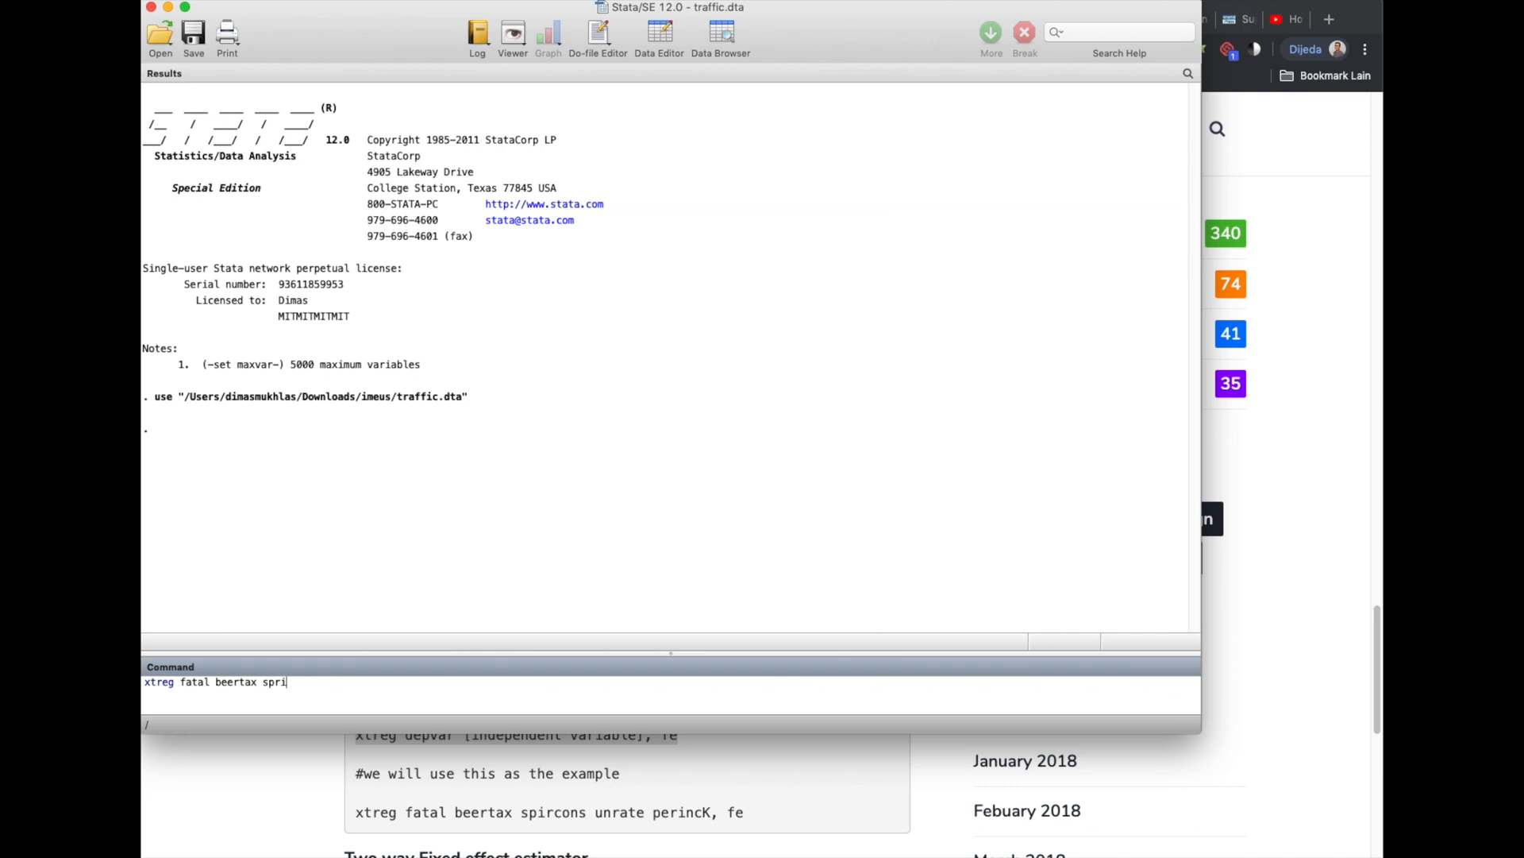
{"action": "type", "text": "cons"}
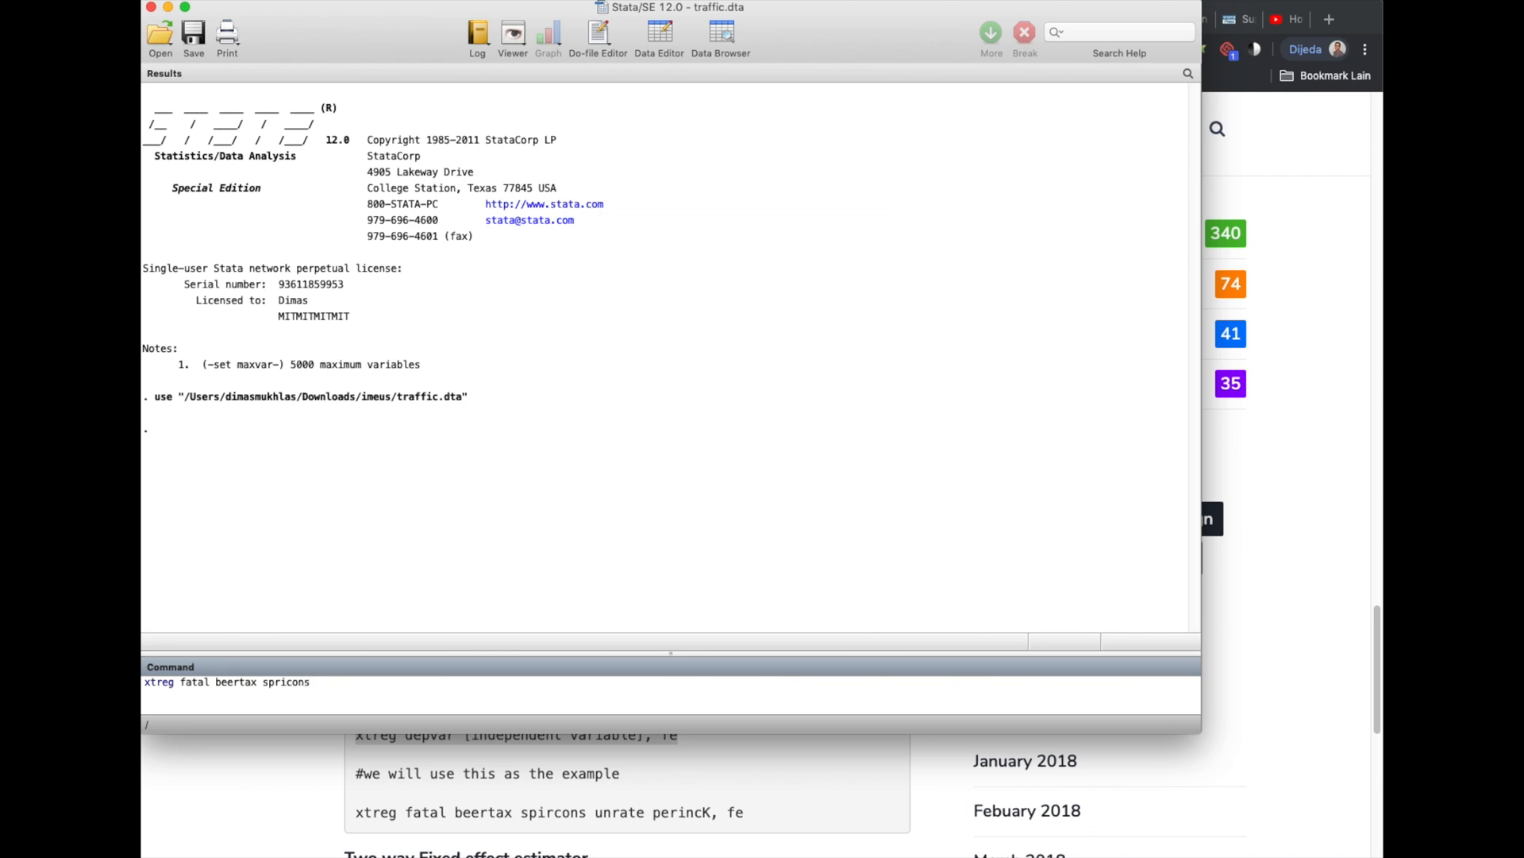
{"action": "type", "text": "unrate"}
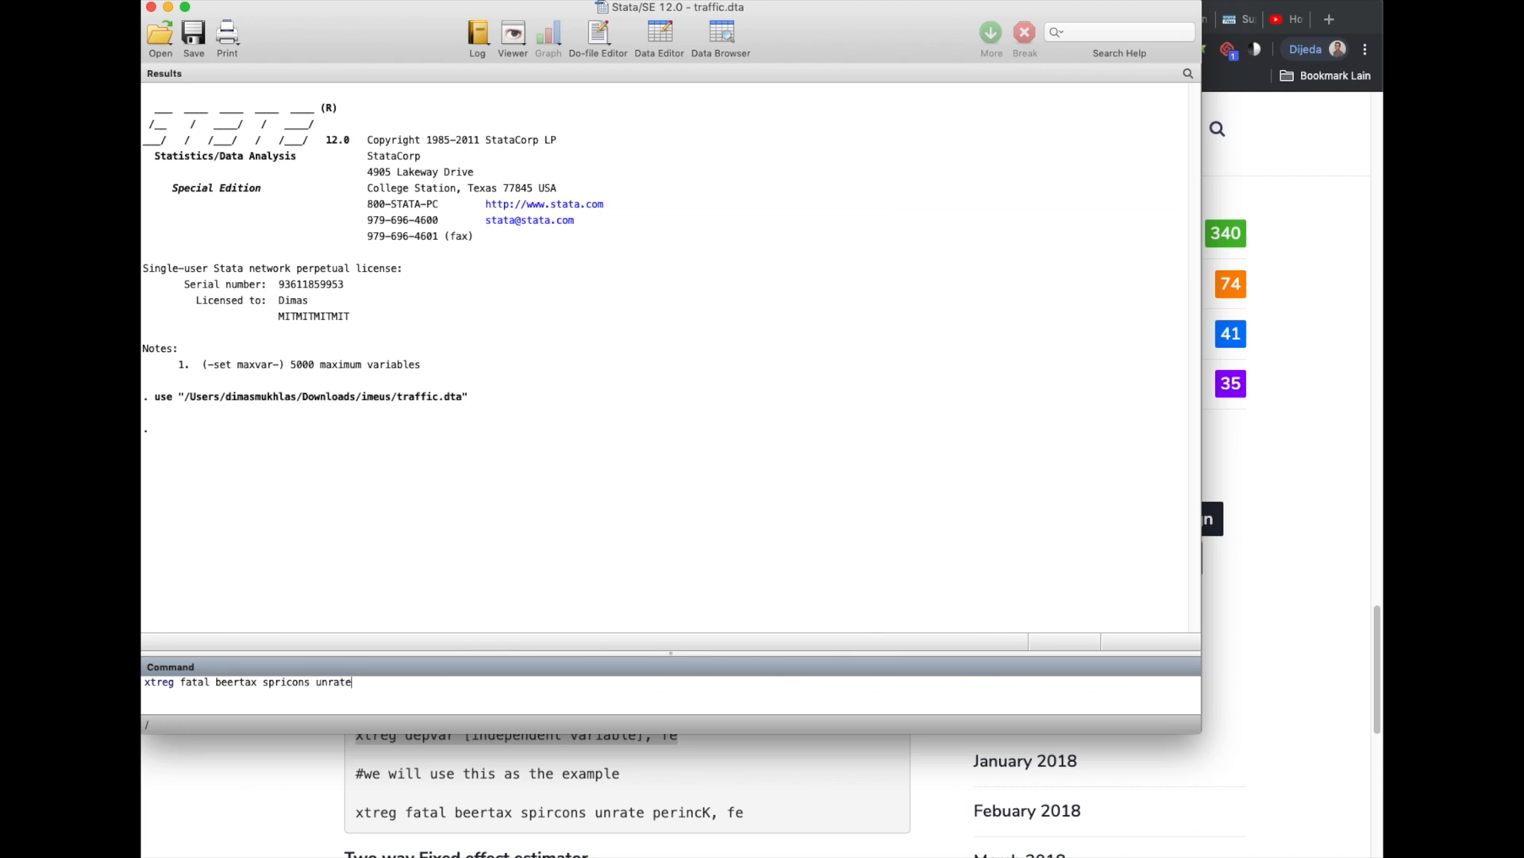
{"action": "type", "text": "perincK"}
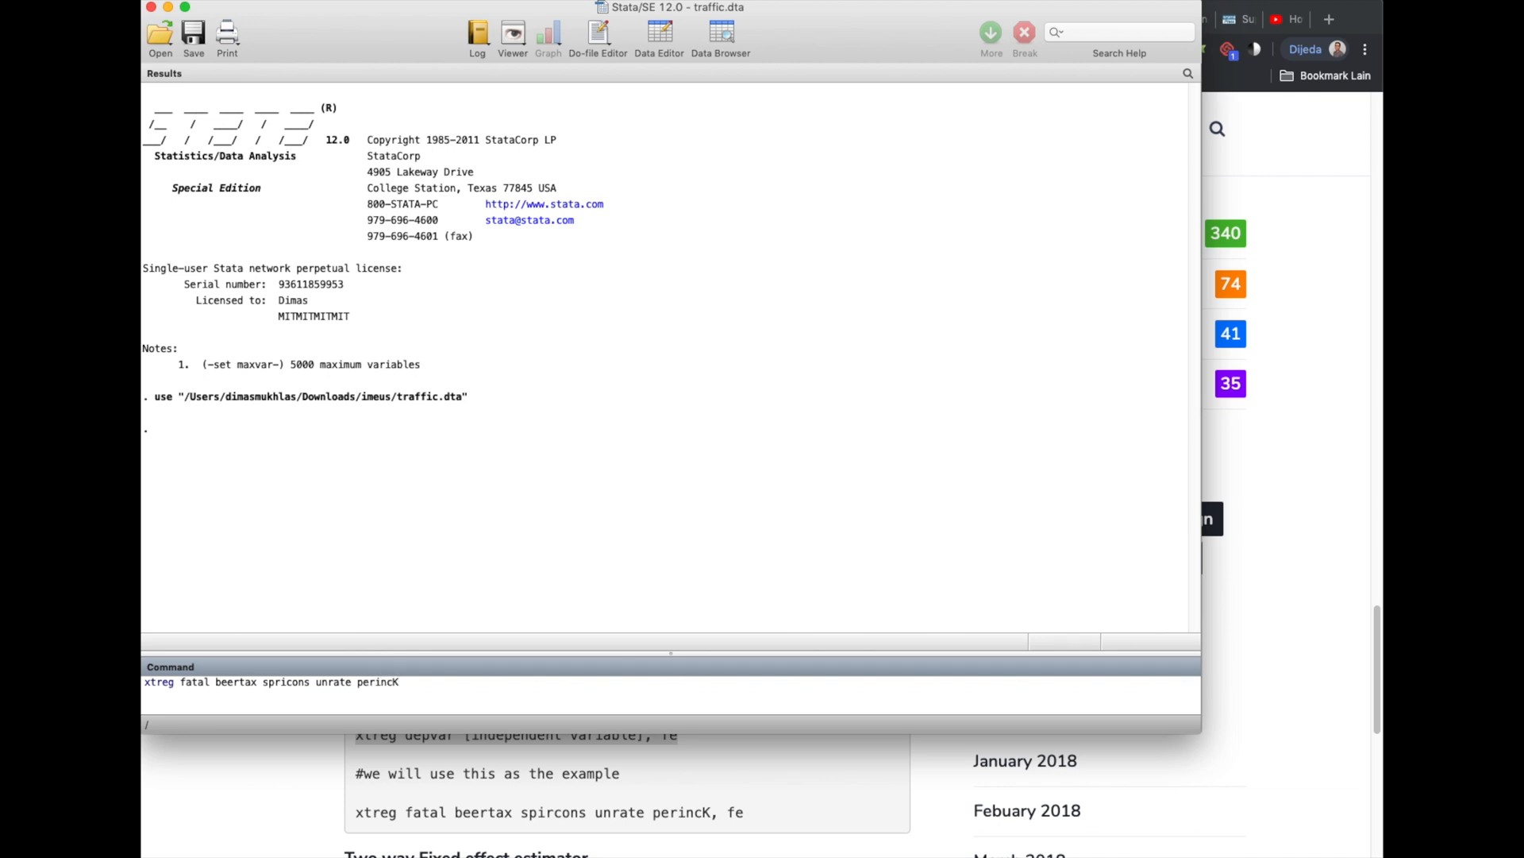
{"action": "type", "text": ", fe"}
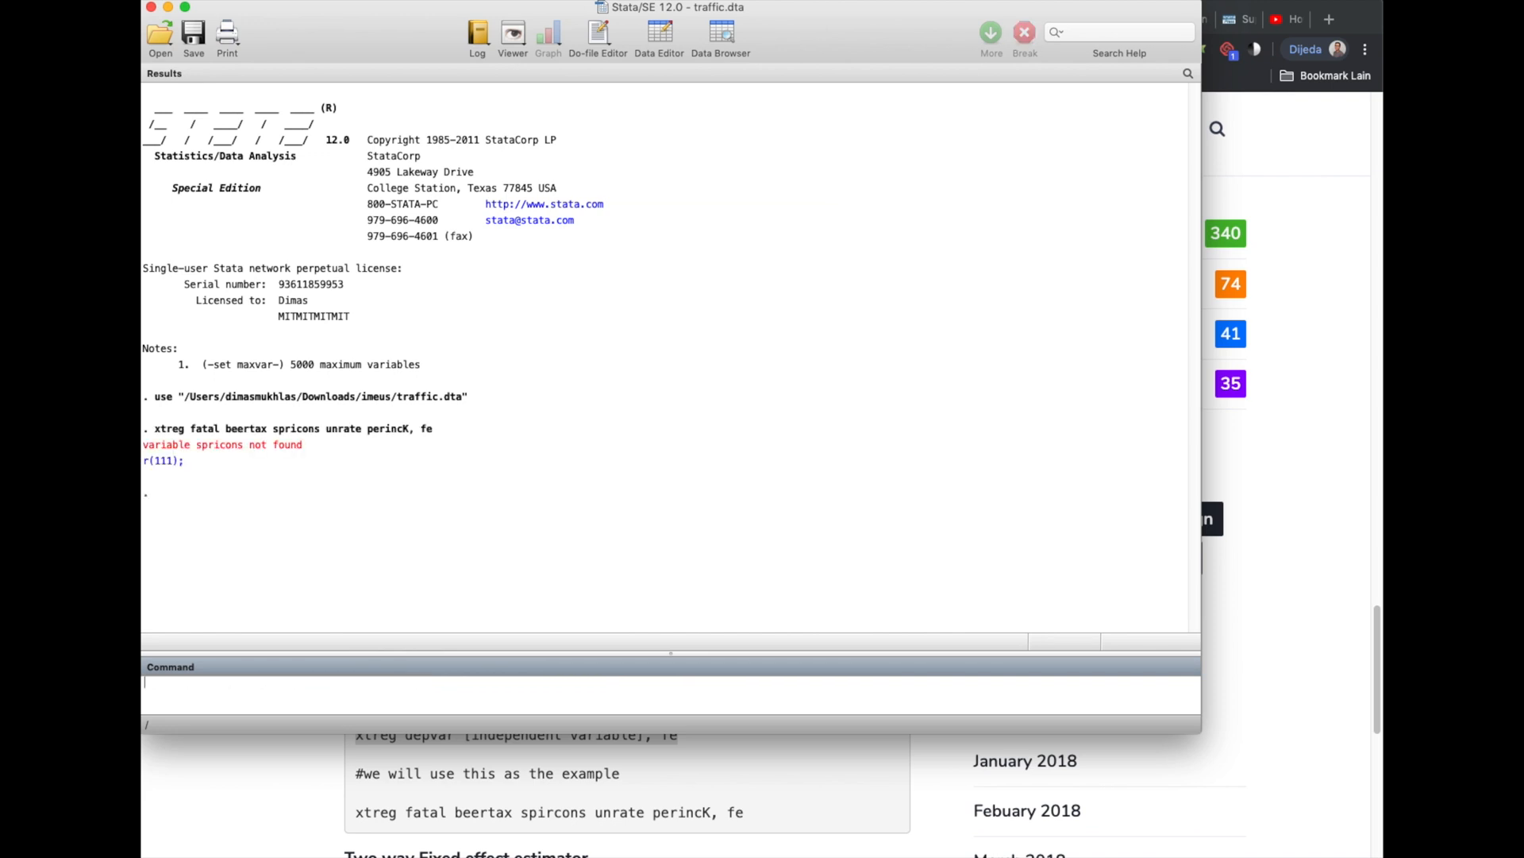
{"action": "mouse_move", "coordinate": [257, 592]}
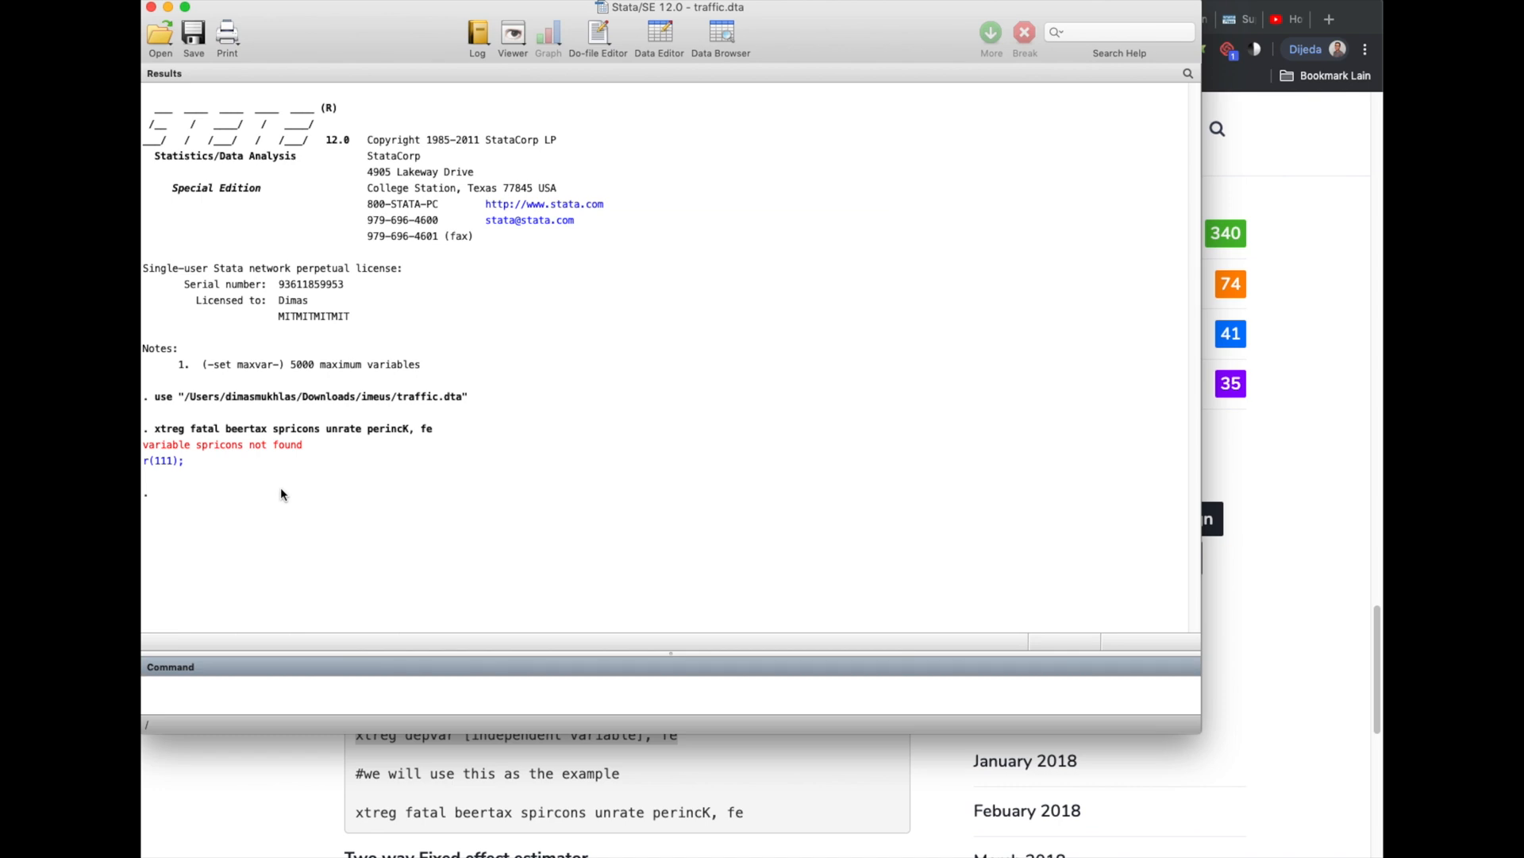
Rerun 'xtreg fatal beertax spircons unrate perincK, fe' correctly: 336 obs, 48 states, within R-squared 0.3526
{"action": "left_click", "coordinate": [219, 702]}
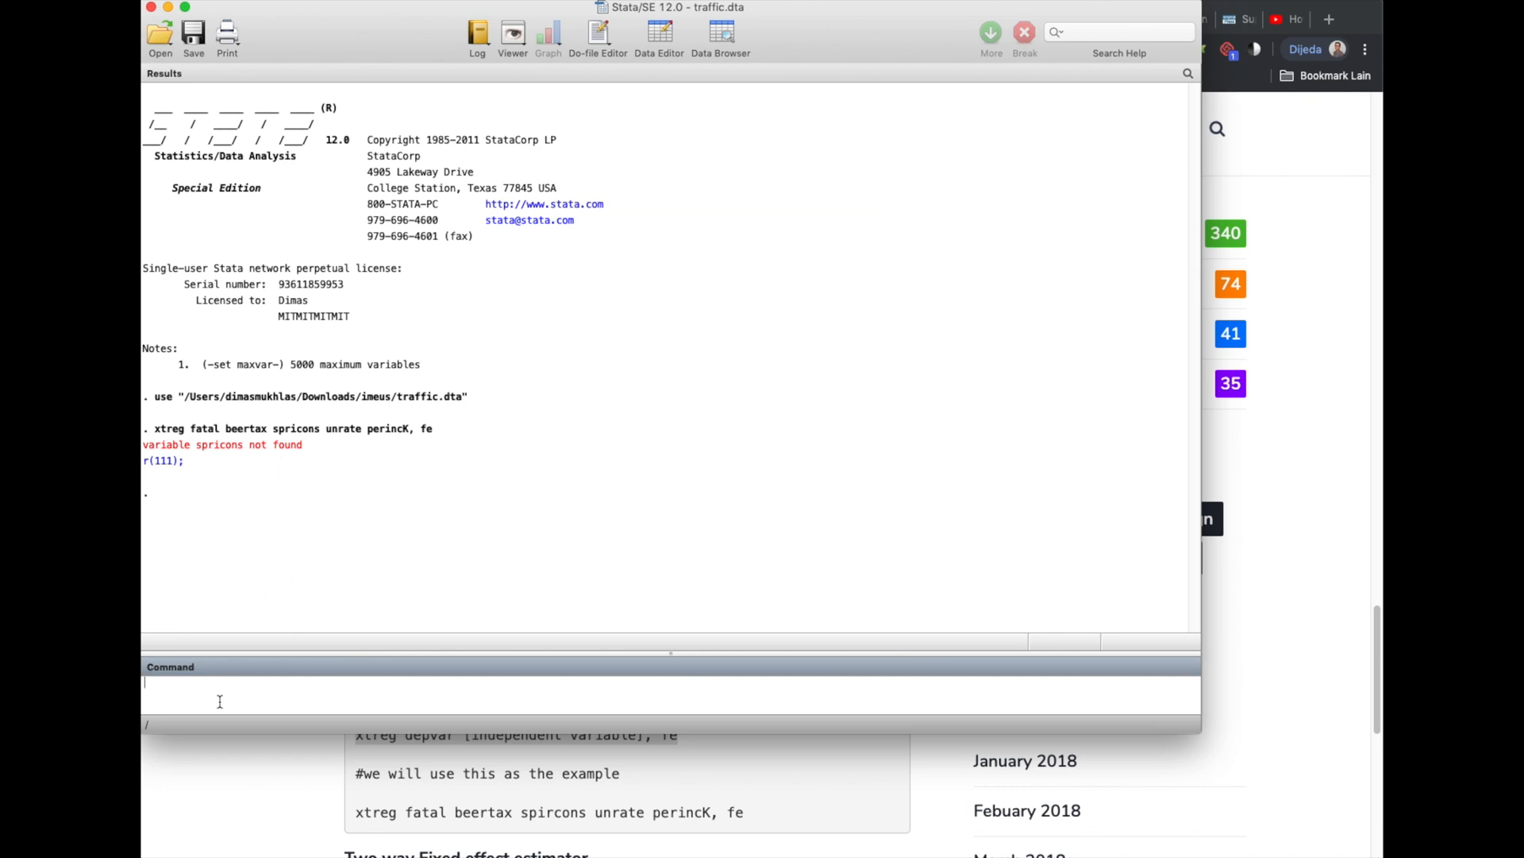
{"action": "type", "text": "xtreg fatal beert"}
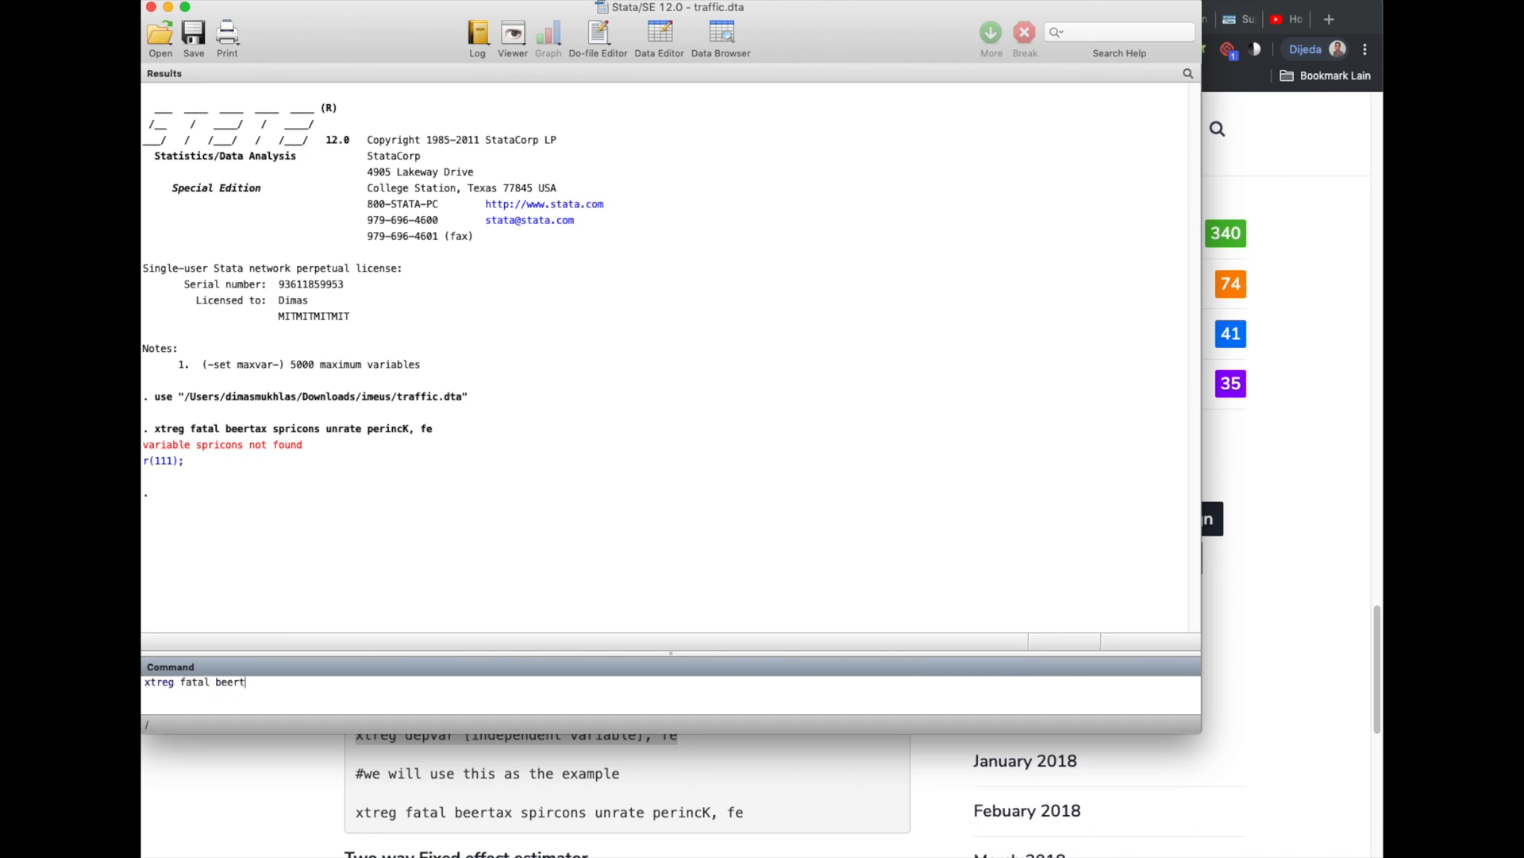
{"action": "type", "text": "ax sp"}
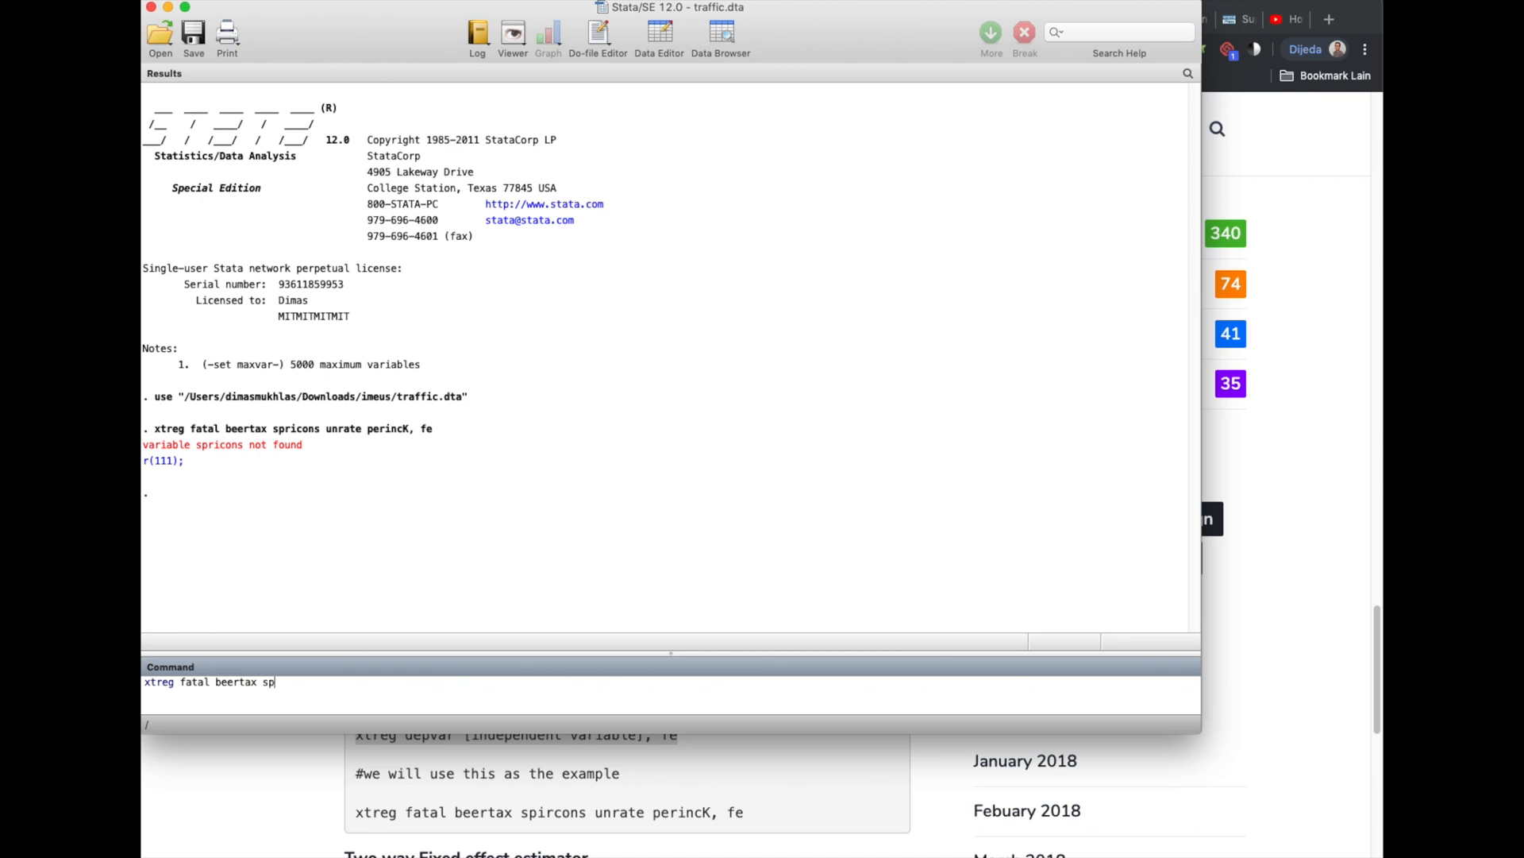
{"action": "type", "text": "ircons"}
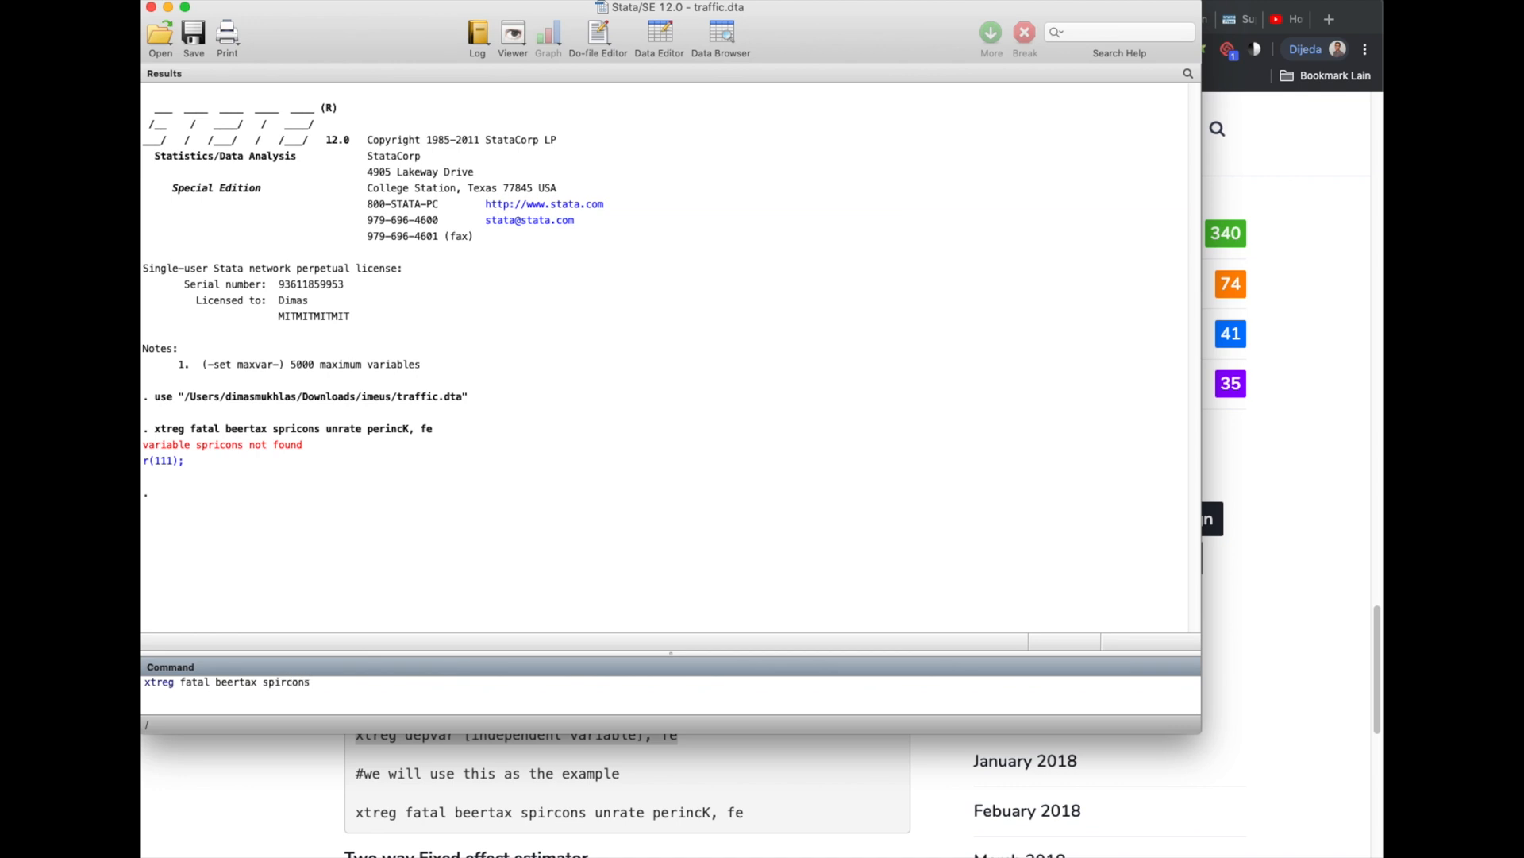
{"action": "type", "text": "unrate per"}
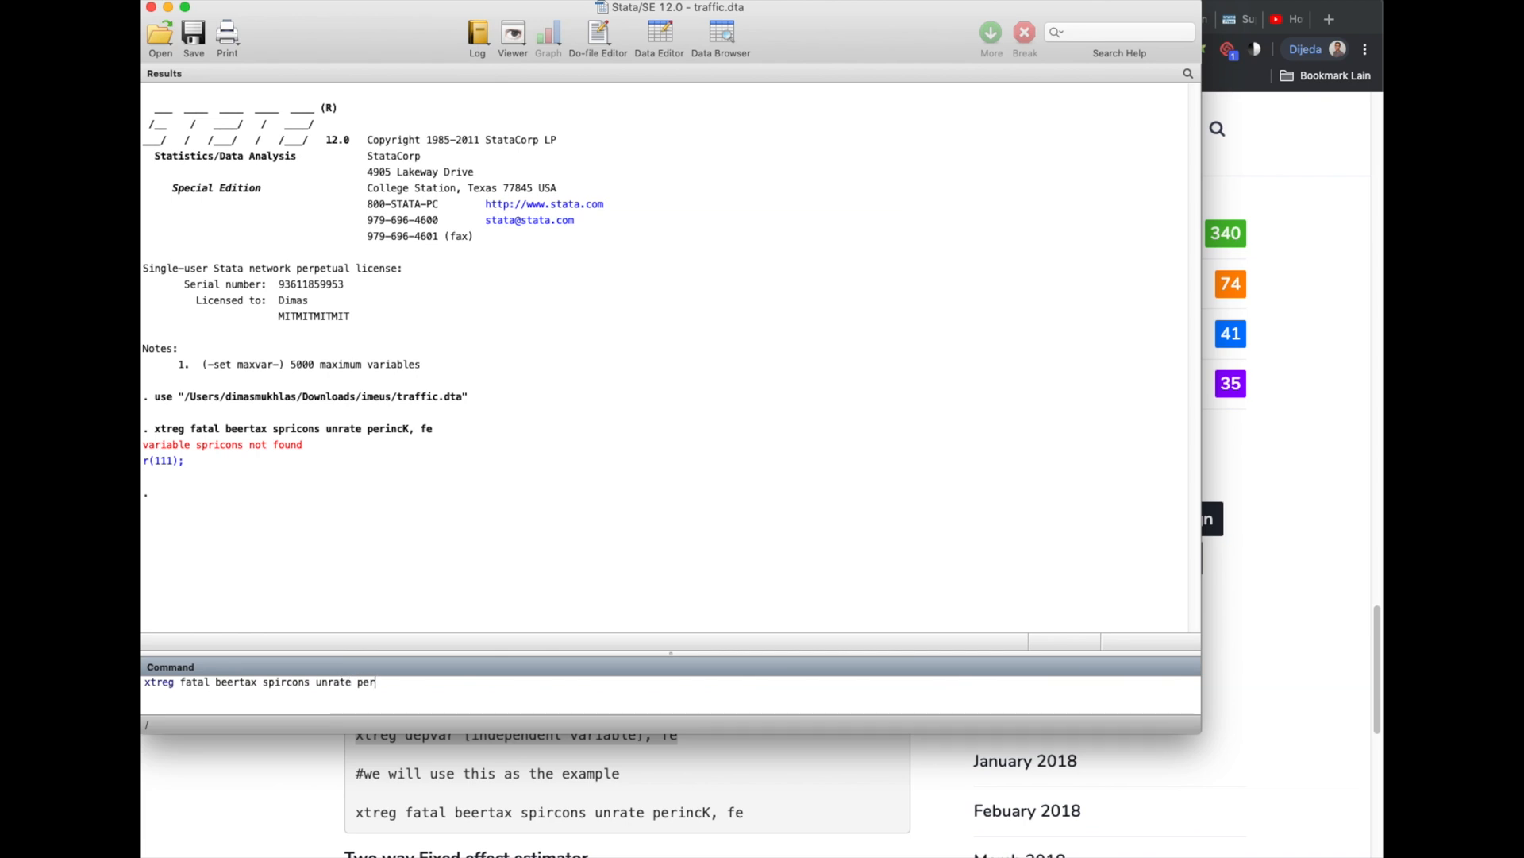
{"action": "type", "text": "incK,"}
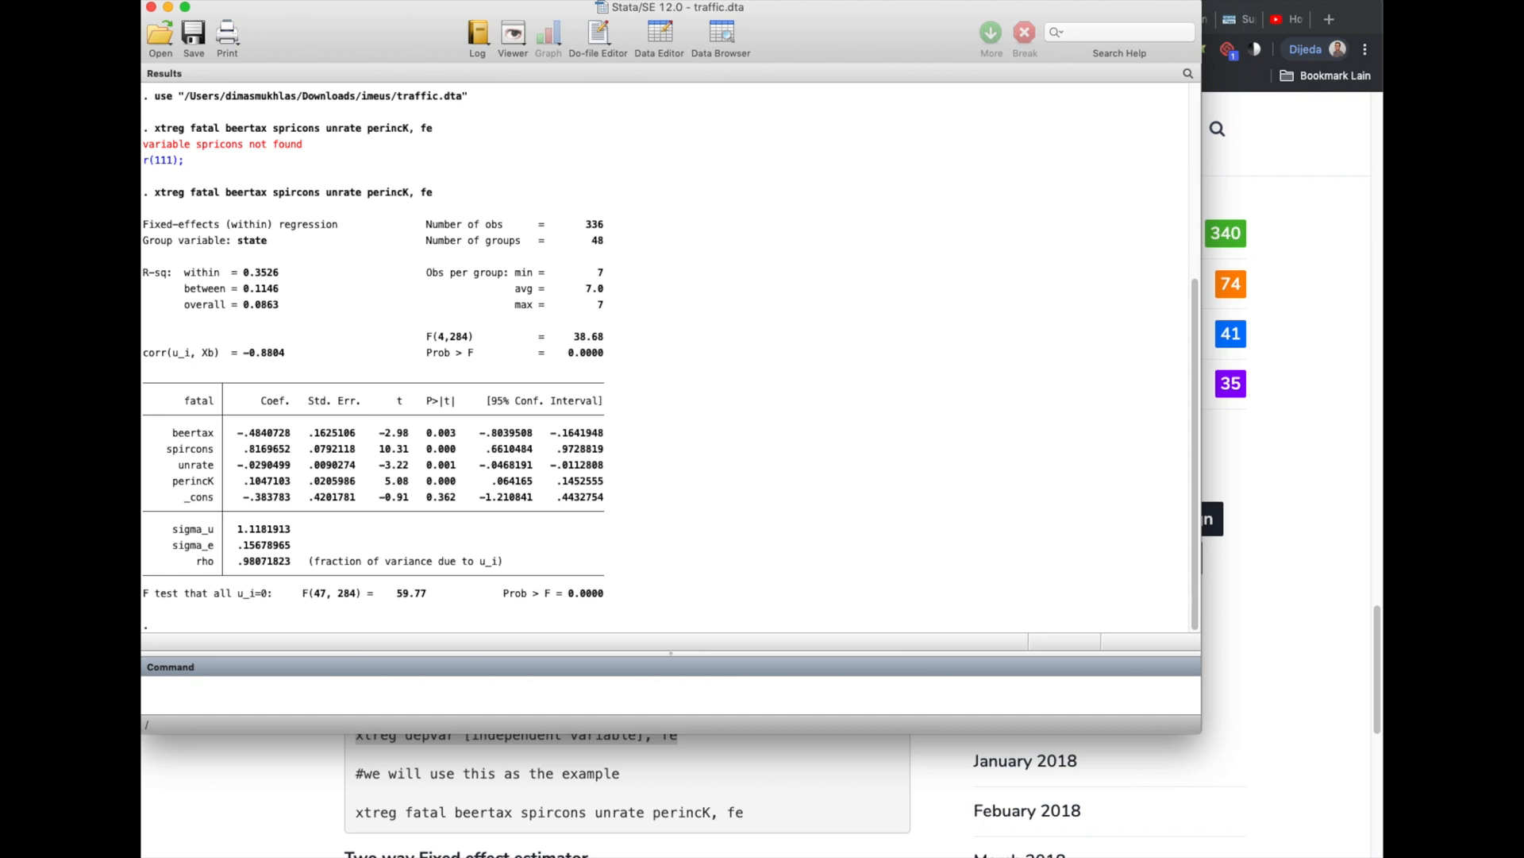
{"action": "mouse_move", "coordinate": [346, 239]}
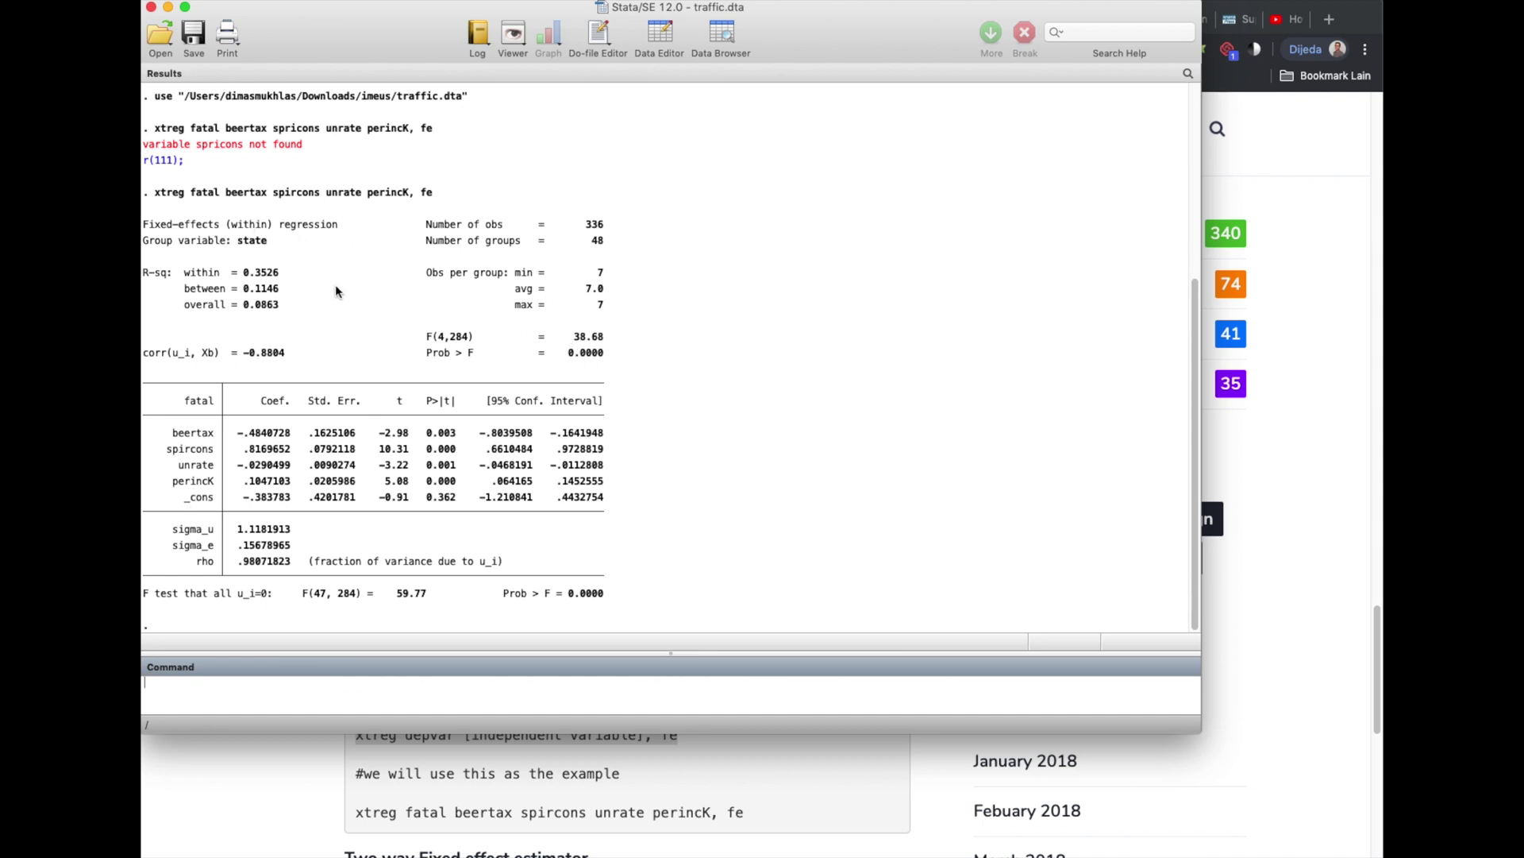
{"action": "mouse_move", "coordinate": [610, 254]}
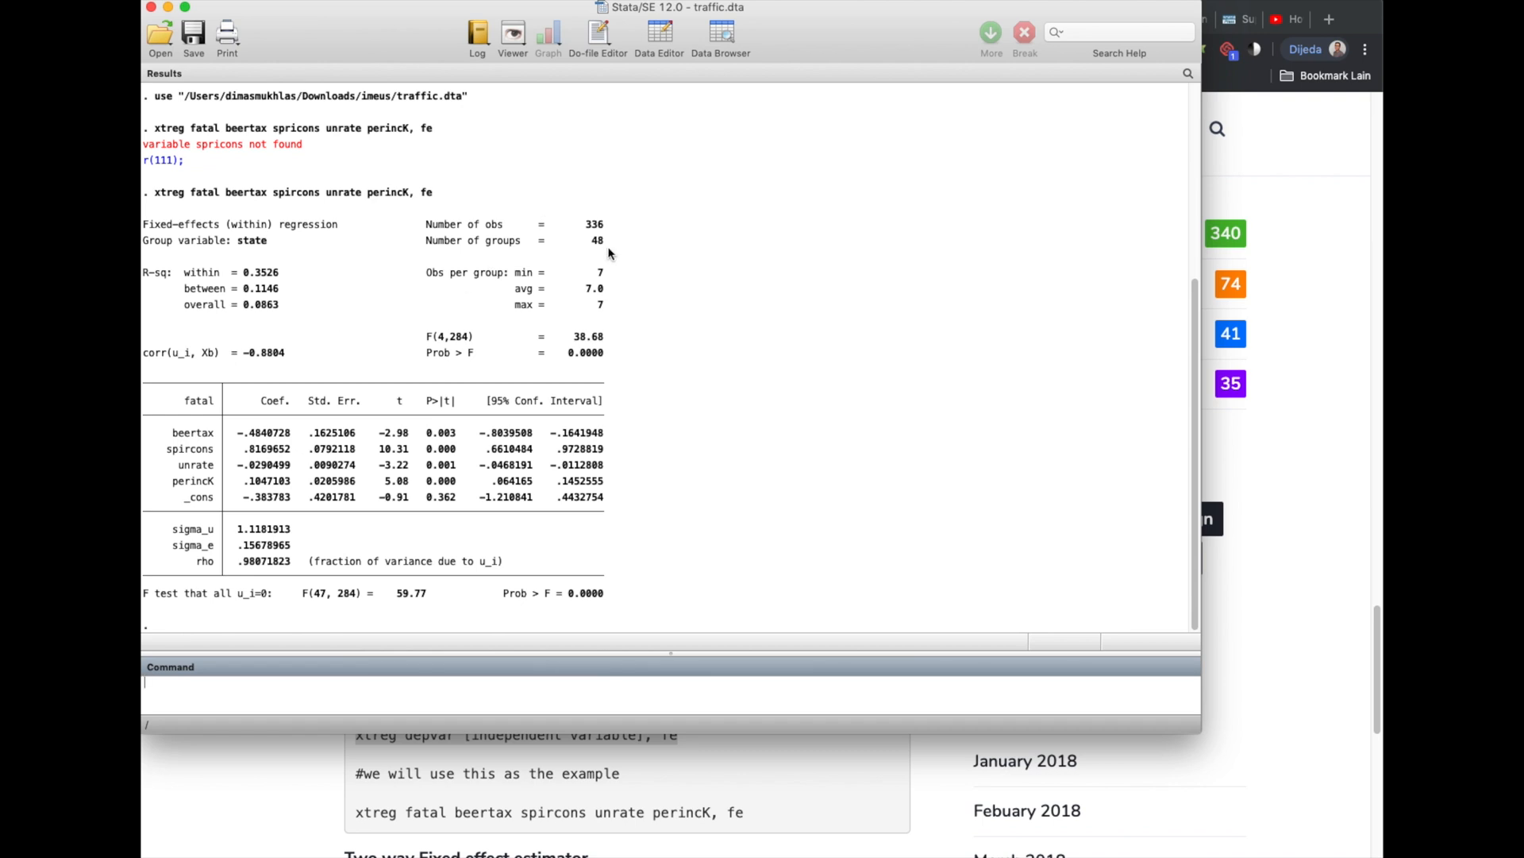
{"action": "mouse_move", "coordinate": [587, 232]}
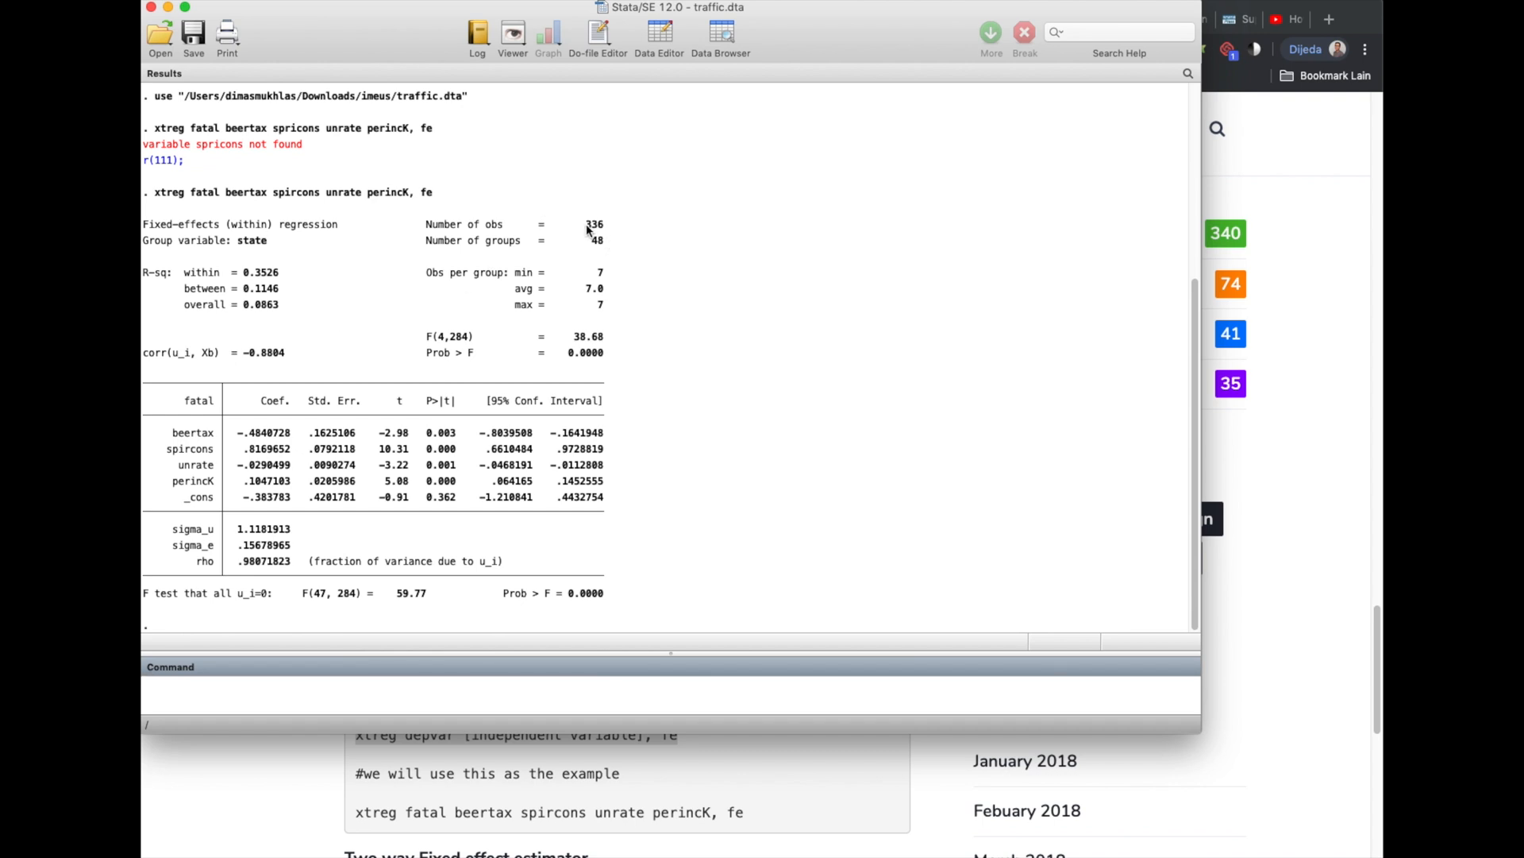
{"action": "mouse_move", "coordinate": [592, 247]}
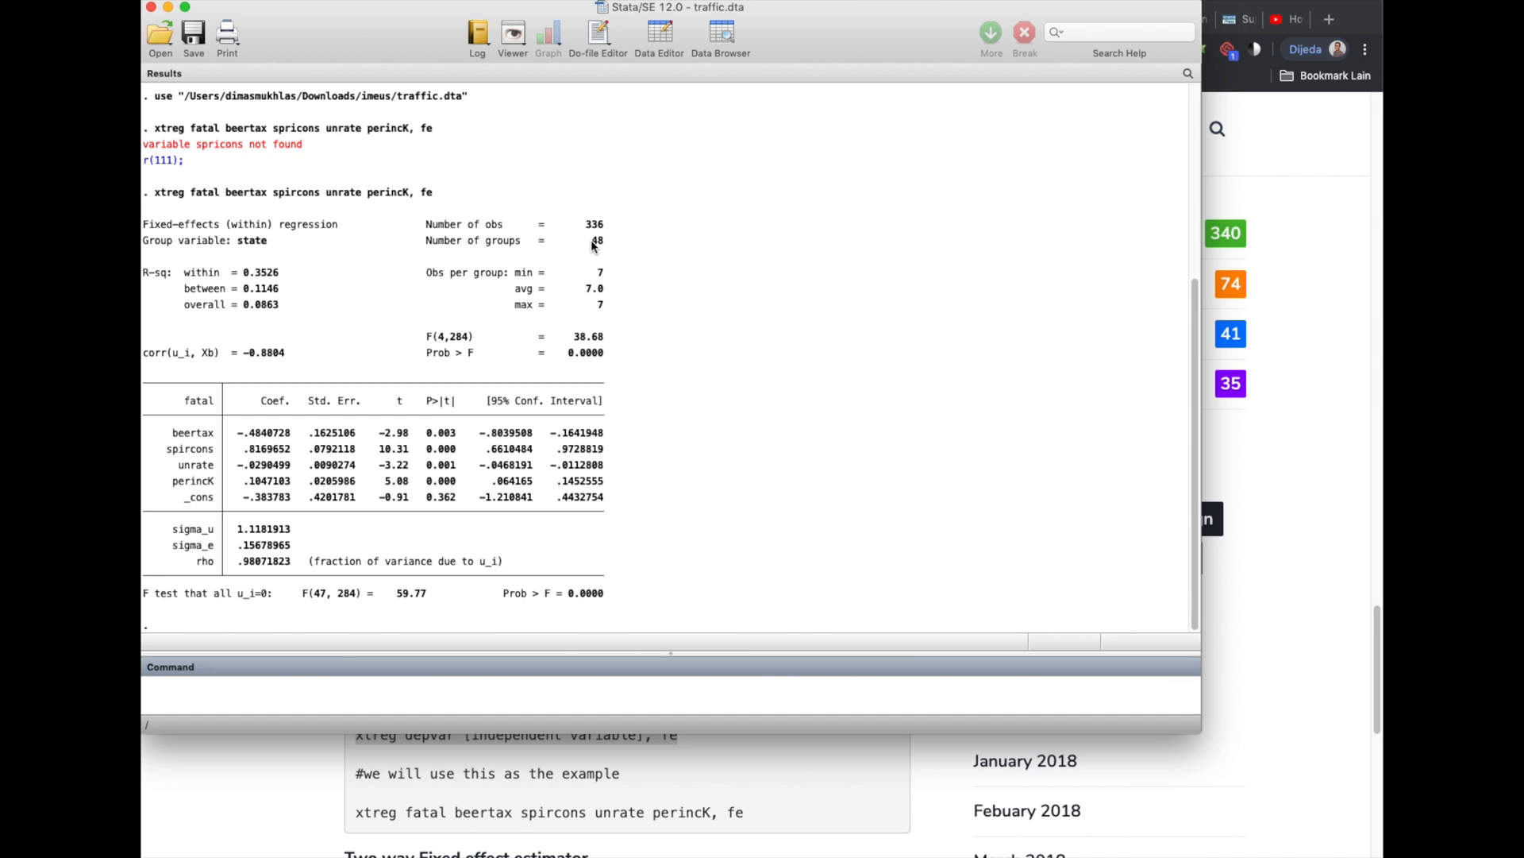
{"action": "mouse_move", "coordinate": [597, 284]}
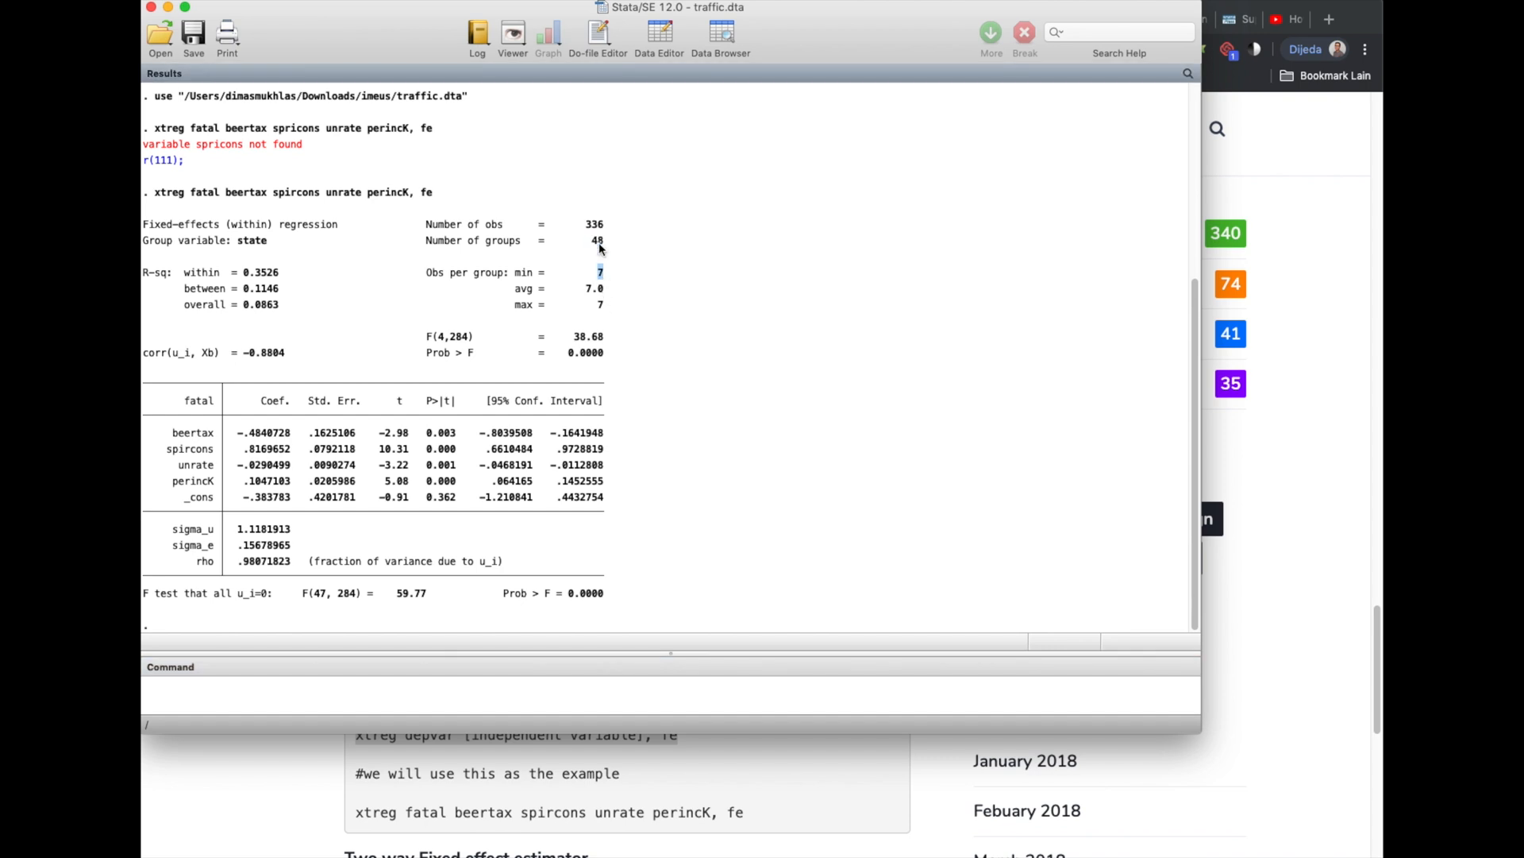
{"action": "mouse_move", "coordinate": [597, 320]}
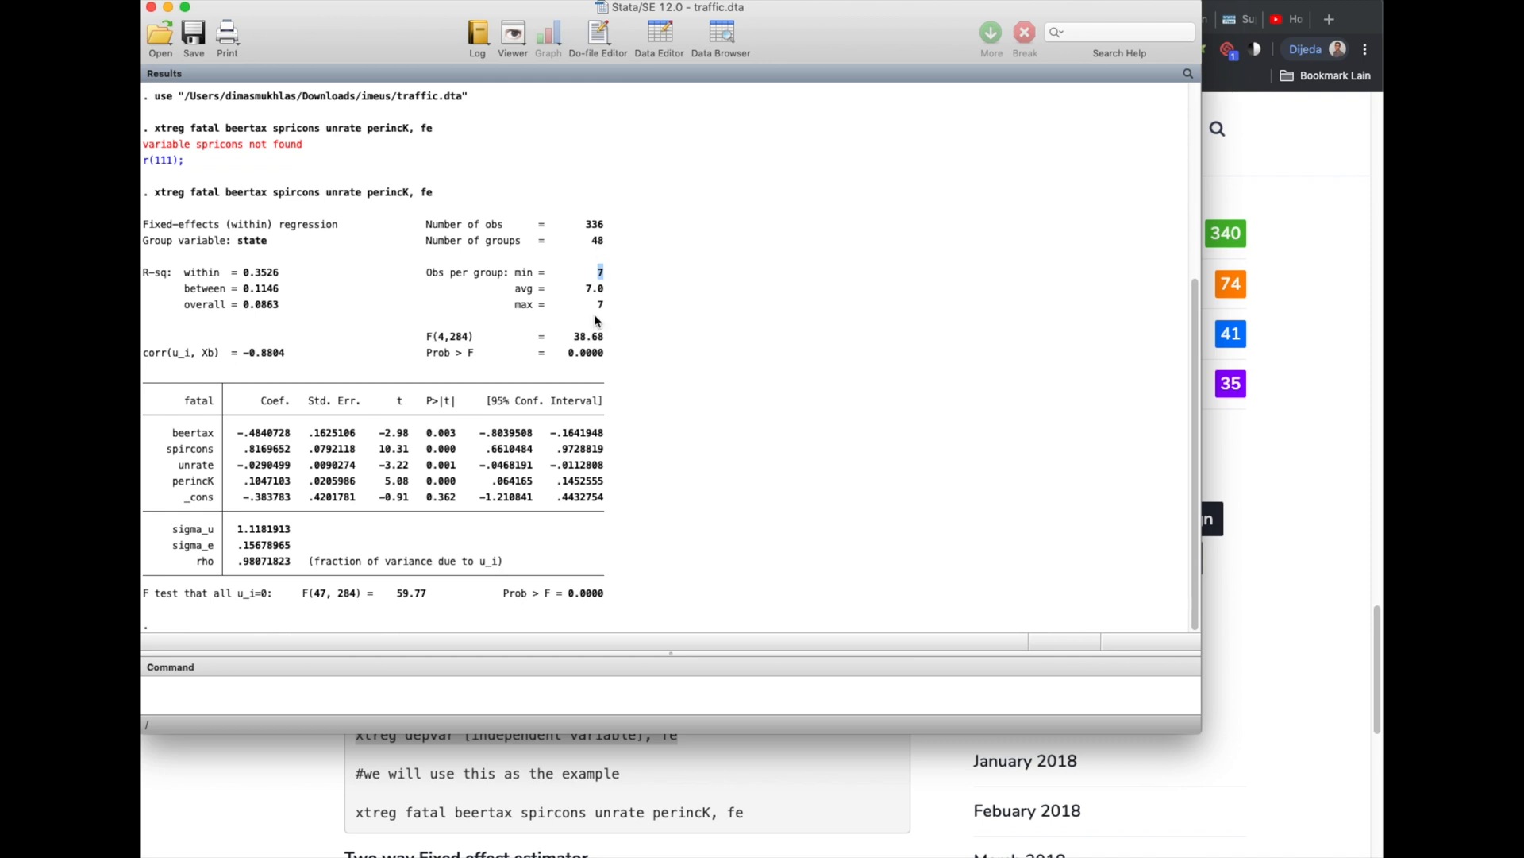
{"action": "mouse_move", "coordinate": [359, 373]}
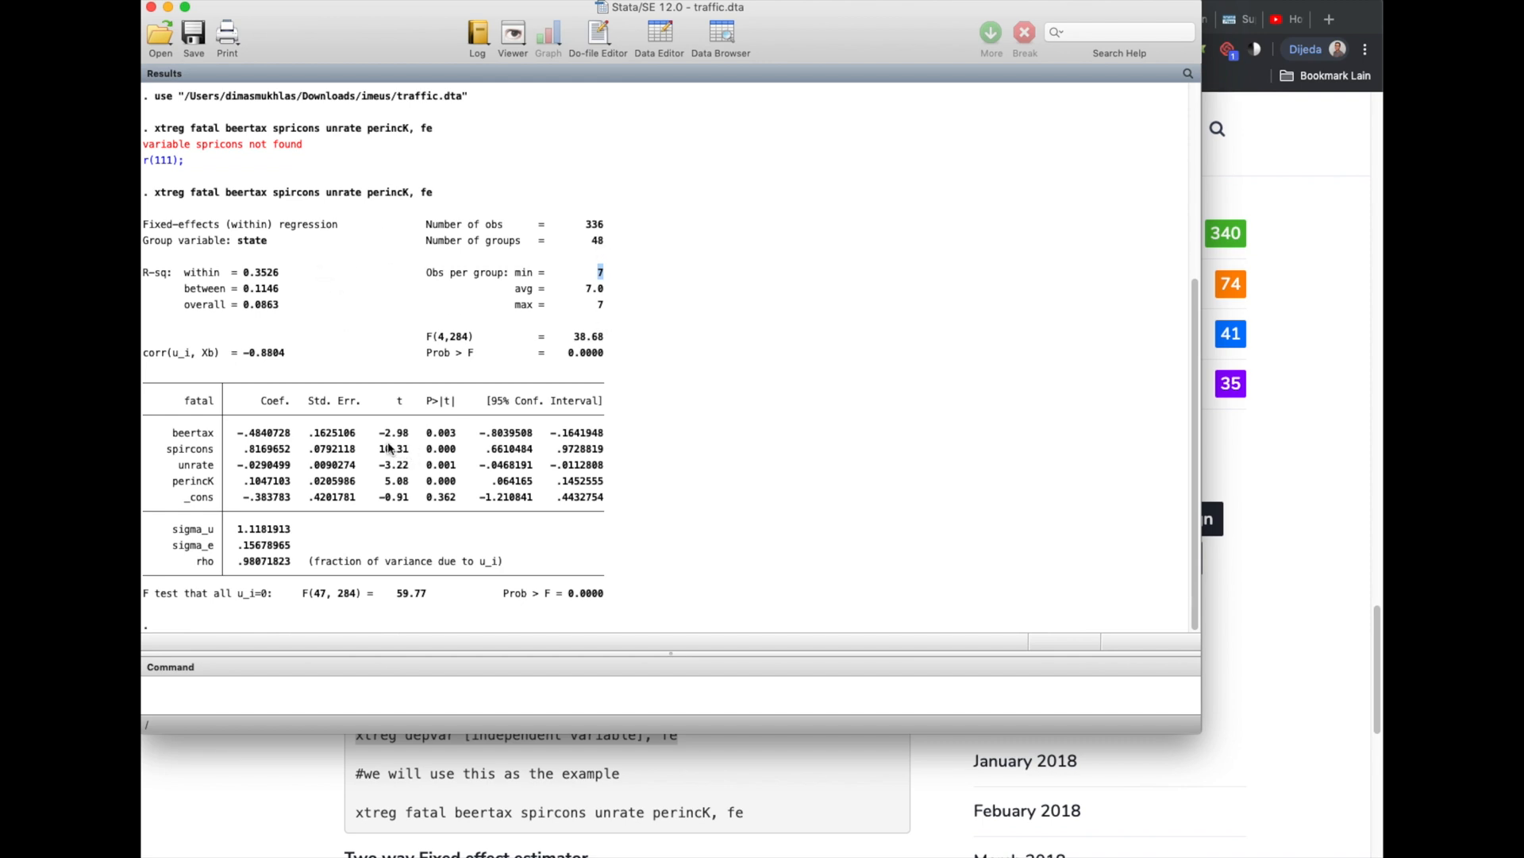
{"action": "mouse_move", "coordinate": [327, 445]}
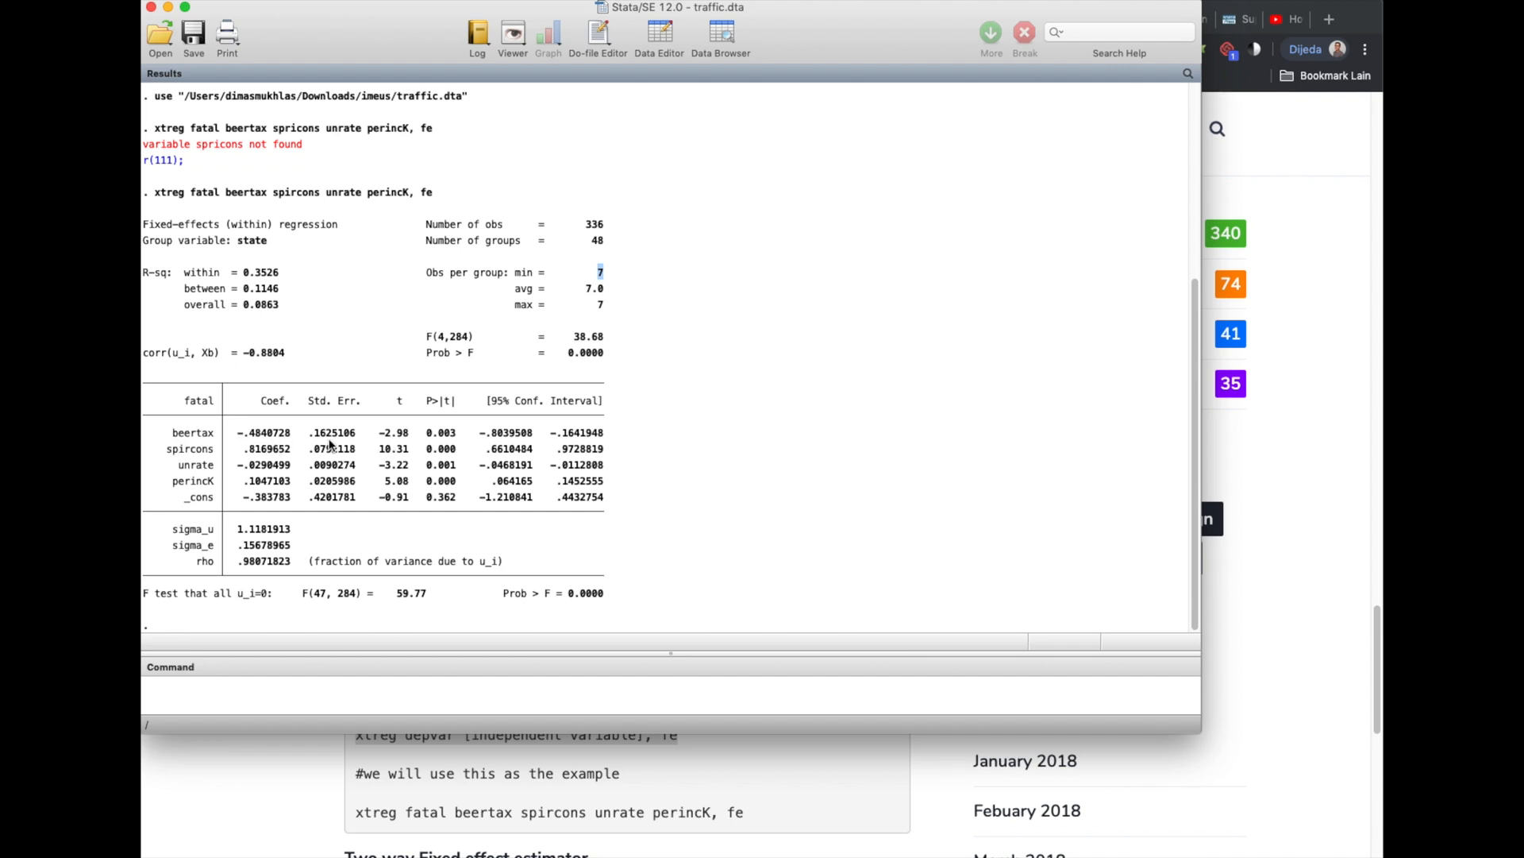
{"action": "mouse_move", "coordinate": [382, 432]}
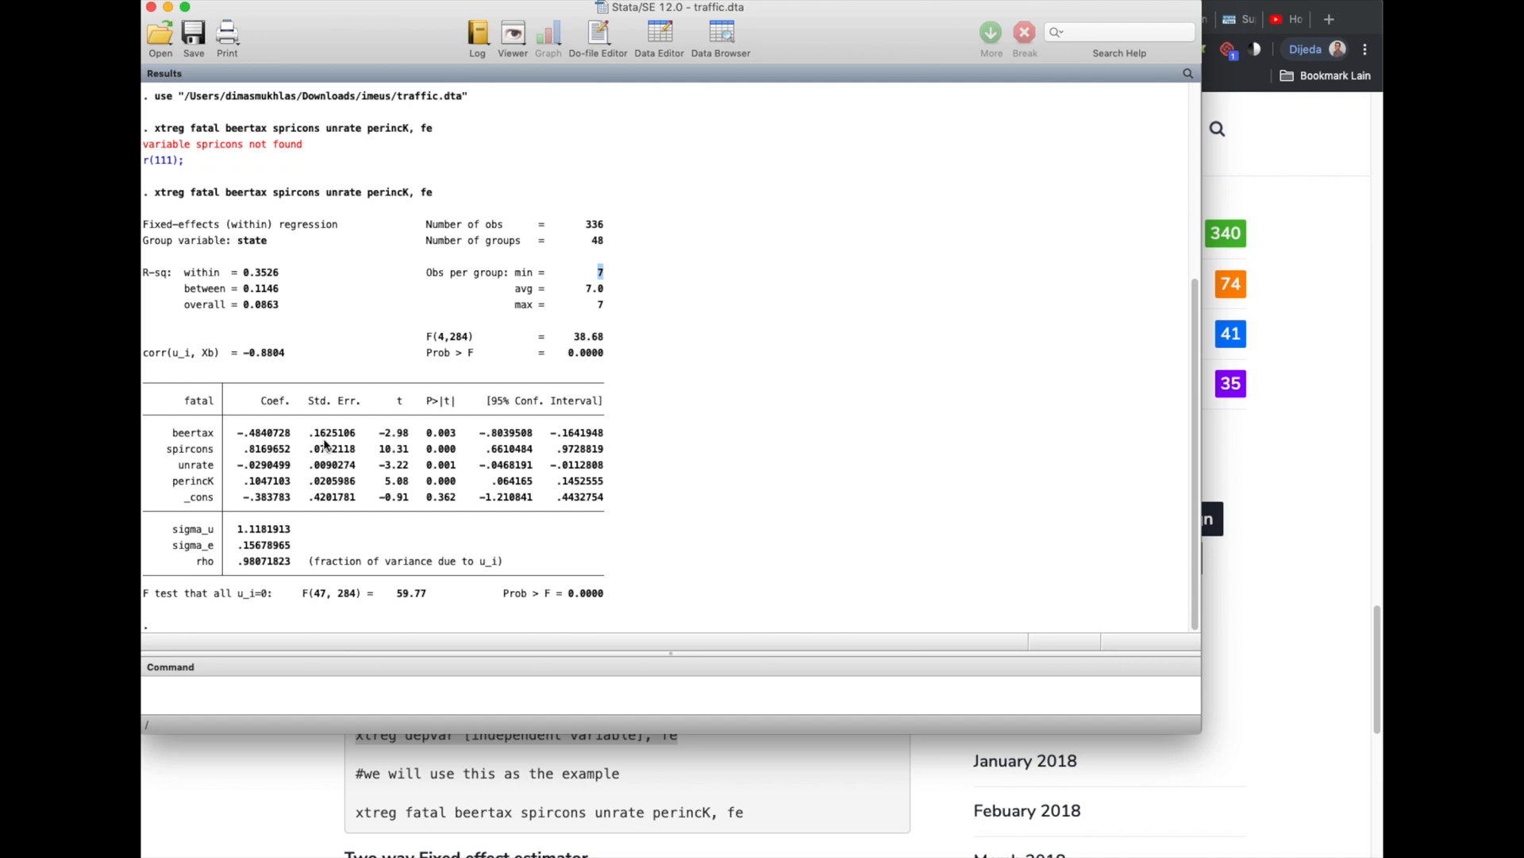
{"action": "mouse_move", "coordinate": [391, 441]}
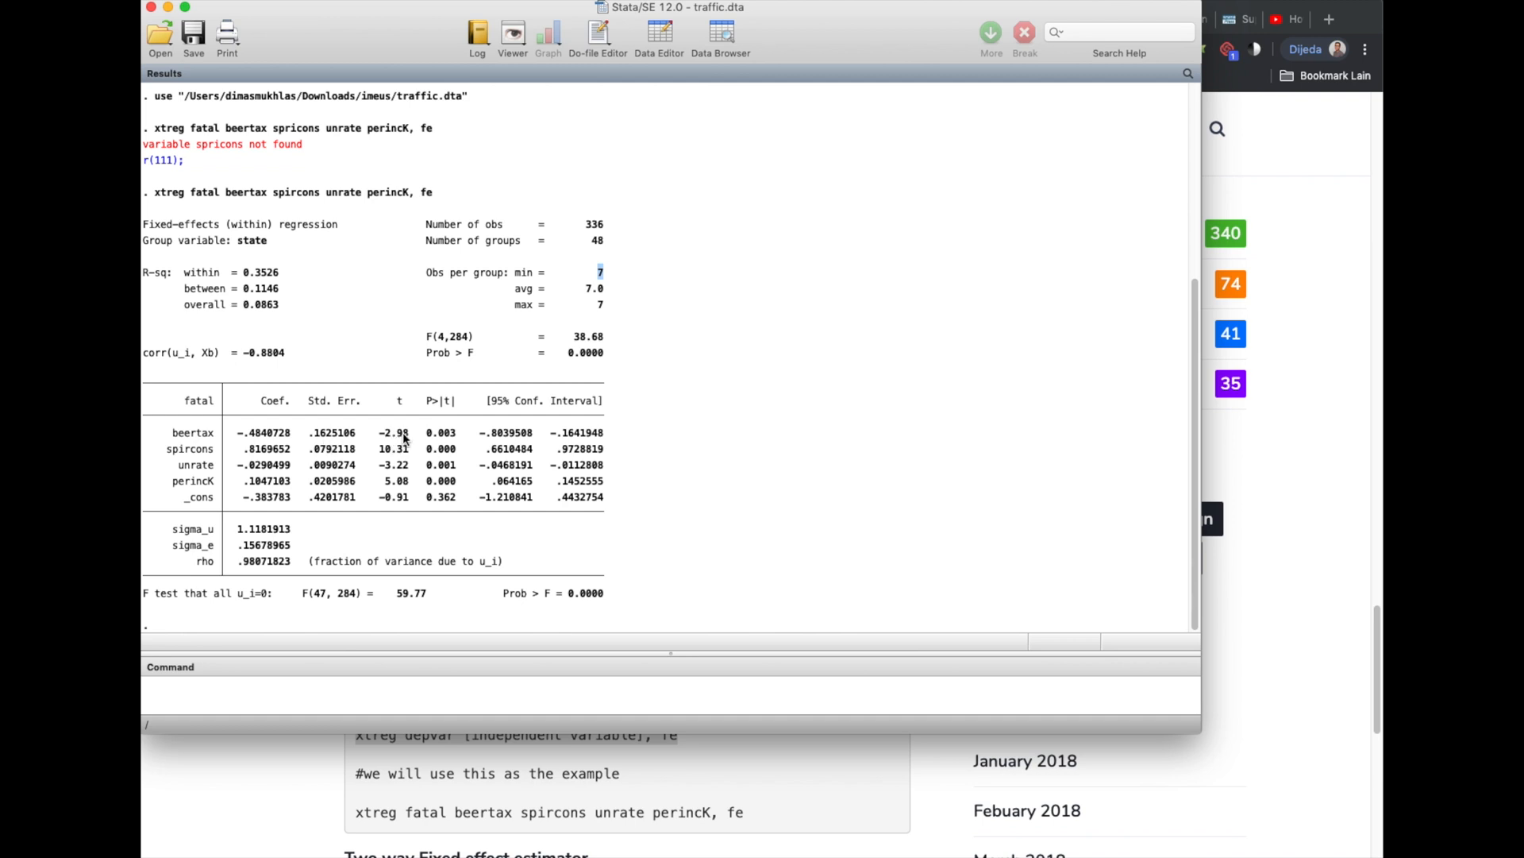
{"action": "mouse_move", "coordinate": [411, 440]}
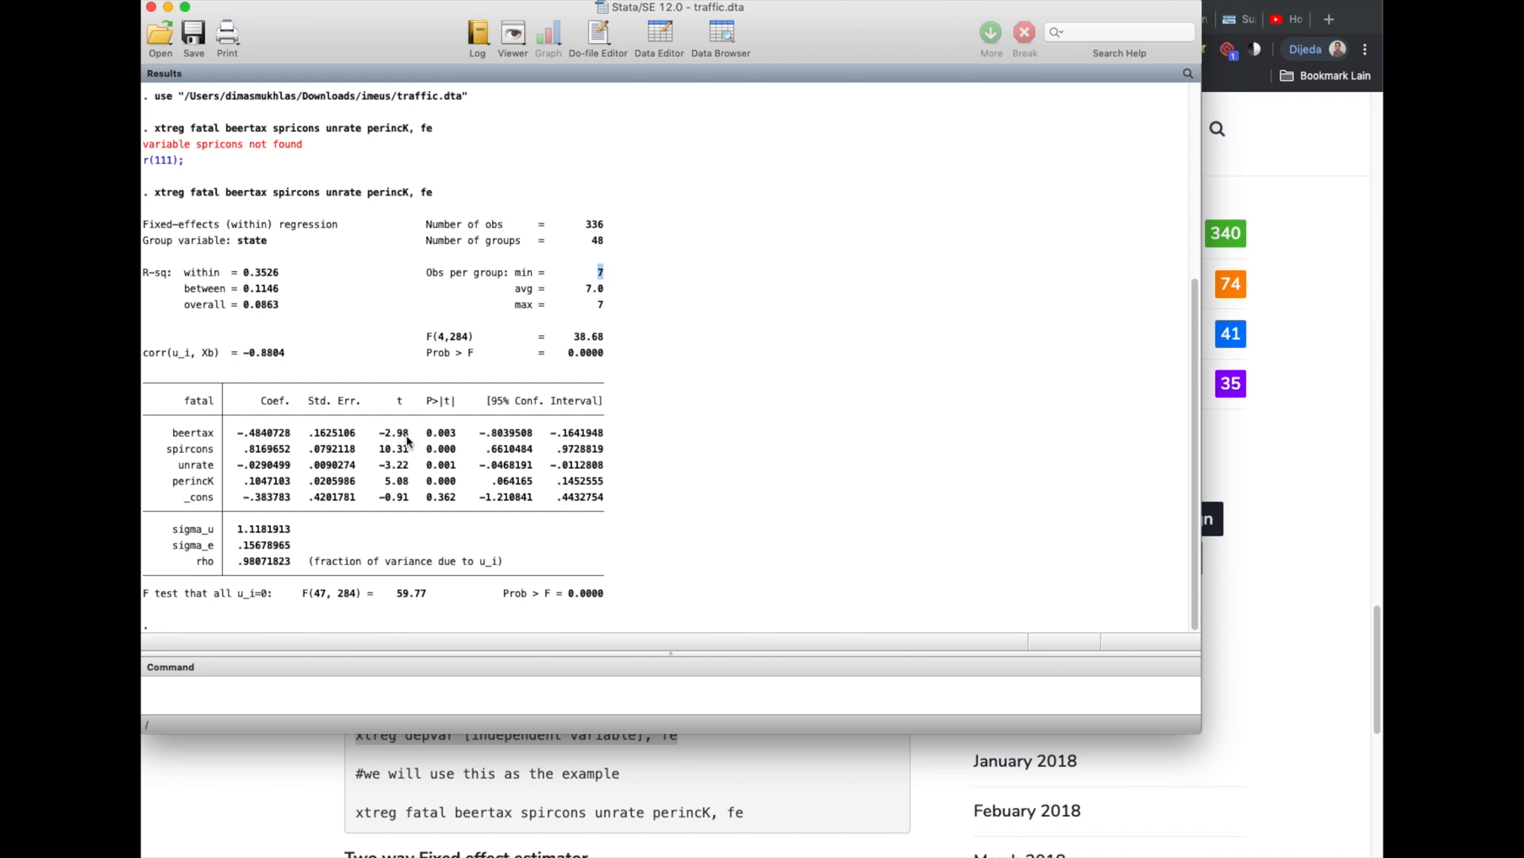
{"action": "mouse_move", "coordinate": [429, 448]}
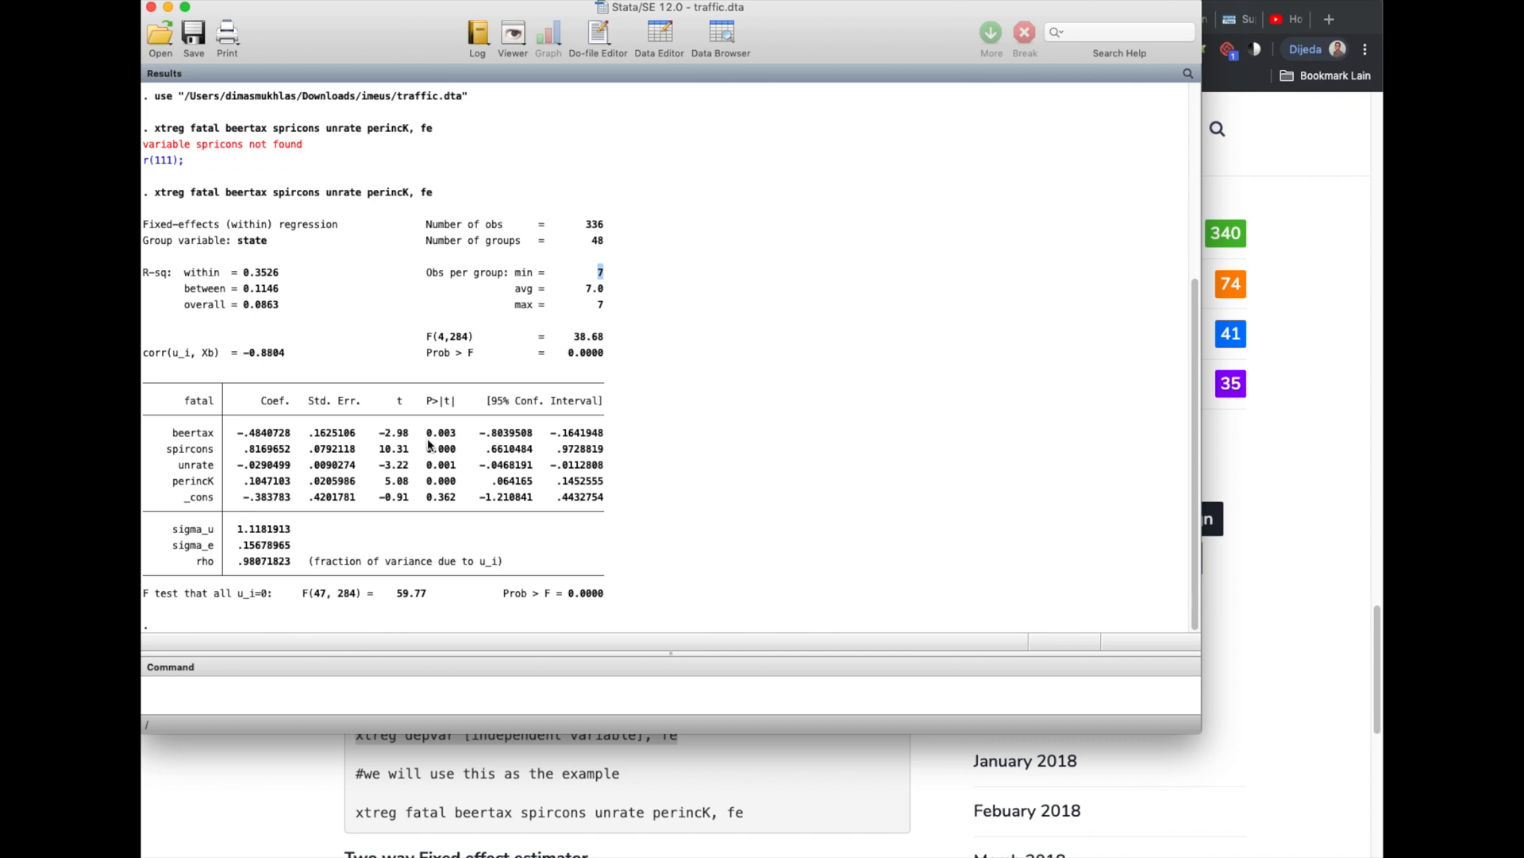
{"action": "mouse_move", "coordinate": [560, 456]}
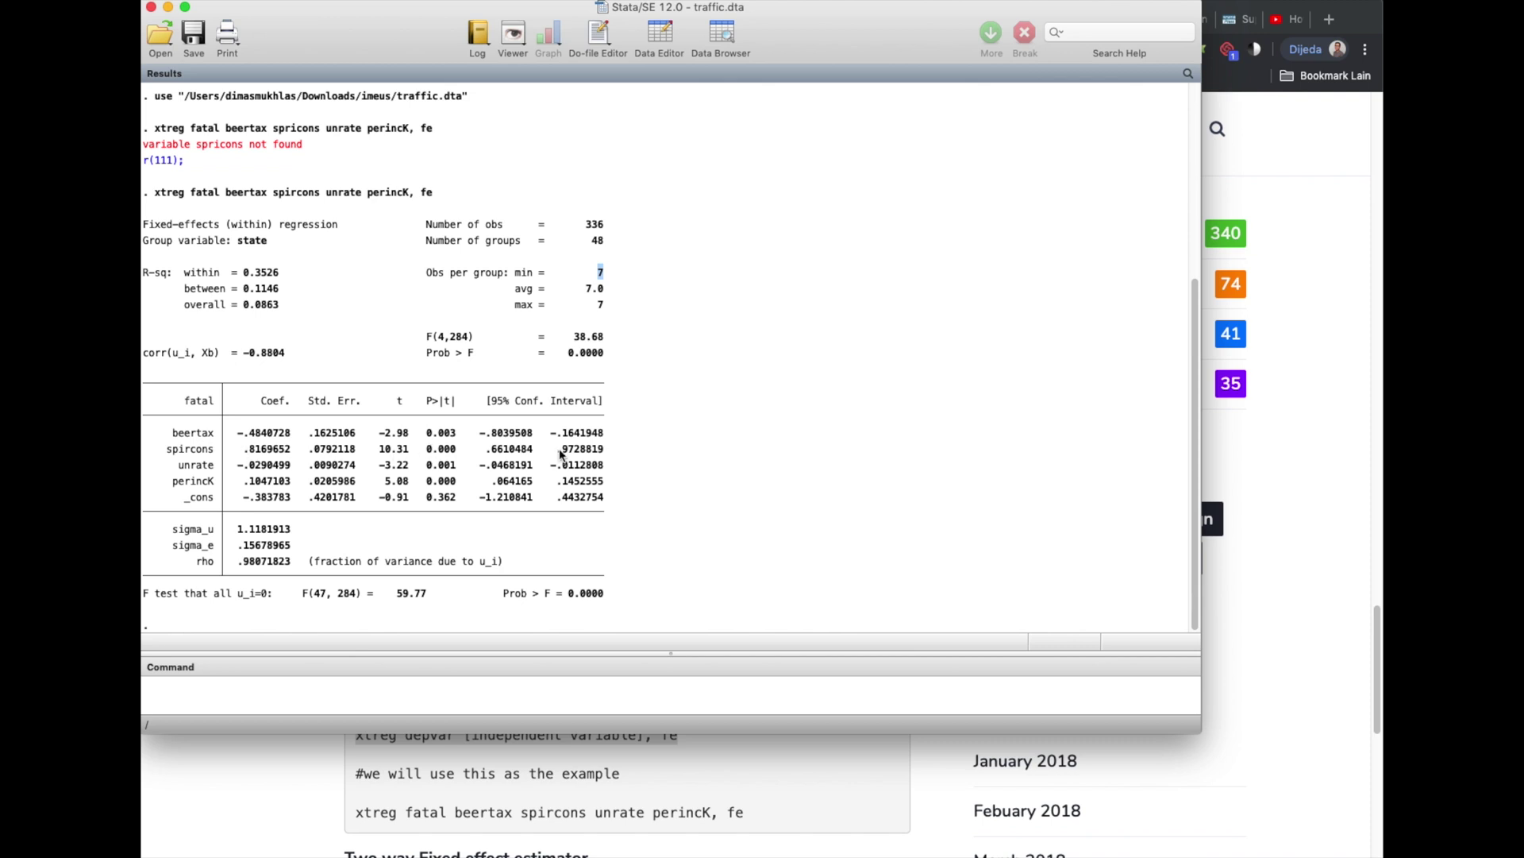
{"action": "double_click", "coordinate": [394, 448]}
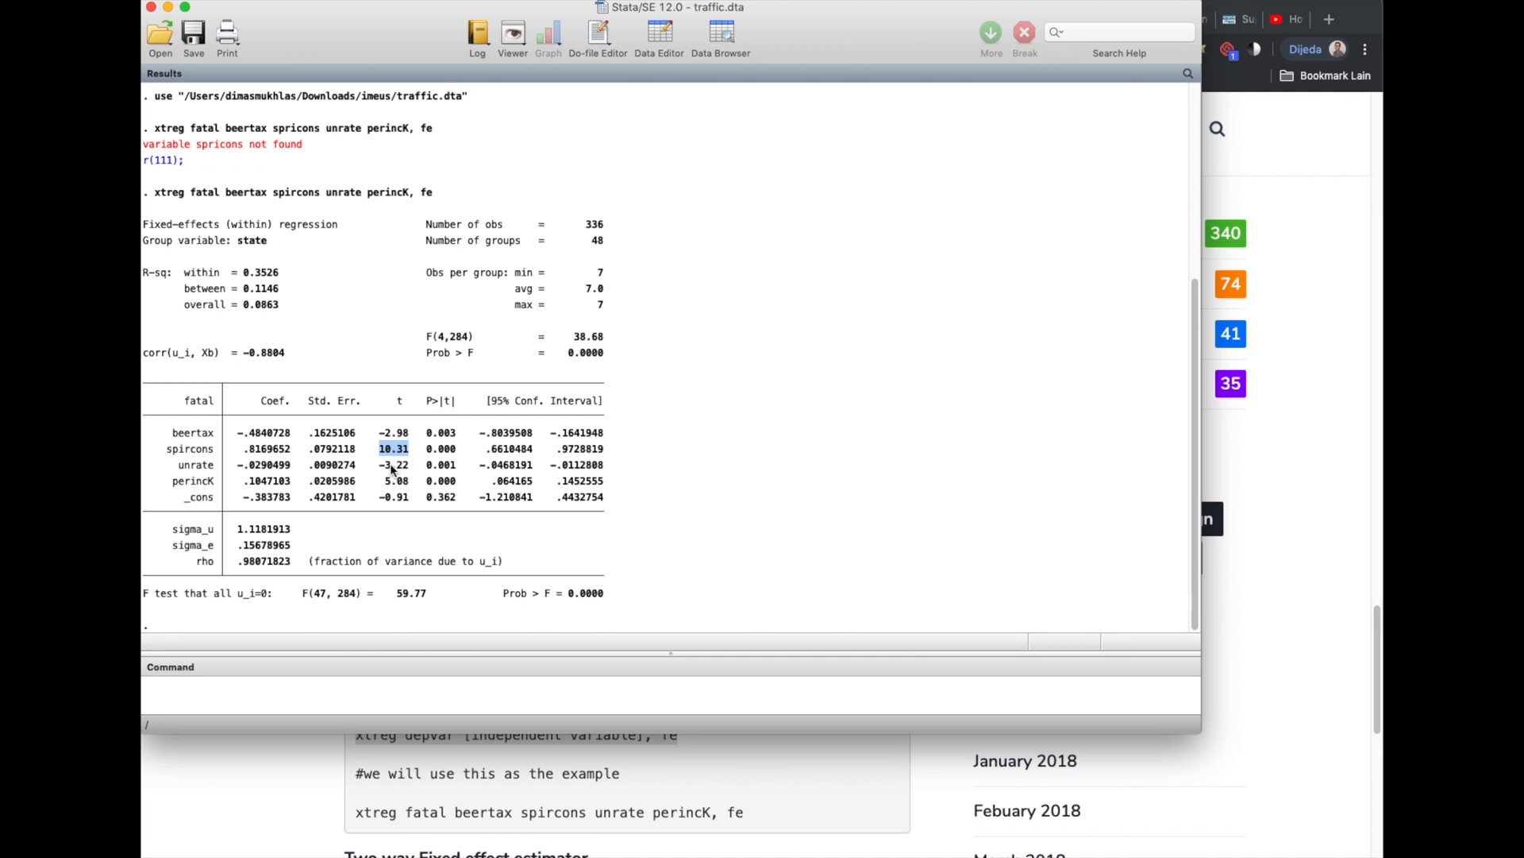
{"action": "mouse_move", "coordinate": [262, 480]}
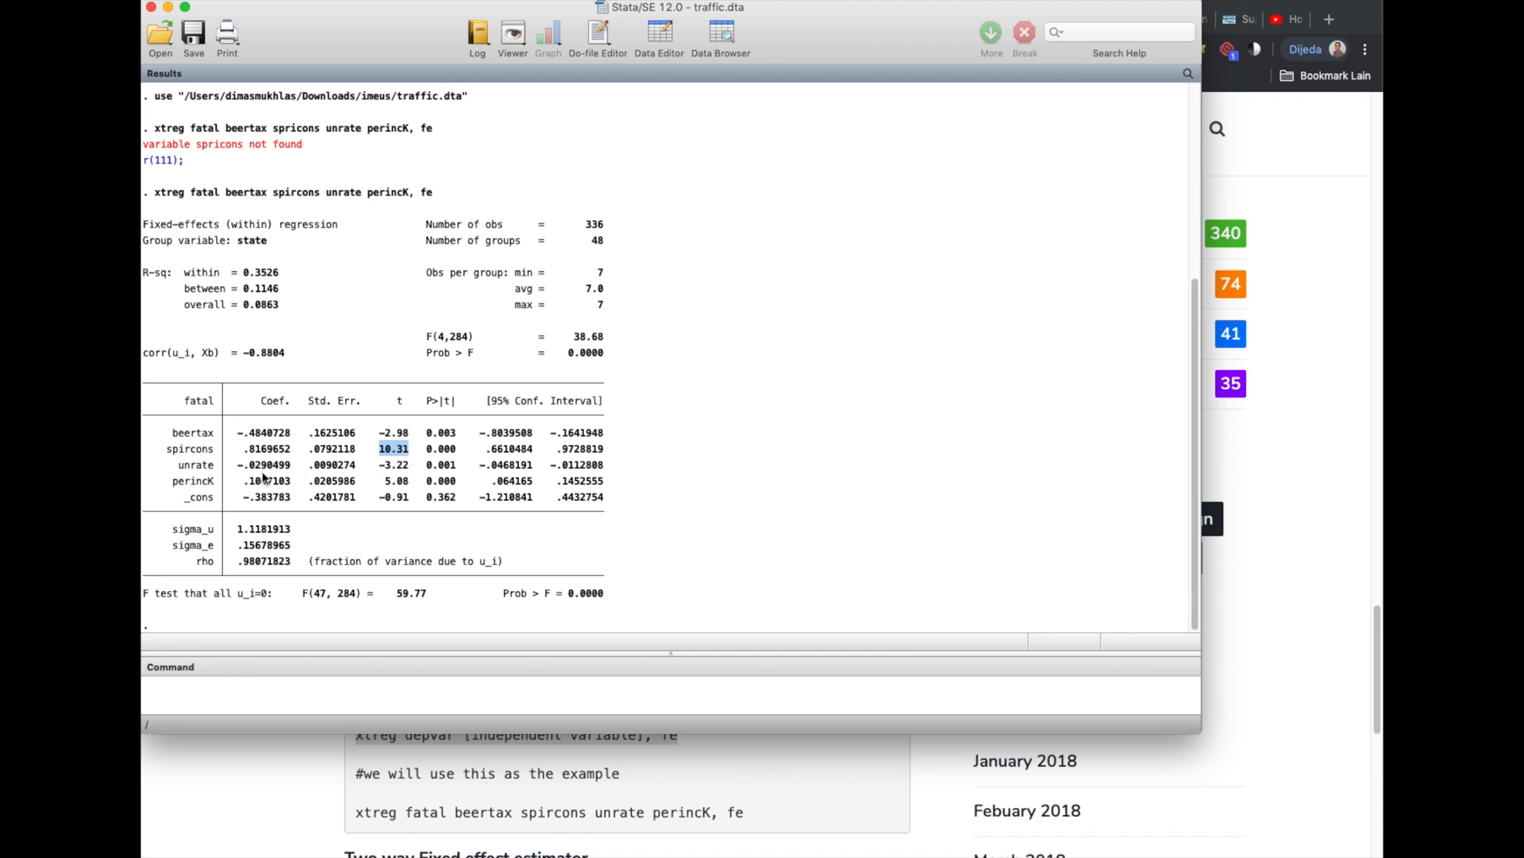
{"action": "mouse_move", "coordinate": [378, 470]}
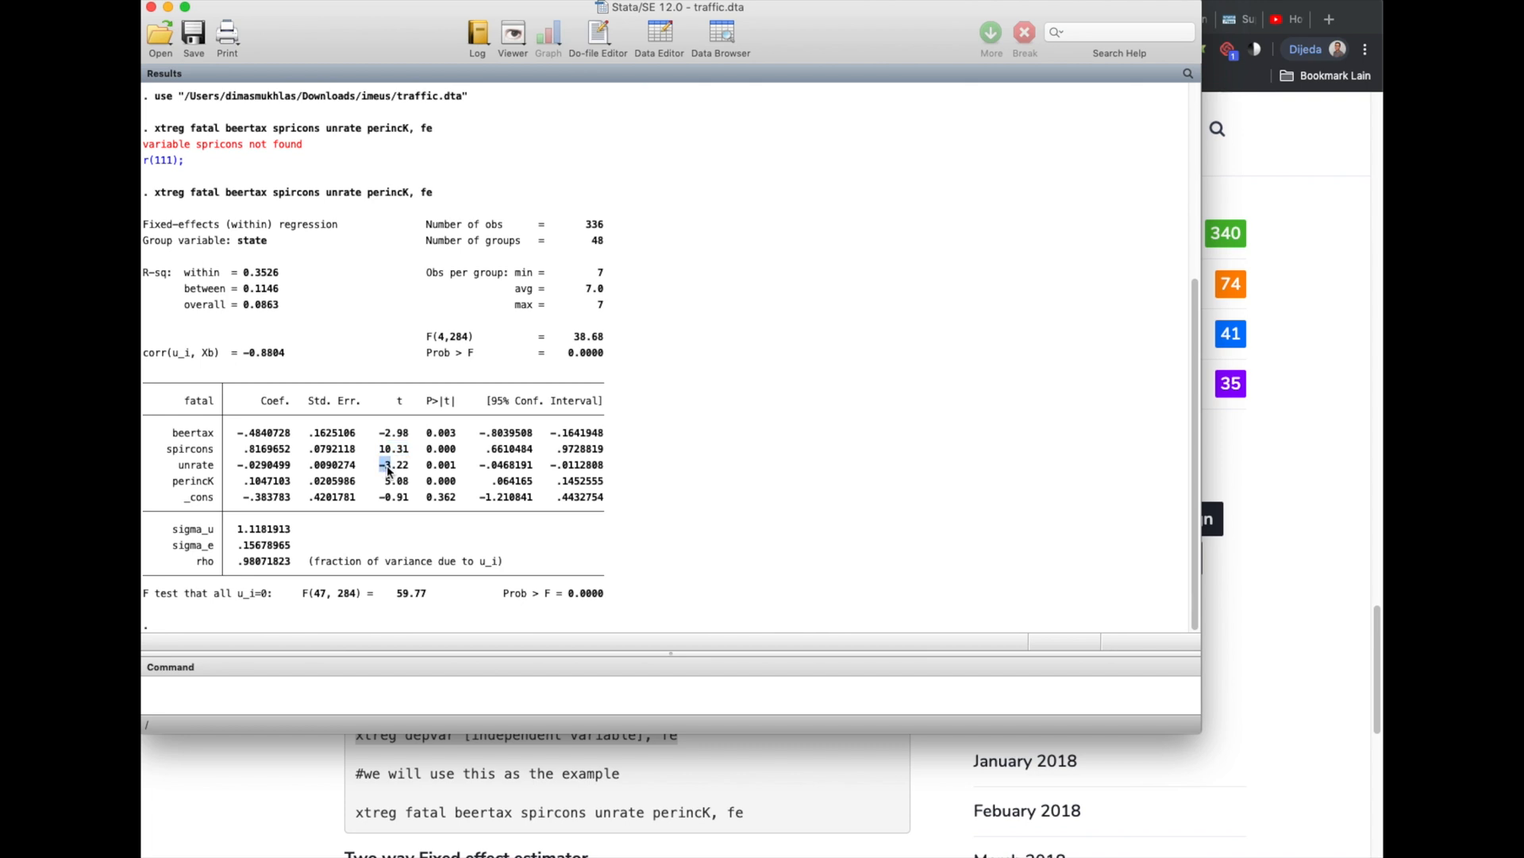
{"action": "double_click", "coordinate": [393, 463]}
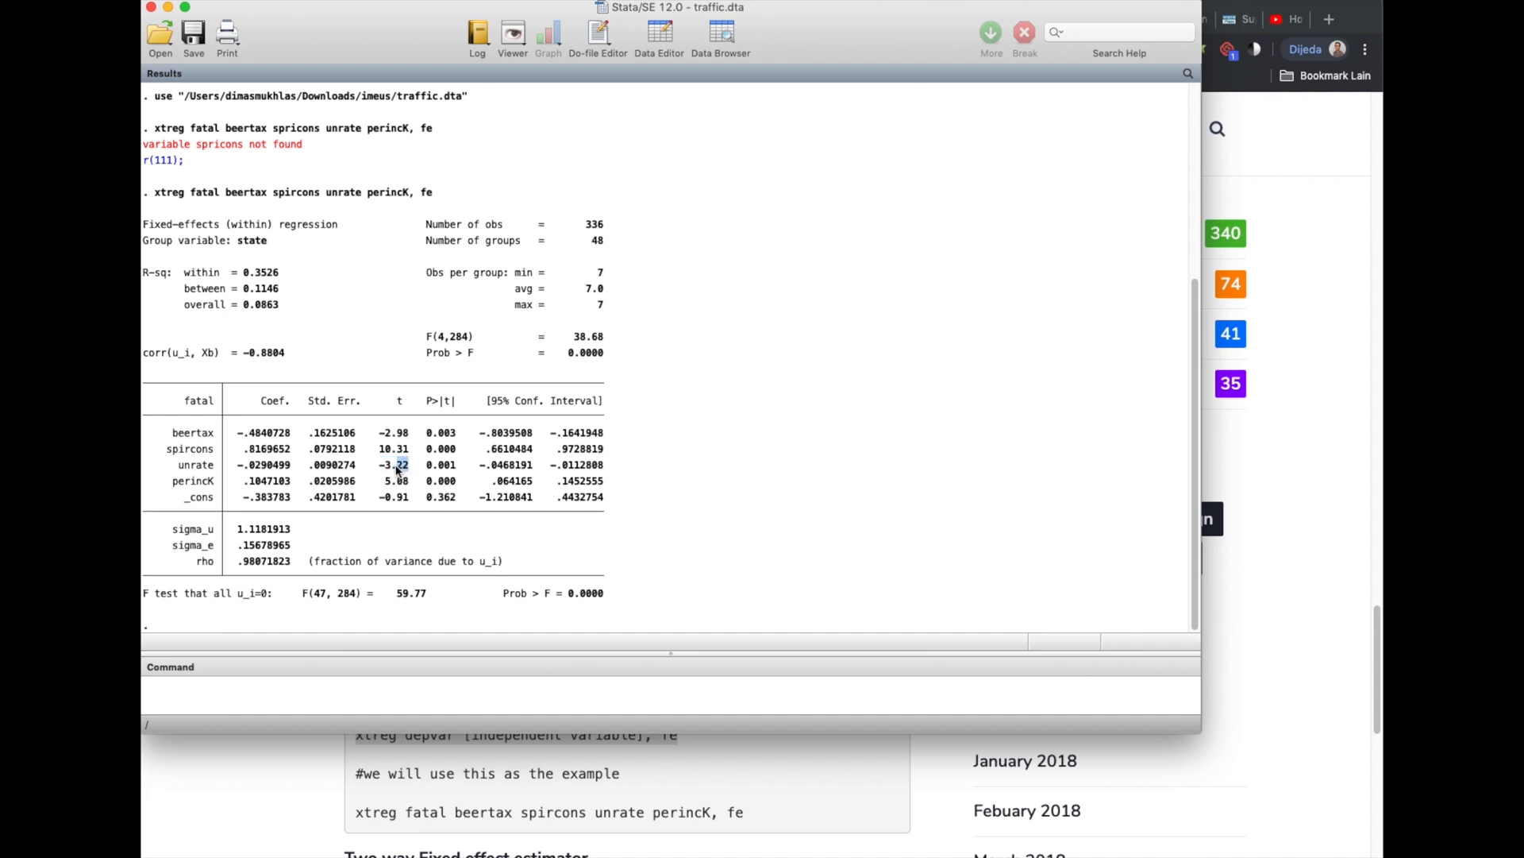
{"action": "double_click", "coordinate": [394, 464]}
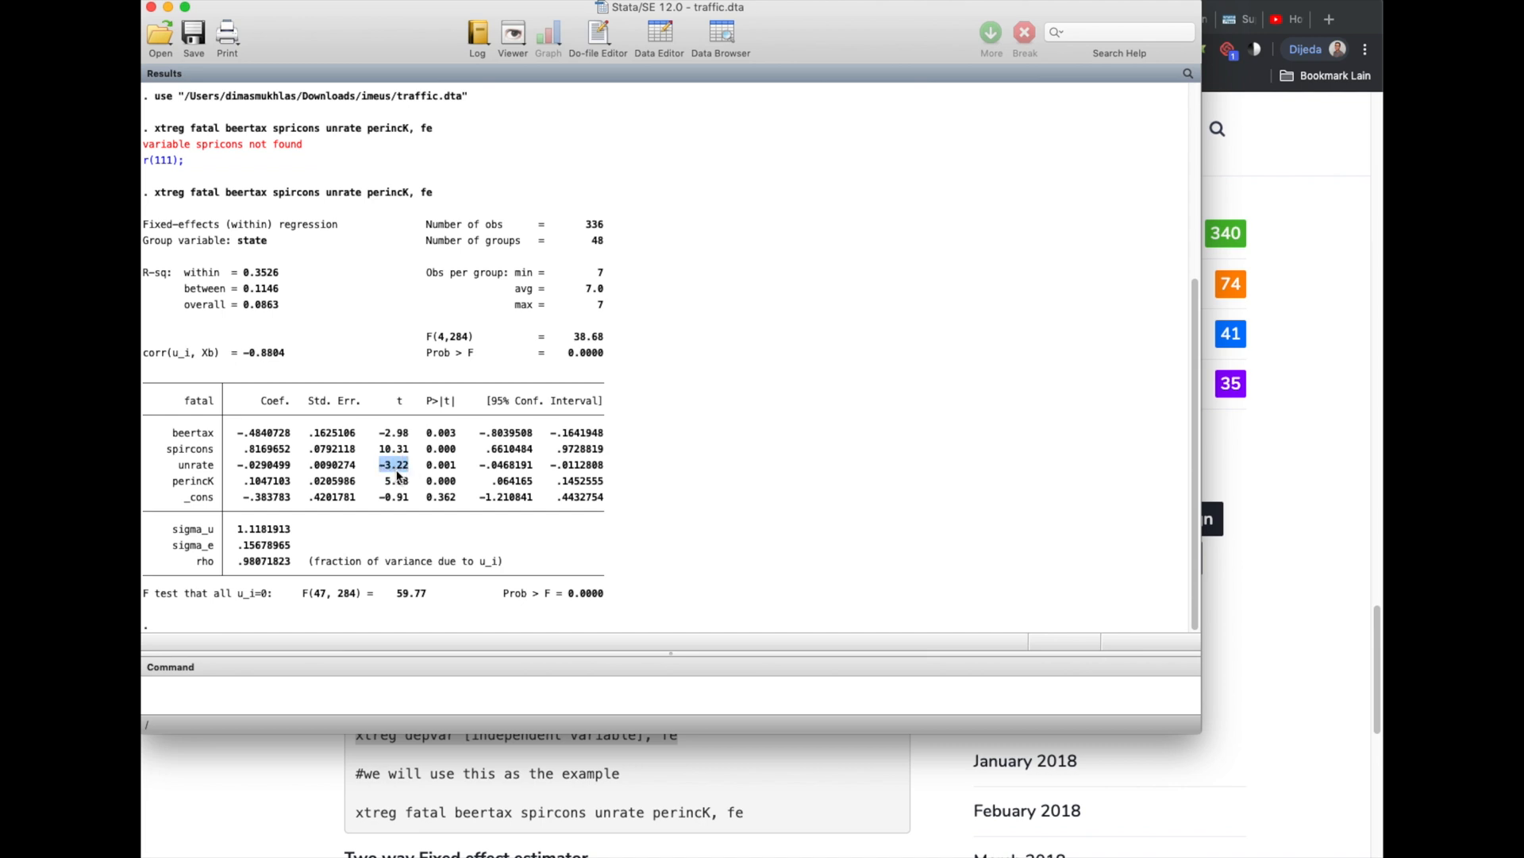
{"action": "mouse_move", "coordinate": [369, 473]}
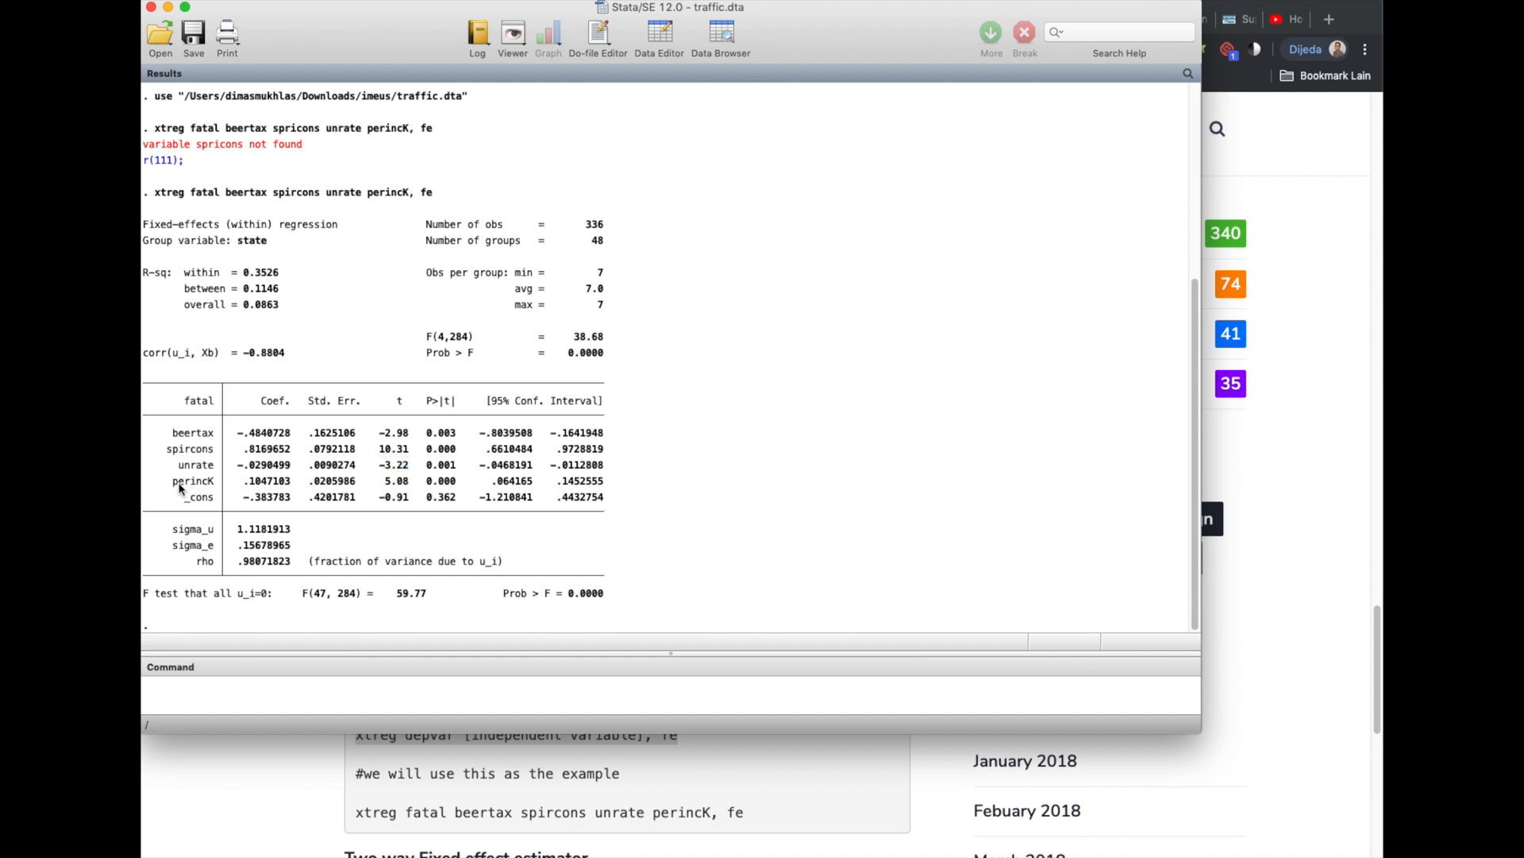
{"action": "double_click", "coordinate": [394, 480]}
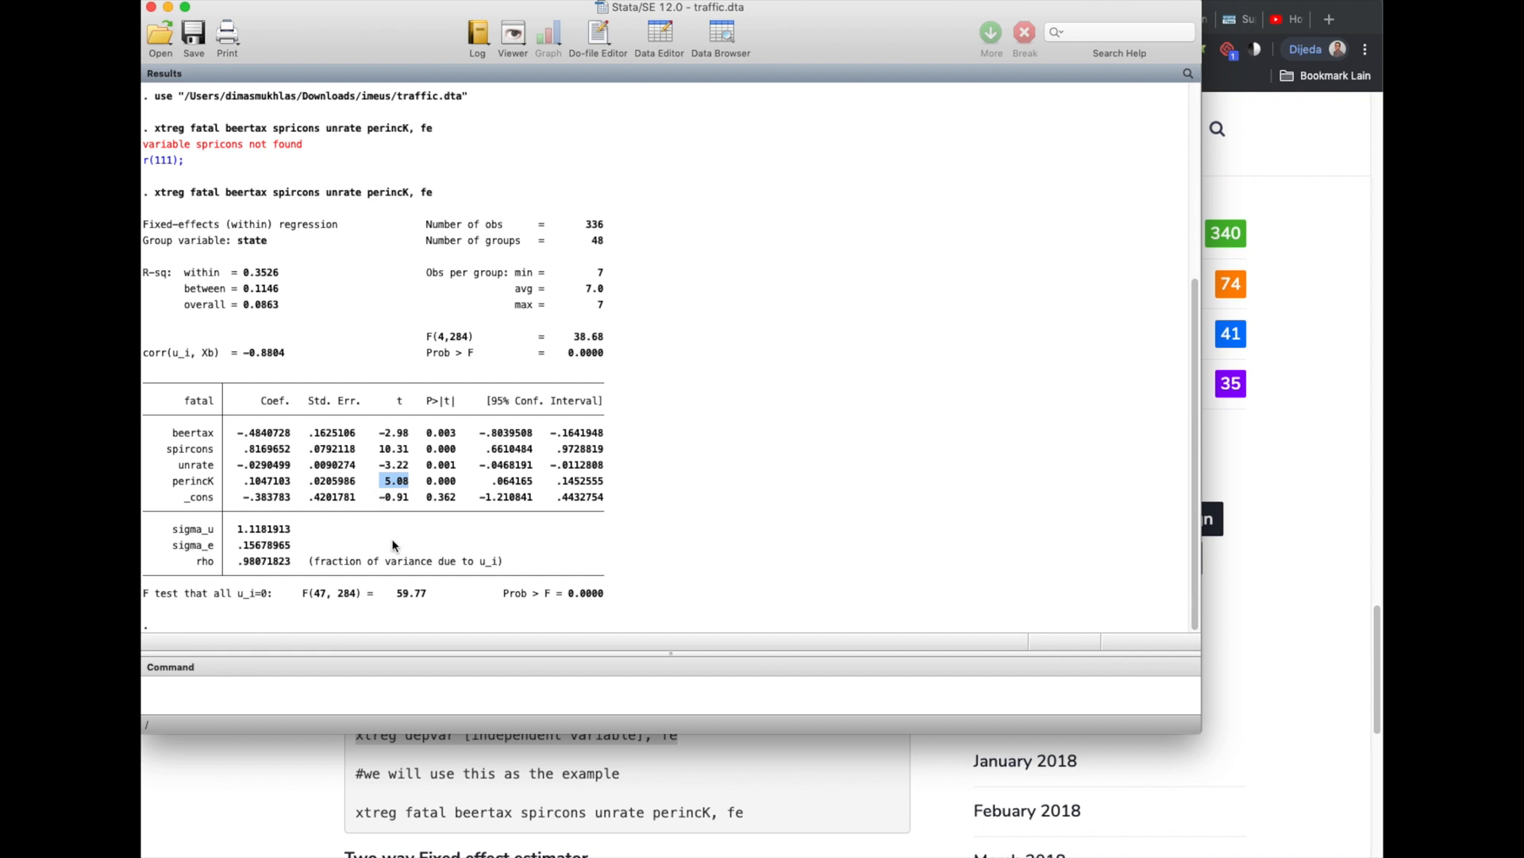
{"action": "mouse_move", "coordinate": [468, 469]}
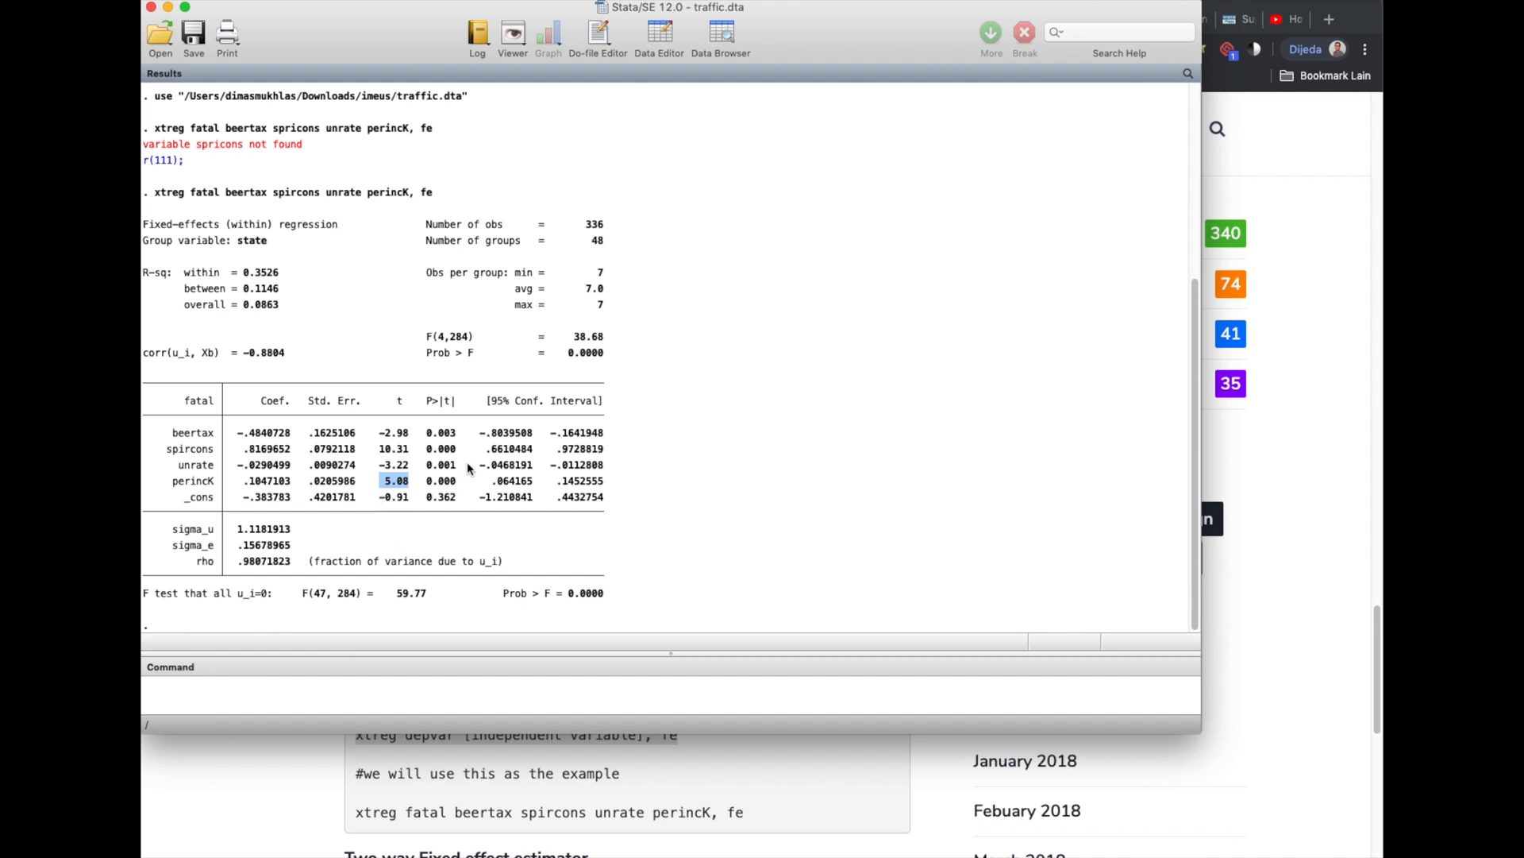
{"action": "mouse_move", "coordinate": [467, 447]}
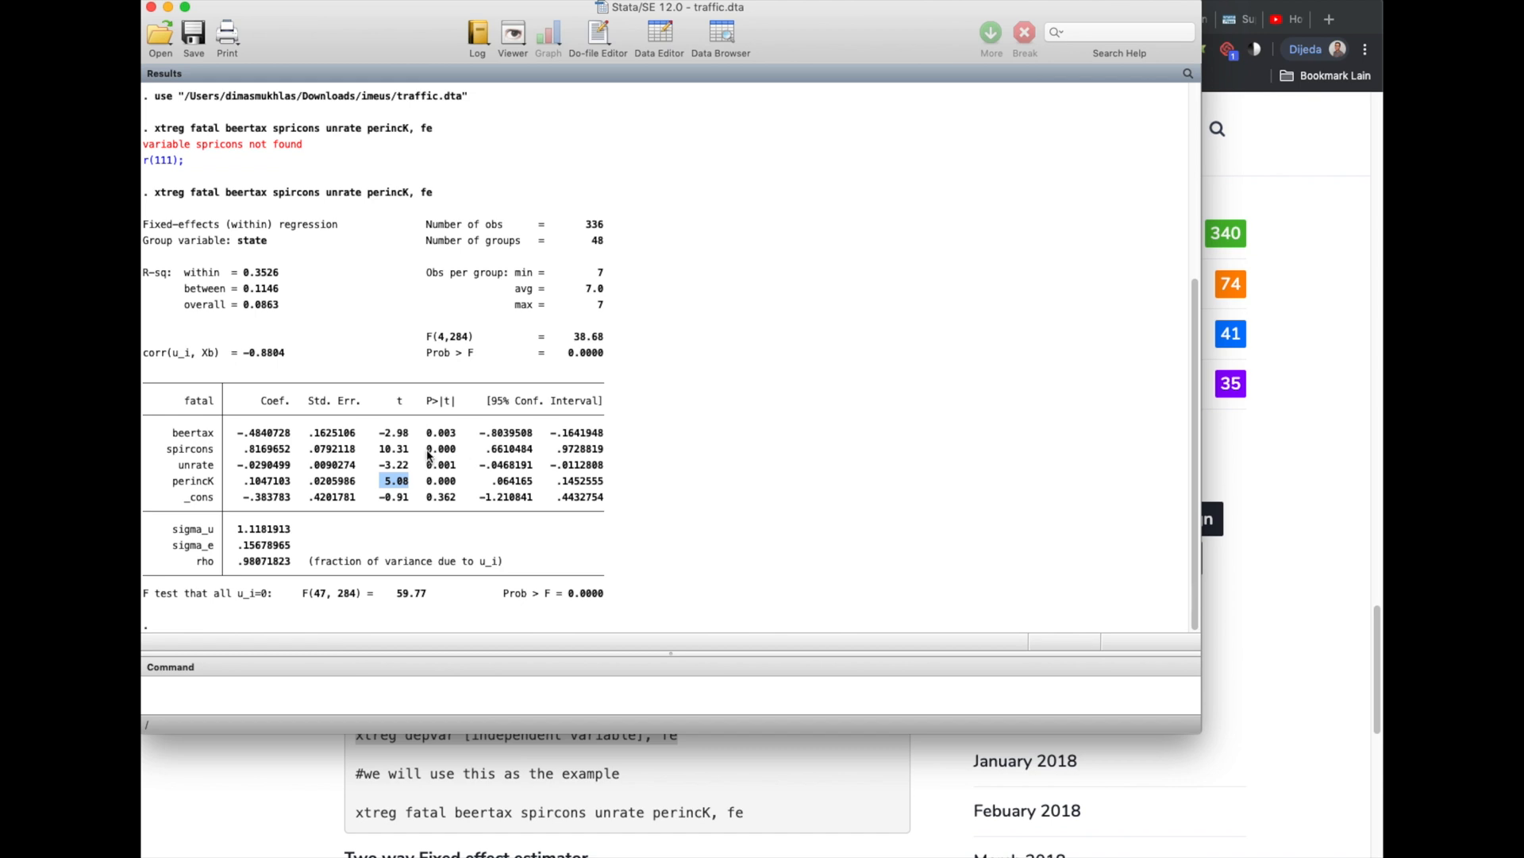
{"action": "mouse_move", "coordinate": [429, 443]}
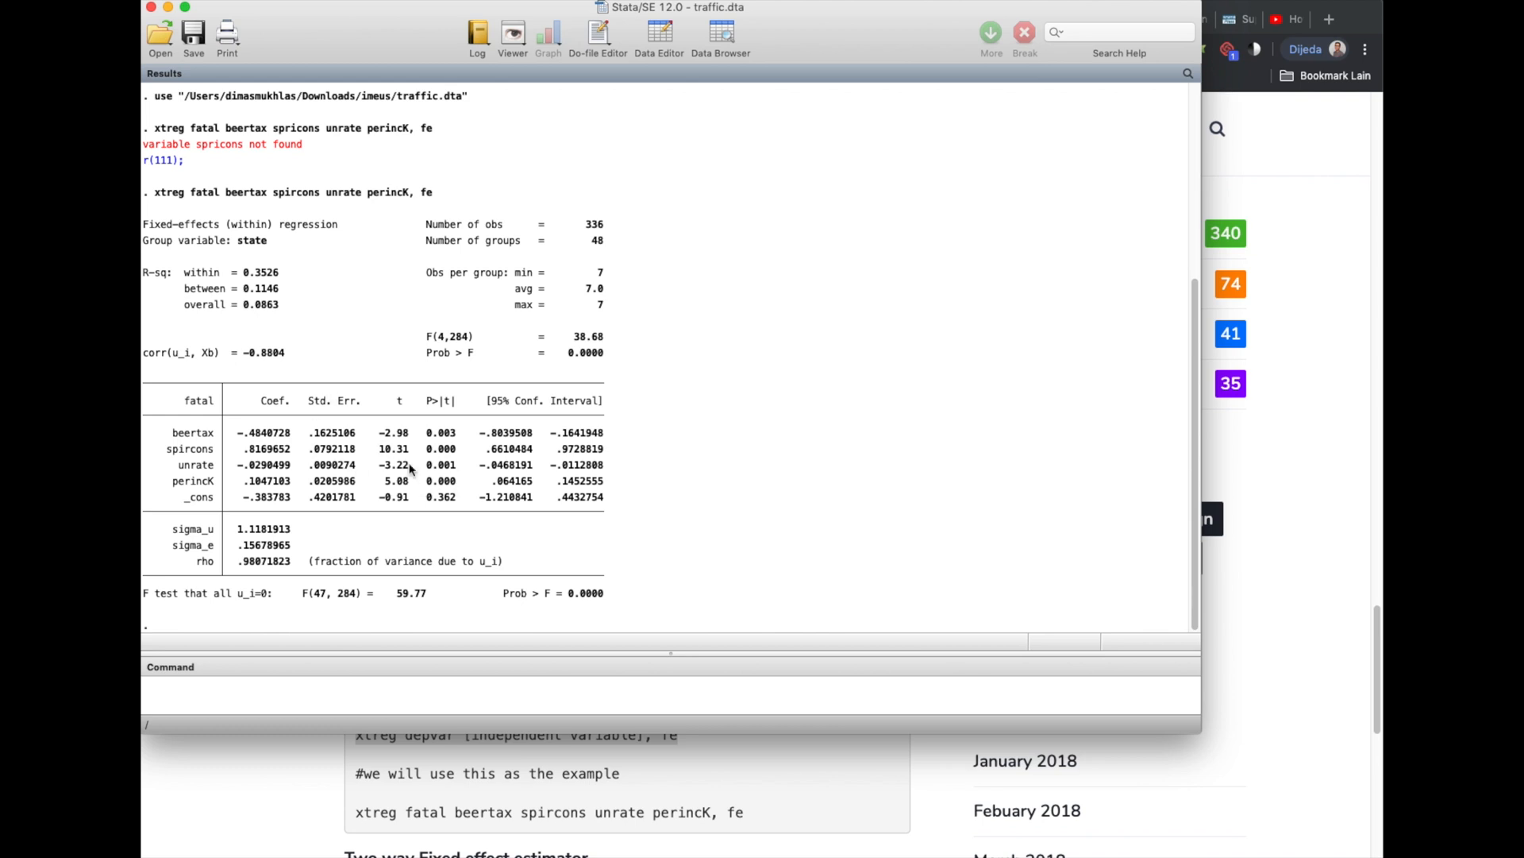
{"action": "mouse_move", "coordinate": [209, 473]}
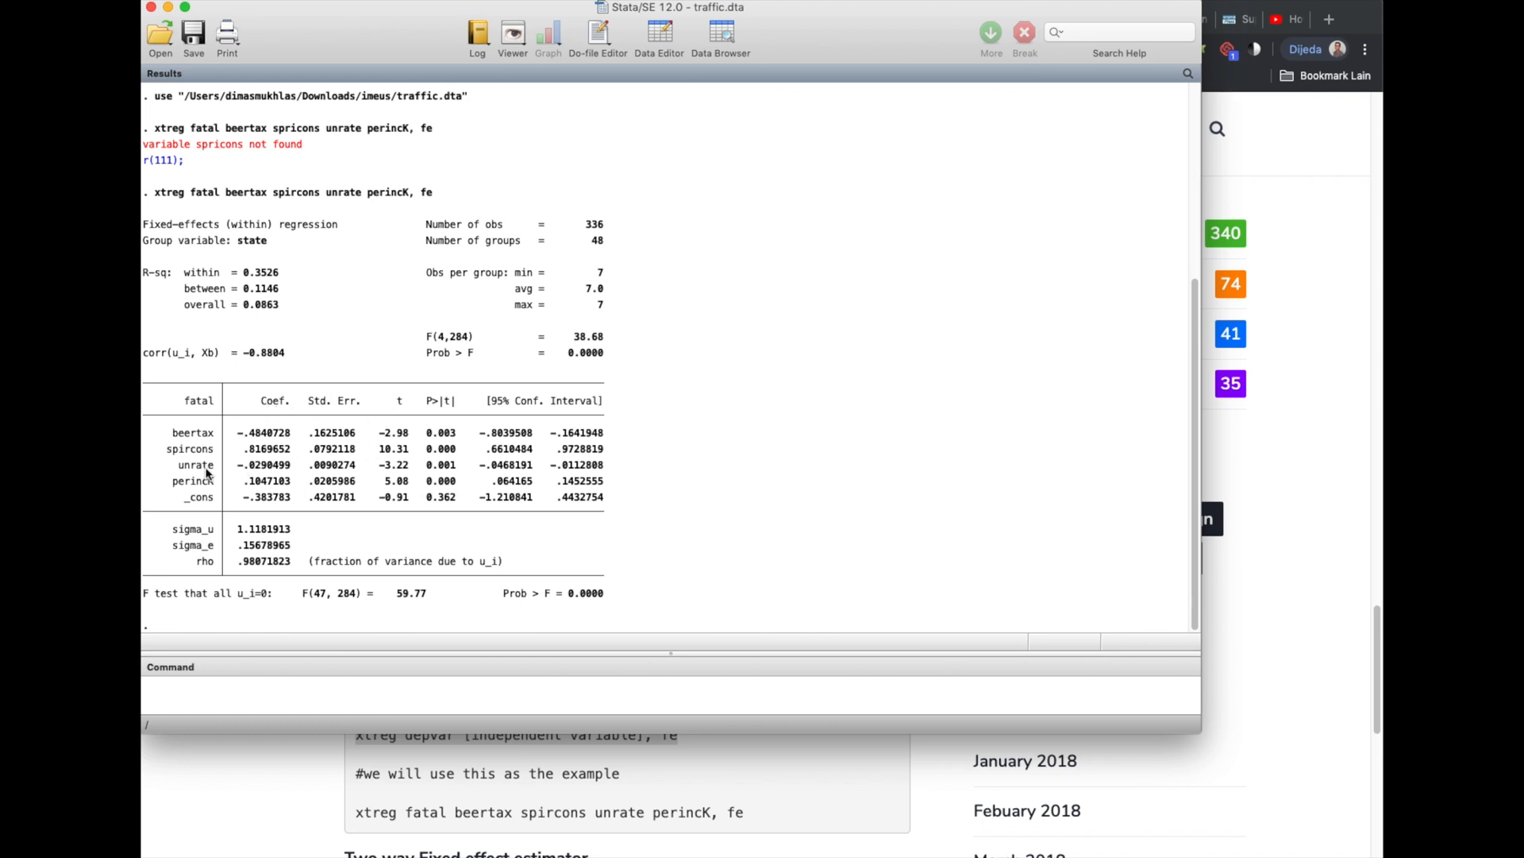
{"action": "mouse_move", "coordinate": [193, 562]}
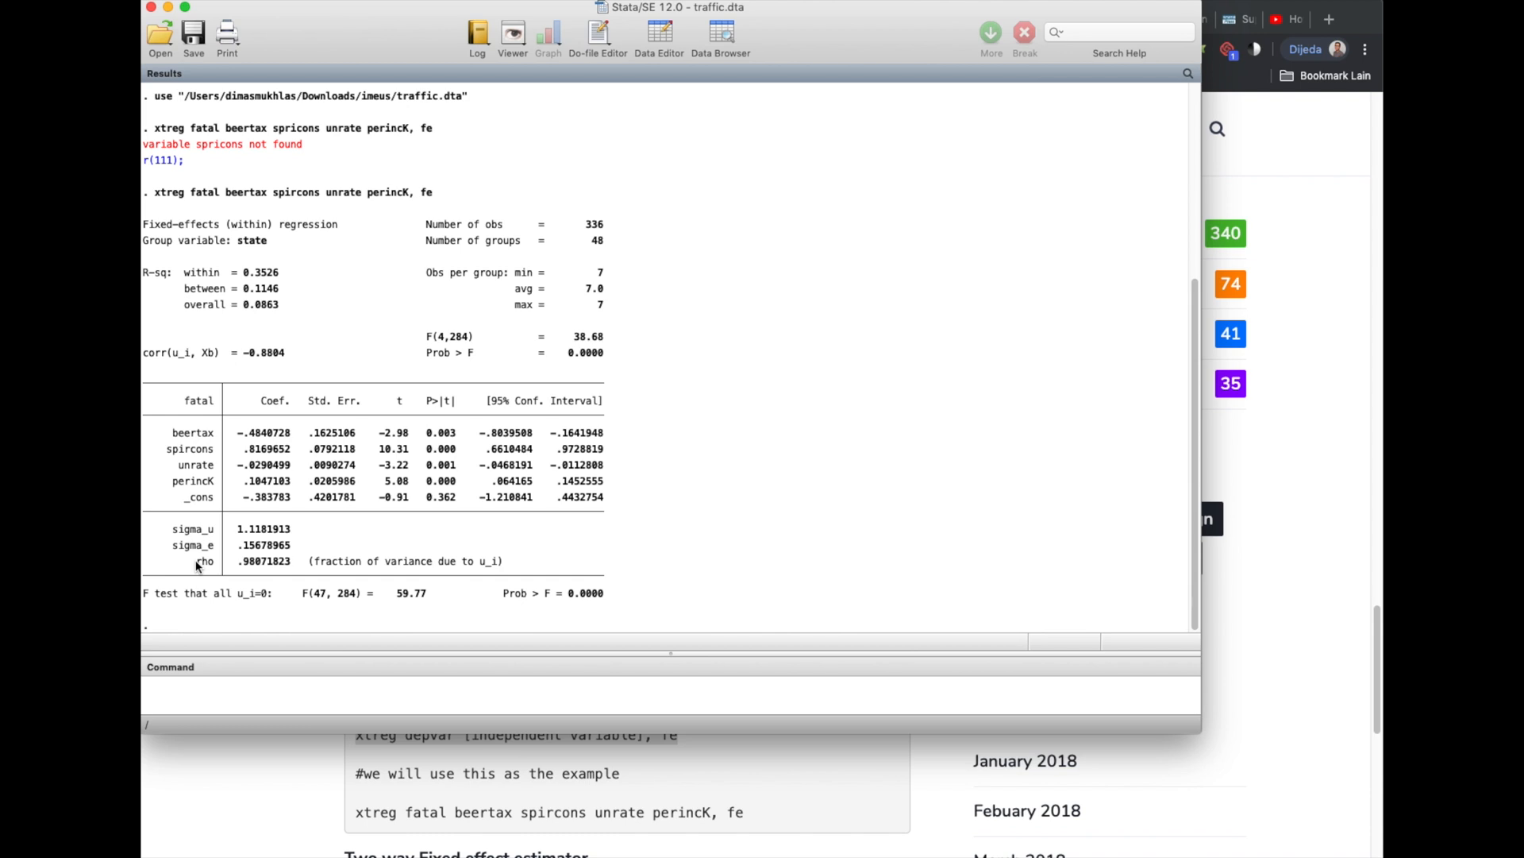
{"action": "double_click", "coordinate": [203, 561]}
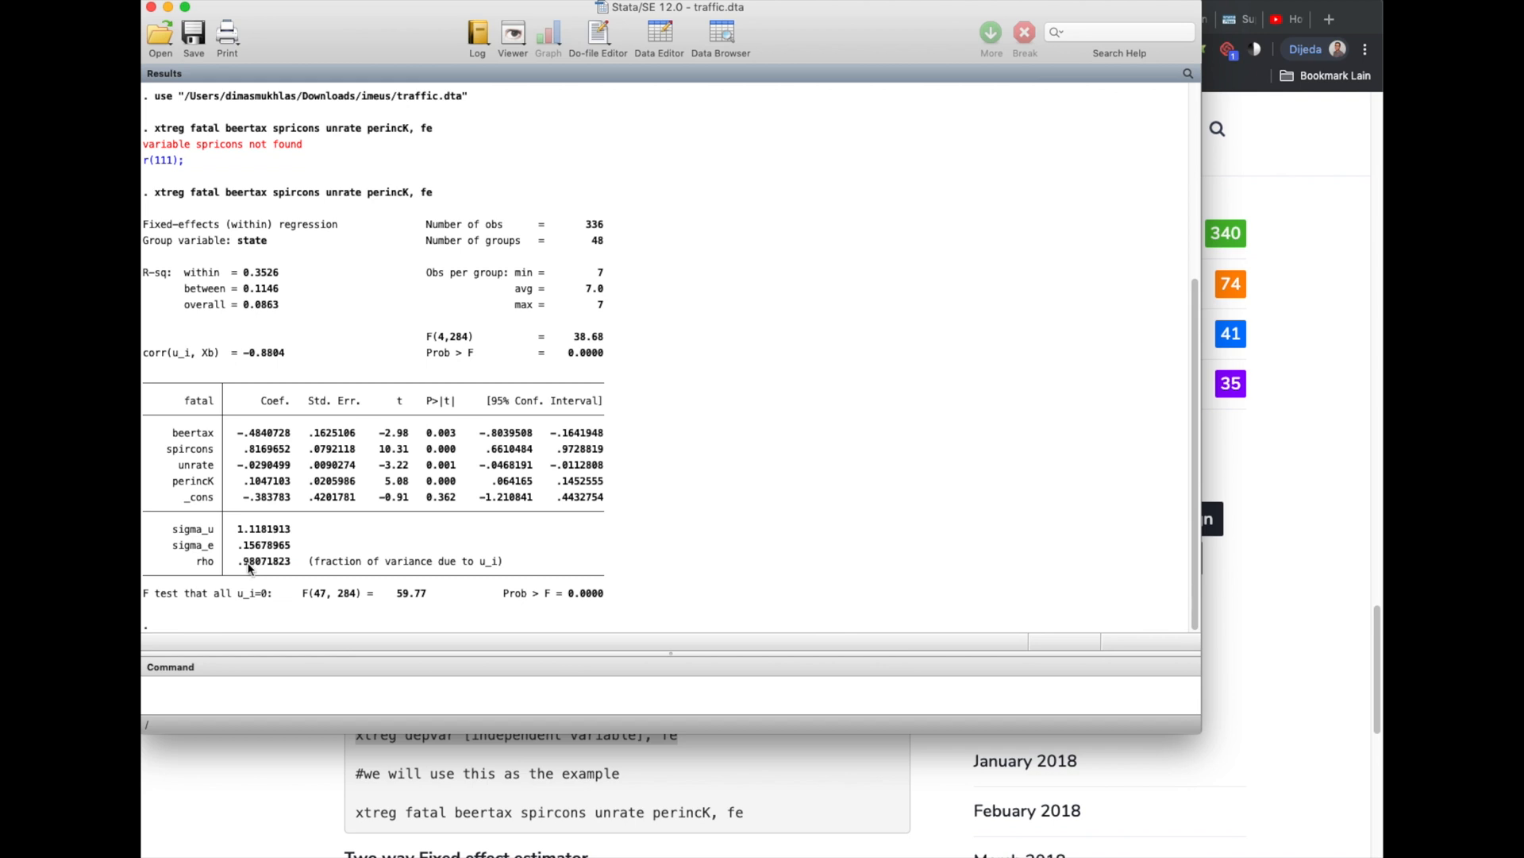
{"action": "mouse_move", "coordinate": [262, 529]}
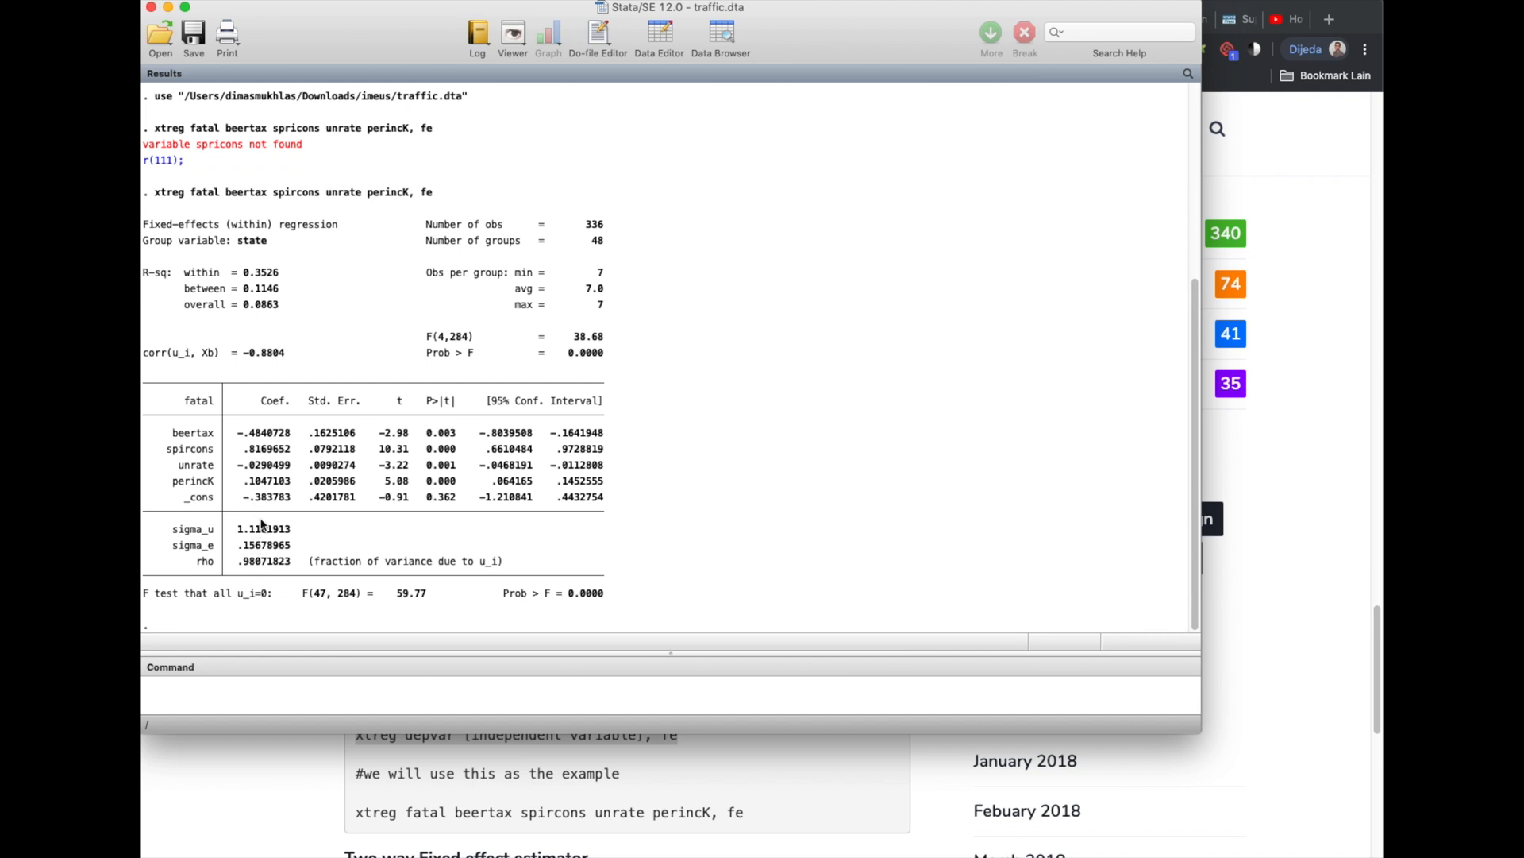
{"action": "mouse_move", "coordinate": [327, 607]}
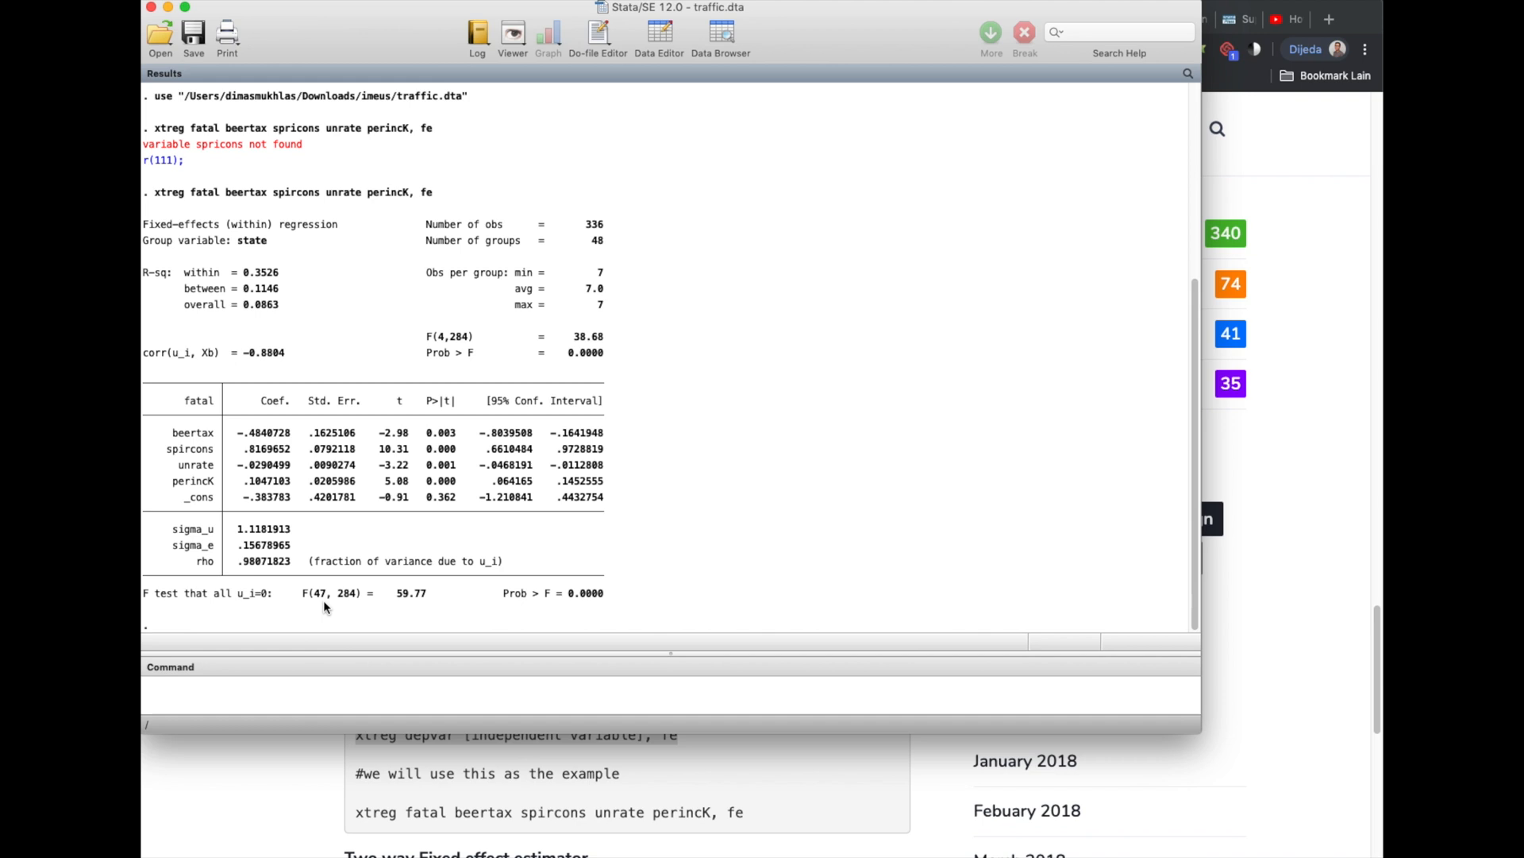
{"action": "mouse_move", "coordinate": [562, 602]}
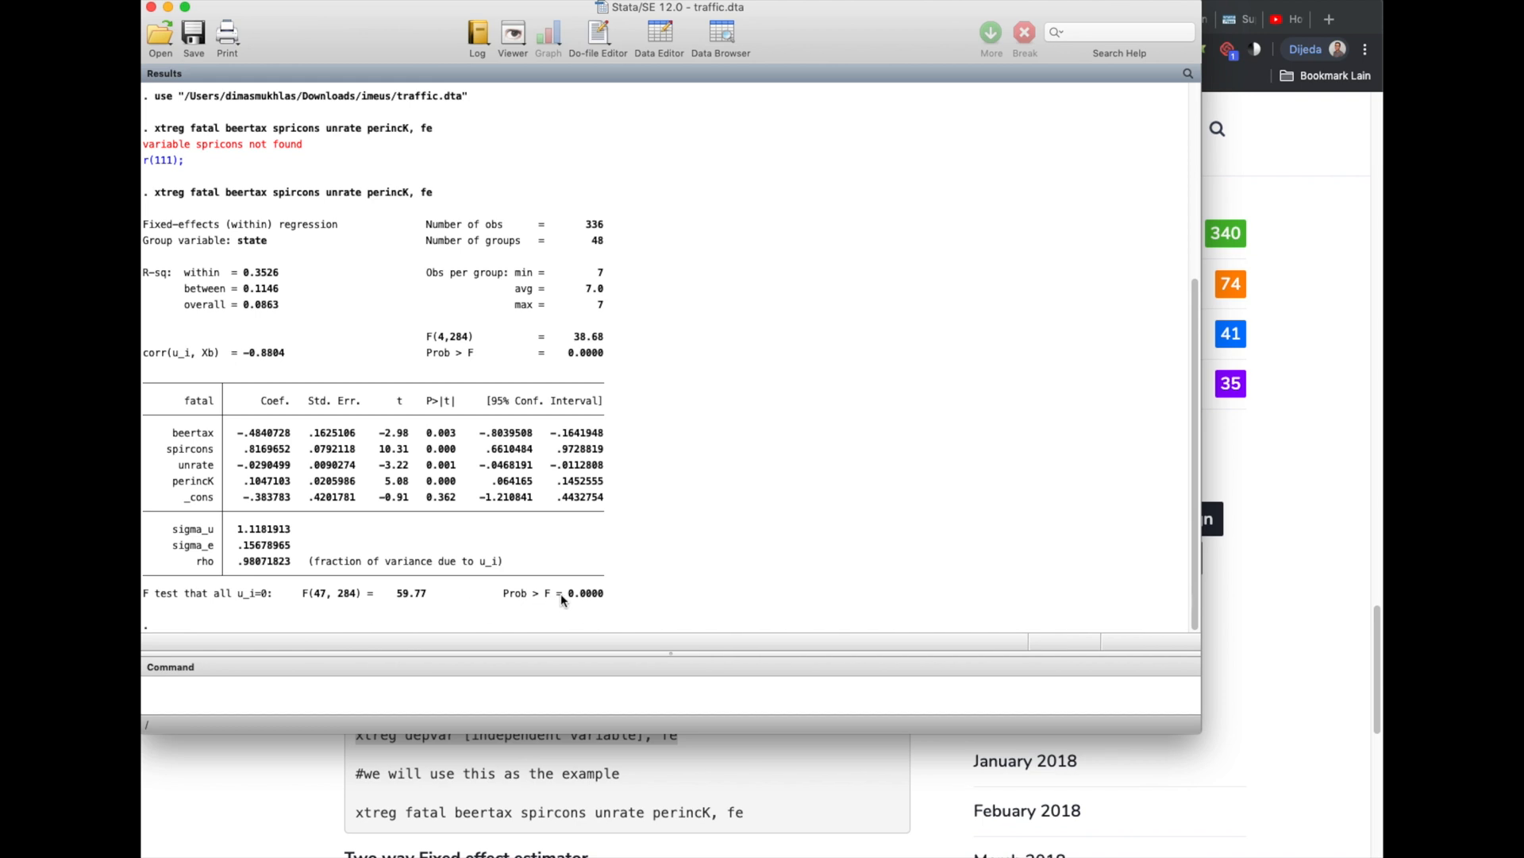
{"action": "double_click", "coordinate": [584, 594]}
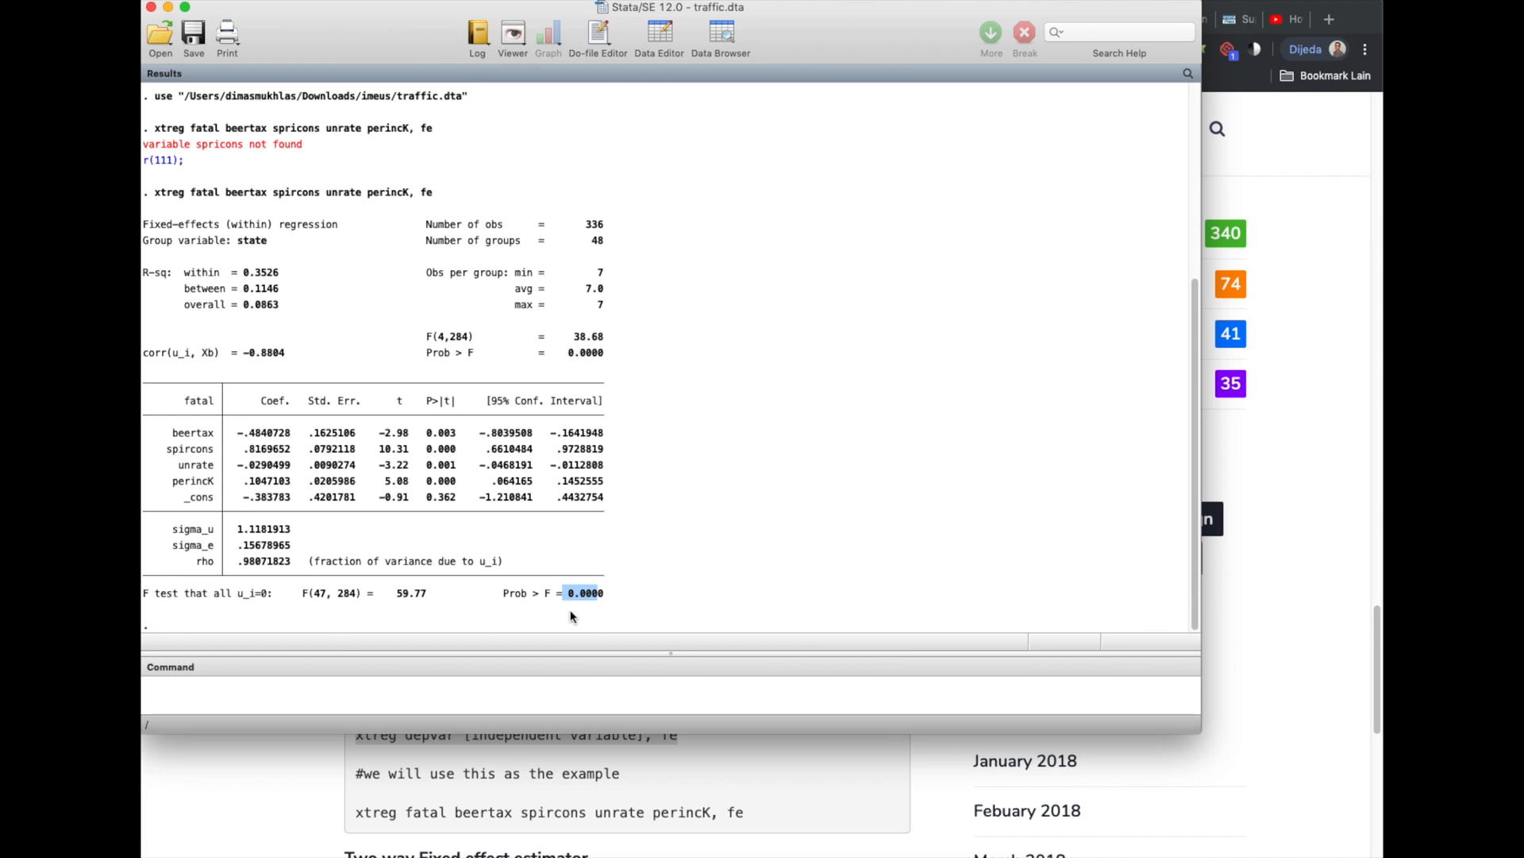
{"action": "mouse_move", "coordinate": [517, 607]}
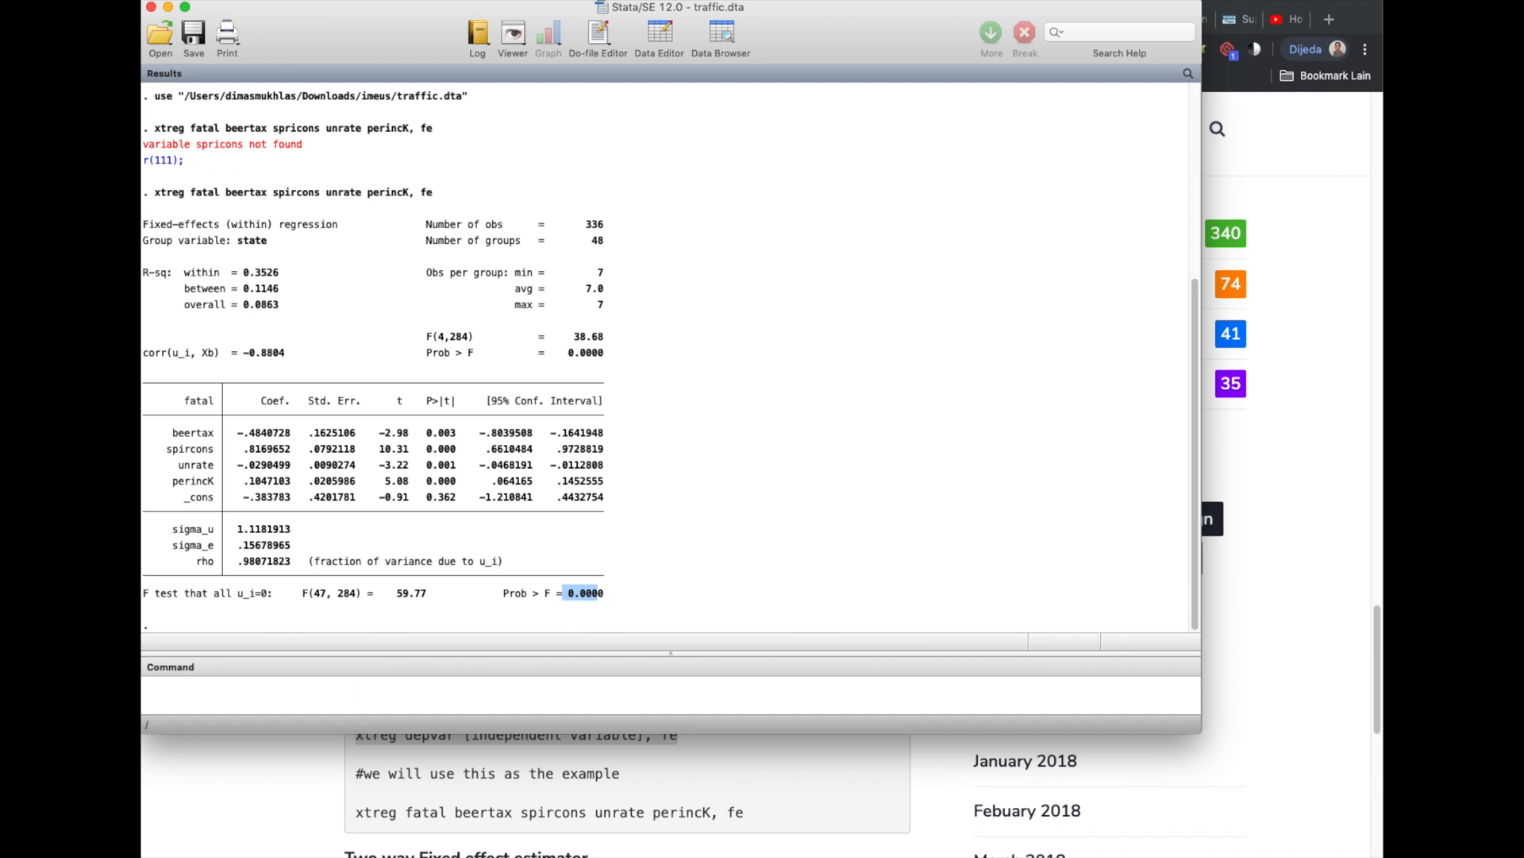
{"action": "mouse_move", "coordinate": [465, 266]}
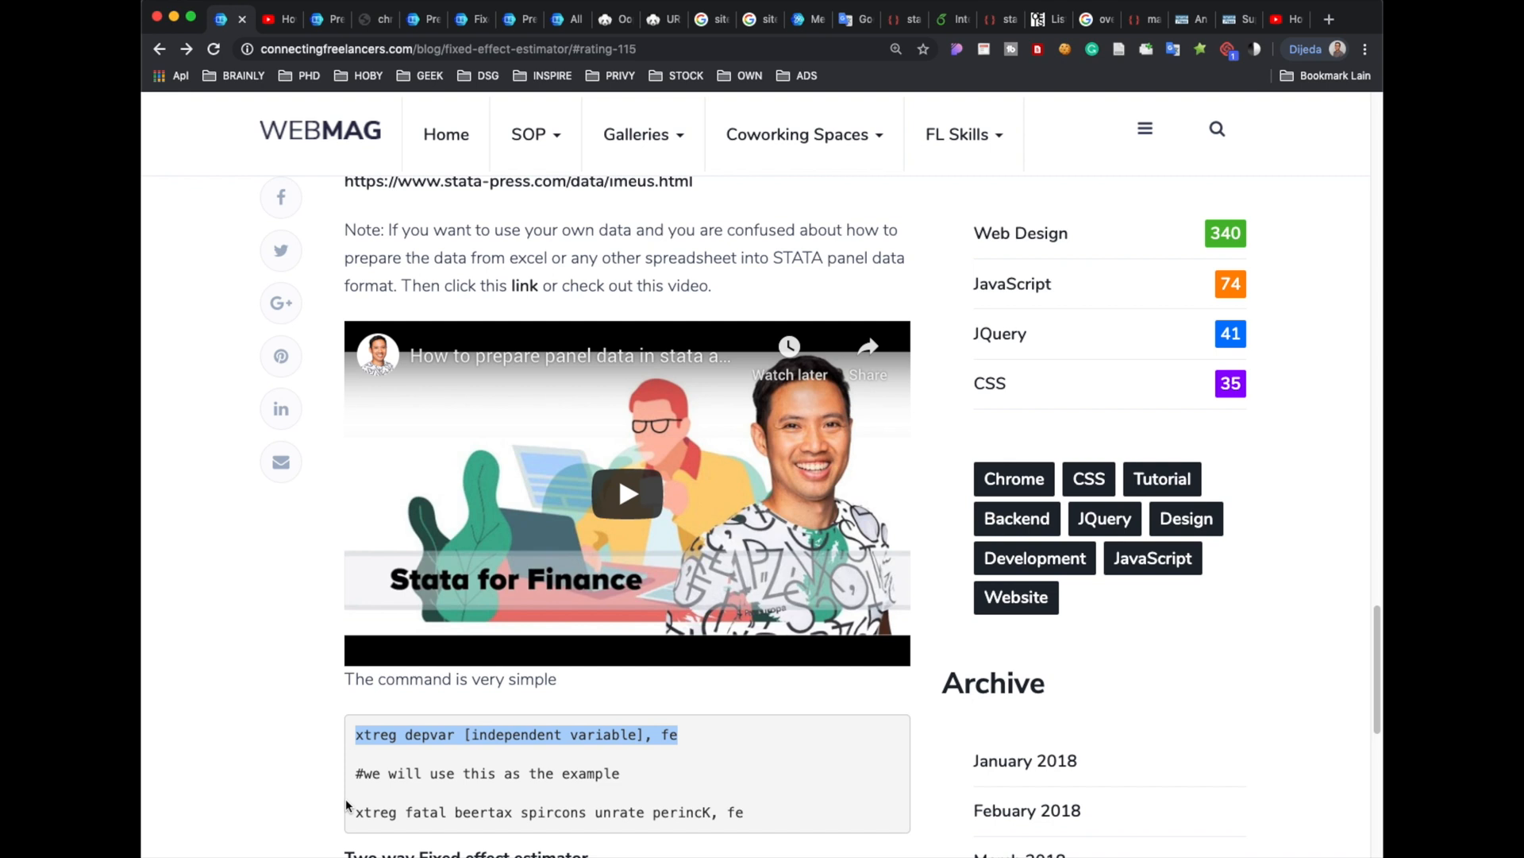
Reach the 'Two way Fixed effect estimator' code with its quietly tabulate year, generate(yr) line
{"action": "scroll", "scroll_direction": "down", "scroll_amount": 3}
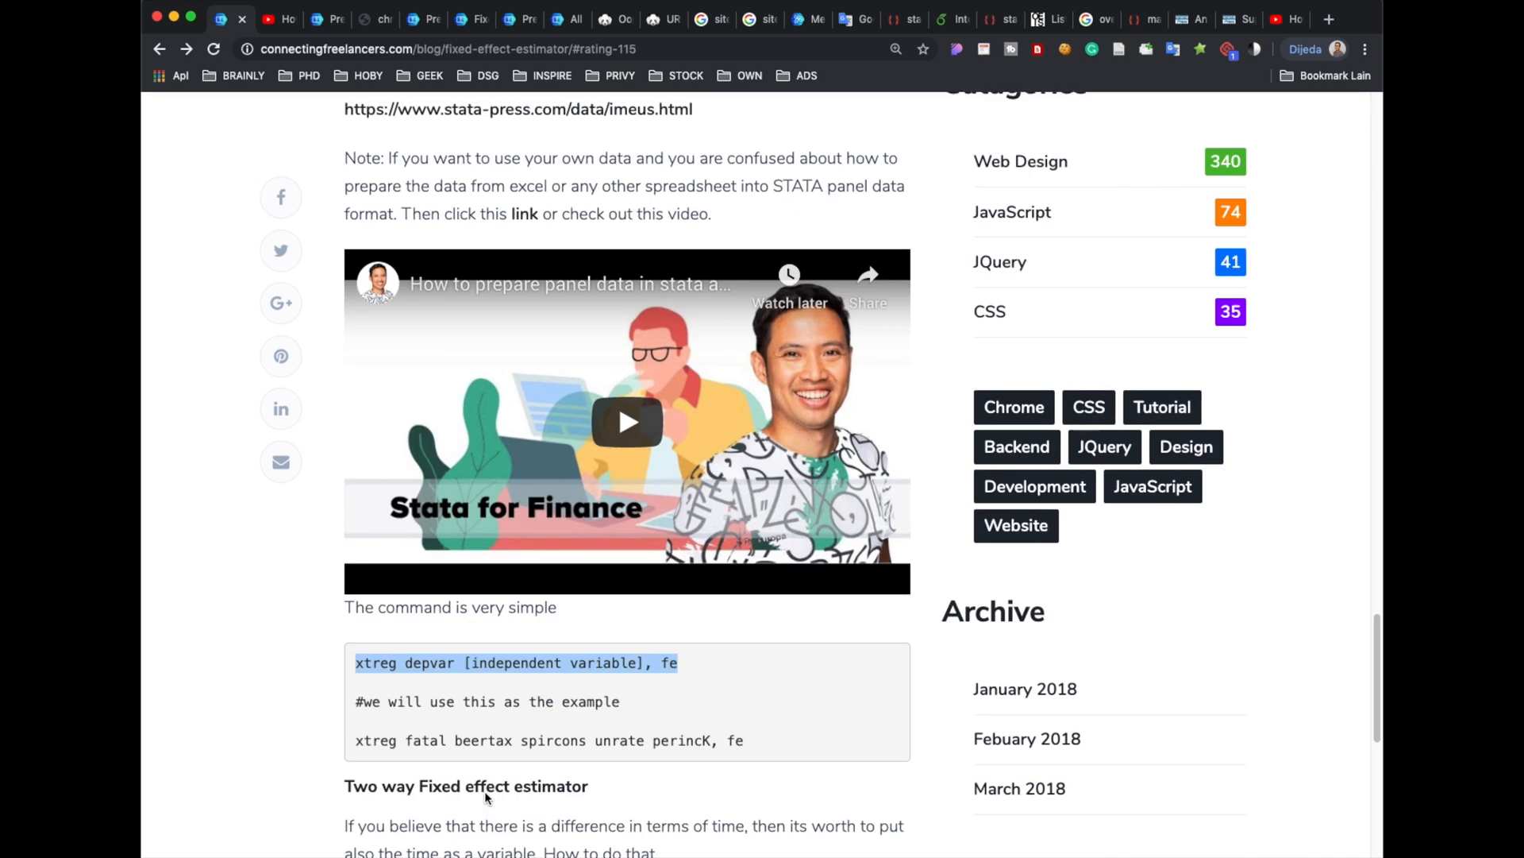
{"action": "scroll", "scroll_direction": "down", "scroll_amount": 3}
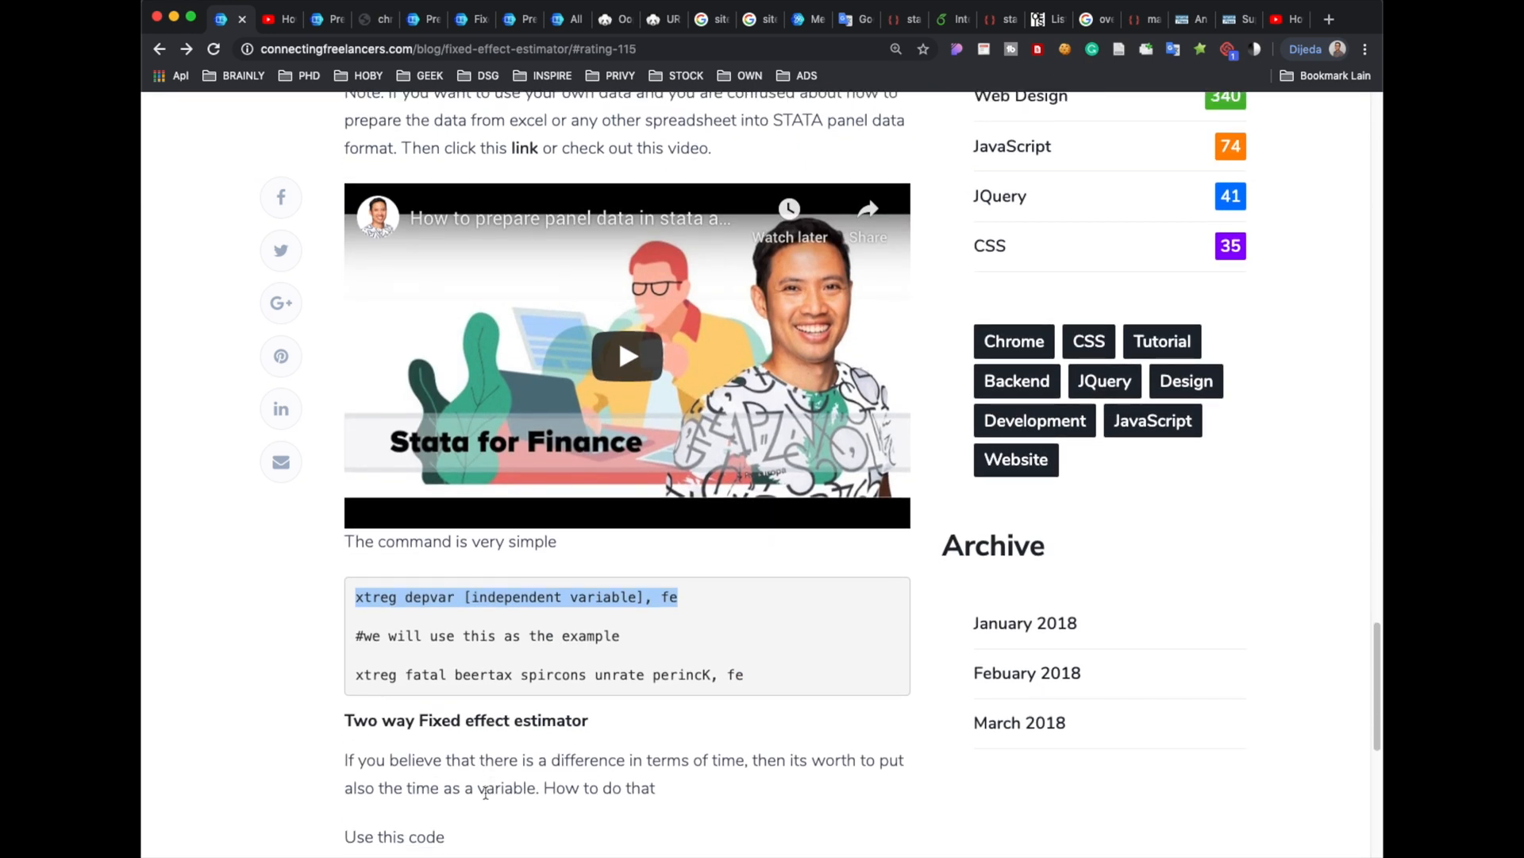
{"action": "mouse_move", "coordinate": [505, 784]}
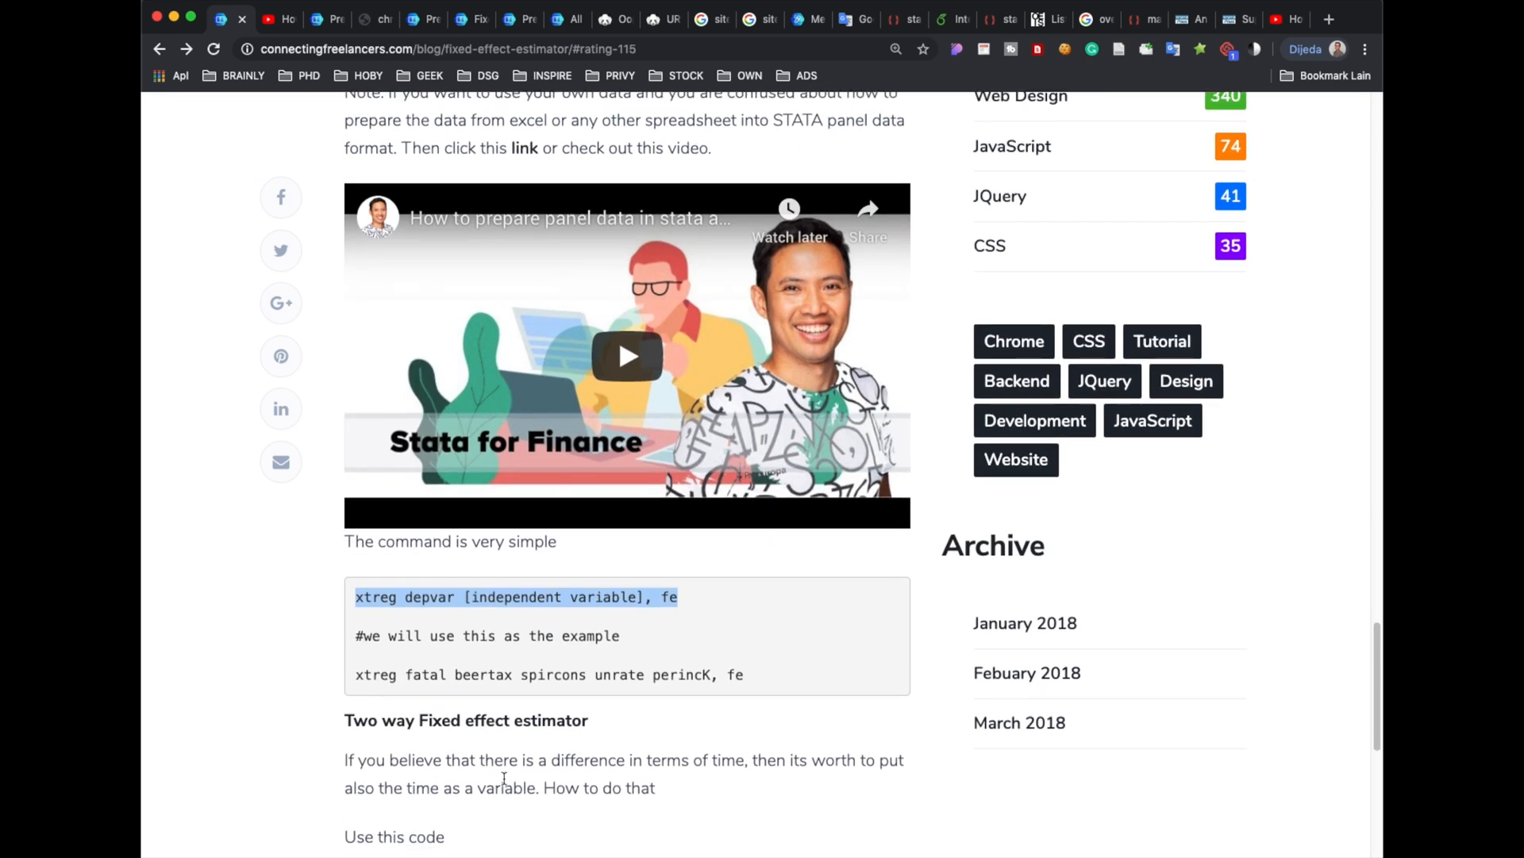
{"action": "scroll", "scroll_direction": "down", "scroll_amount": 3}
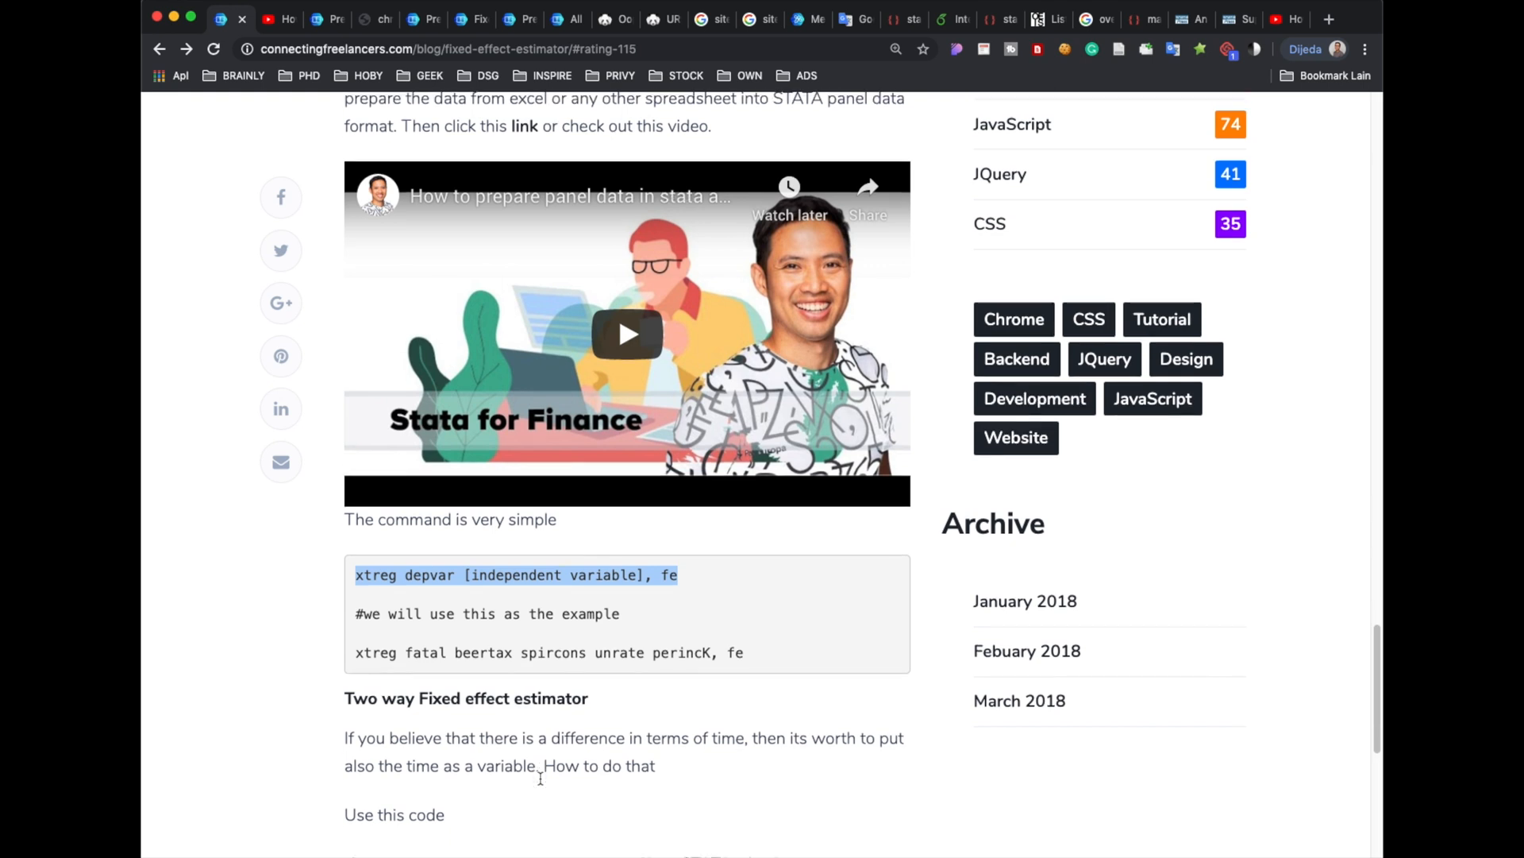
{"action": "scroll", "scroll_direction": "down", "scroll_amount": 3}
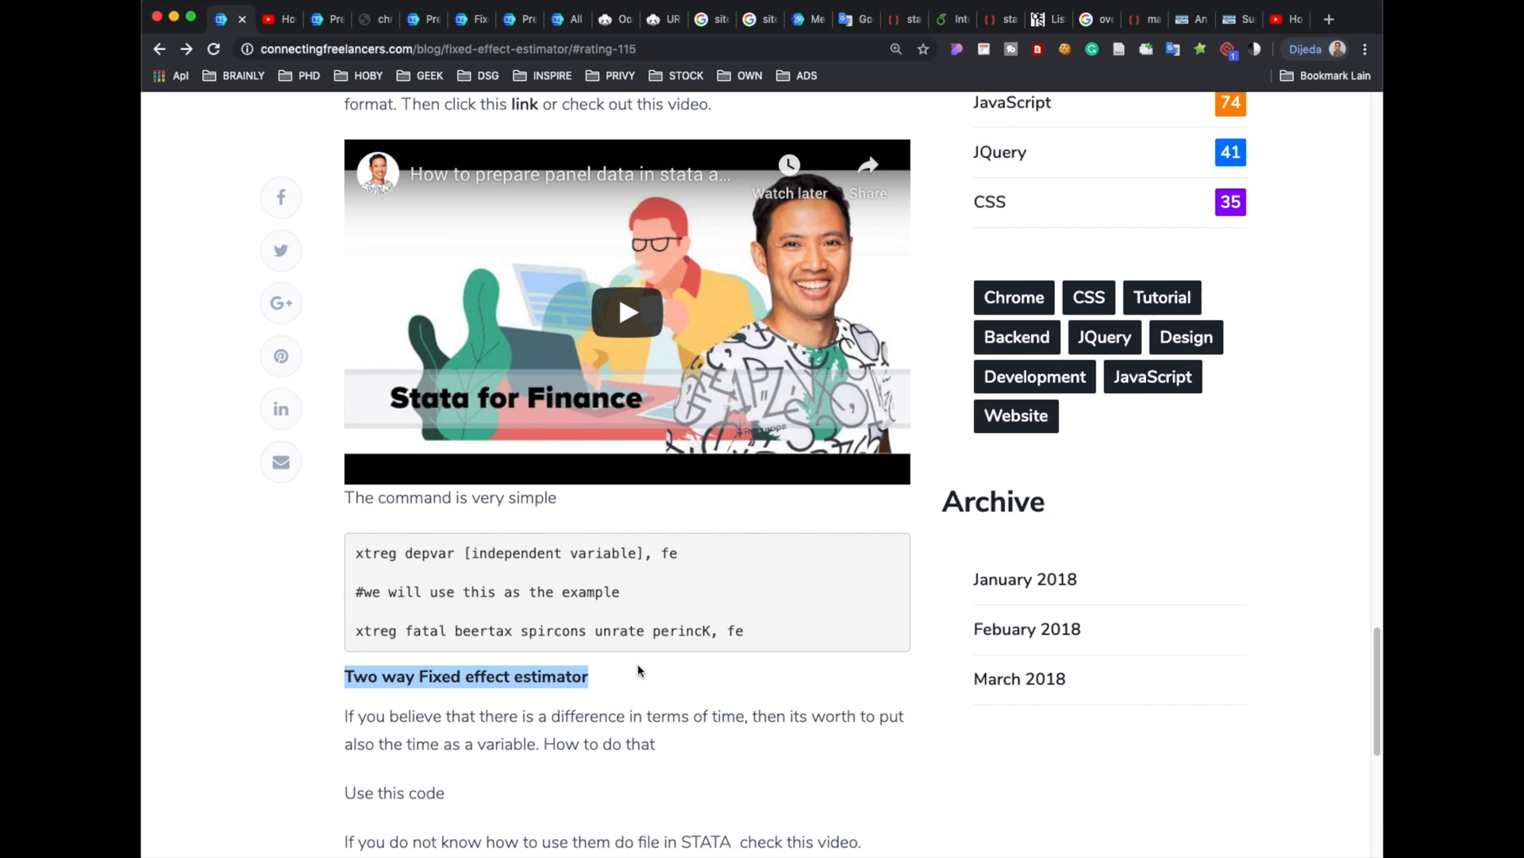
{"action": "mouse_move", "coordinate": [392, 772]}
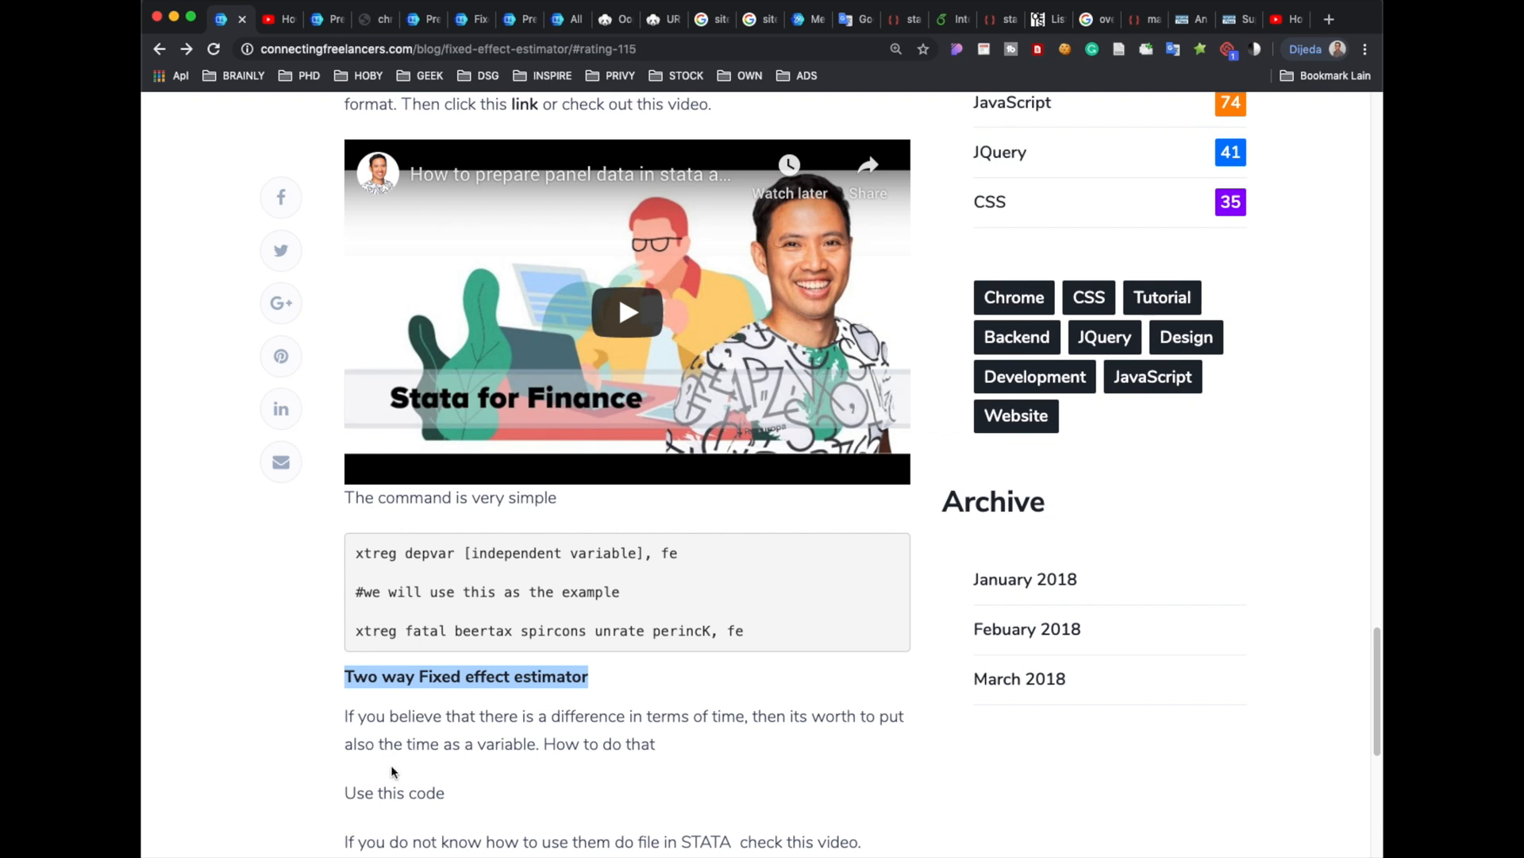
{"action": "scroll", "scroll_direction": "down", "scroll_amount": 3}
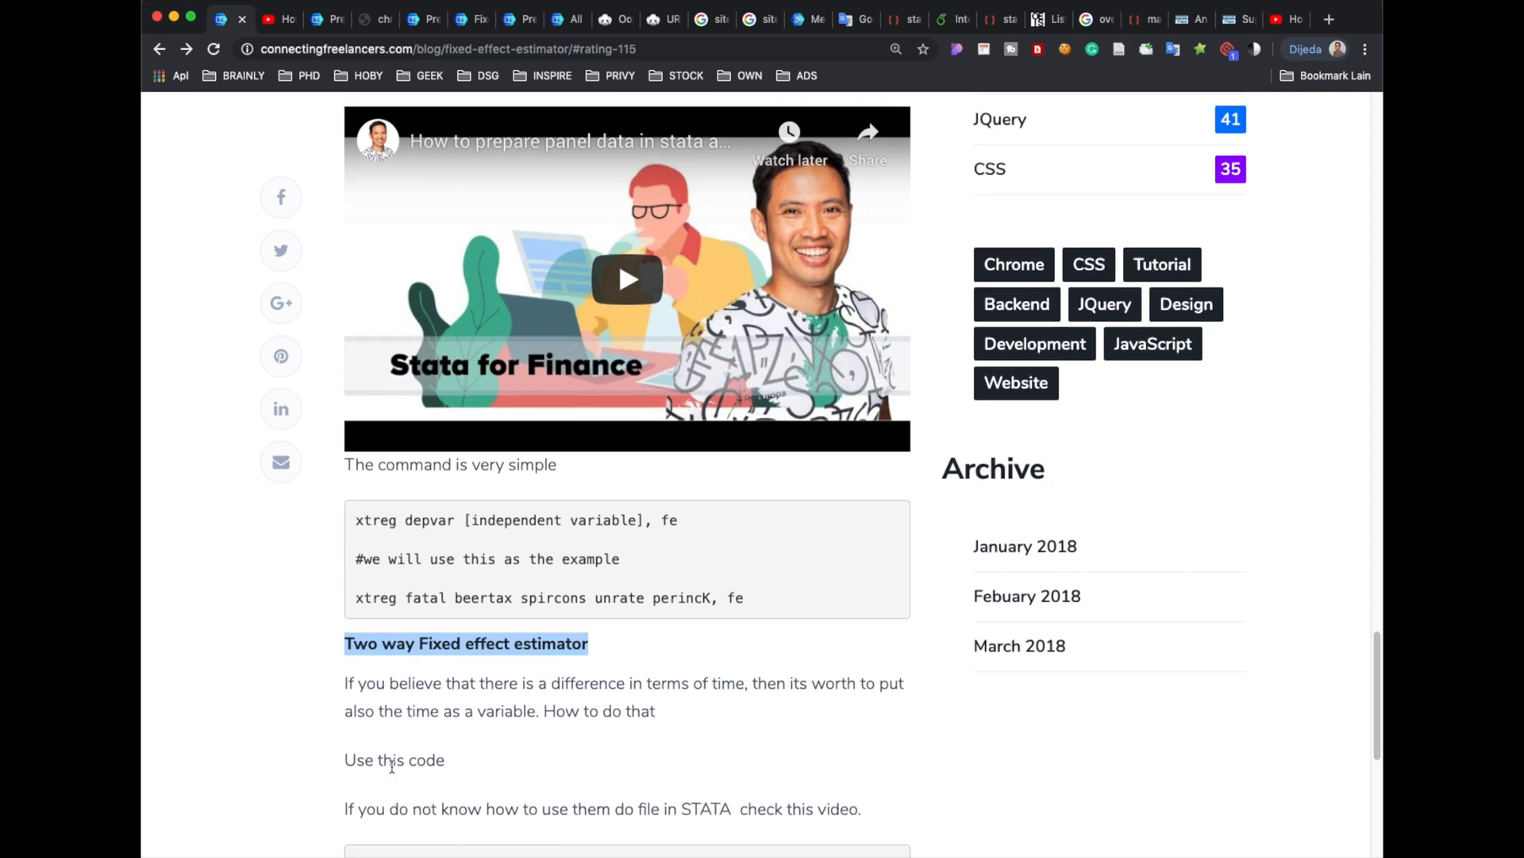
{"action": "scroll", "scroll_direction": "down", "scroll_amount": 3}
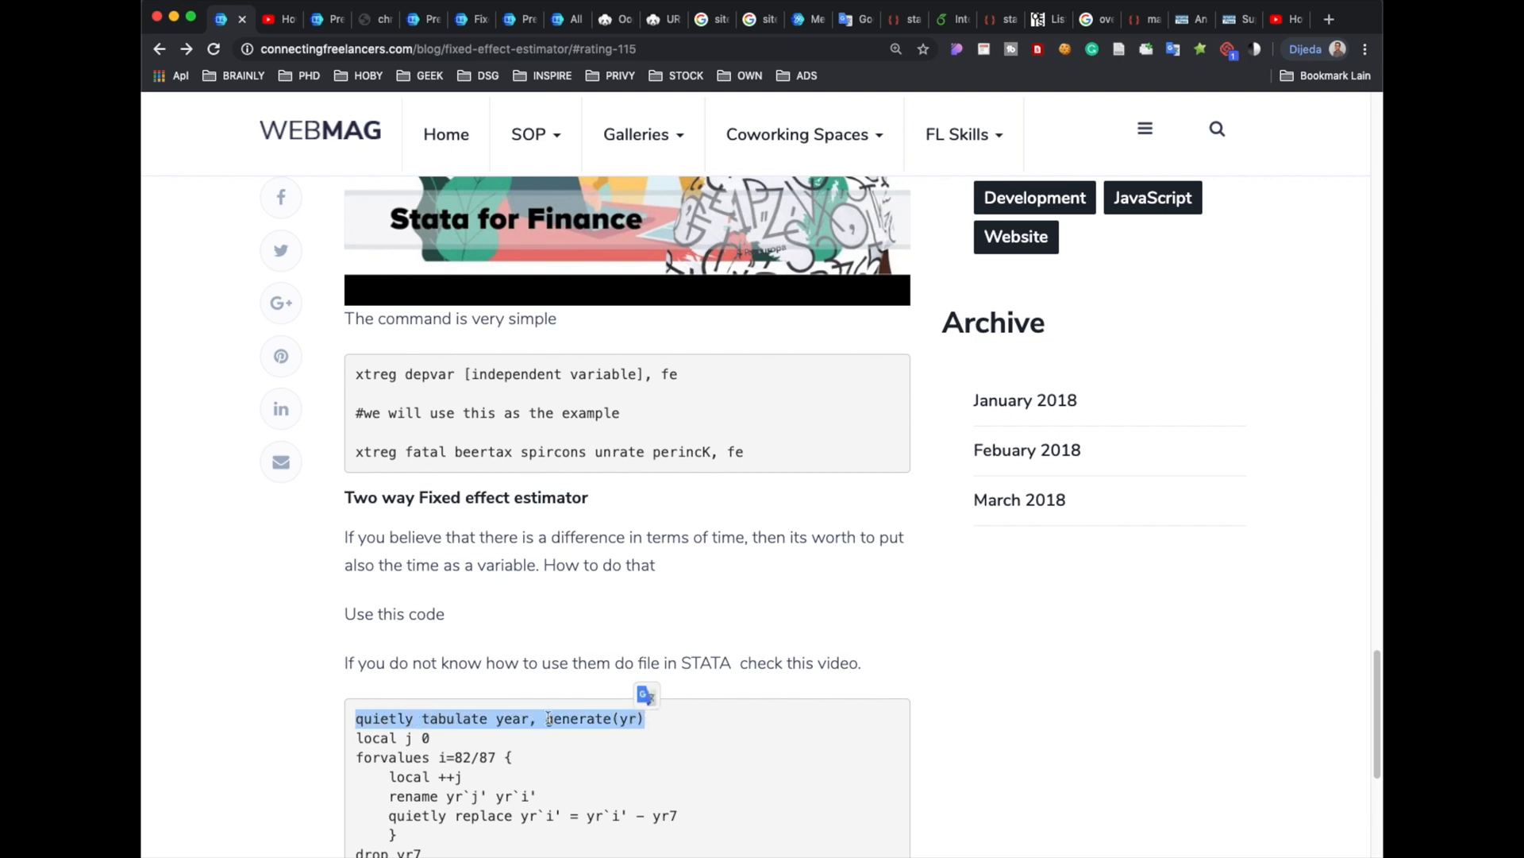
{"action": "mouse_move", "coordinate": [610, 722]}
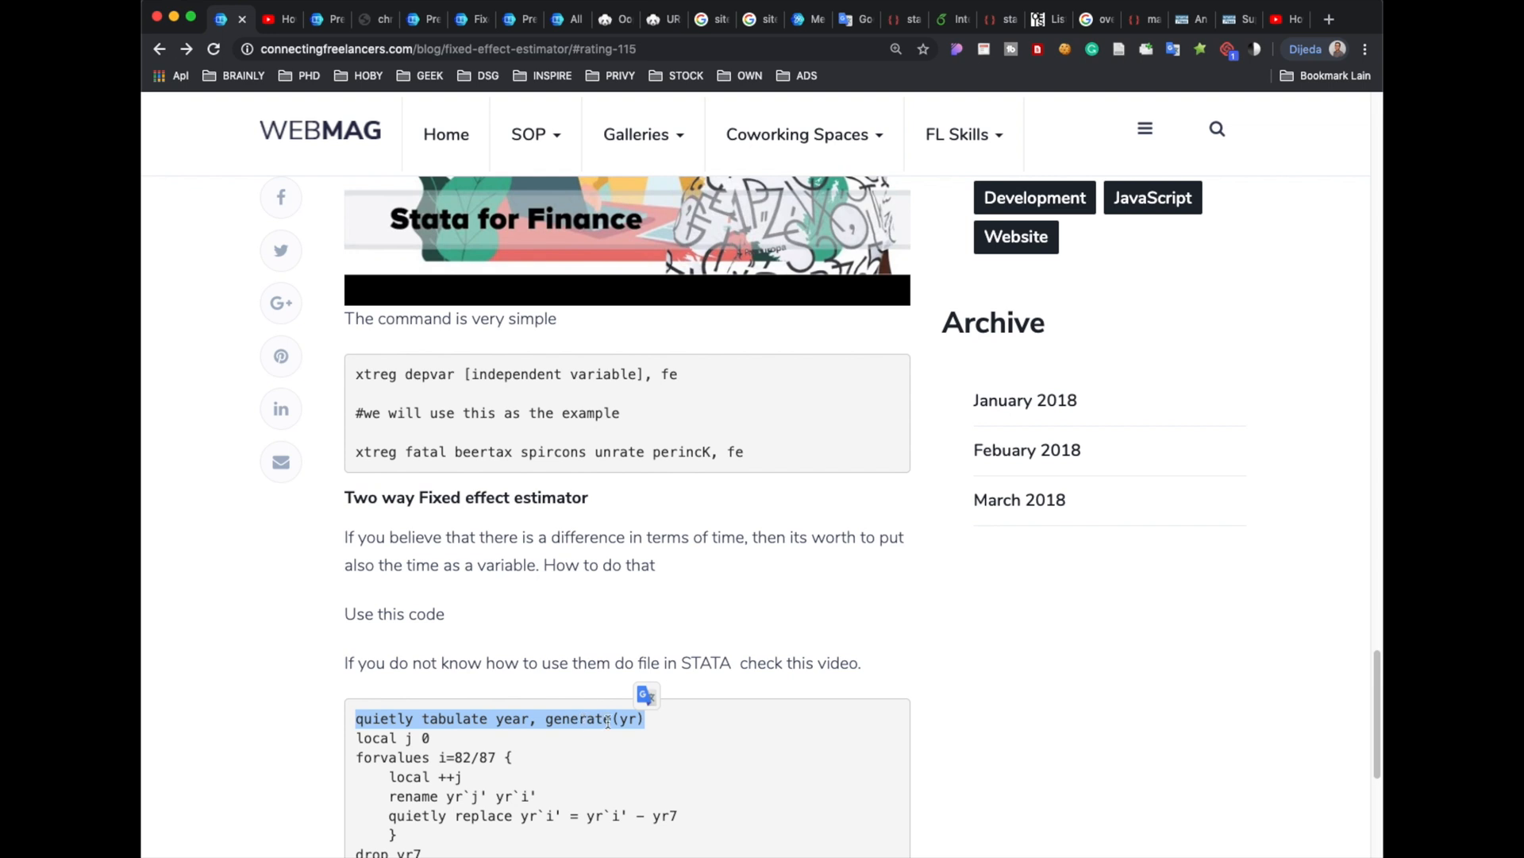
{"action": "mouse_move", "coordinate": [946, 277]}
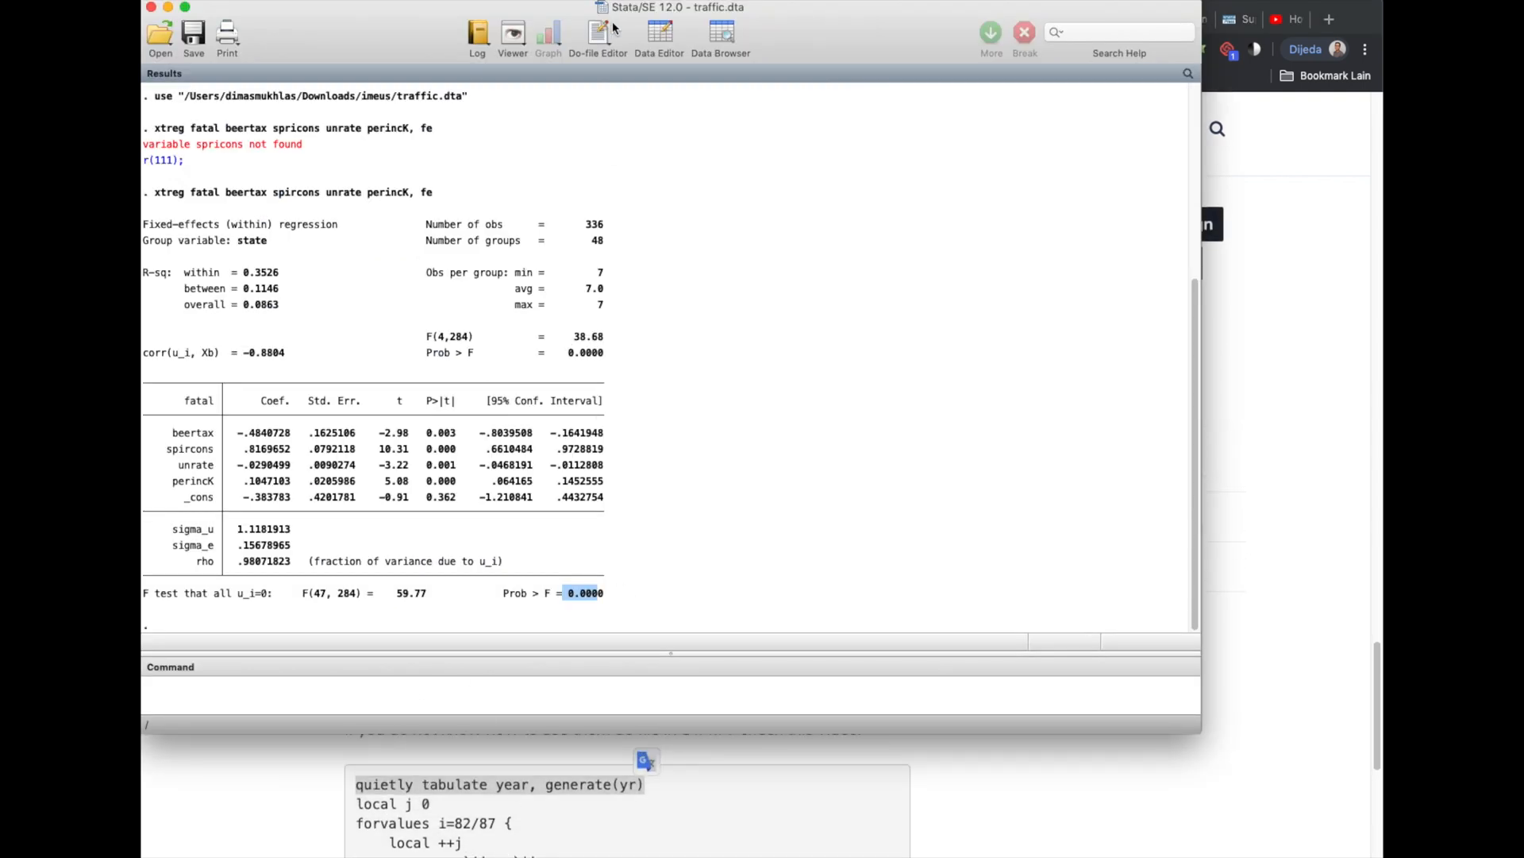
Run 'quietly tabulate year, generate(yr)' from a new do-file to create year dummies
{"action": "left_click", "coordinate": [600, 34]}
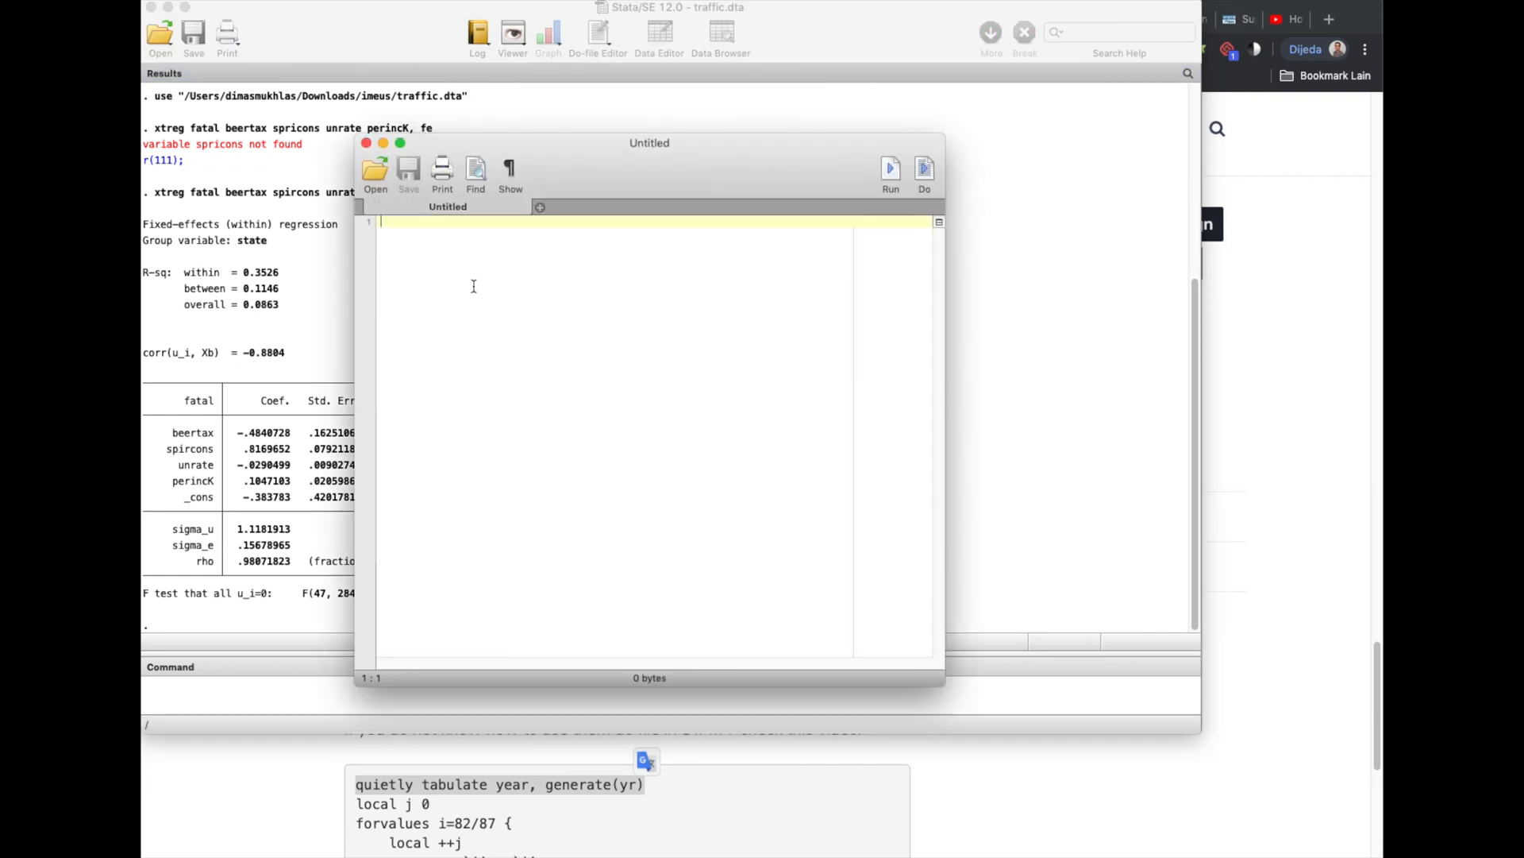
{"action": "type", "text": "quietly tabulate year, generate(yr)"}
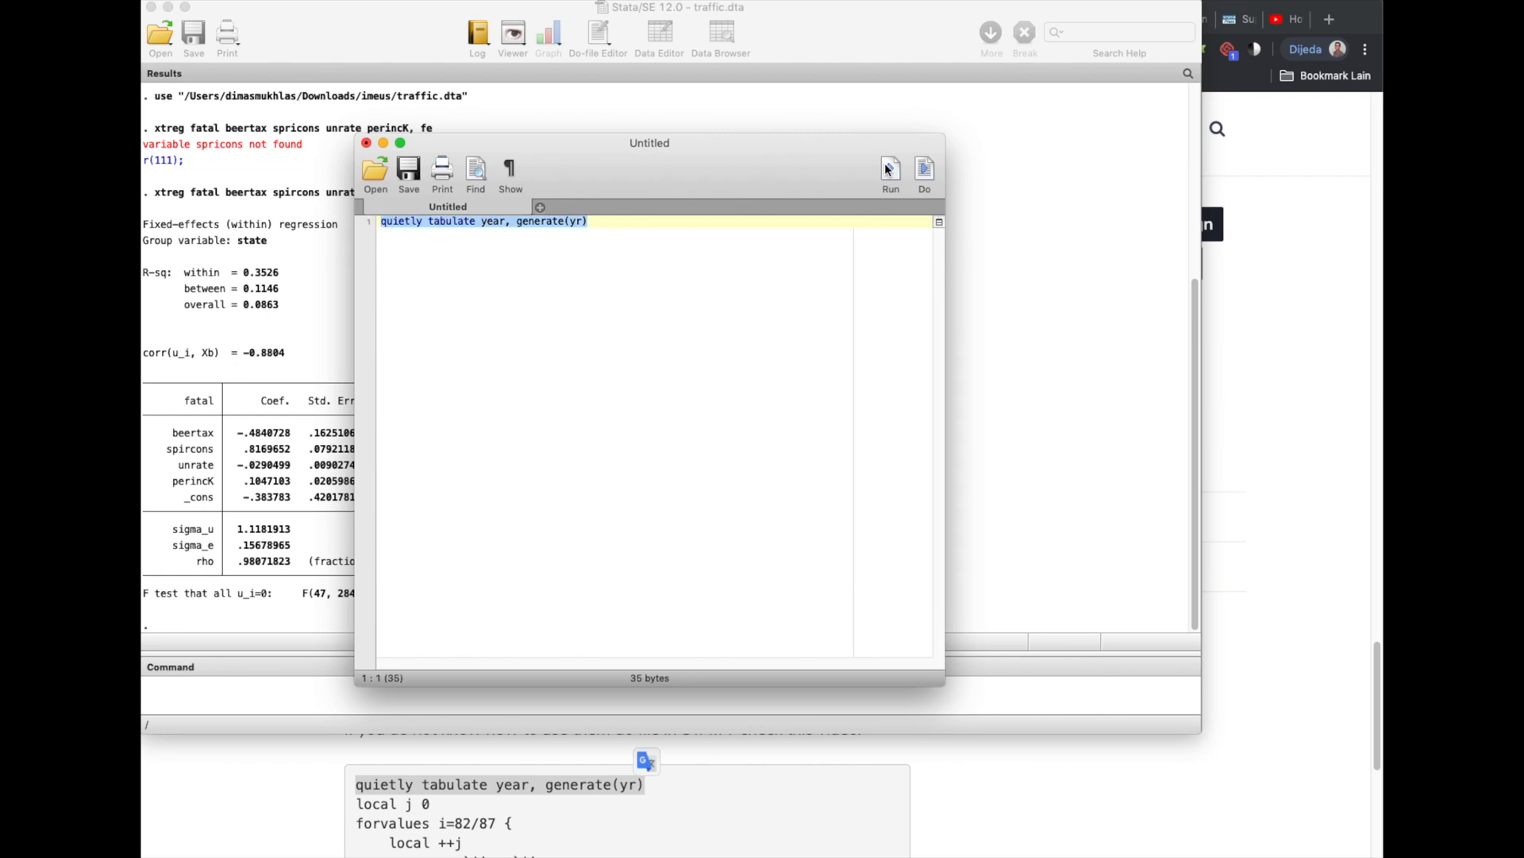
{"action": "left_click", "coordinate": [889, 167]}
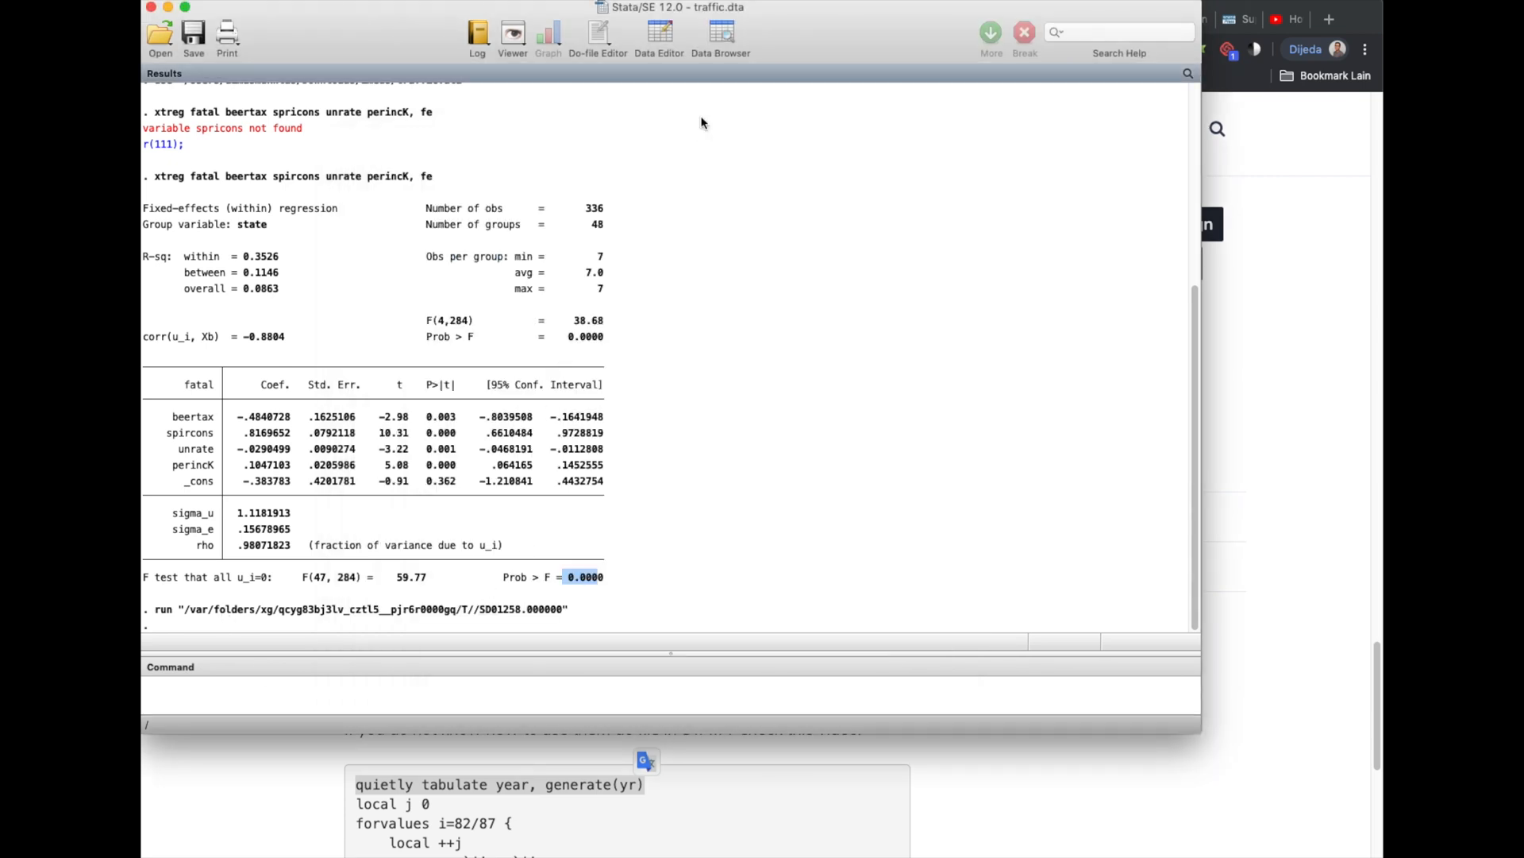
{"action": "mouse_move", "coordinate": [591, 834]}
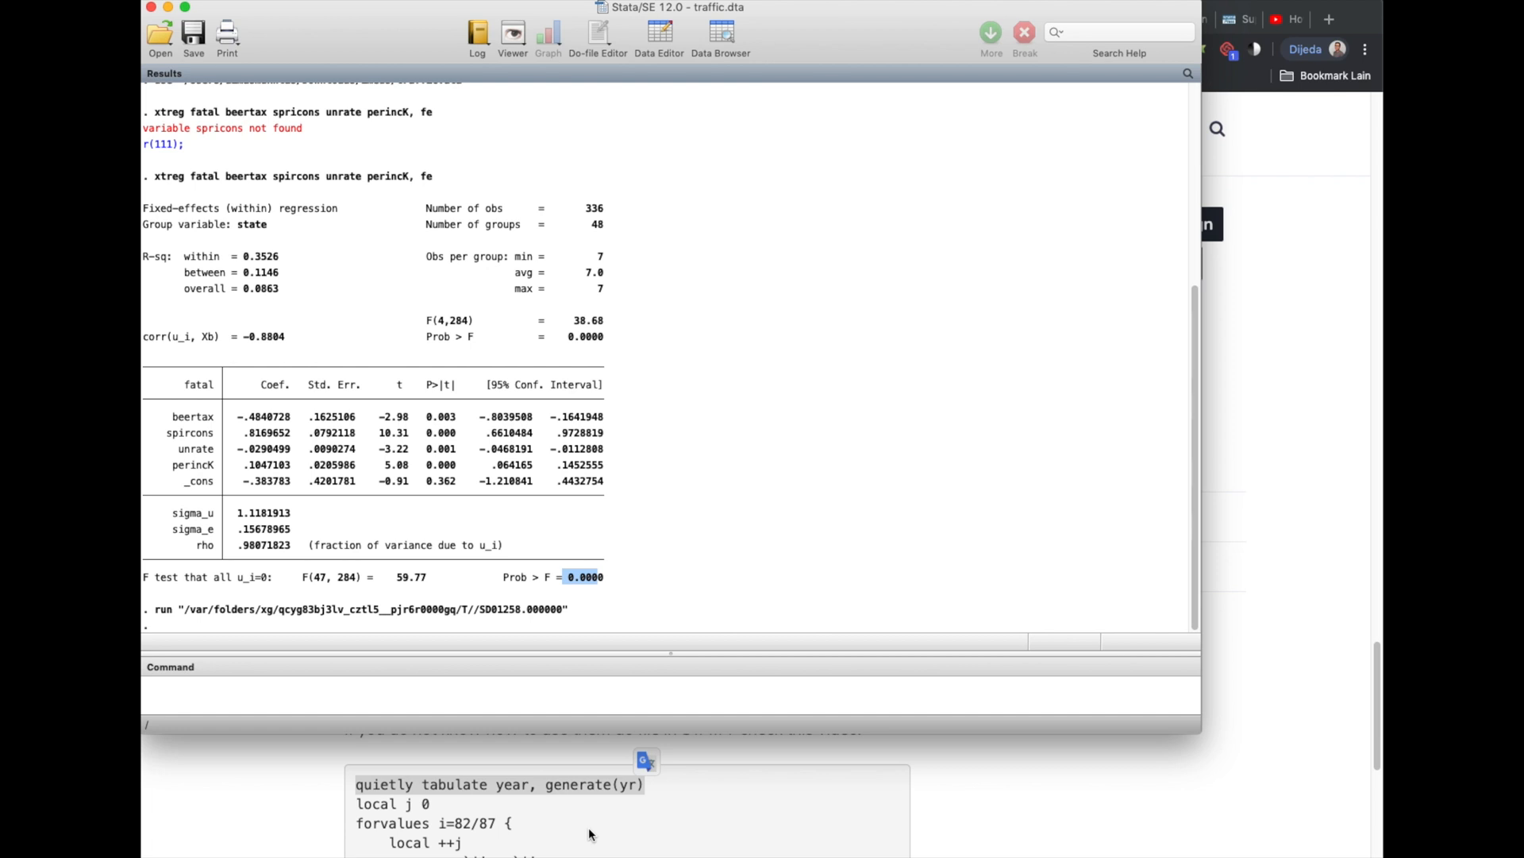
{"action": "mouse_move", "coordinate": [358, 808]}
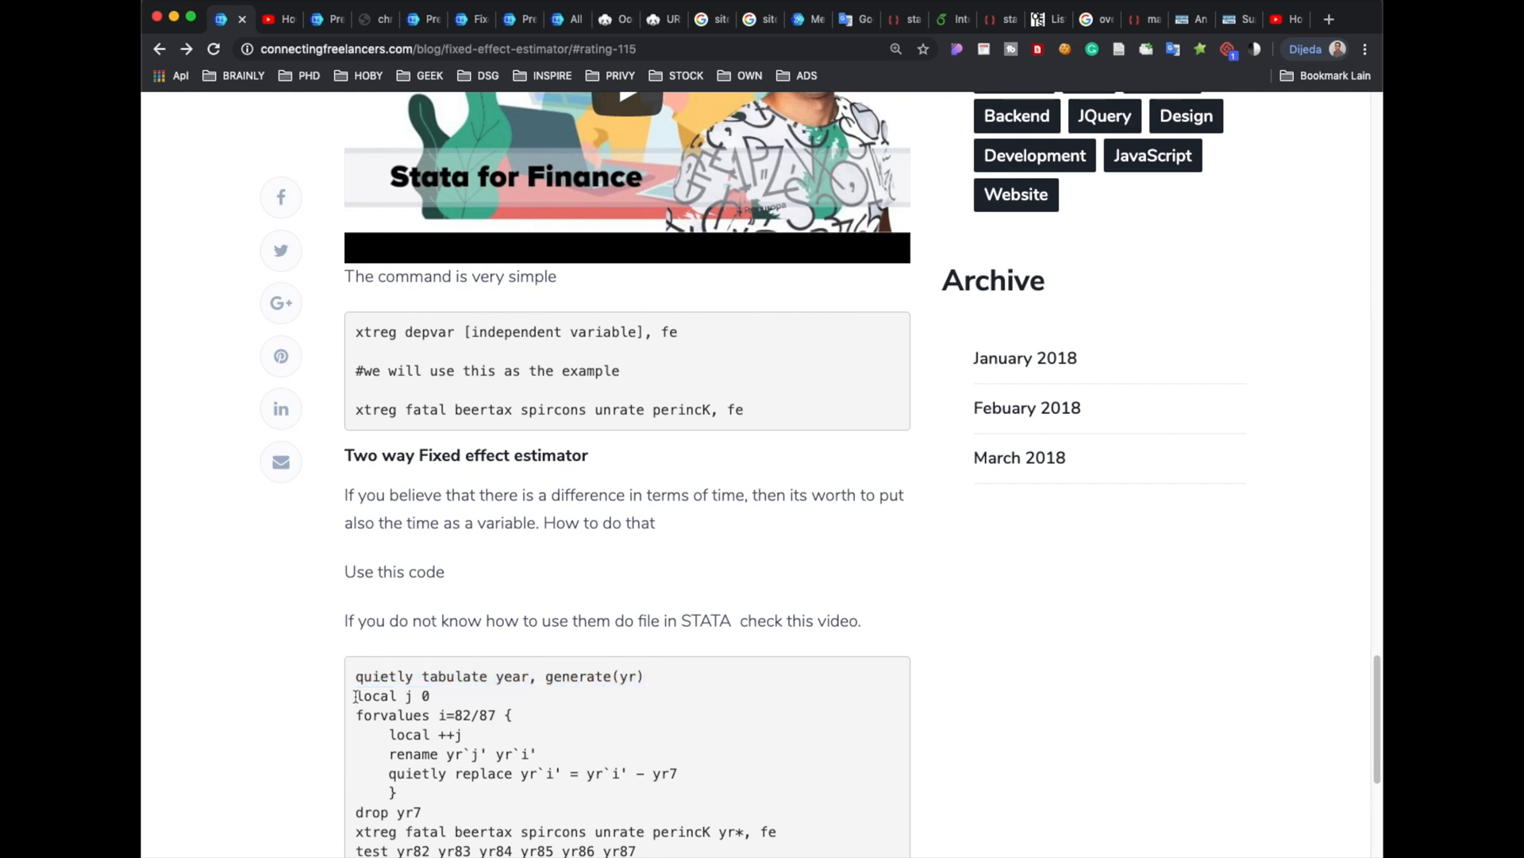
Copy the blog's local j / forvalues year-renaming loop and bring Stata to the front
{"action": "left_click_drag", "start_coordinate": [355, 694], "coordinate": [408, 812]}
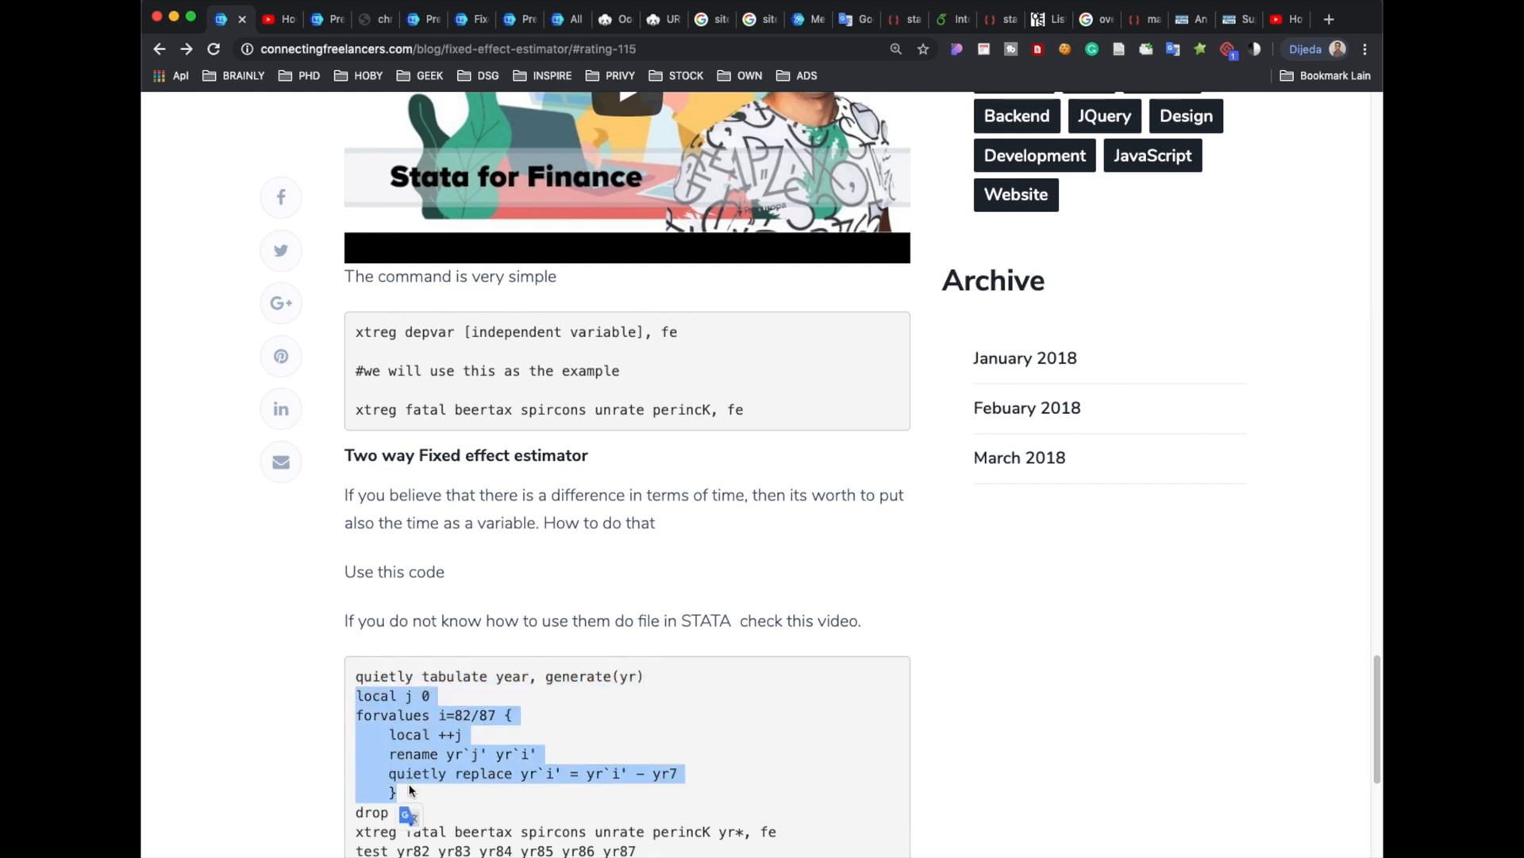
{"action": "mouse_move", "coordinate": [619, 468]}
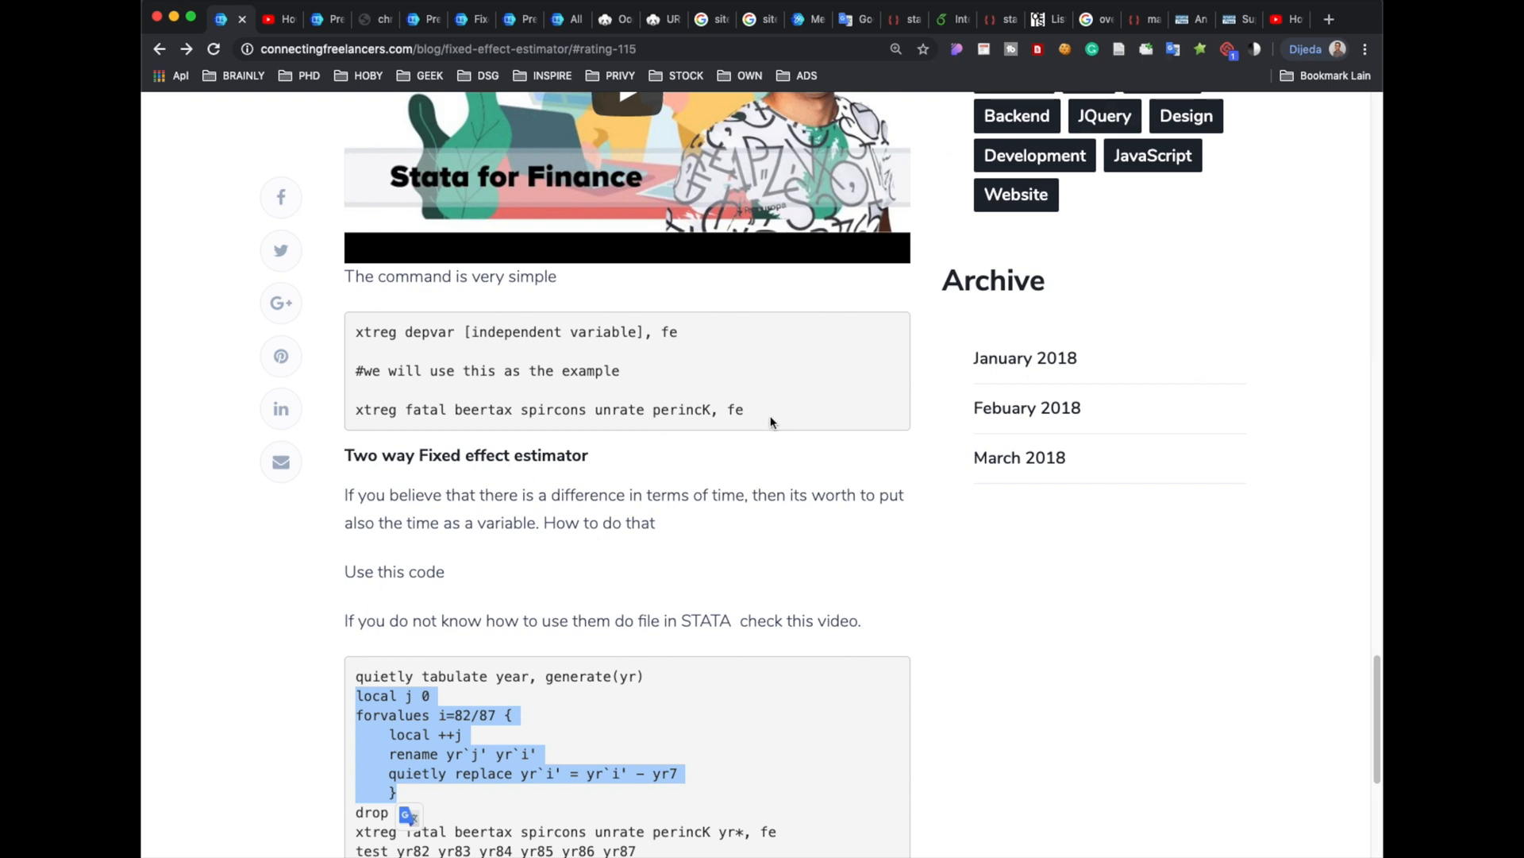
{"action": "mouse_move", "coordinate": [1087, 220]}
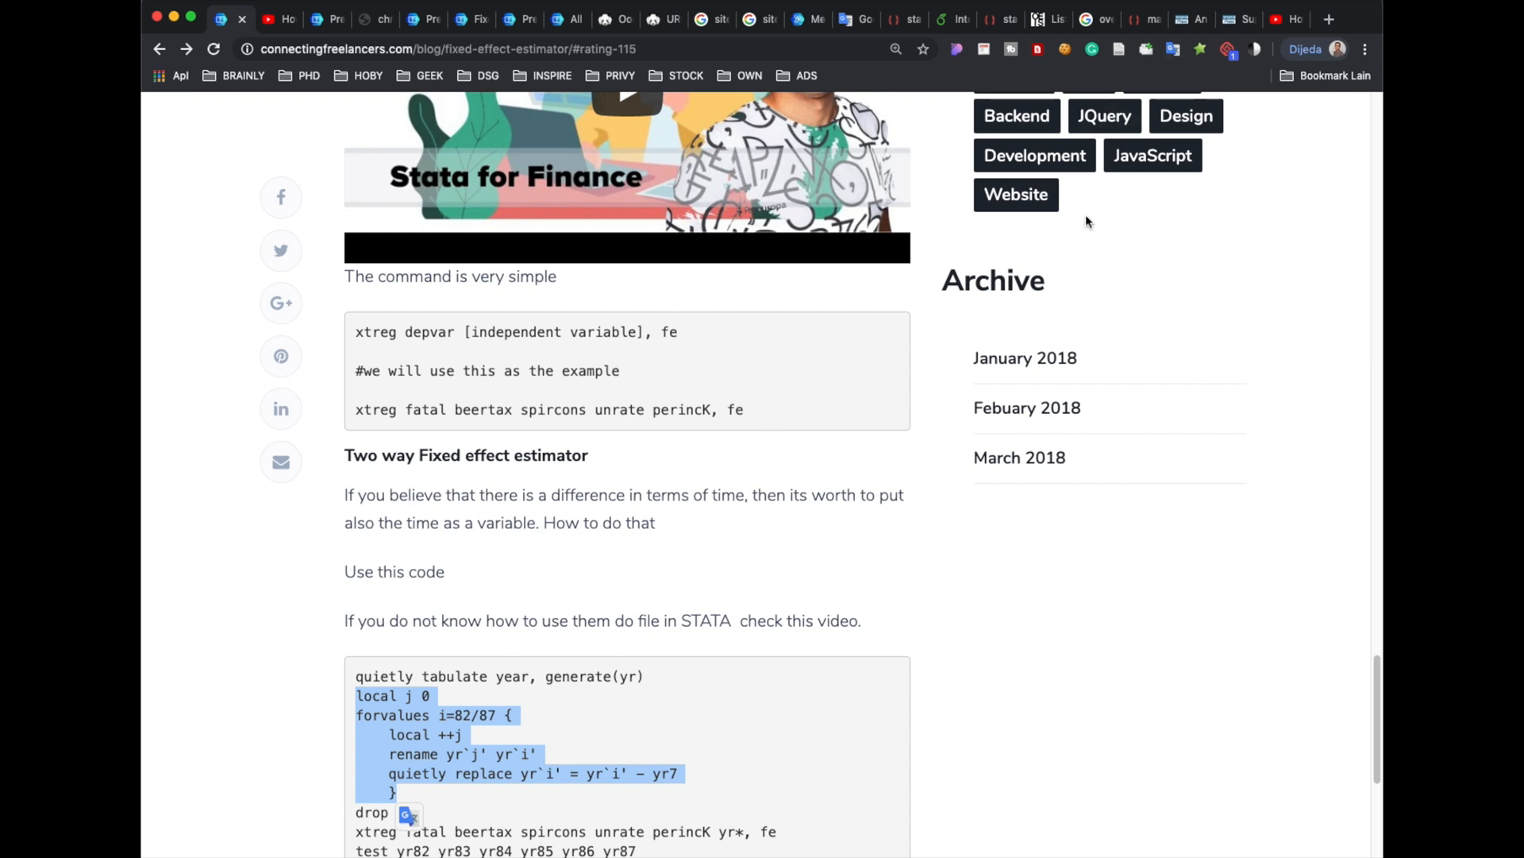
{"action": "key", "text": "cmd+tab"}
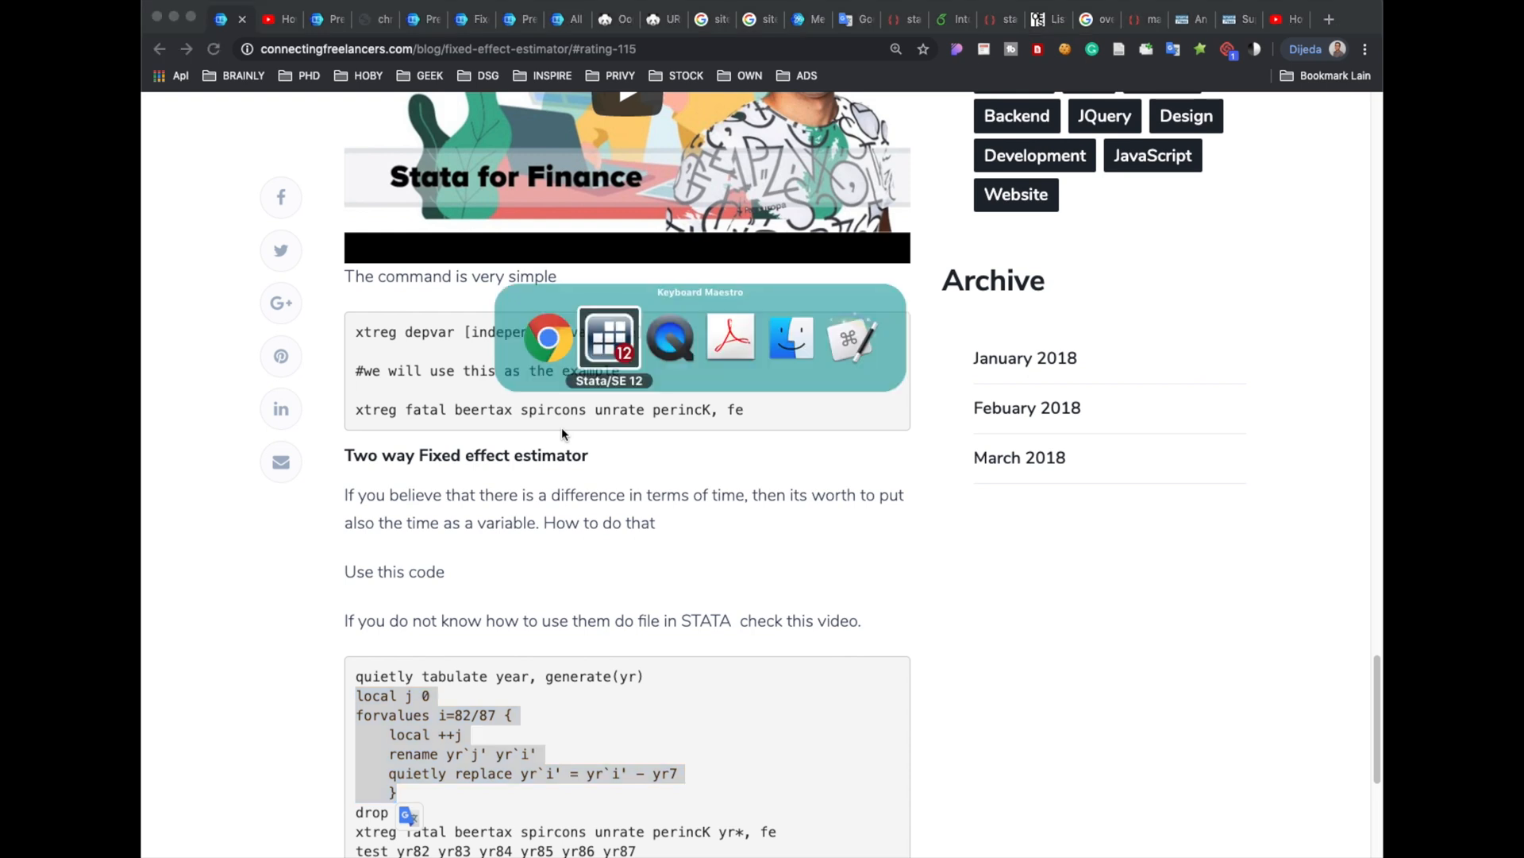
{"action": "left_click", "coordinate": [610, 337]}
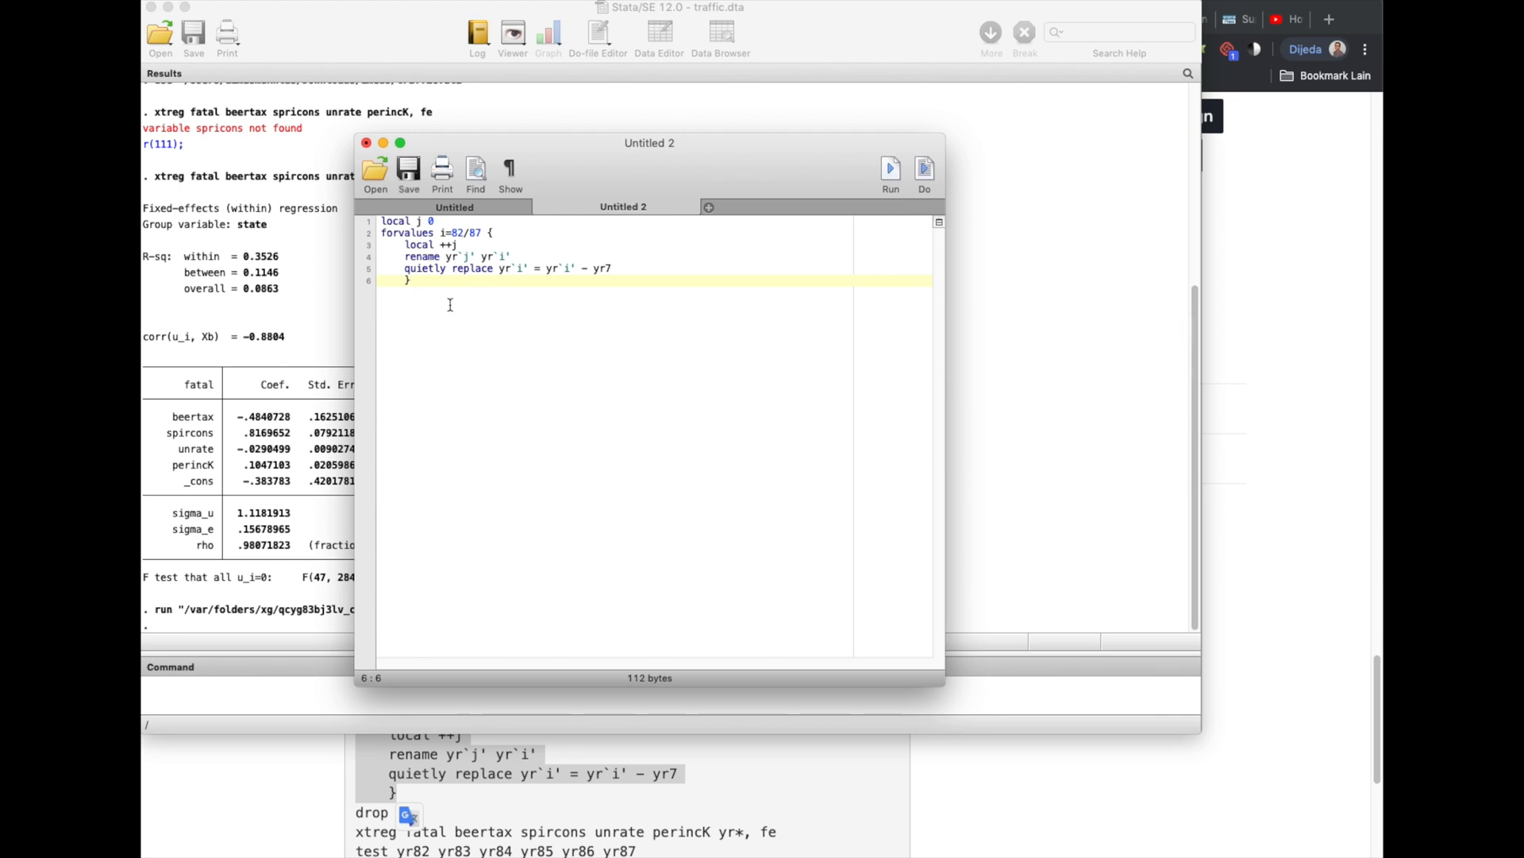
Run the renaming loop creating yr82–yr87 and yr7, then view those columns in the Data Editor
{"action": "key", "text": "cmd+a"}
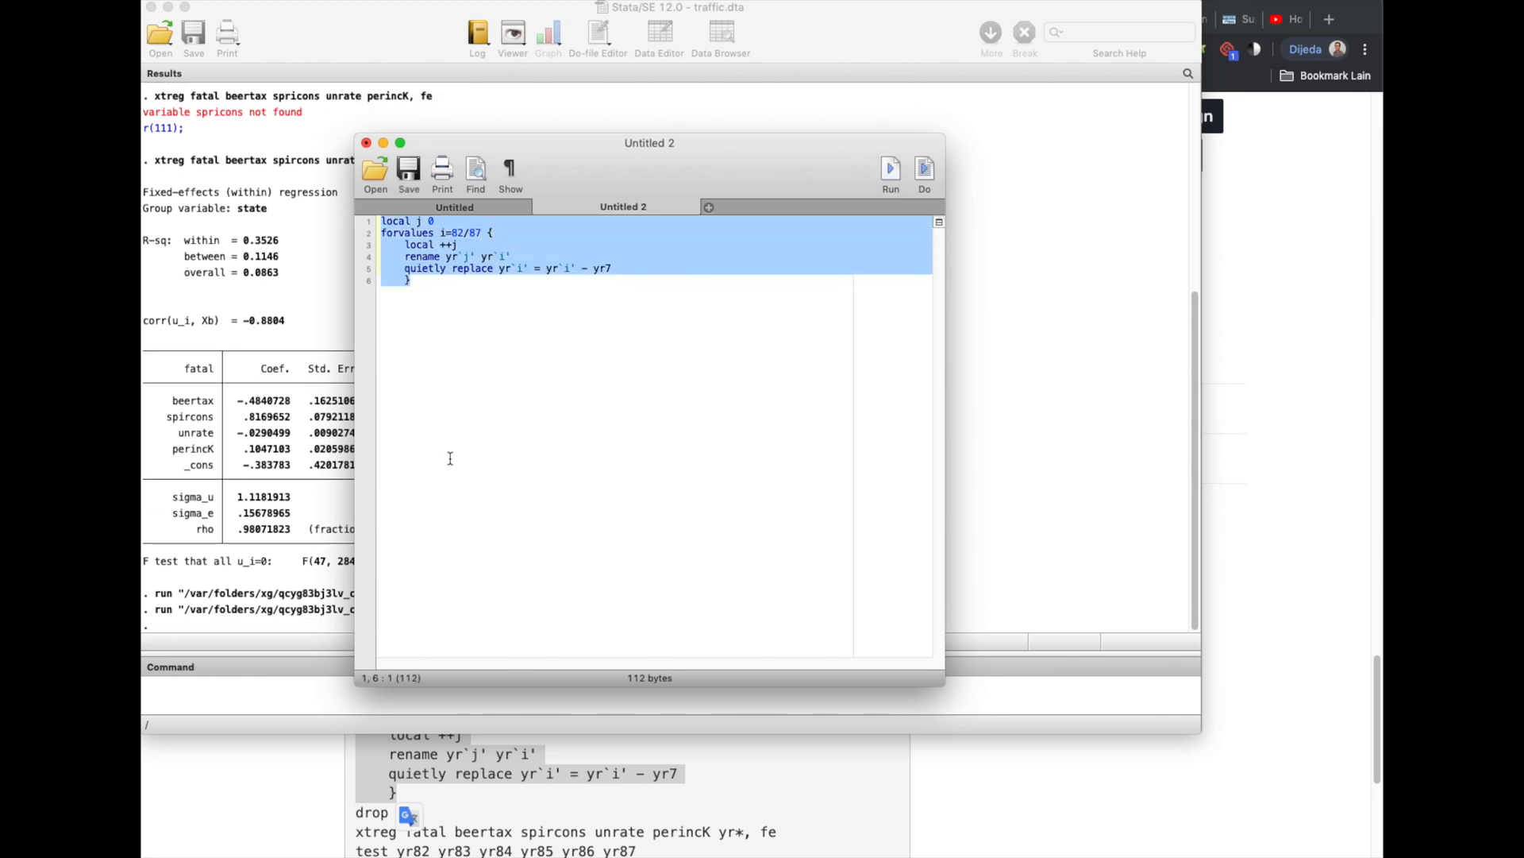
{"action": "left_click", "coordinate": [365, 143]}
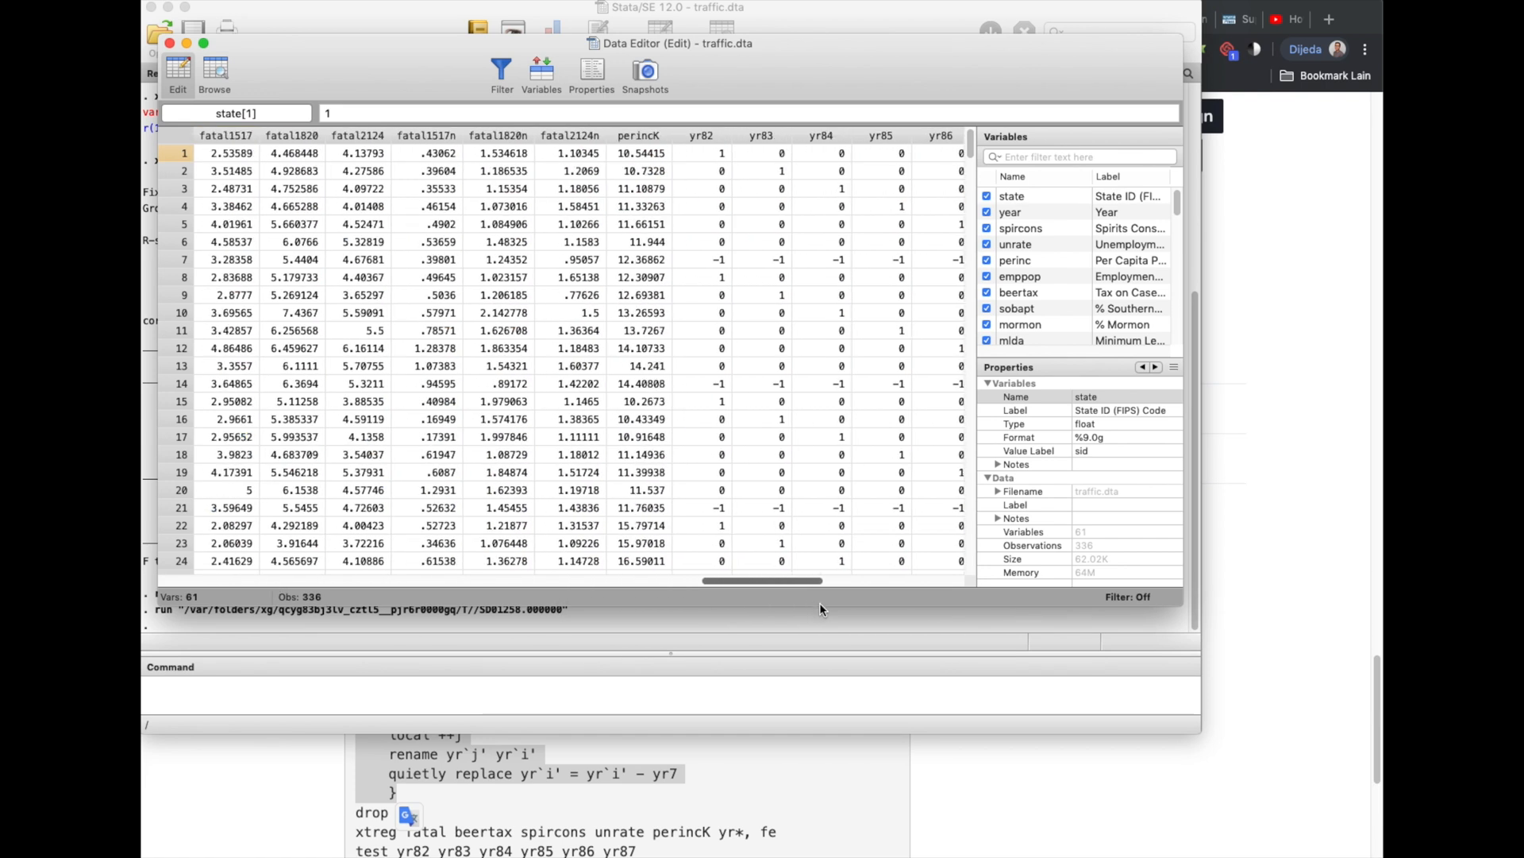
{"action": "scroll", "scroll_direction": "right", "scroll_amount": 3}
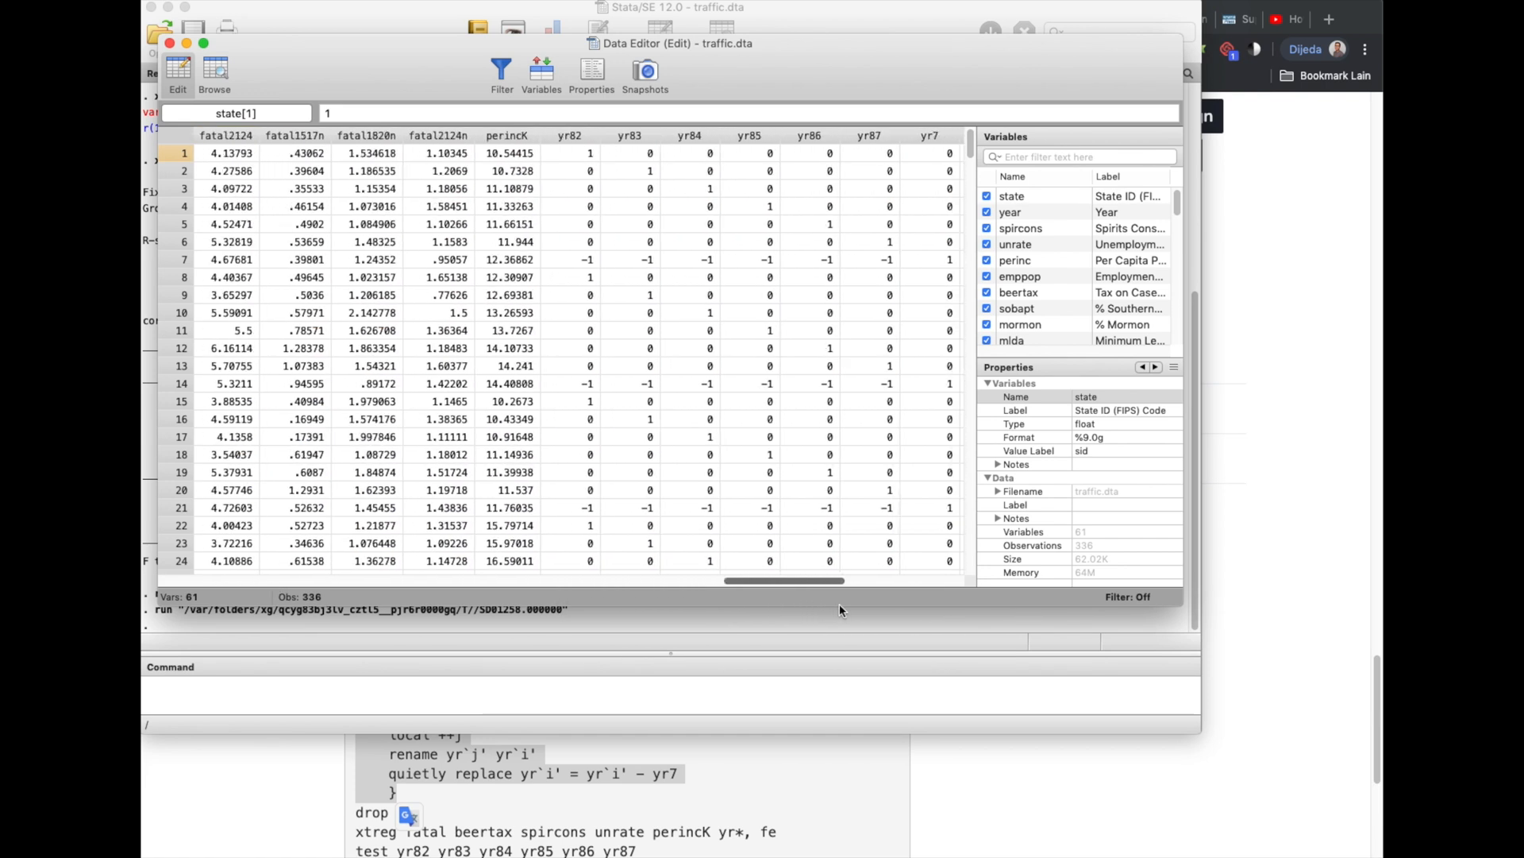
{"action": "scroll", "scroll_direction": "right", "scroll_amount": 3}
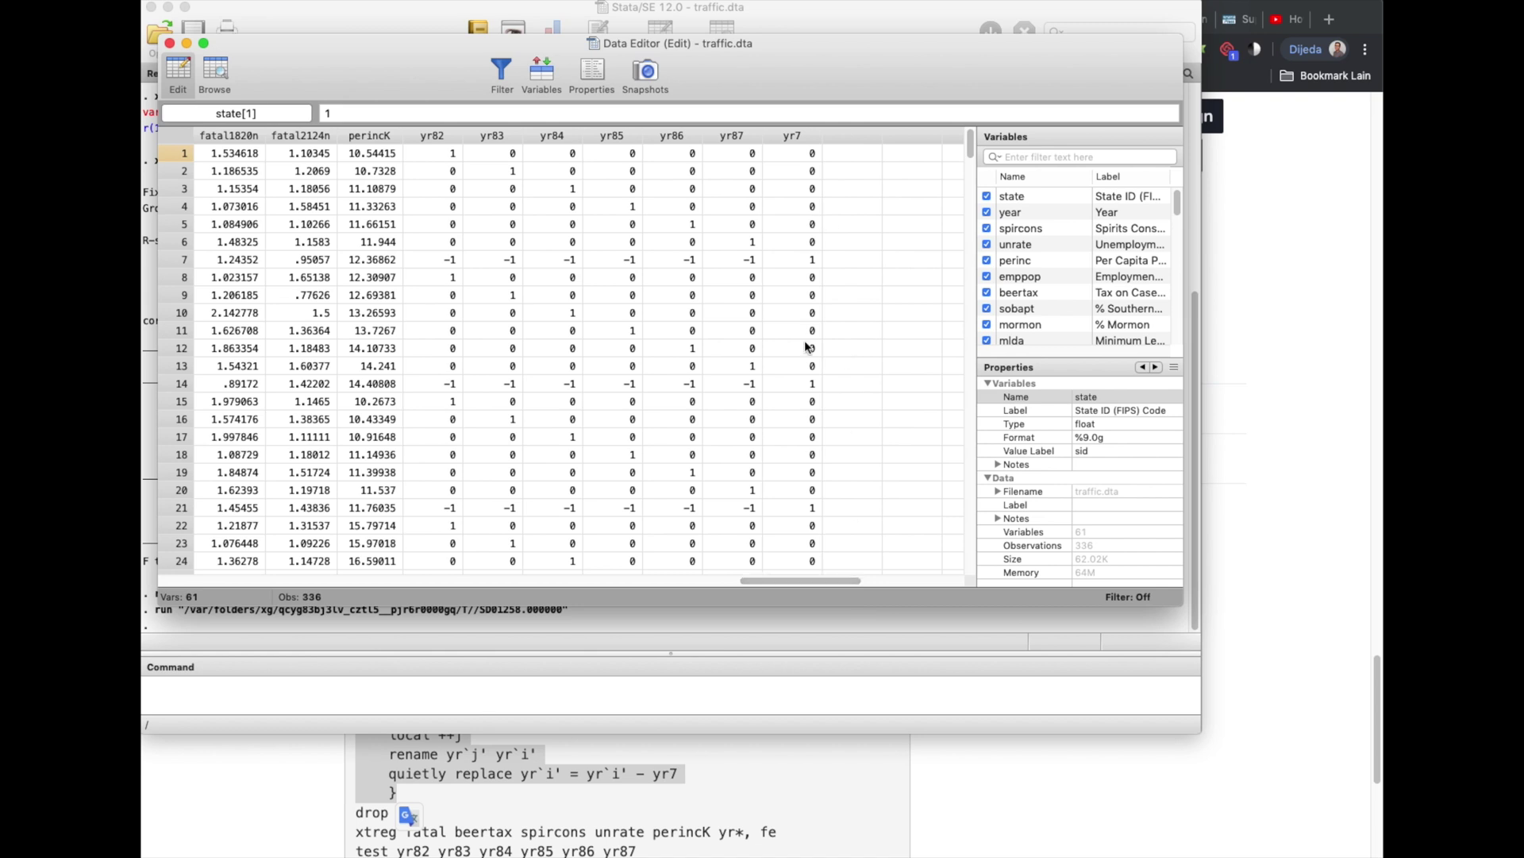
{"action": "mouse_move", "coordinate": [823, 496]}
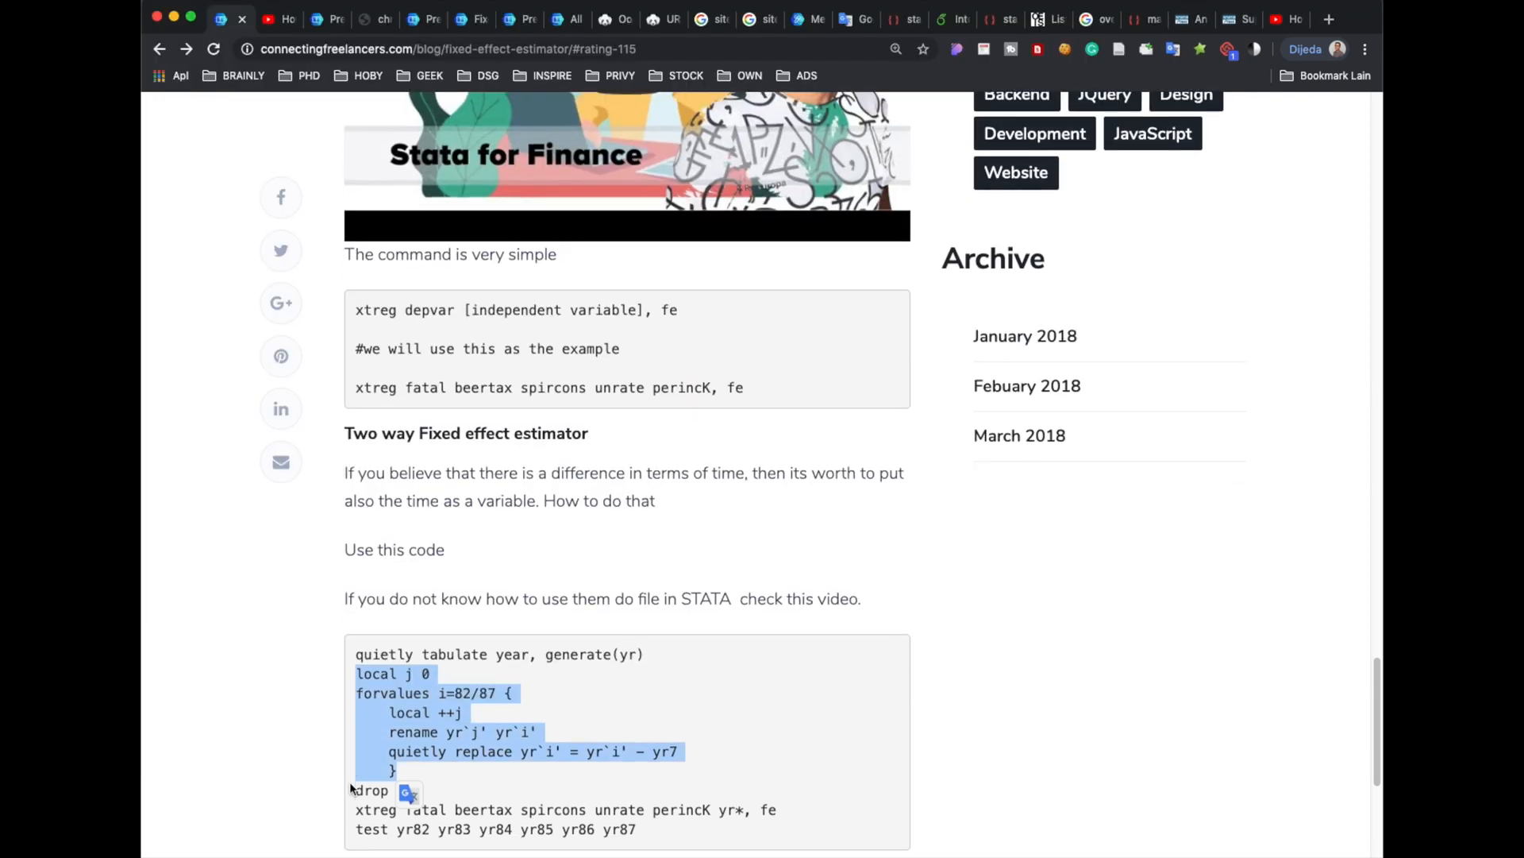
Copy 'drop yr7' from the blog code and execute it in Stata's Command window
{"action": "scroll", "scroll_direction": "down", "scroll_amount": 3}
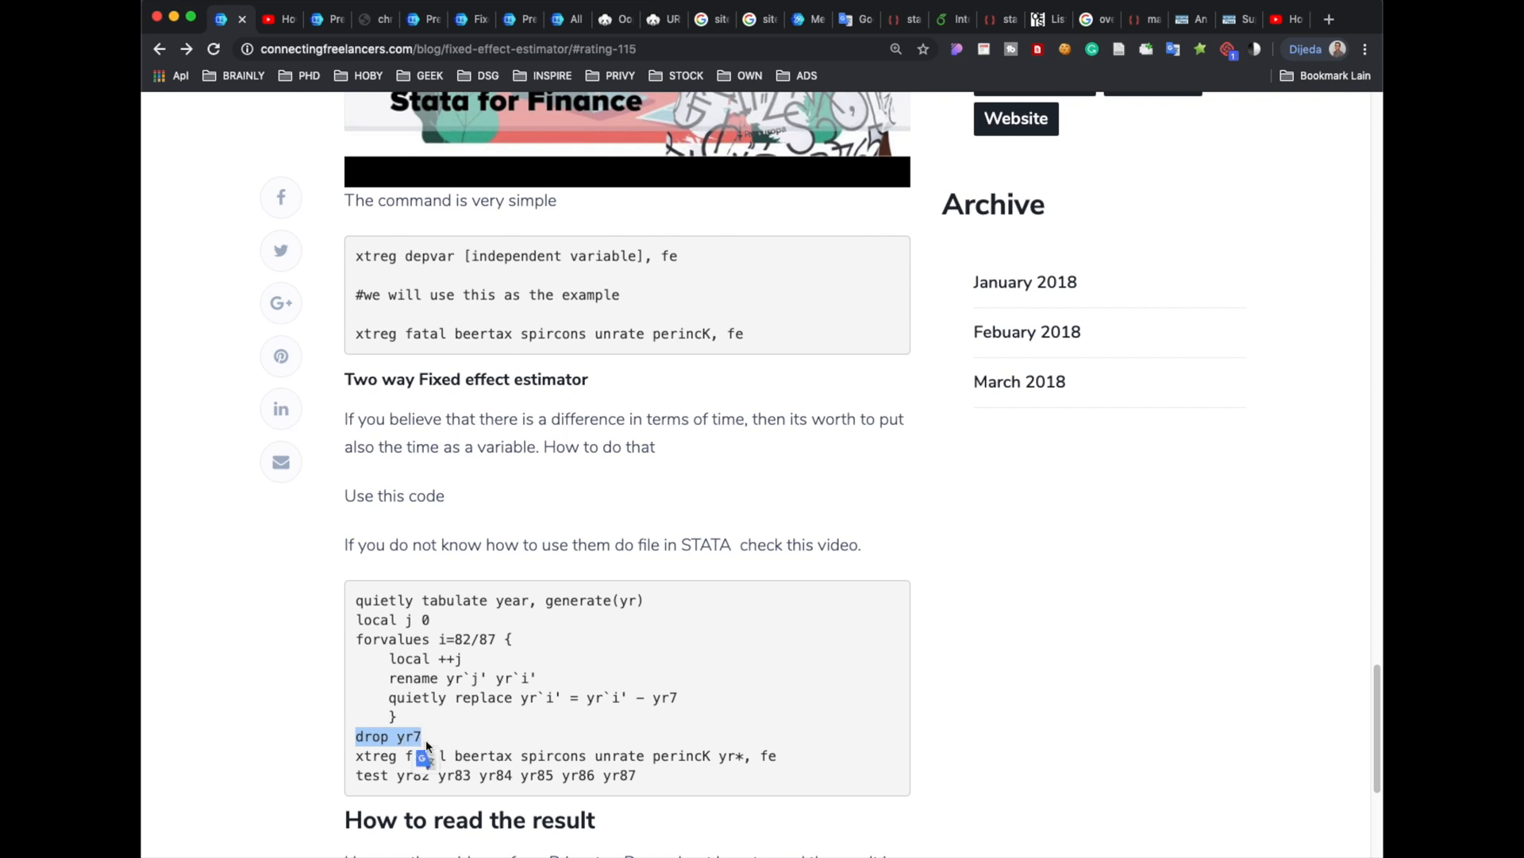
{"action": "key", "text": "Cmd+Tab"}
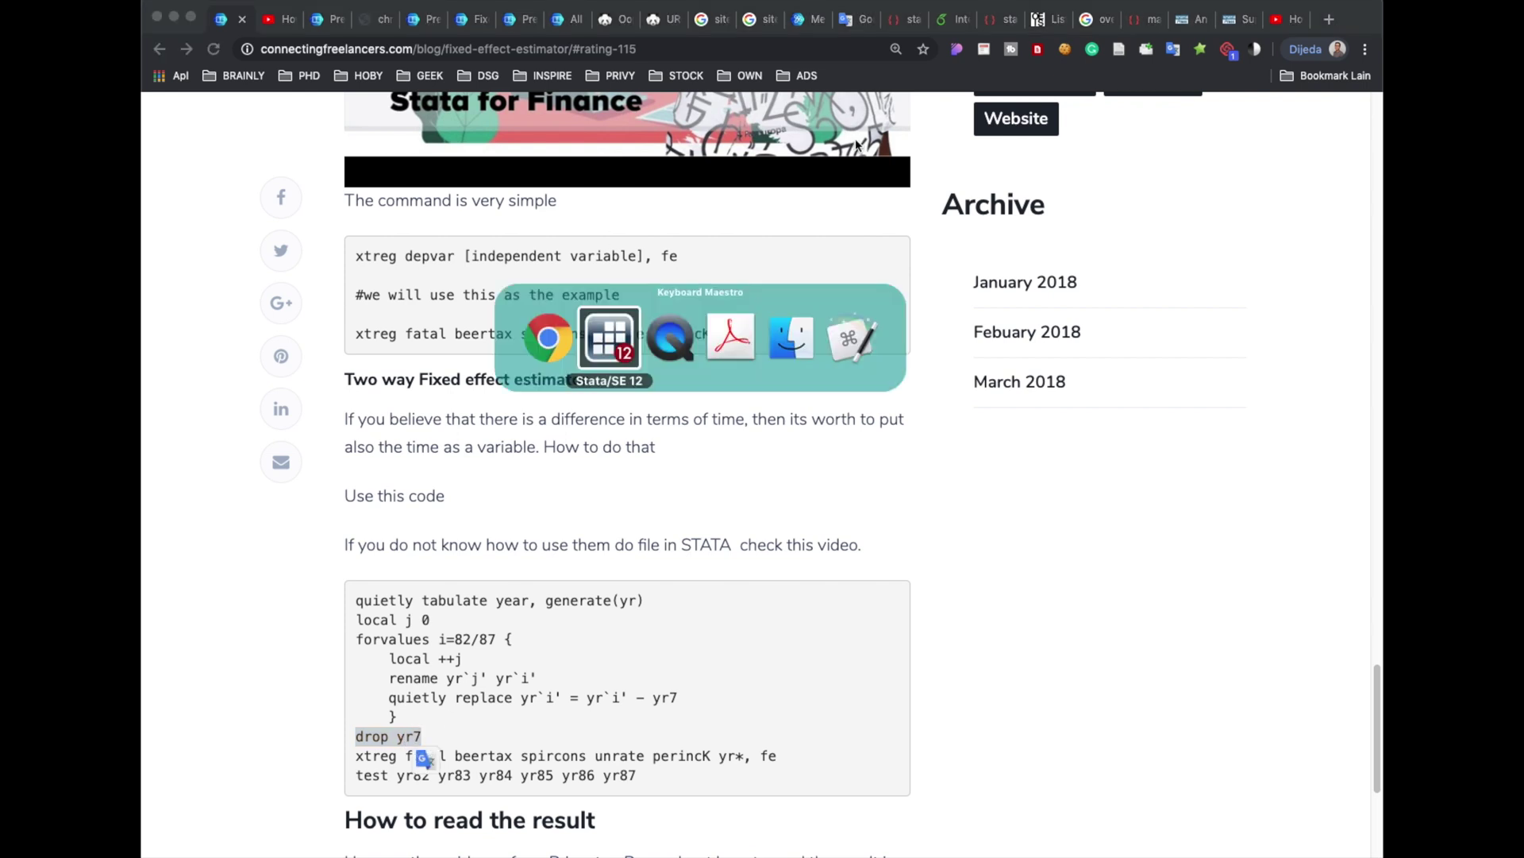
{"action": "left_click", "coordinate": [609, 337]}
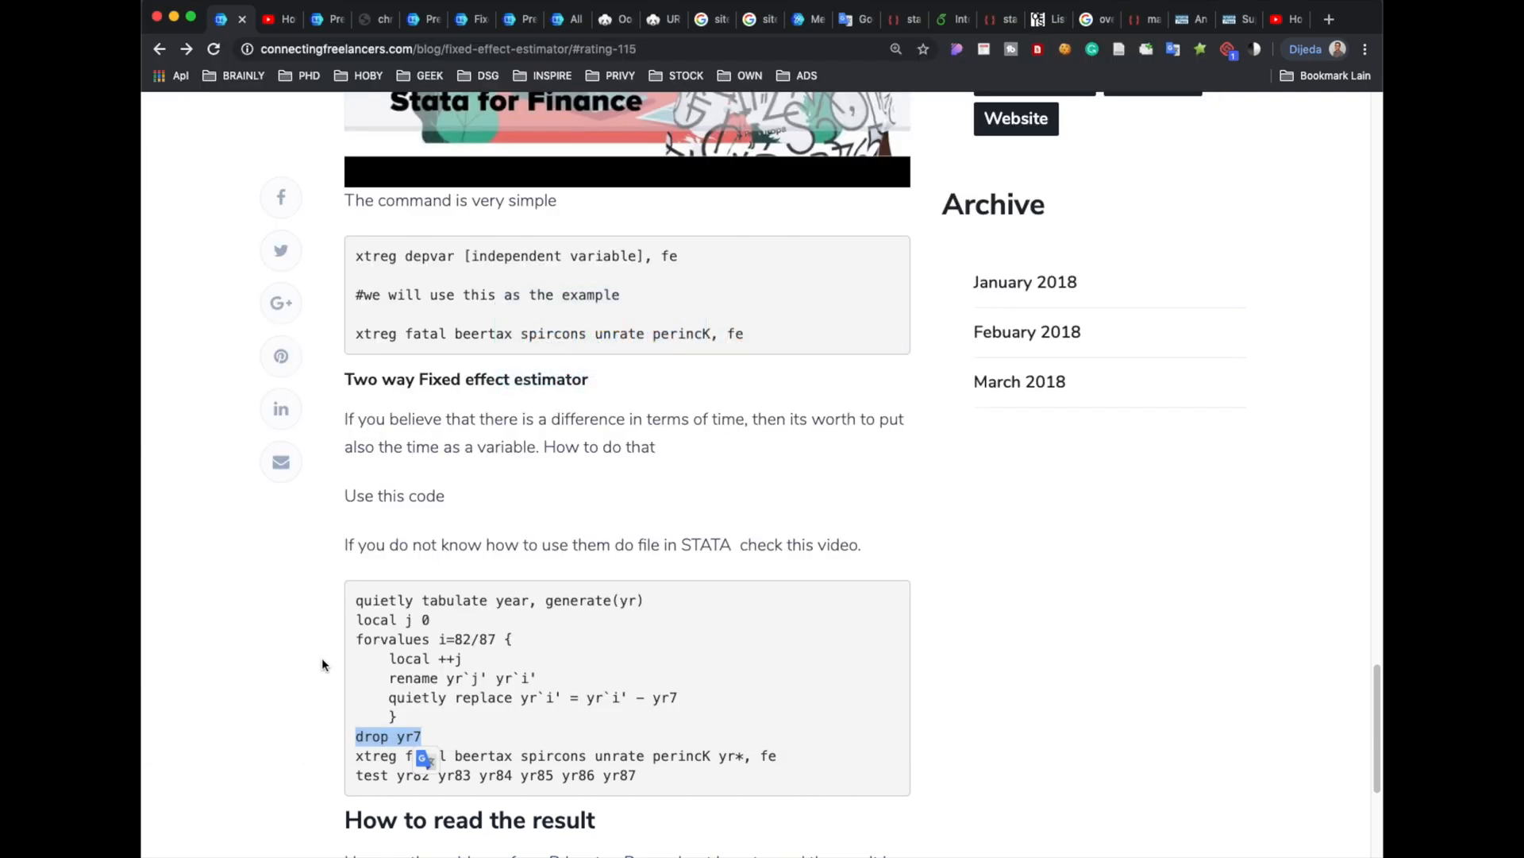
{"action": "scroll", "scroll_direction": "down", "scroll_amount": 3}
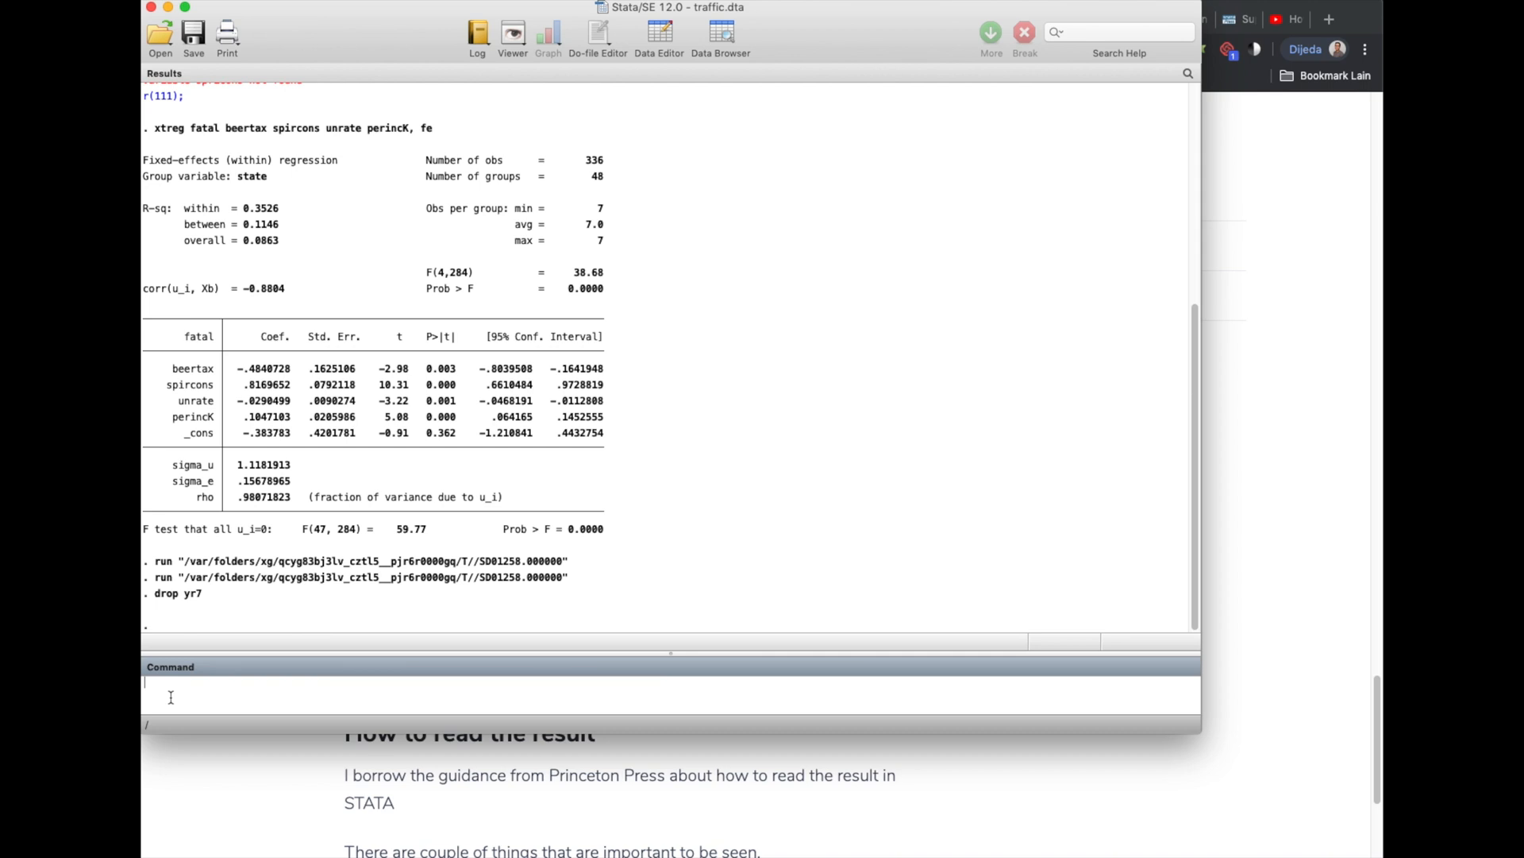
{"action": "key", "text": "Return"}
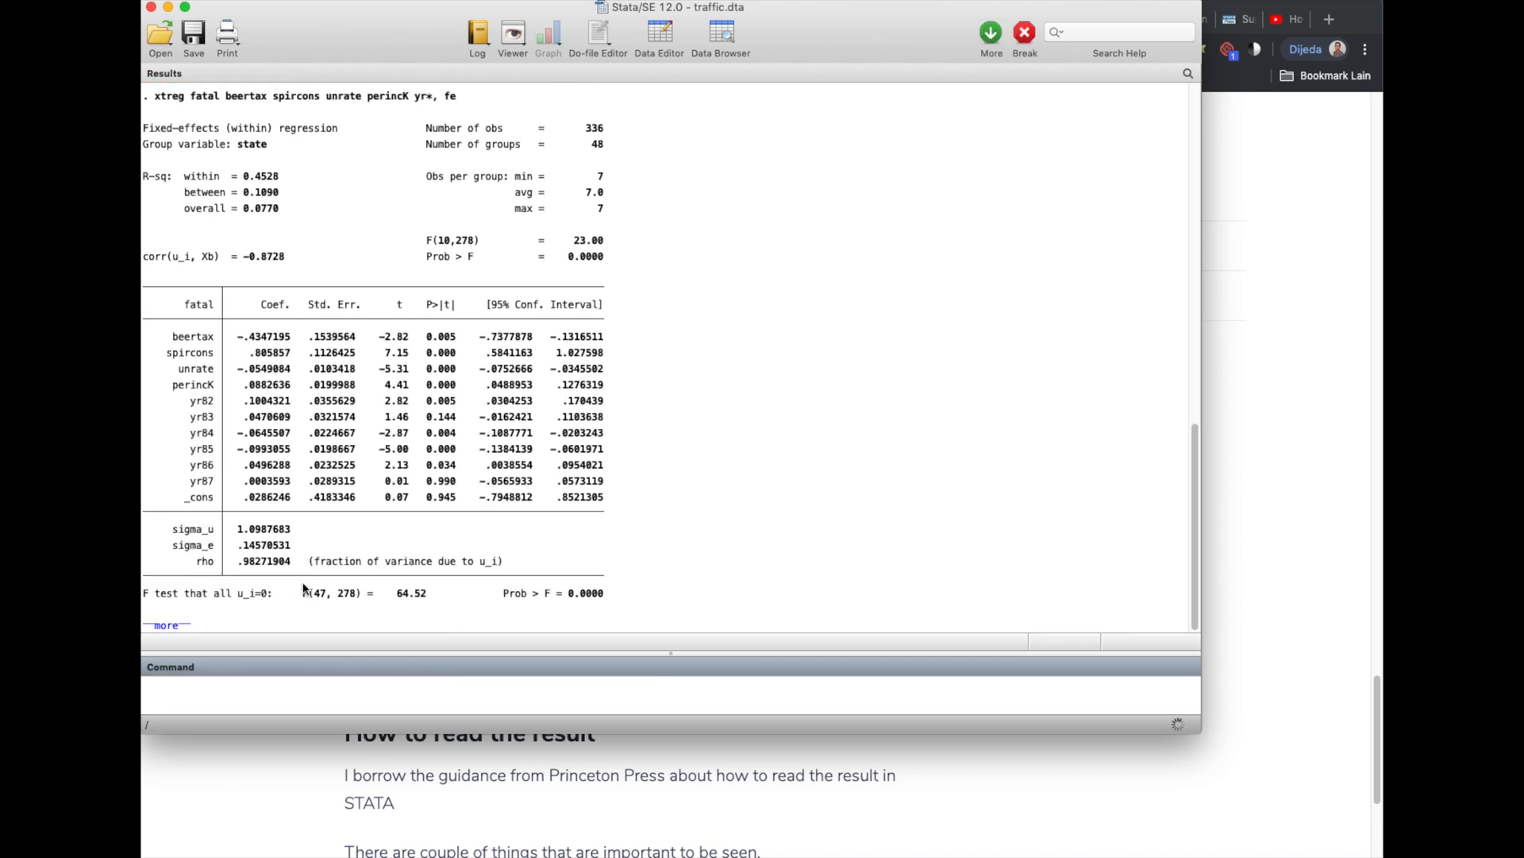
{"action": "mouse_move", "coordinate": [421, 487]}
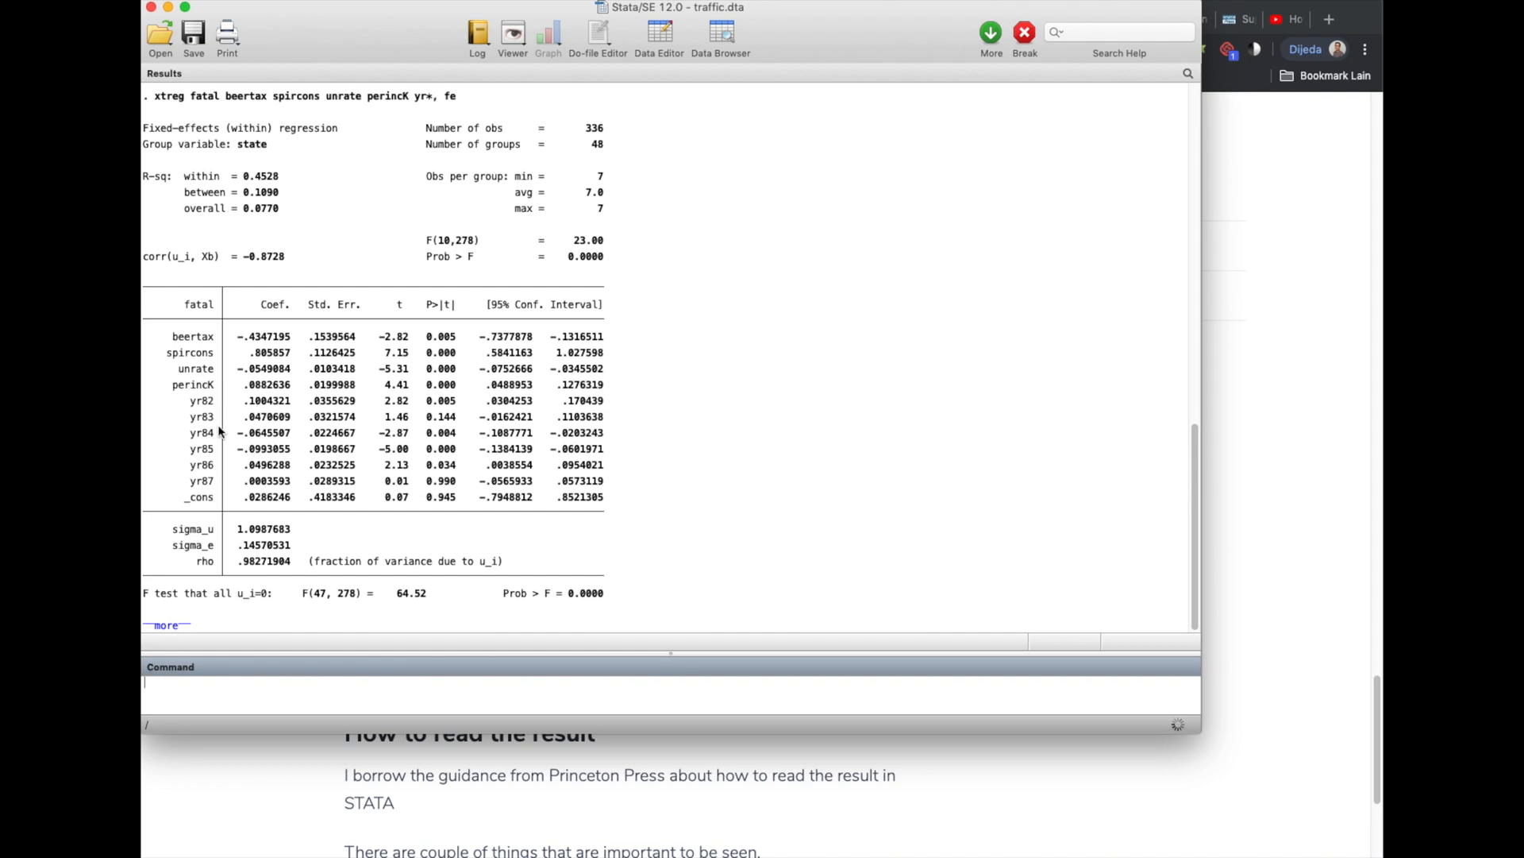
{"action": "mouse_move", "coordinate": [211, 480]}
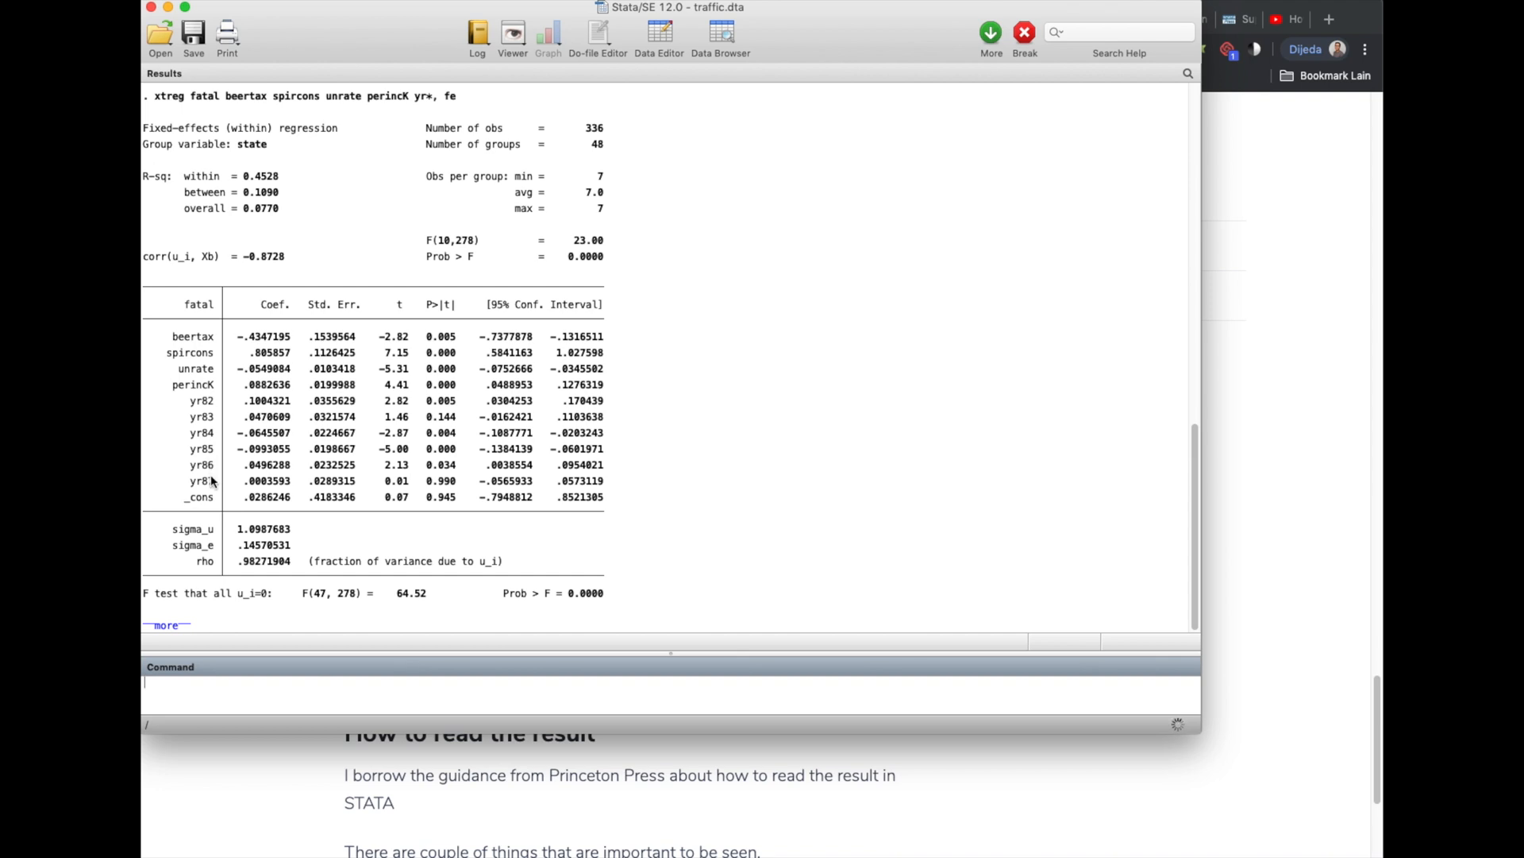
{"action": "mouse_move", "coordinate": [410, 346]}
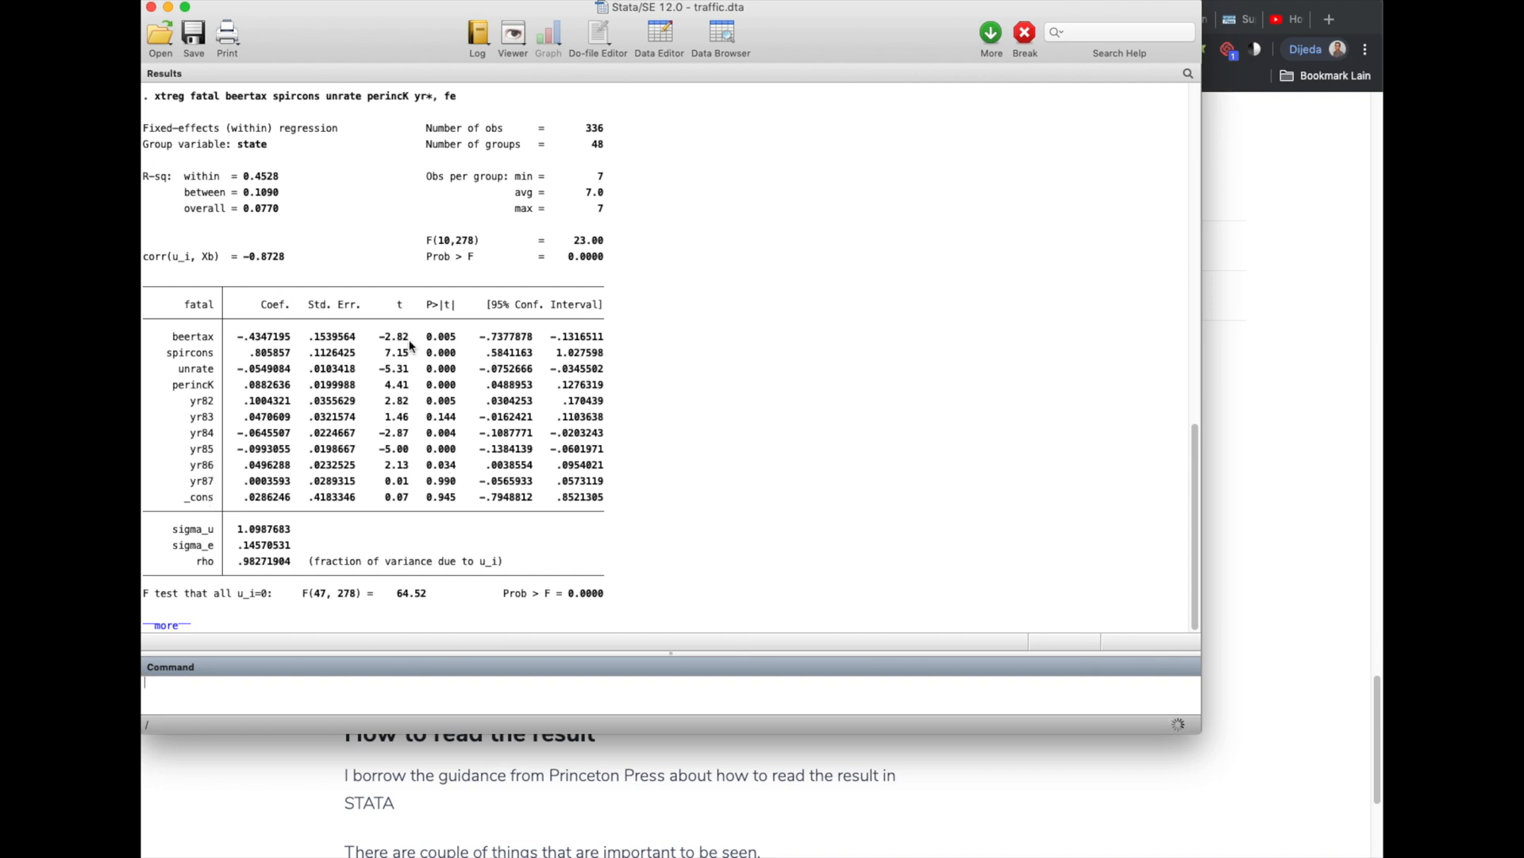
{"action": "mouse_move", "coordinate": [384, 338]}
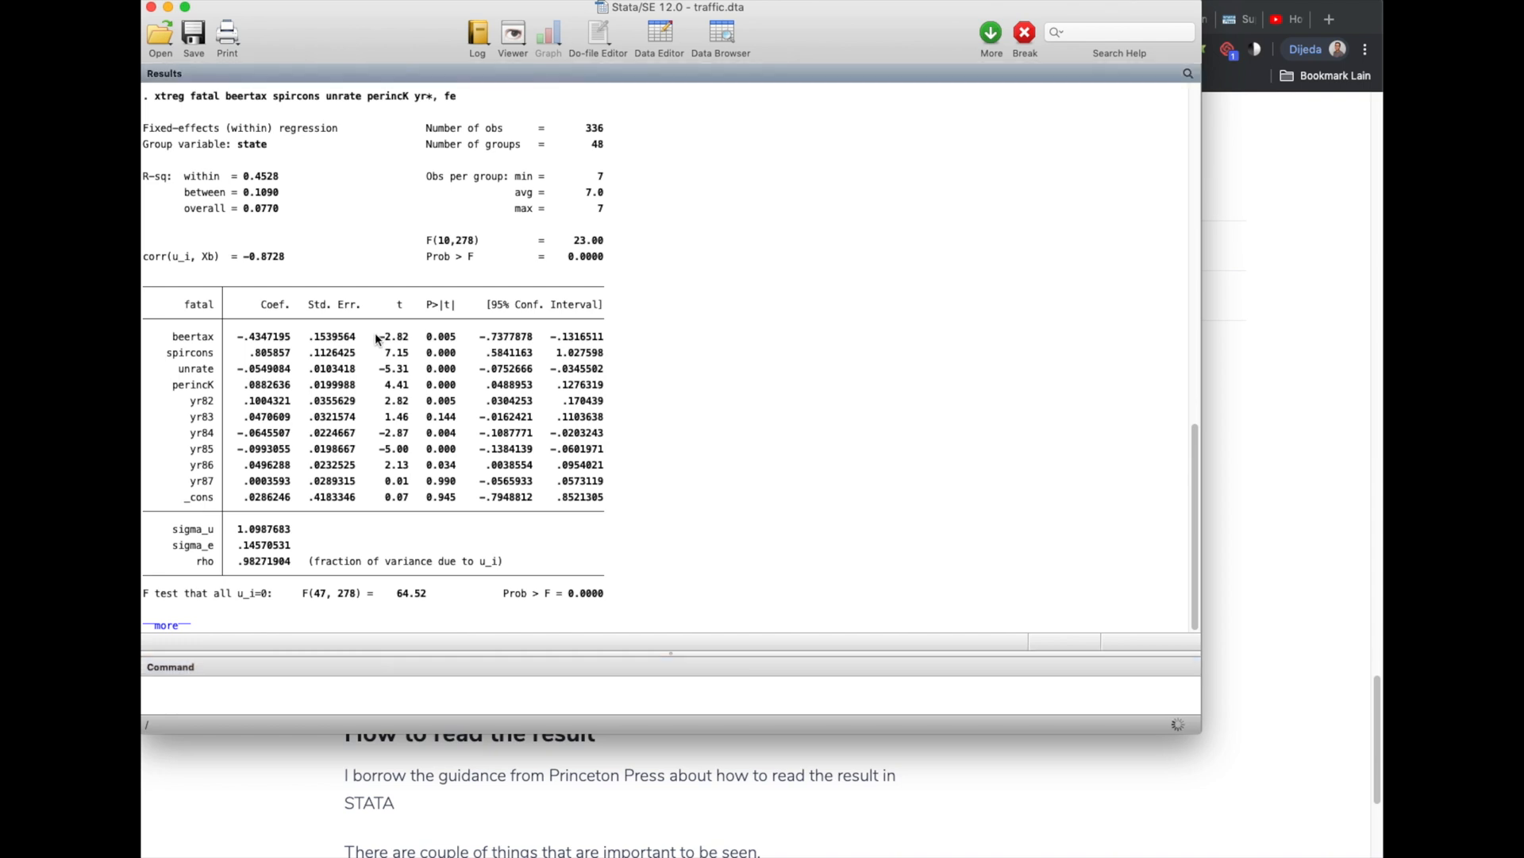
{"action": "left_click_drag", "start_coordinate": [374, 336], "coordinate": [408, 384]}
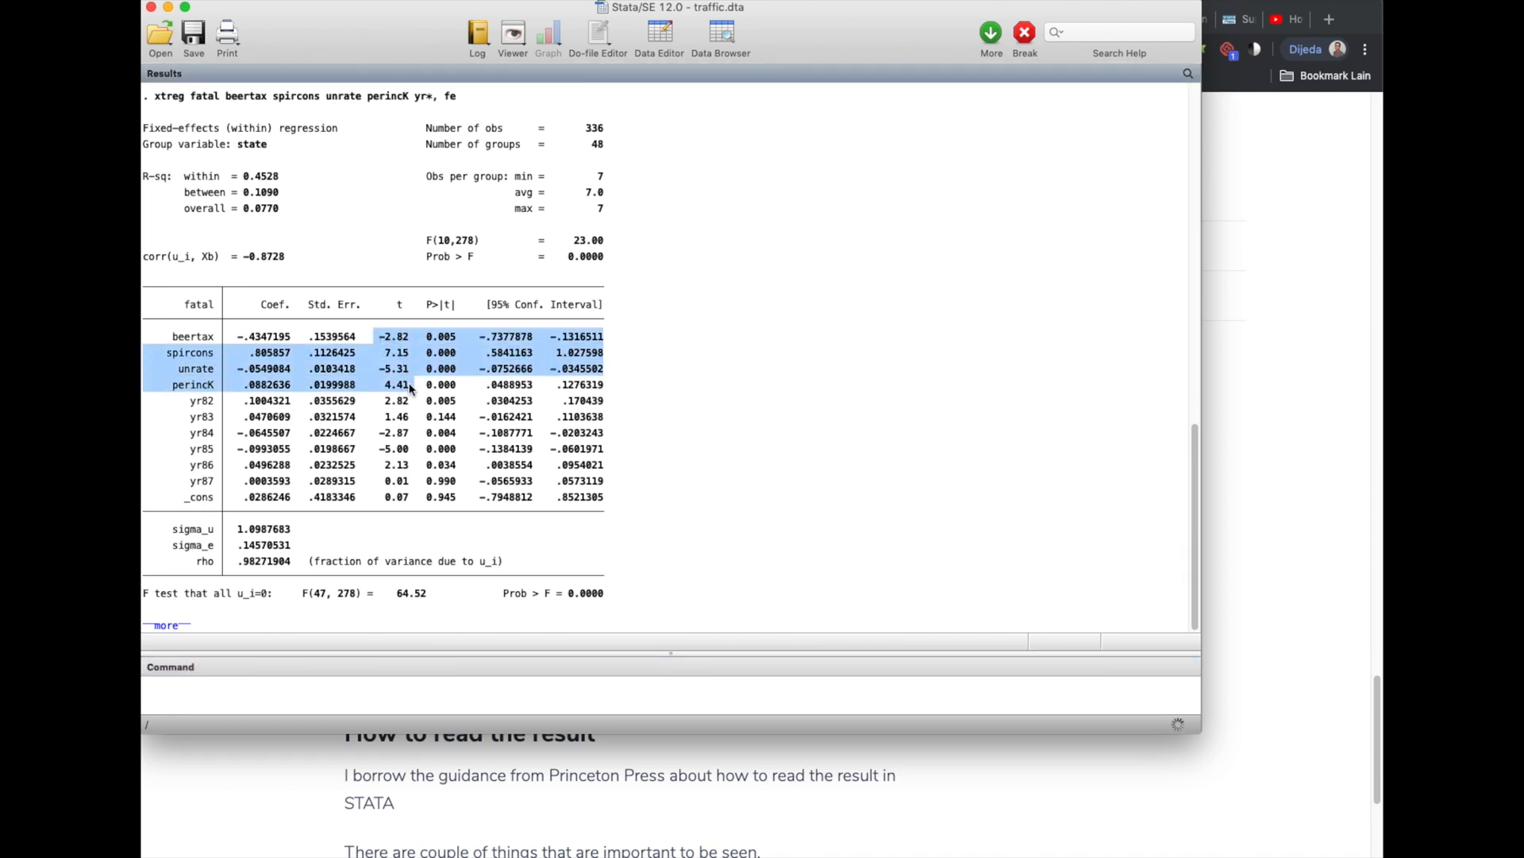
{"action": "mouse_move", "coordinate": [405, 420]}
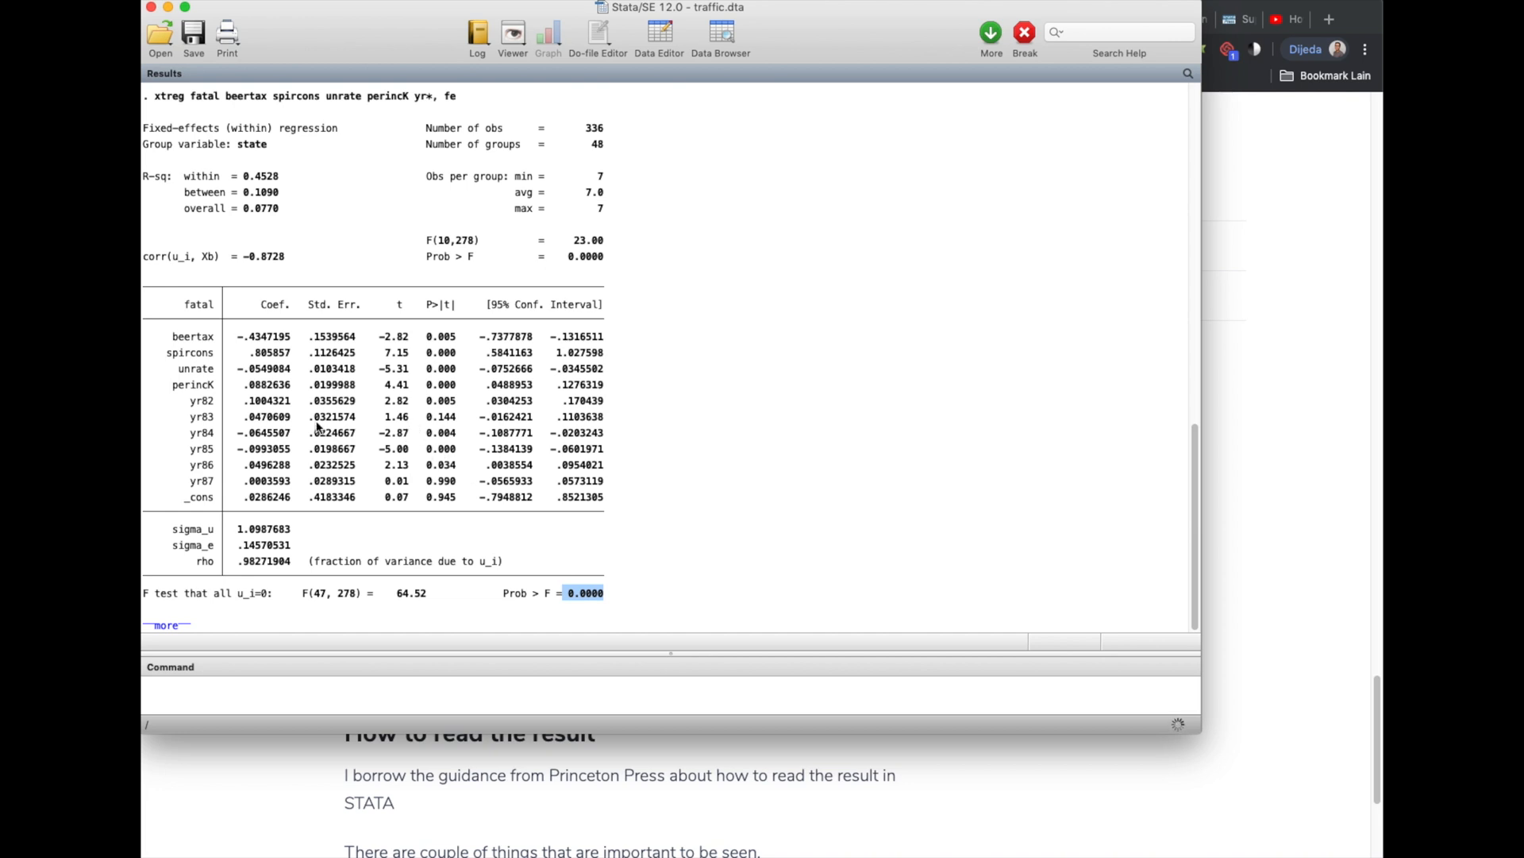
{"action": "mouse_move", "coordinate": [209, 407]}
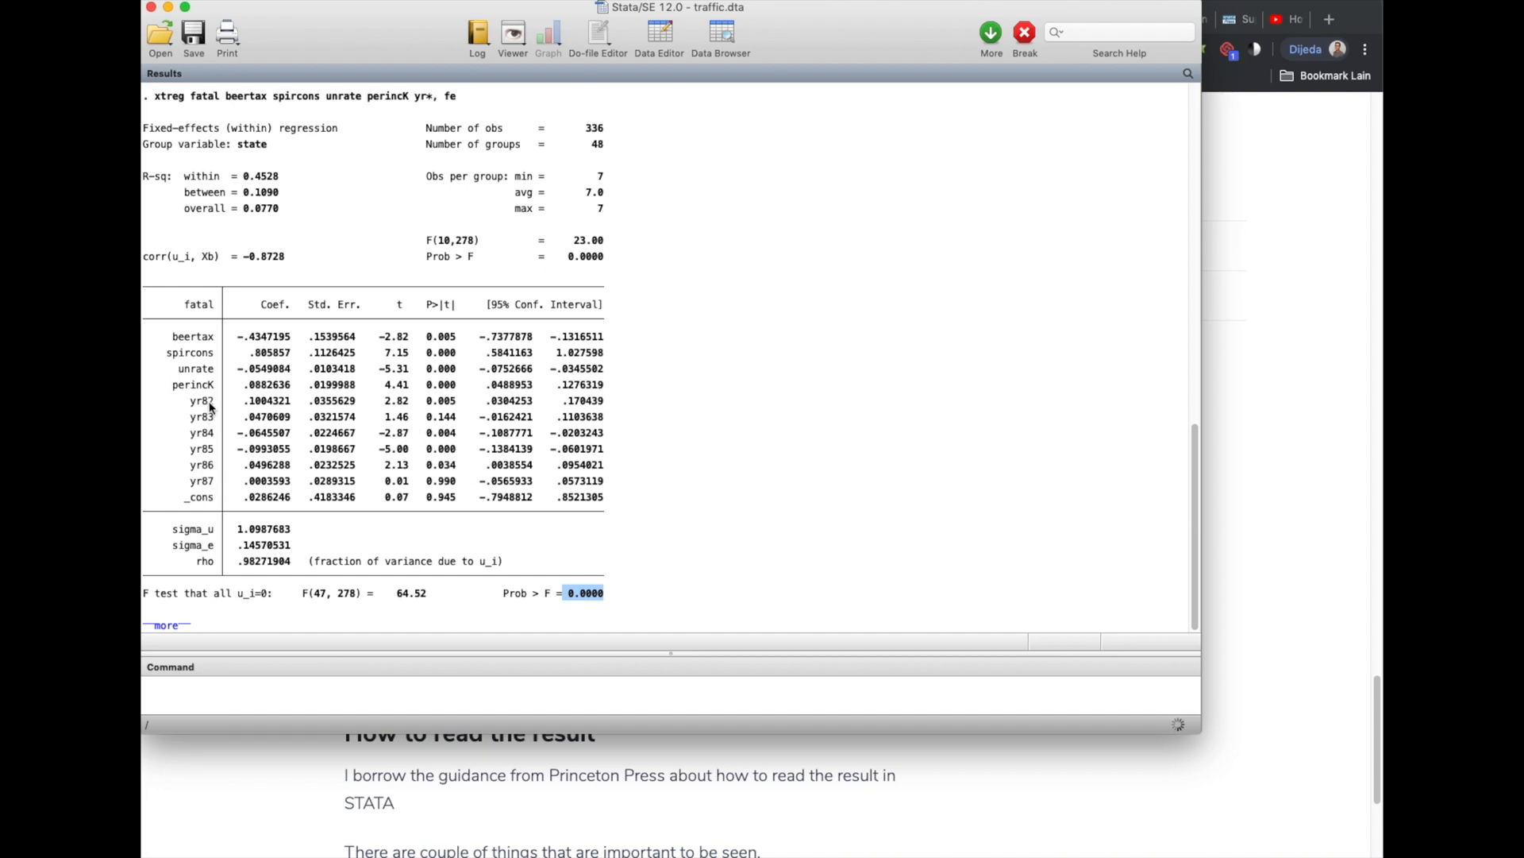
{"action": "mouse_move", "coordinate": [212, 413]}
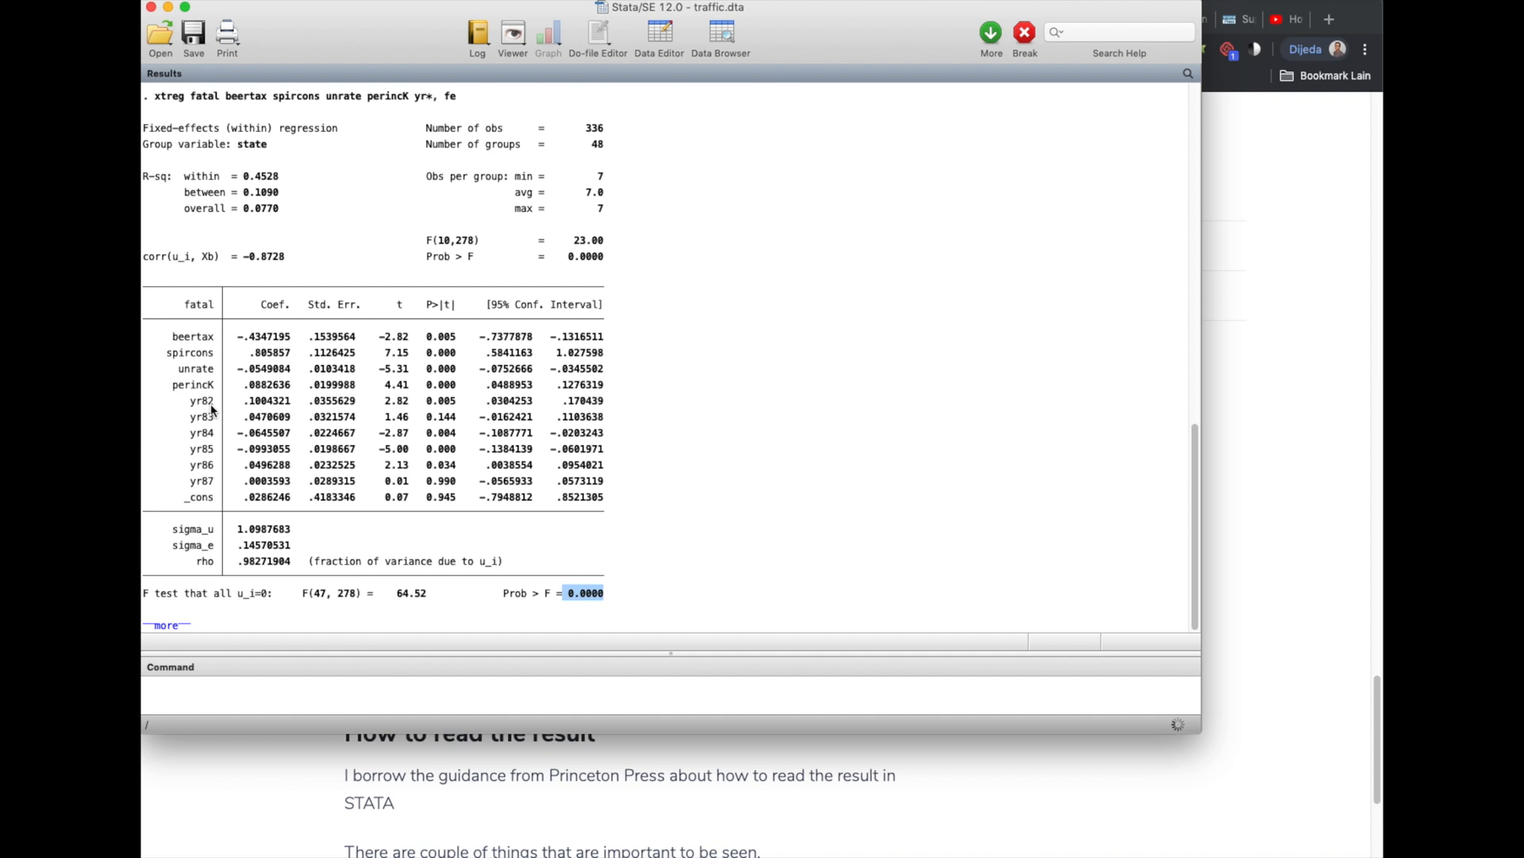
{"action": "mouse_move", "coordinate": [458, 437]}
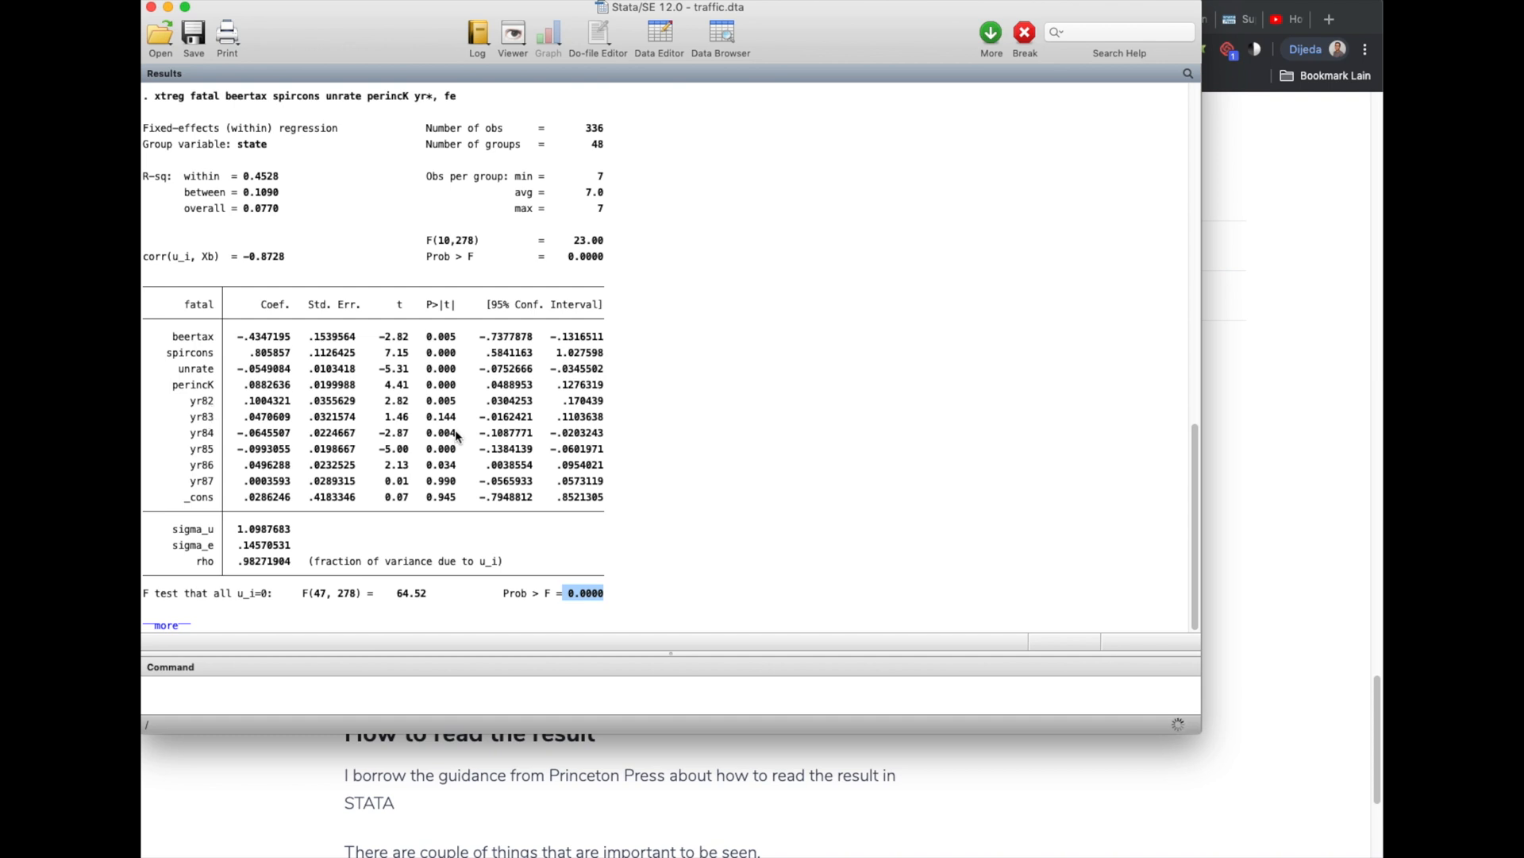
Highlight the yr87 dummy's p-value of 0.990 in the two-way fixed-effects results
{"action": "double_click", "coordinate": [442, 417]}
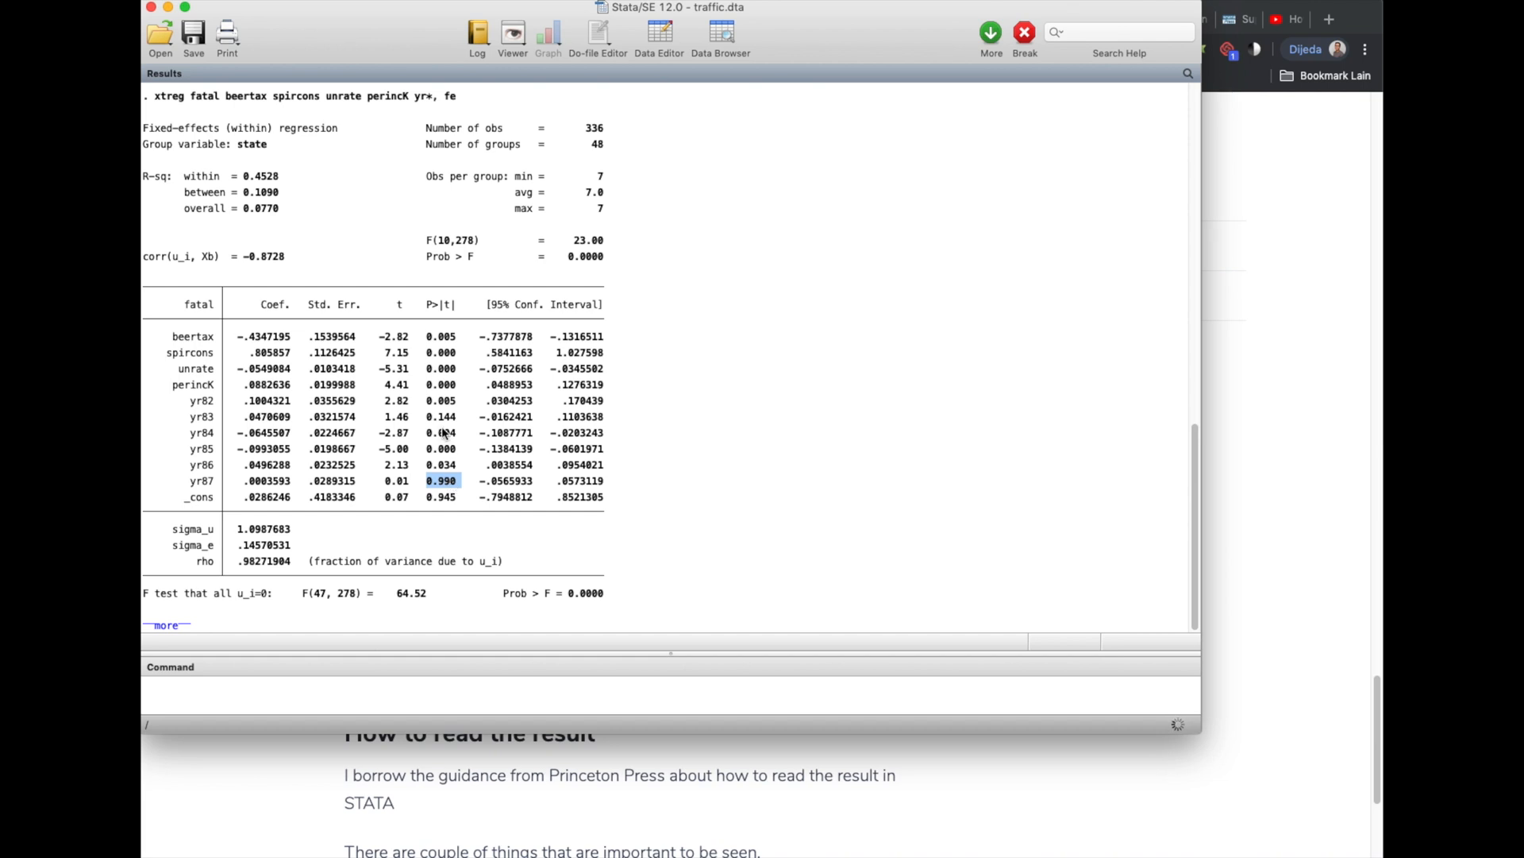
{"action": "mouse_move", "coordinate": [431, 410]}
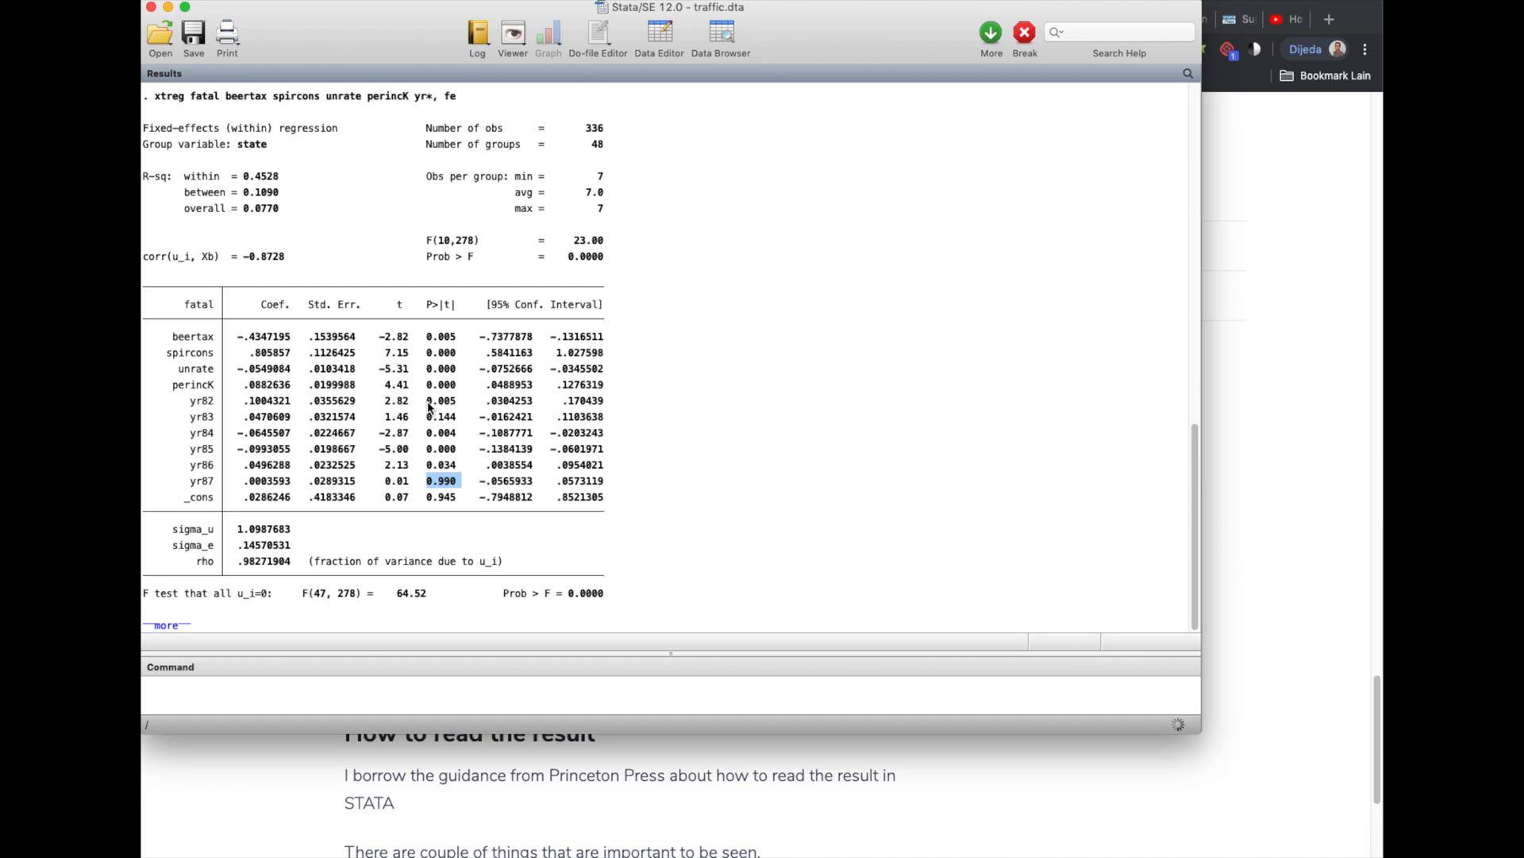
{"action": "mouse_move", "coordinate": [289, 483]}
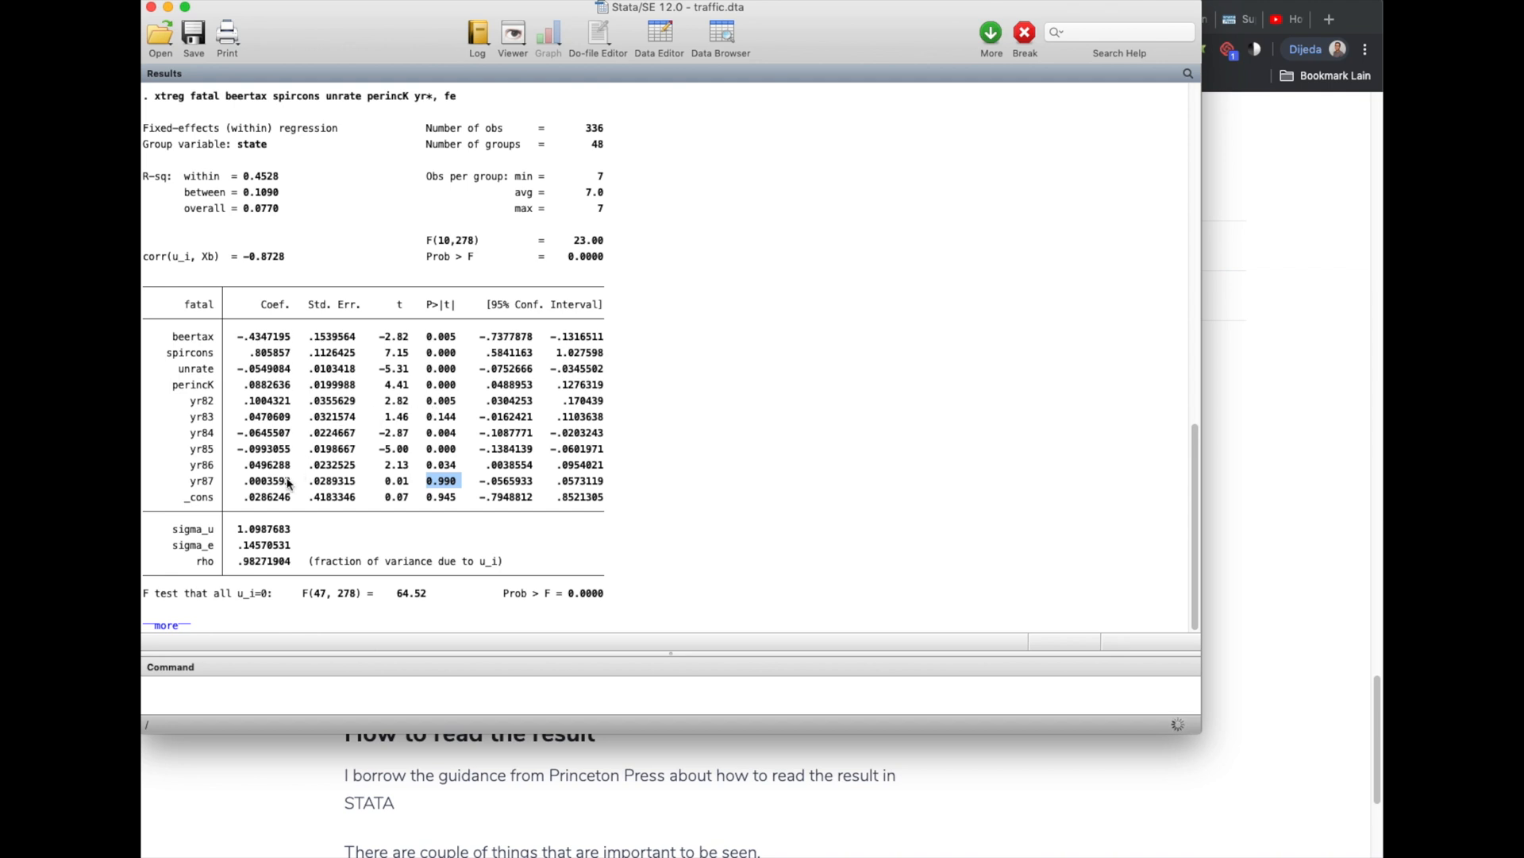
{"action": "mouse_move", "coordinate": [400, 435]}
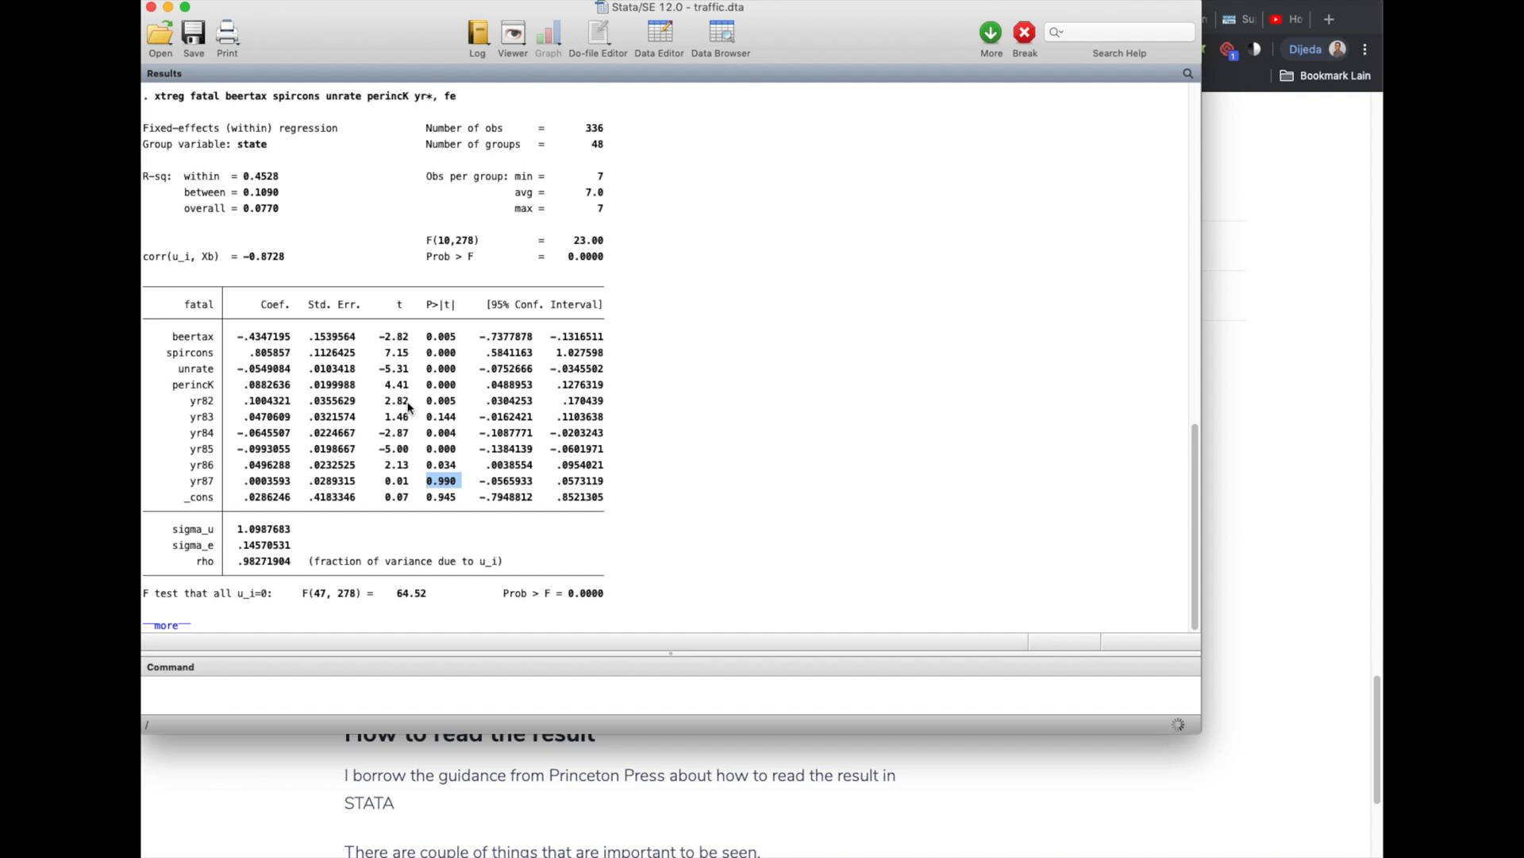
{"action": "mouse_move", "coordinate": [402, 403]}
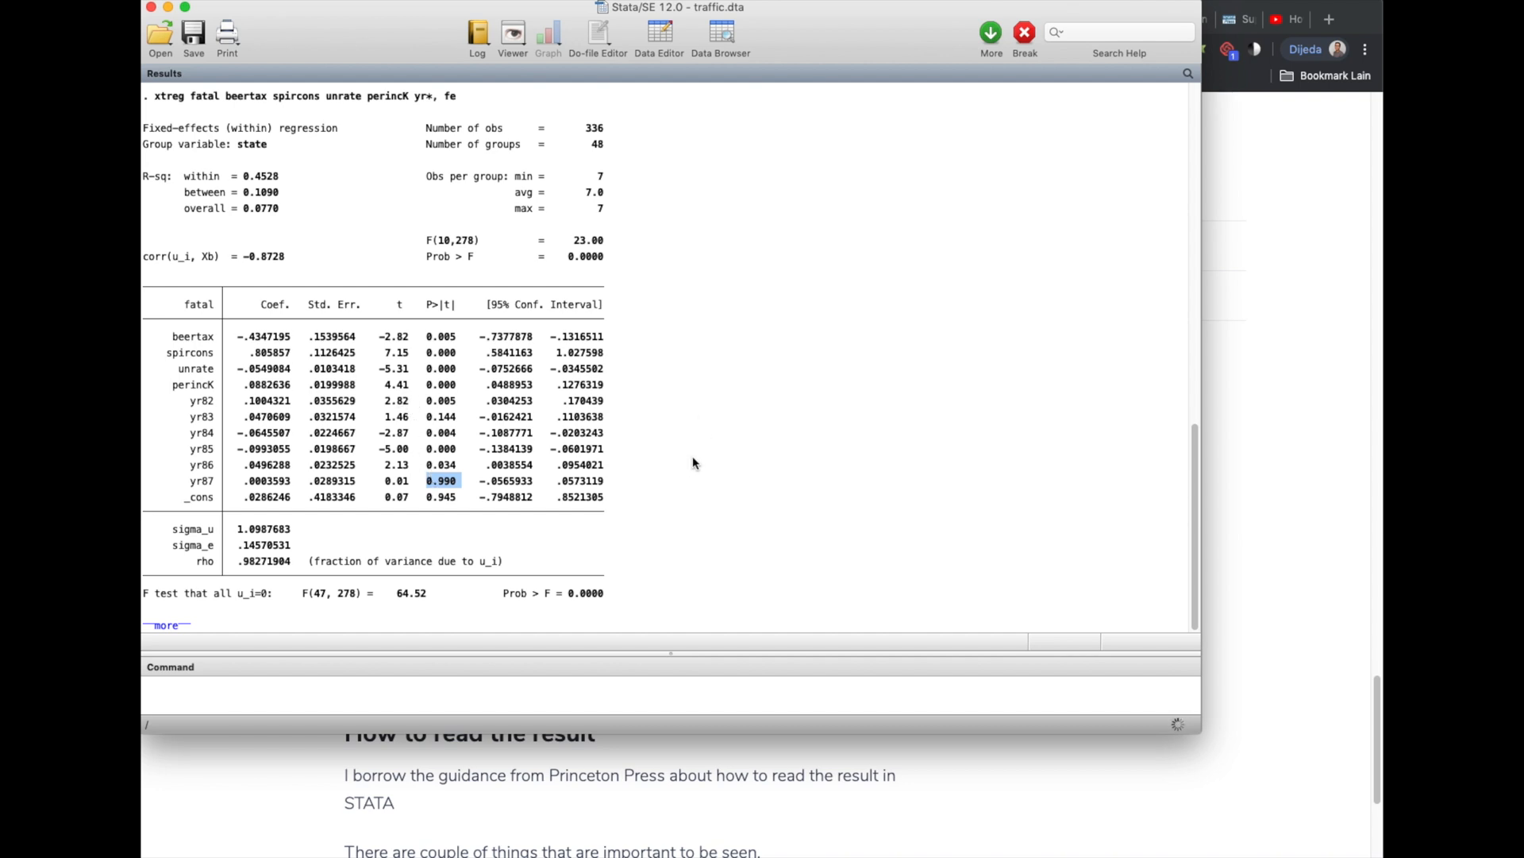
{"action": "mouse_move", "coordinate": [667, 445]}
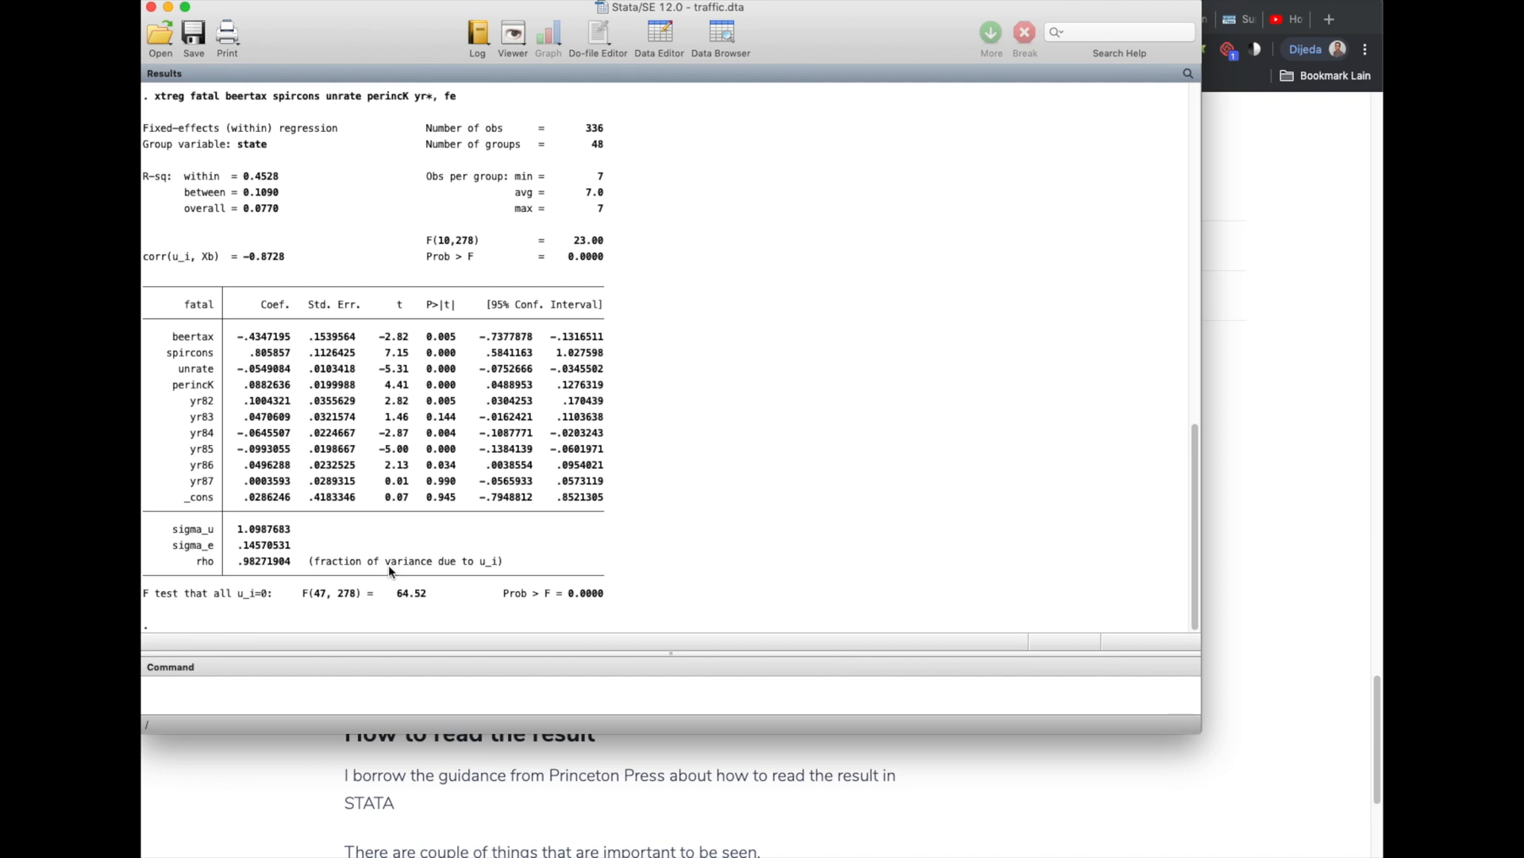
{"action": "mouse_move", "coordinate": [438, 816]}
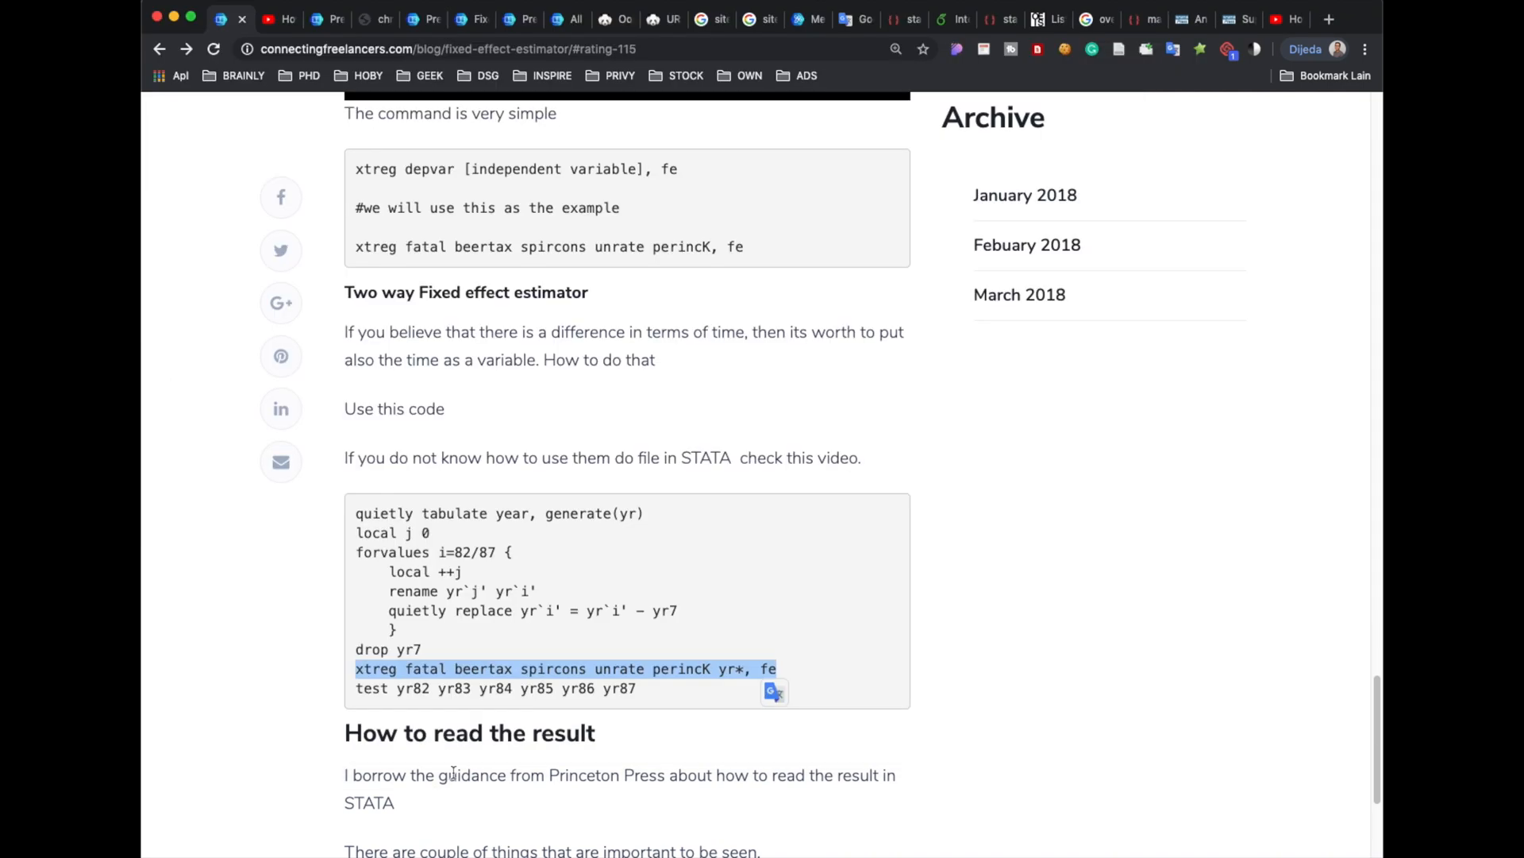
{"action": "scroll", "scroll_direction": "down", "scroll_amount": 3}
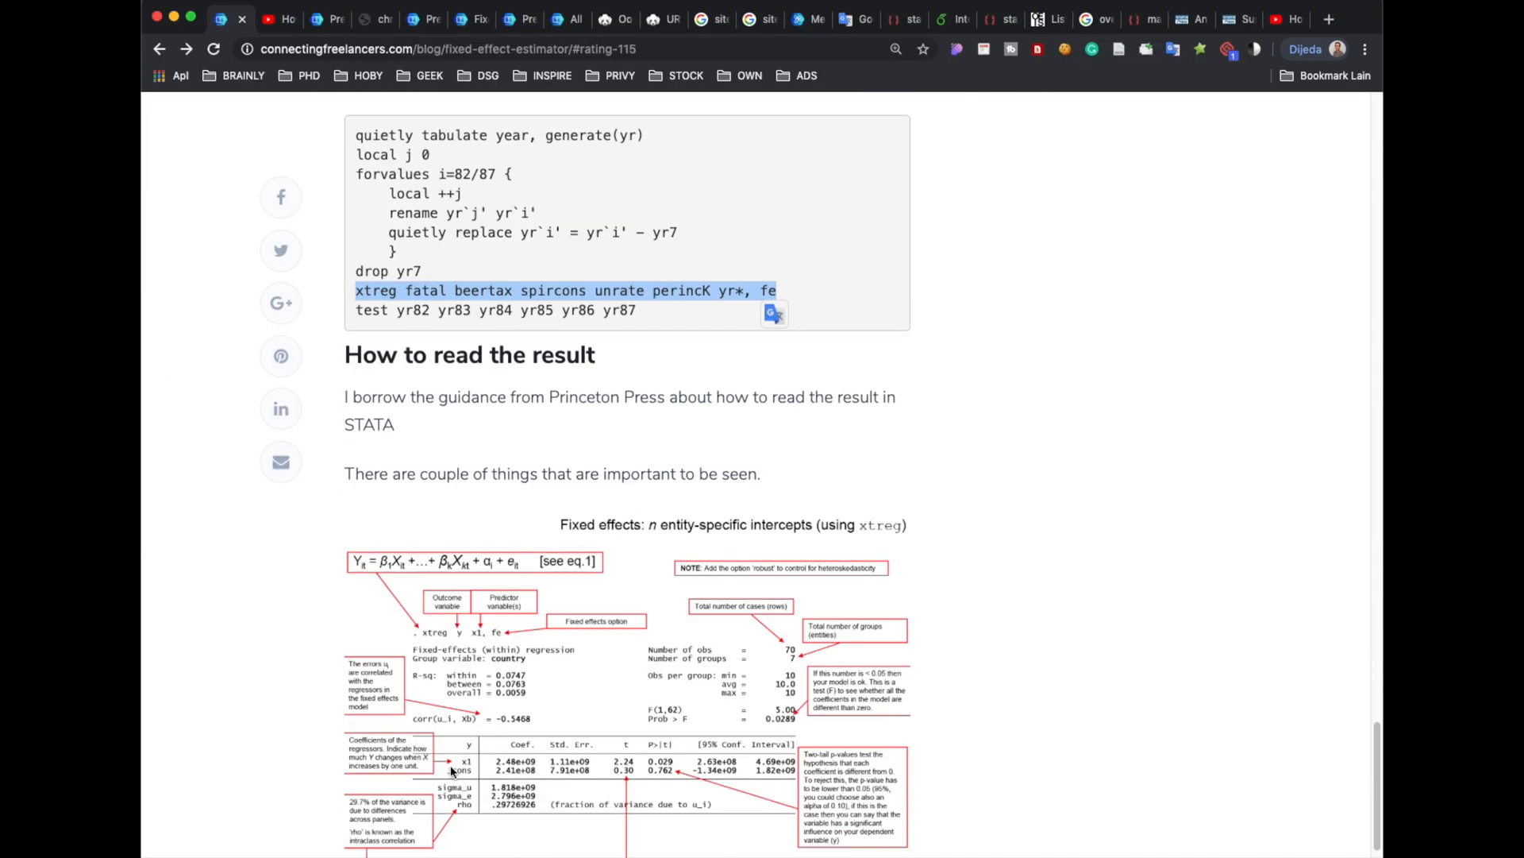
{"action": "scroll", "scroll_direction": "down", "scroll_amount": 3}
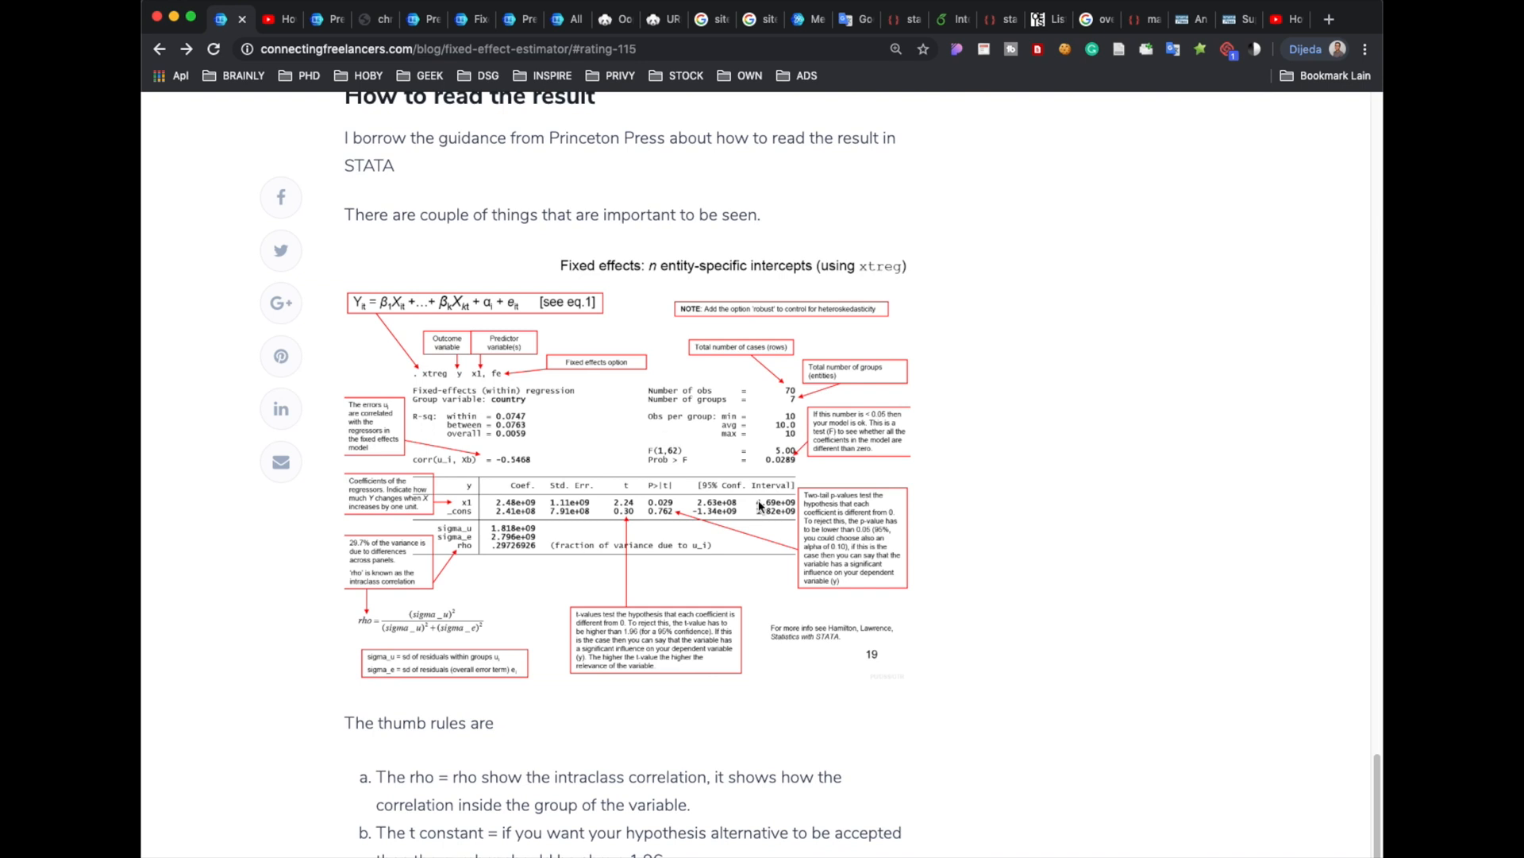
{"action": "scroll", "scroll_direction": "down", "scroll_amount": 3}
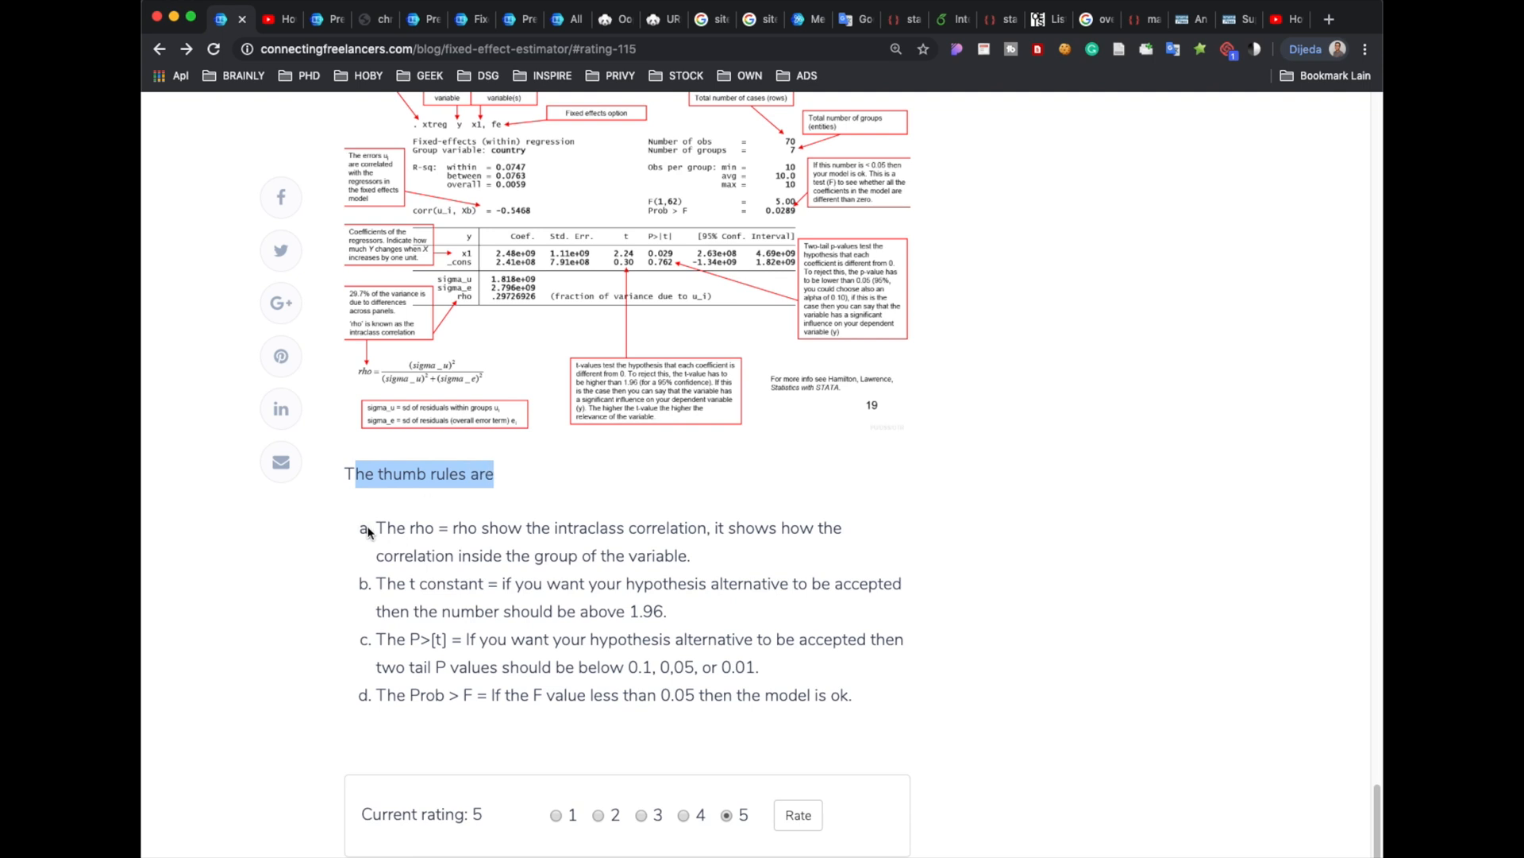
{"action": "left_click_drag", "start_coordinate": [408, 528], "coordinate": [507, 527]}
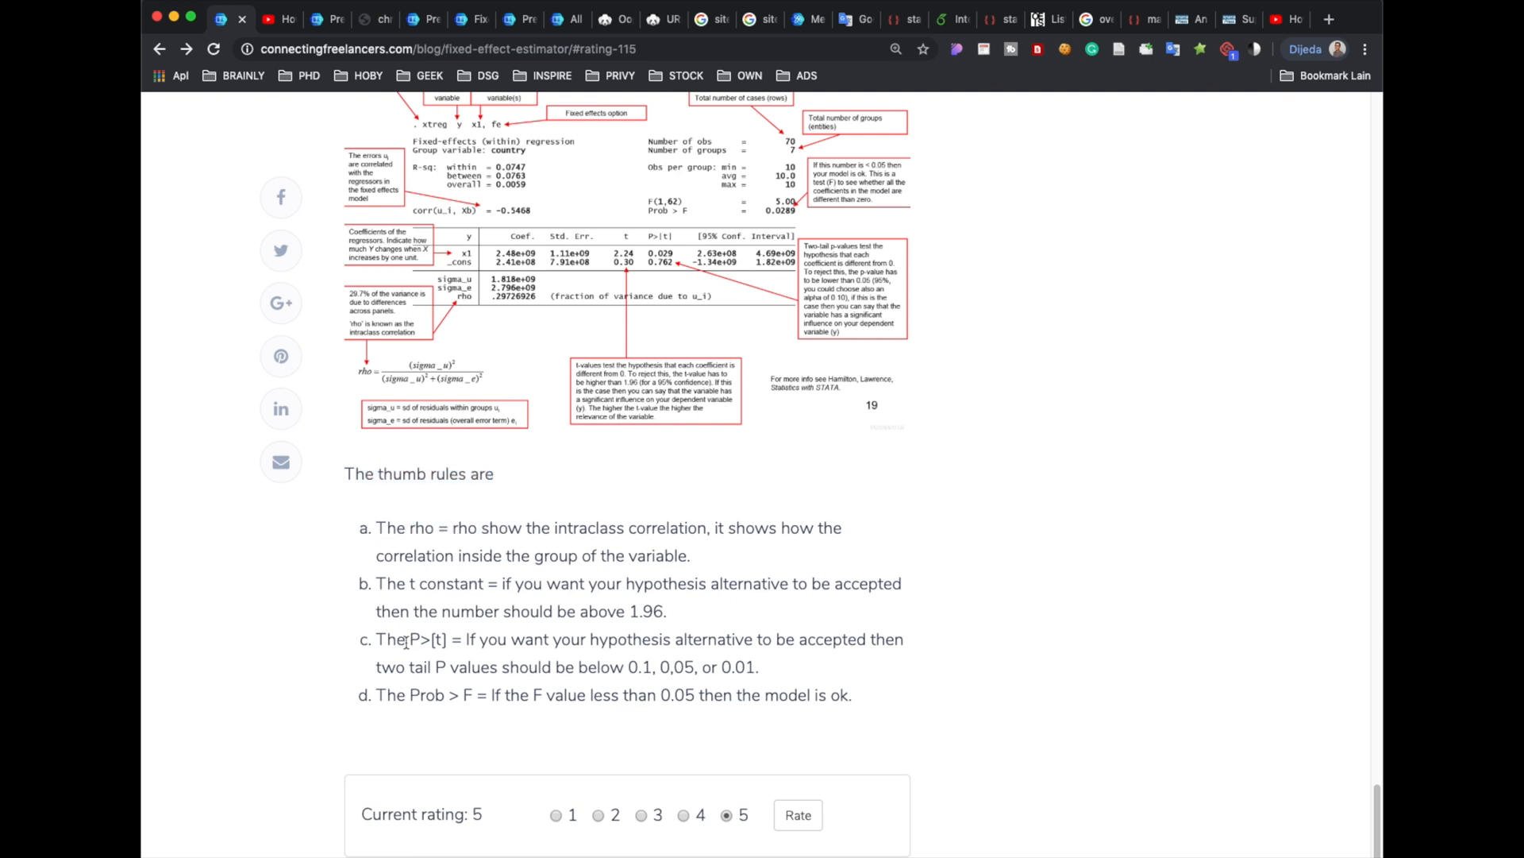
{"action": "left_click_drag", "start_coordinate": [408, 694], "coordinate": [492, 694]}
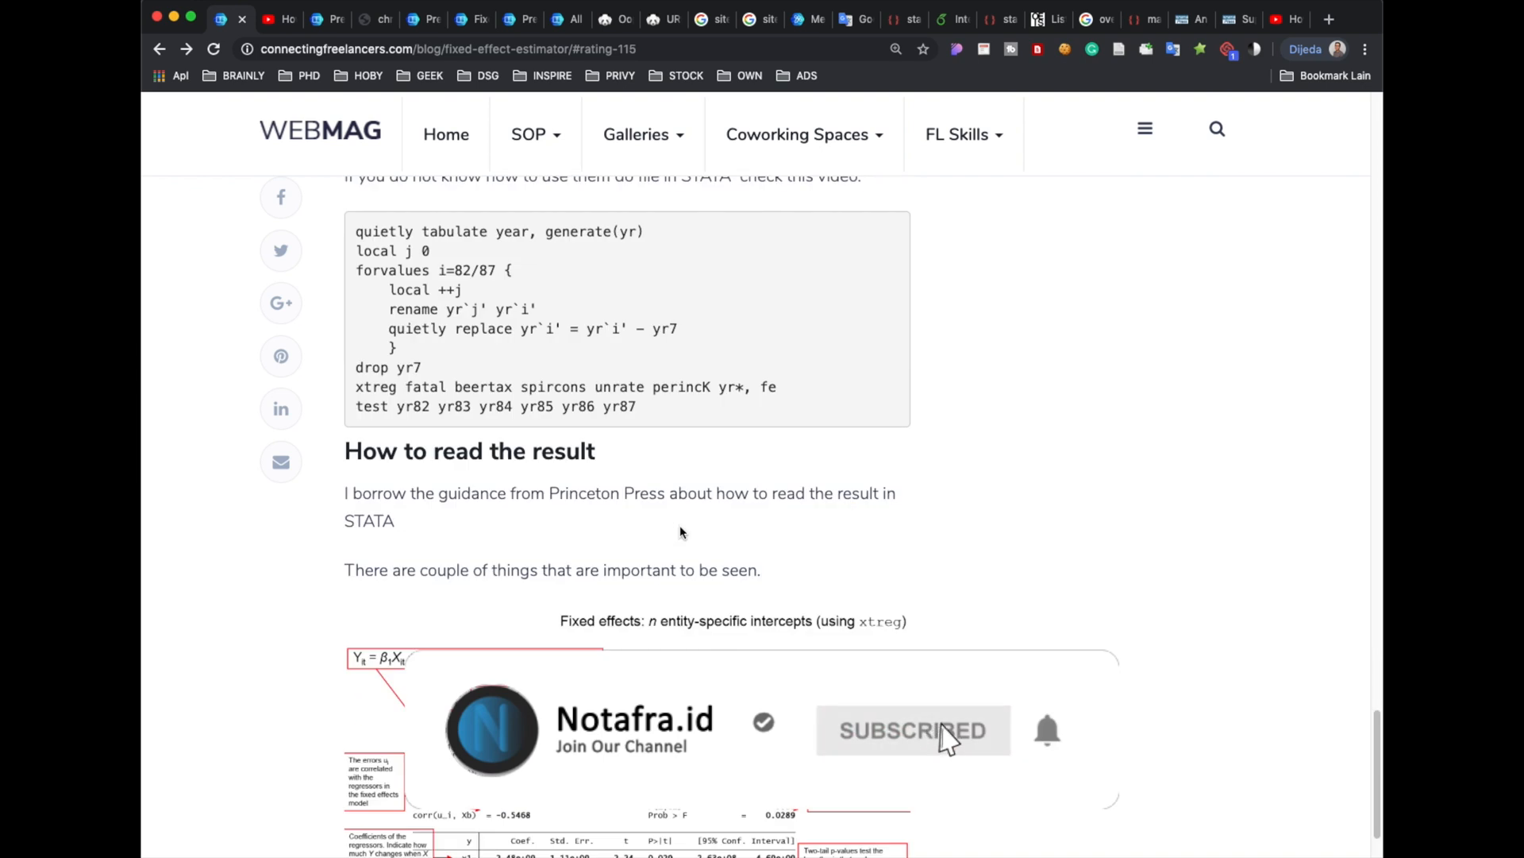
{"action": "scroll", "scroll_direction": "up", "scroll_amount": 3}
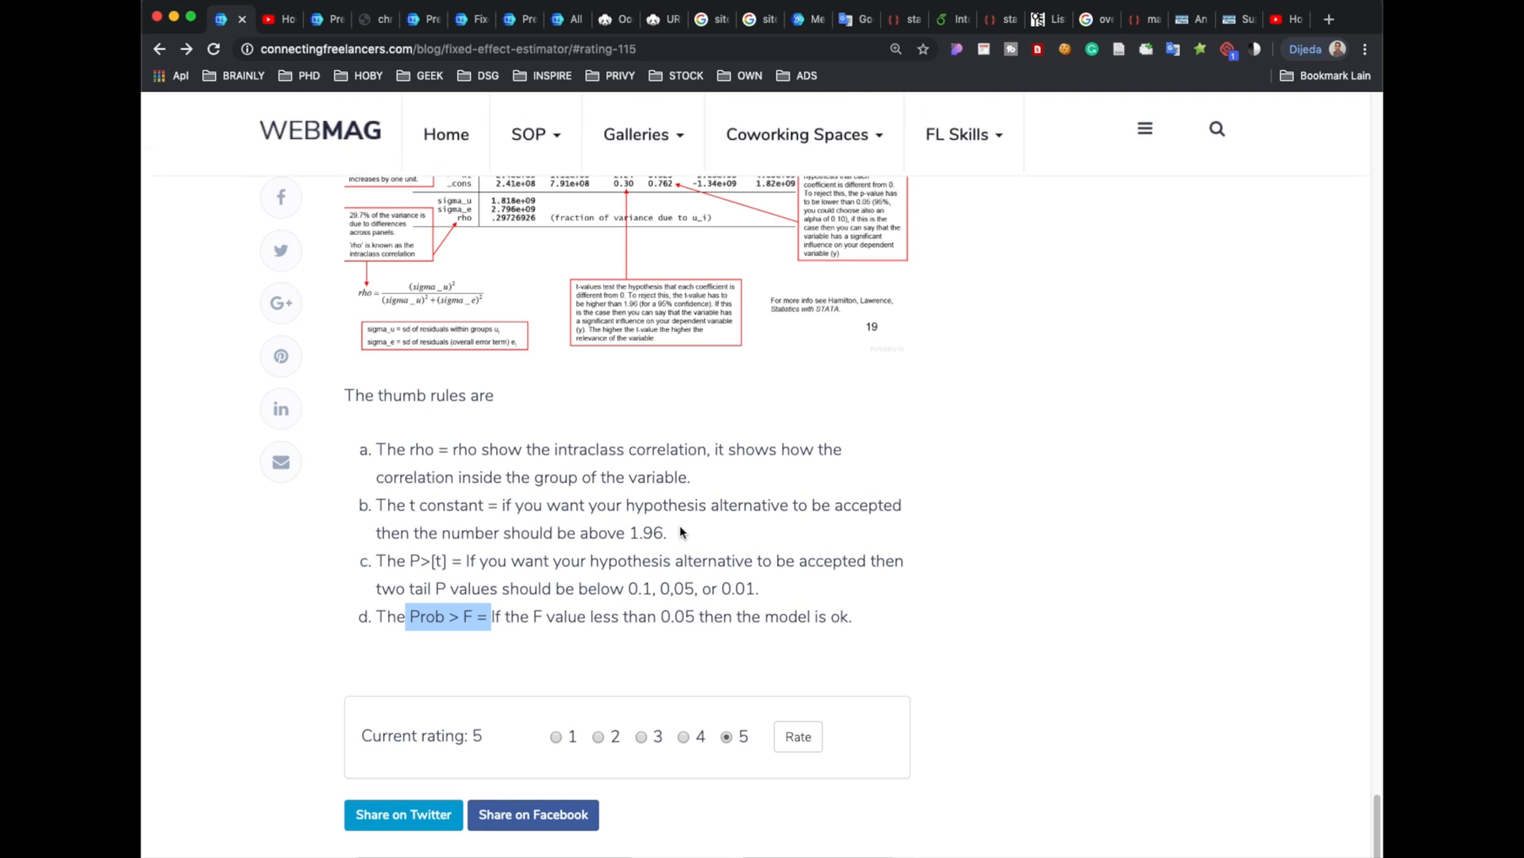
{"action": "mouse_move", "coordinate": [682, 495]}
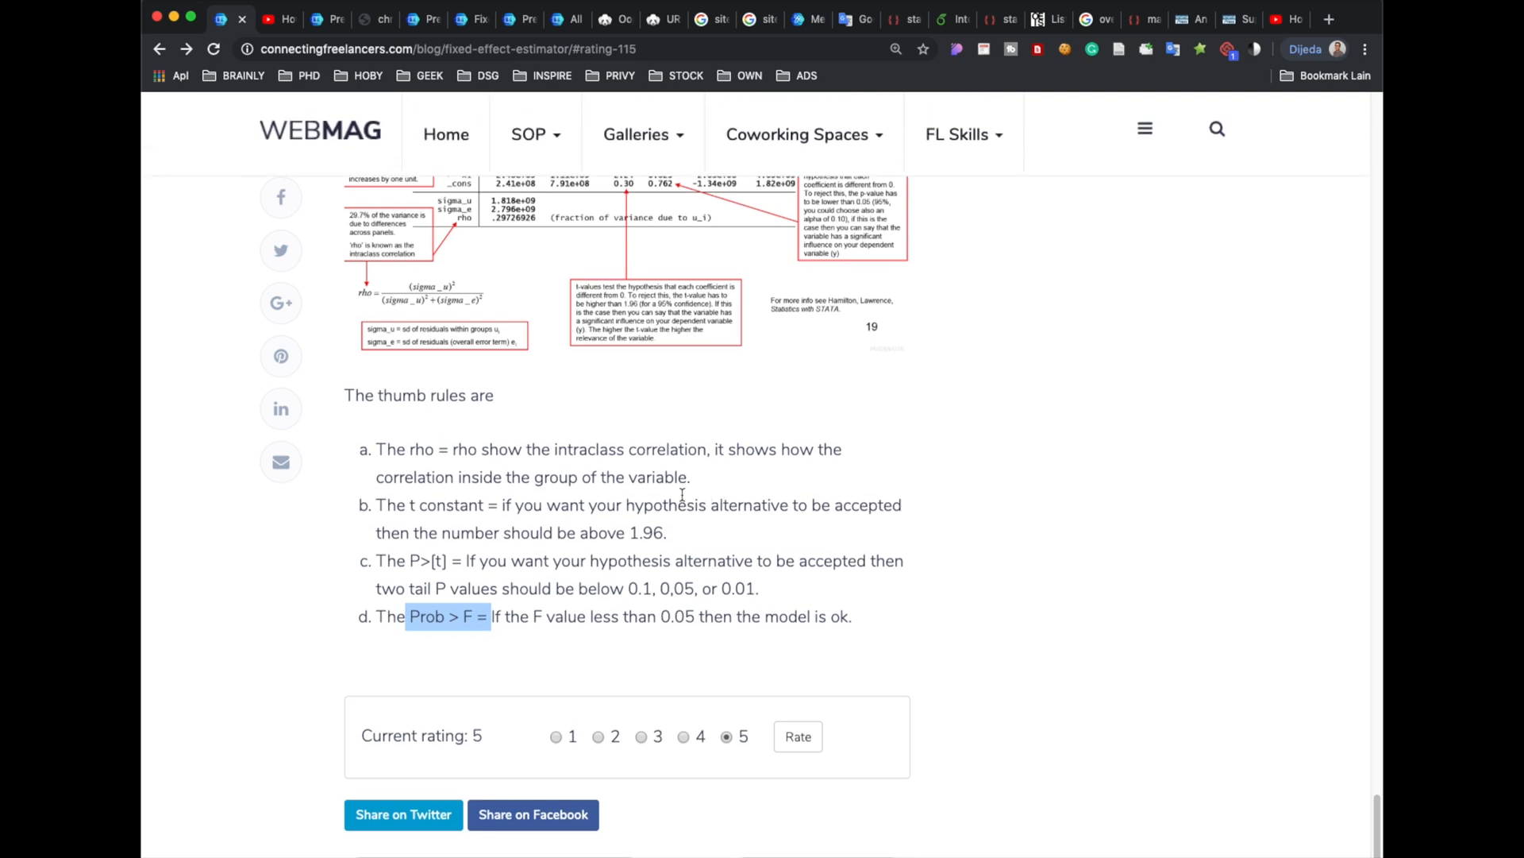
{"action": "scroll", "scroll_direction": "up", "scroll_amount": 3}
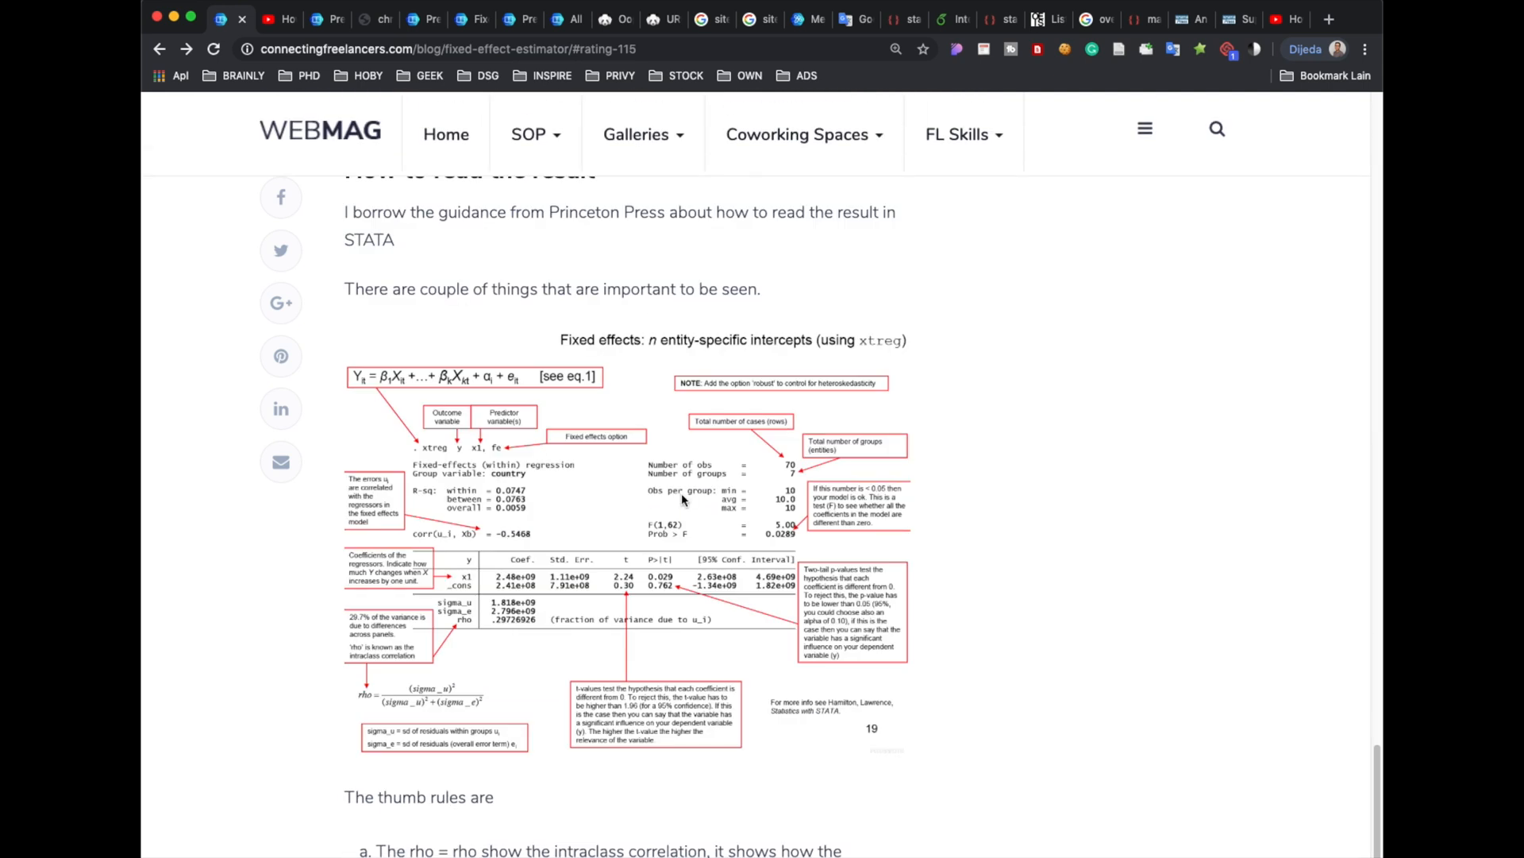
{"action": "mouse_move", "coordinate": [746, 356]}
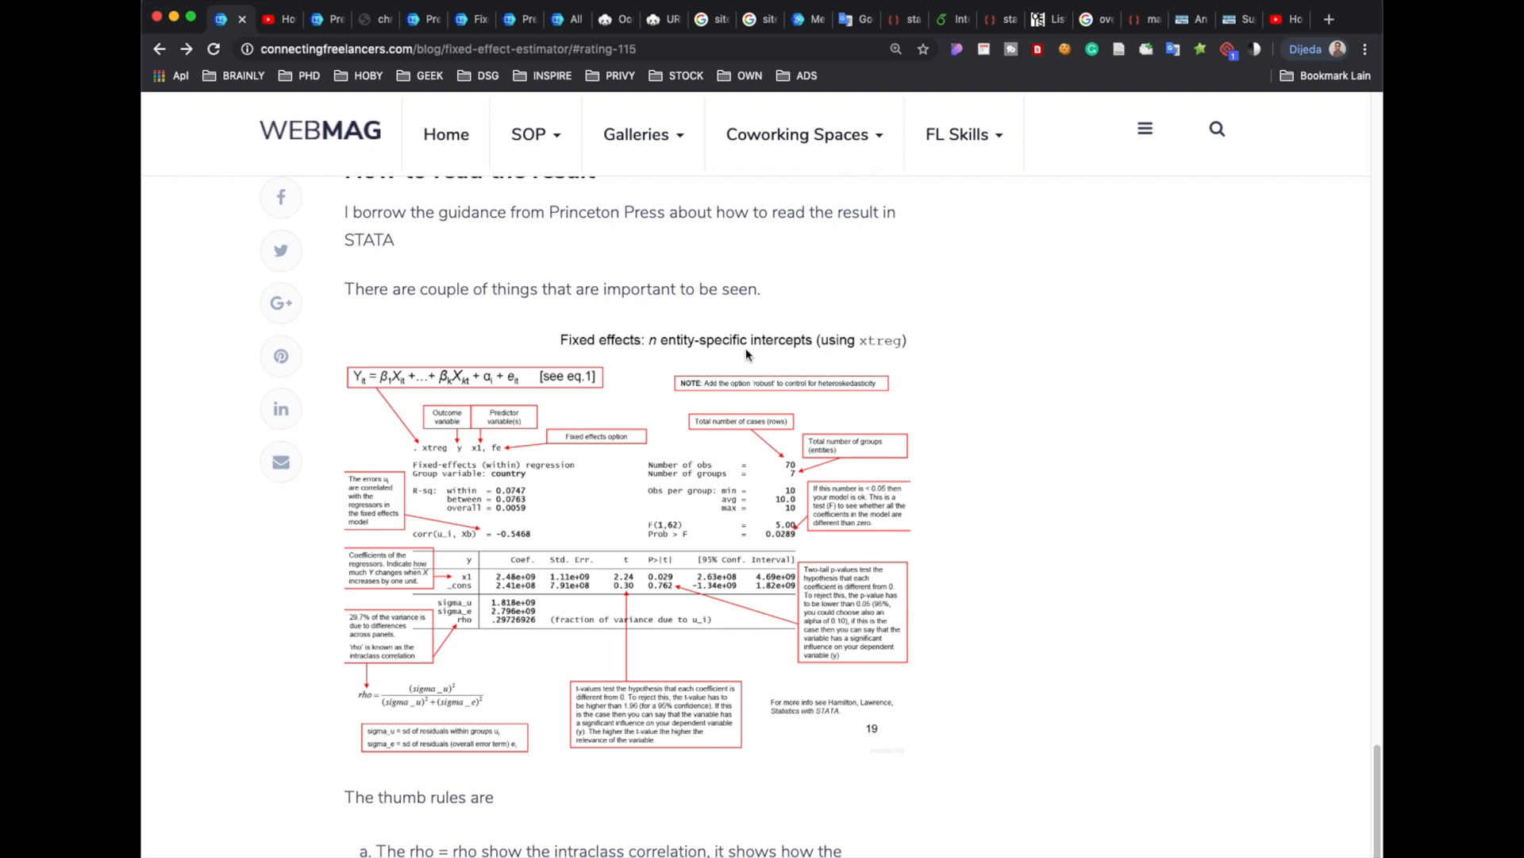
{"action": "mouse_move", "coordinate": [799, 448]}
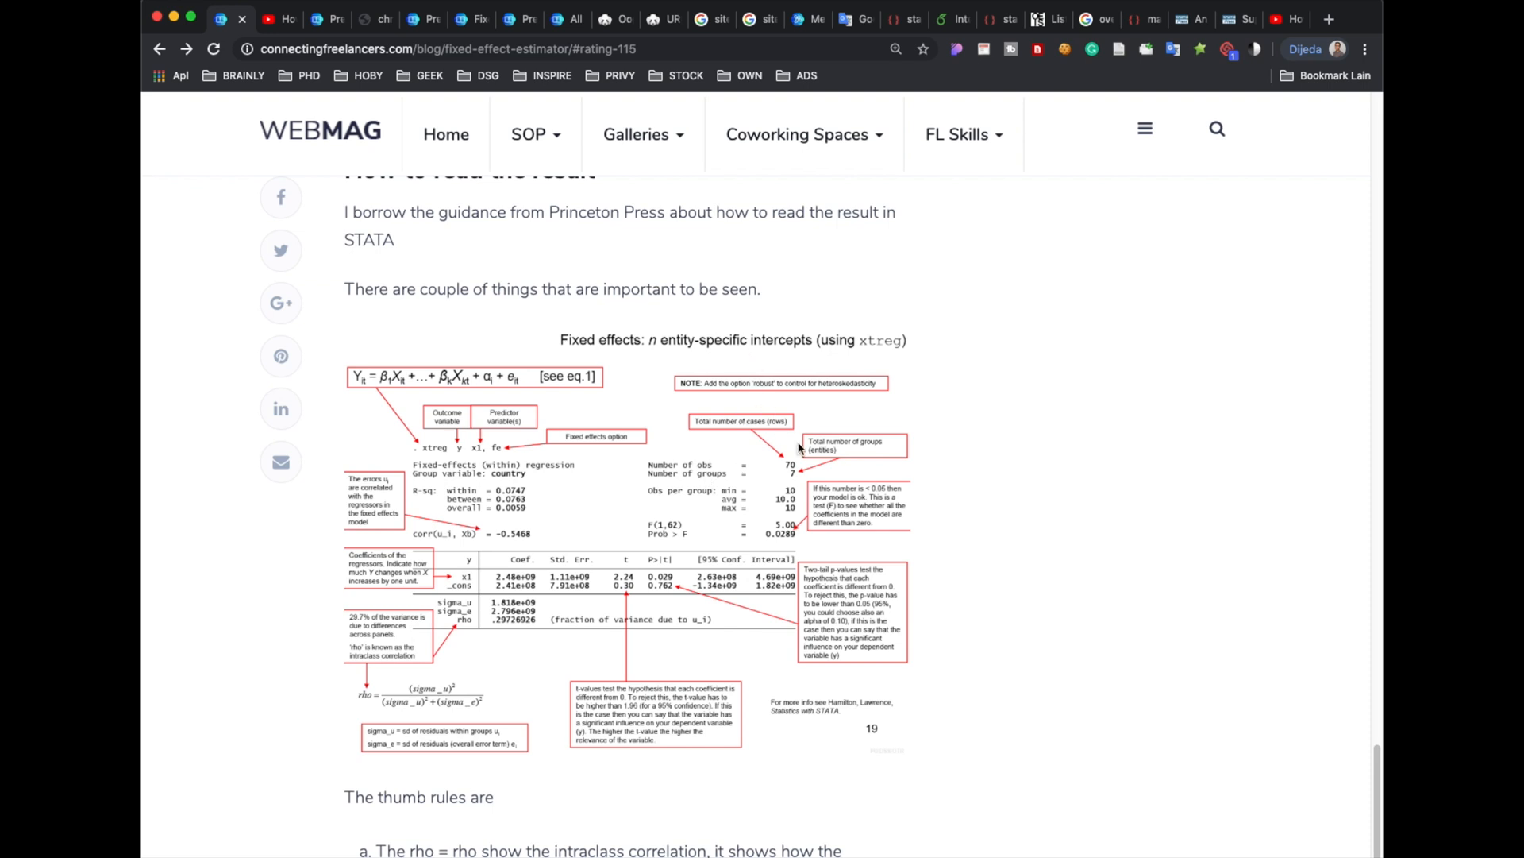
{"action": "mouse_move", "coordinate": [865, 372]}
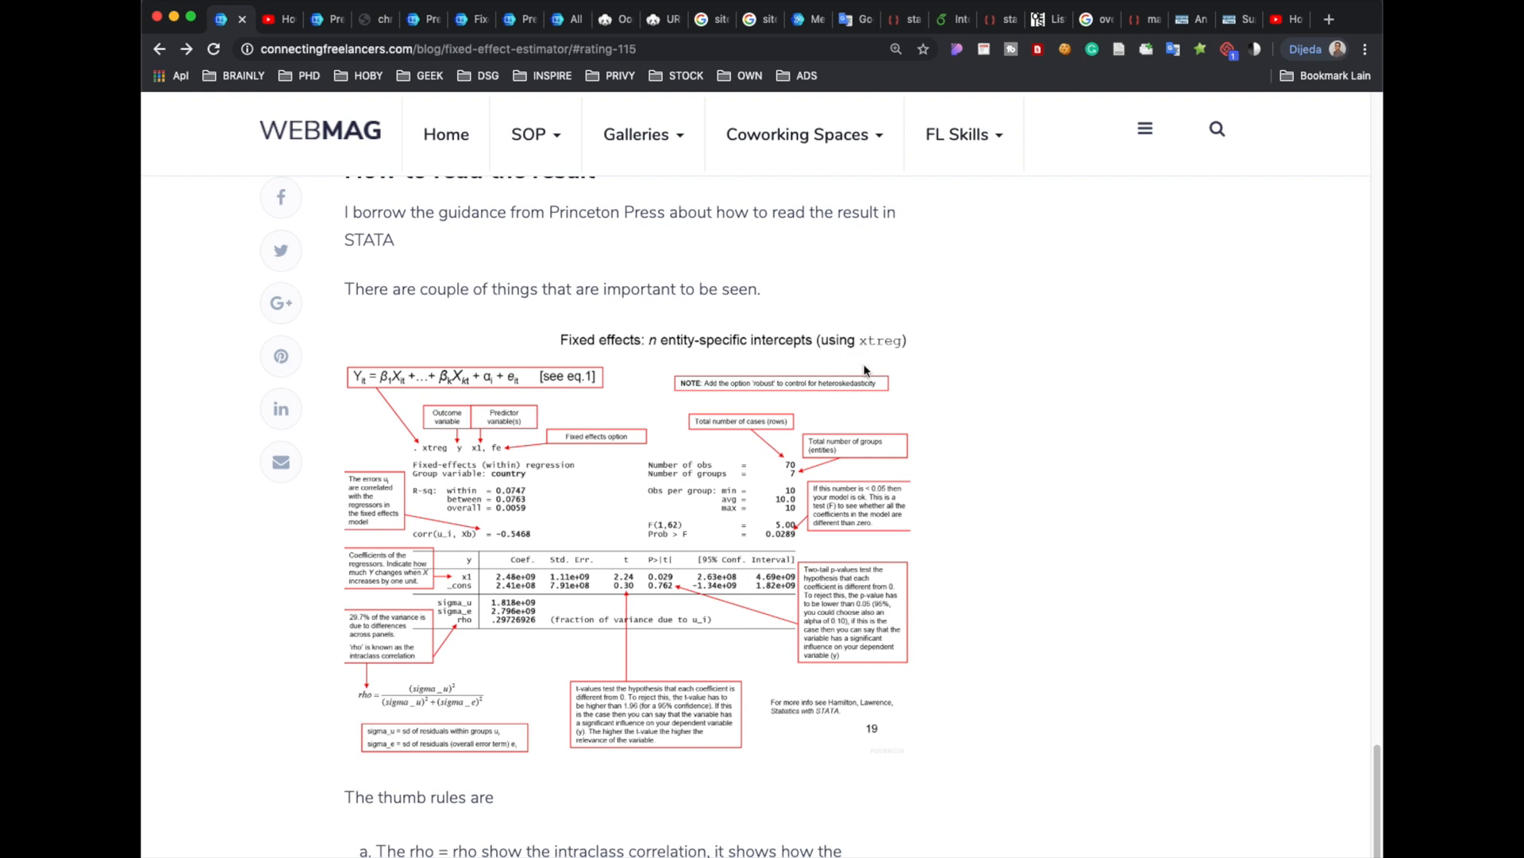
{"action": "mouse_move", "coordinate": [535, 670]}
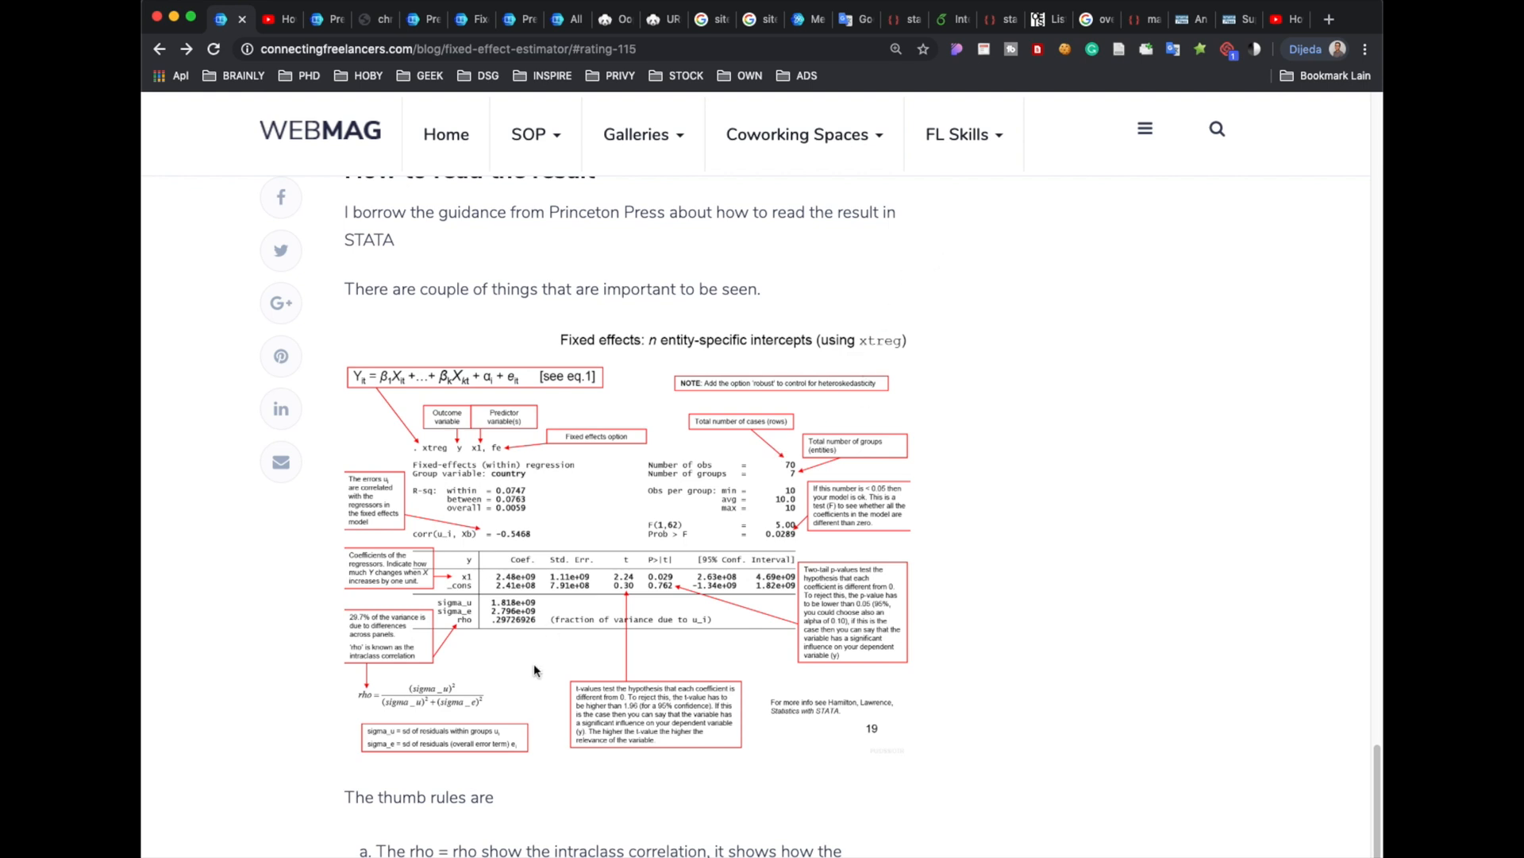
{"action": "mouse_move", "coordinate": [523, 674]}
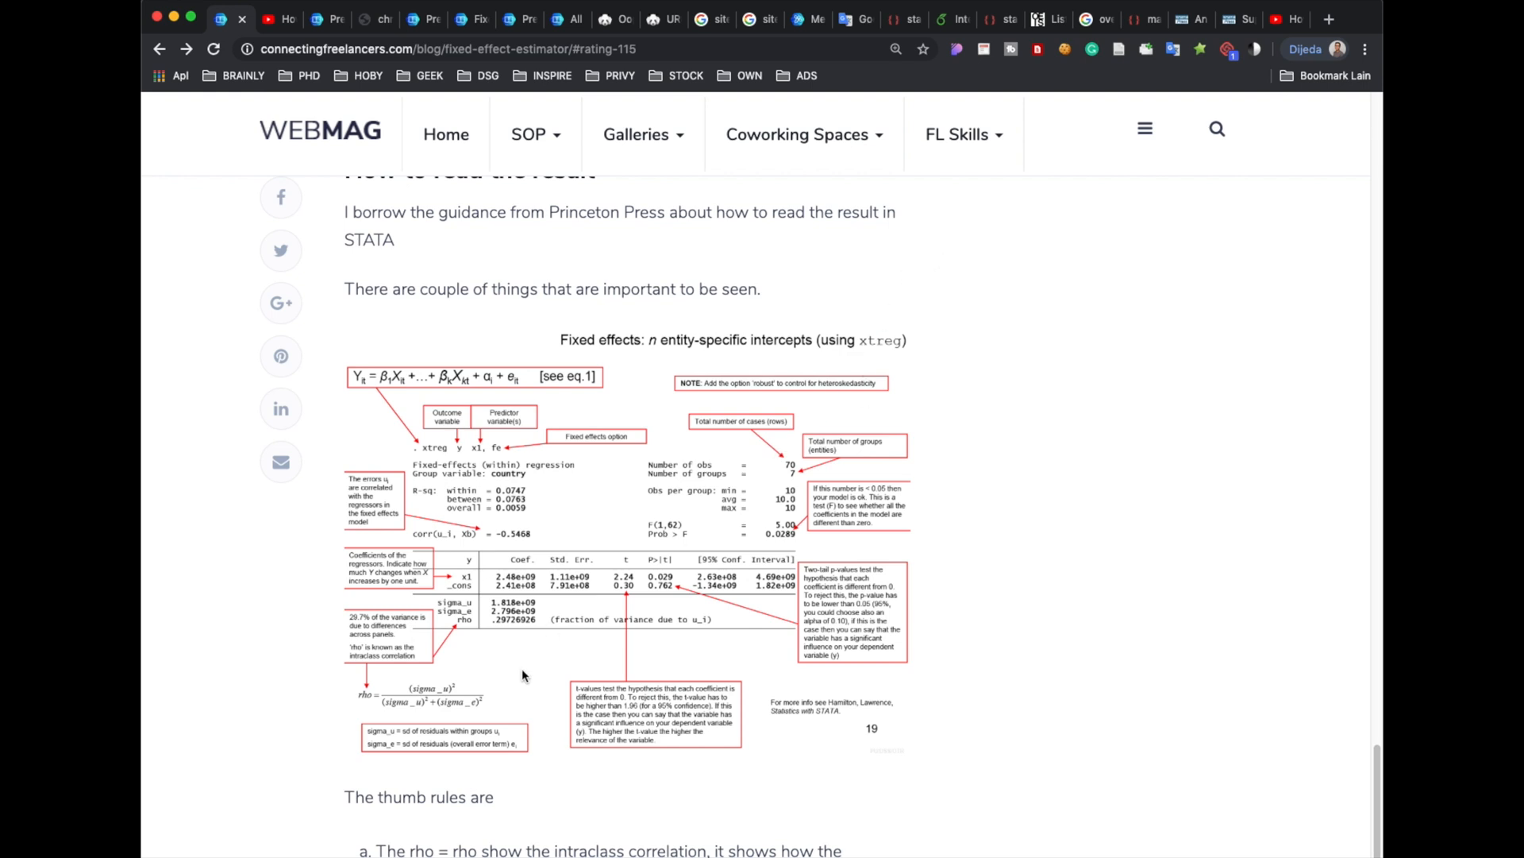